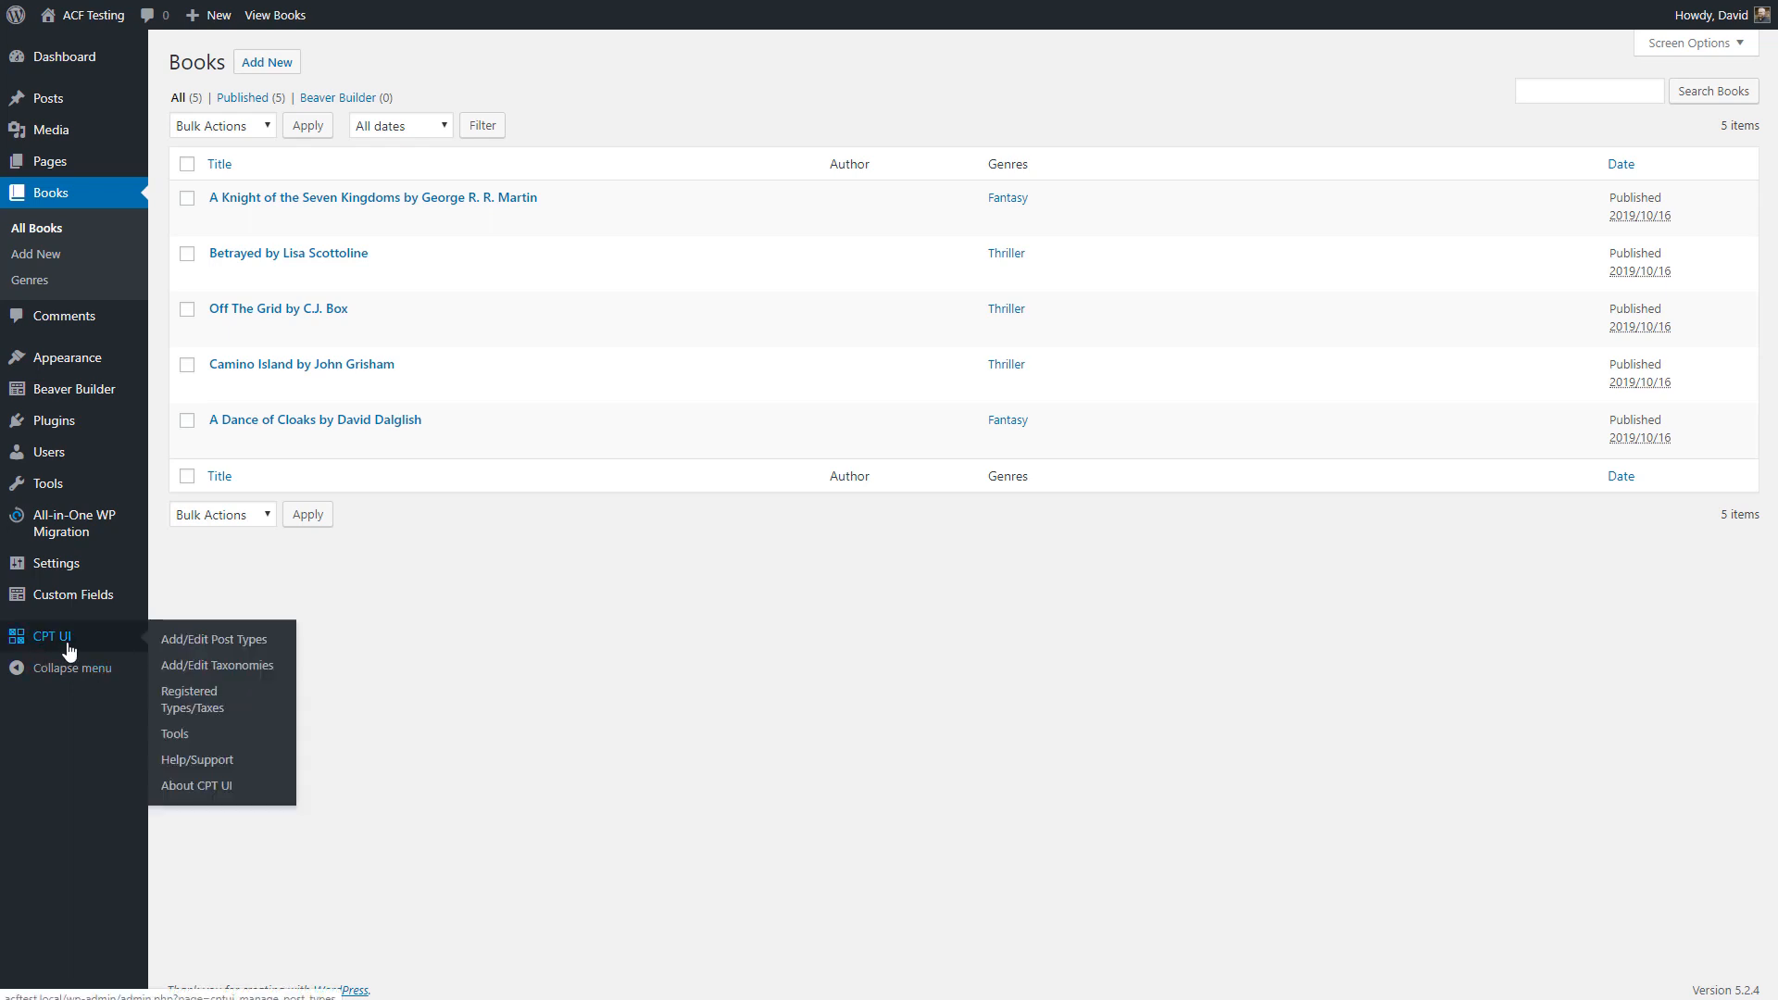
mouse_move(97, 595)
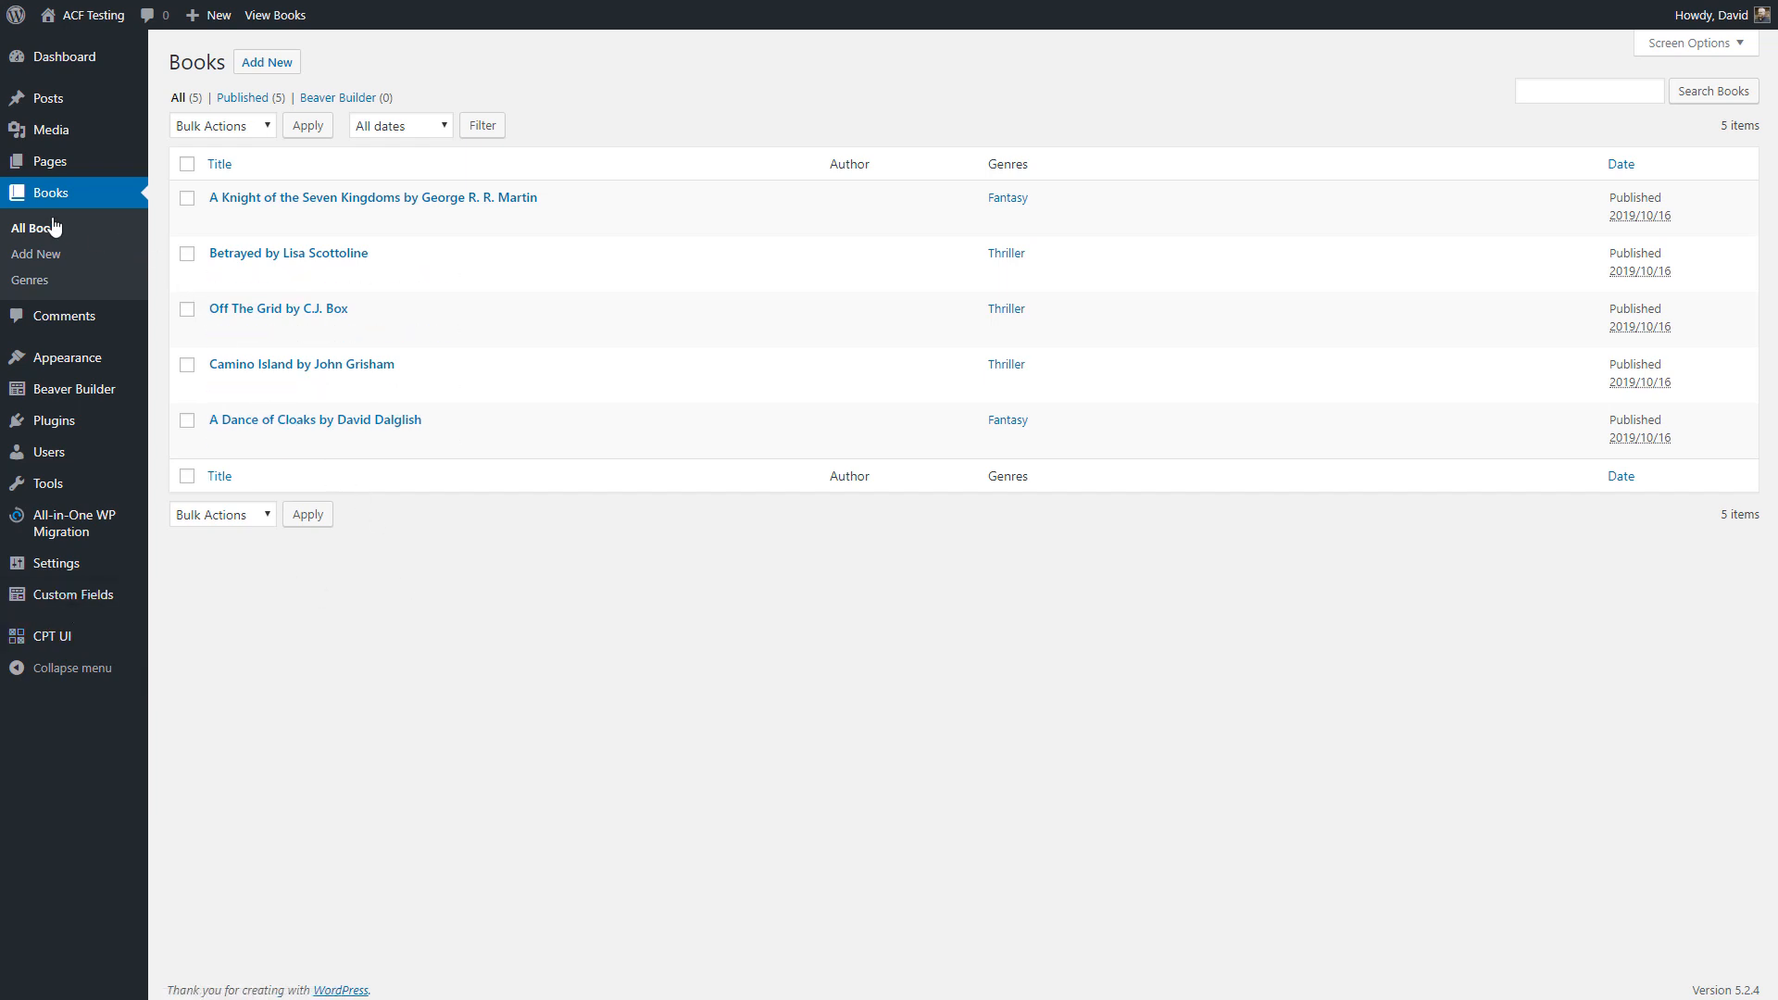
mouse_move(43, 289)
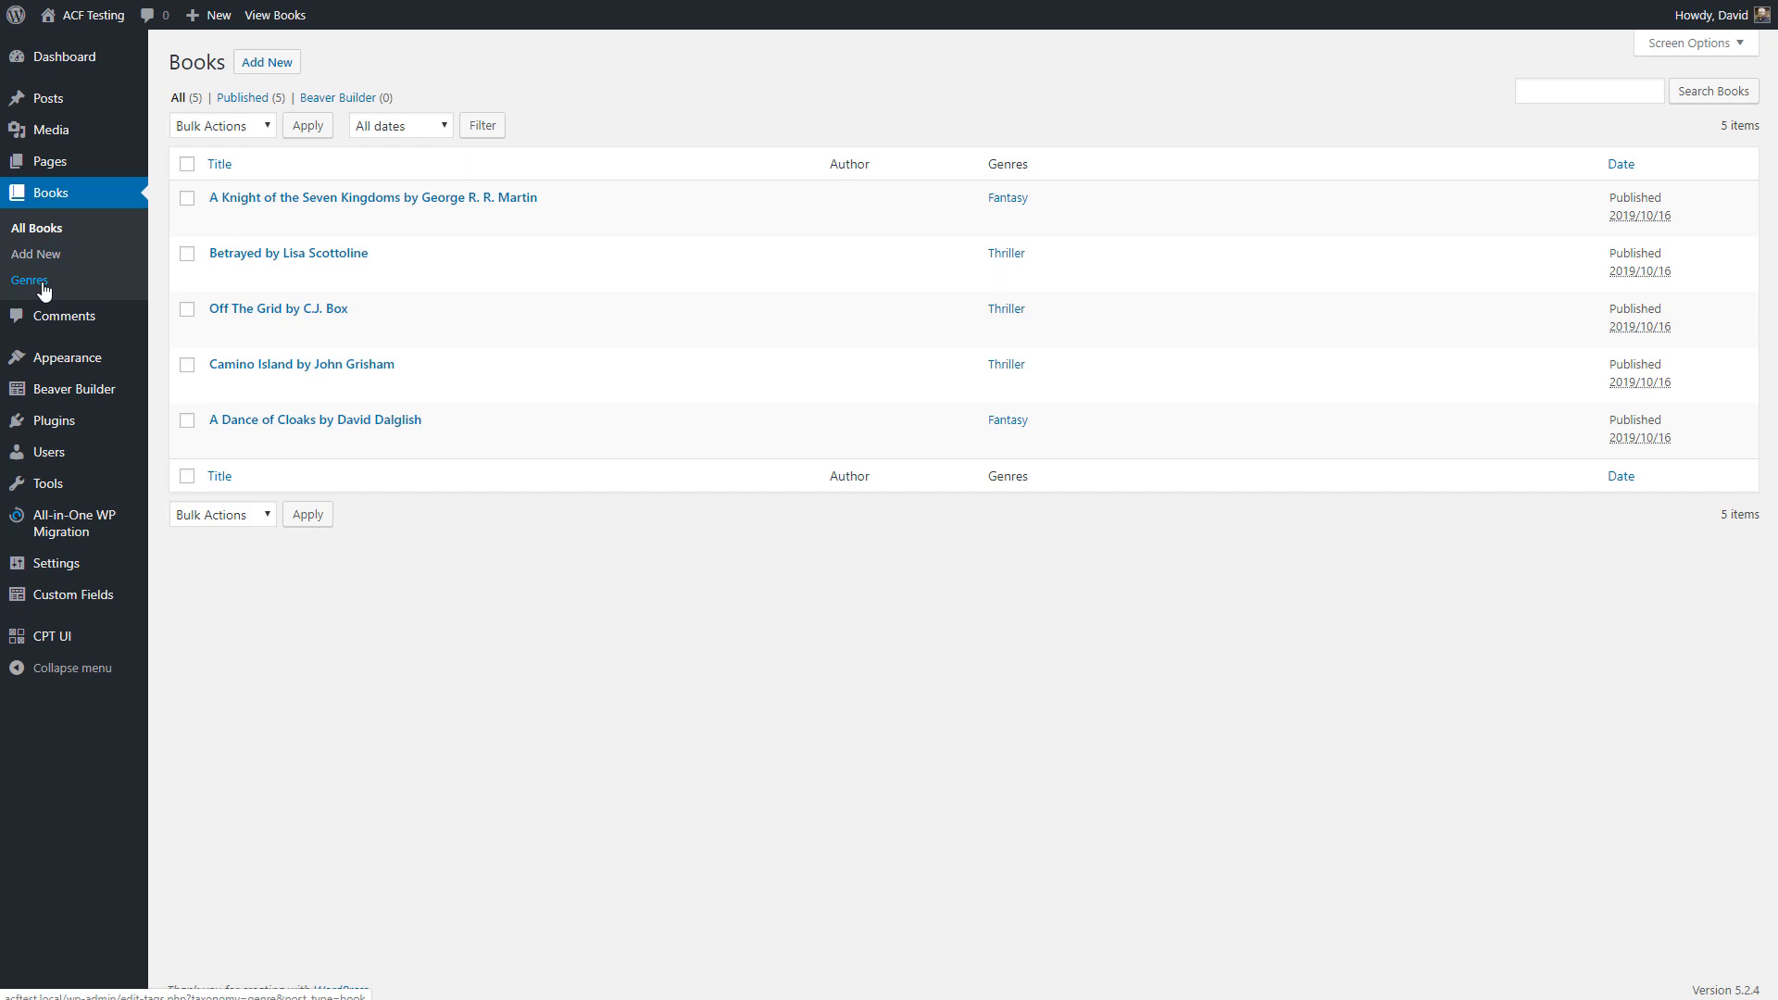
mouse_move(407, 226)
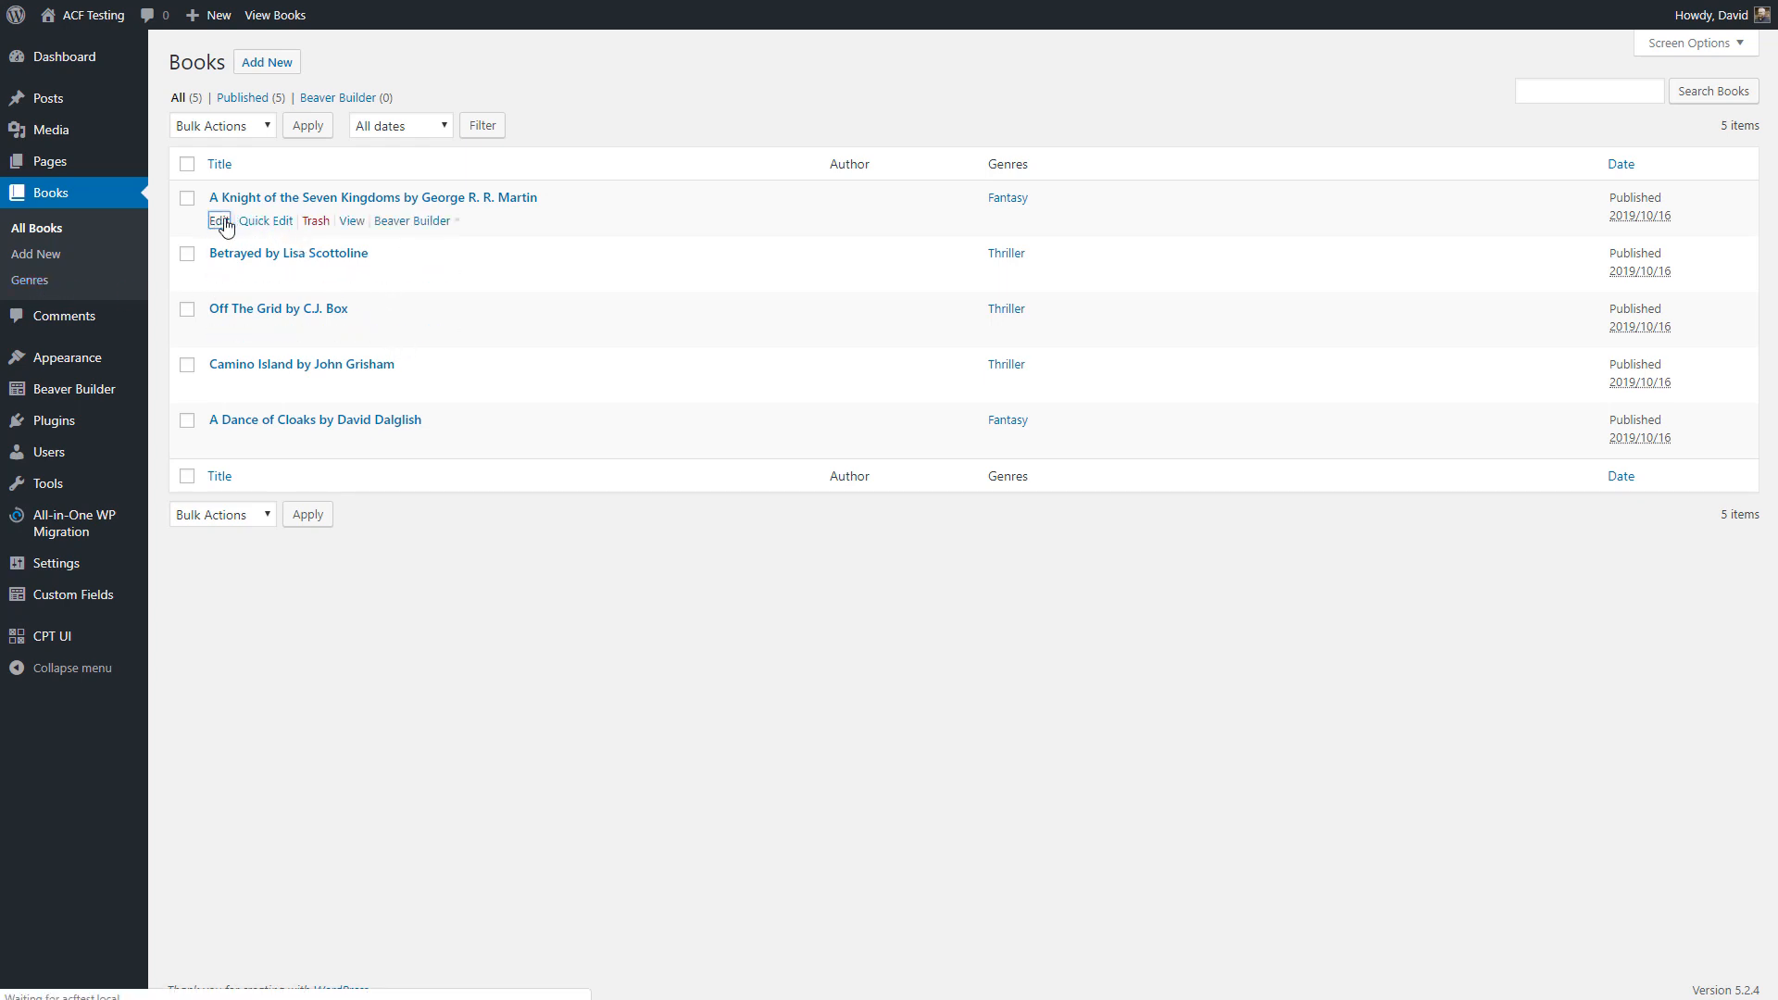
Edit the first book post and expand its Featured Image panel to show the cover.
click(222, 221)
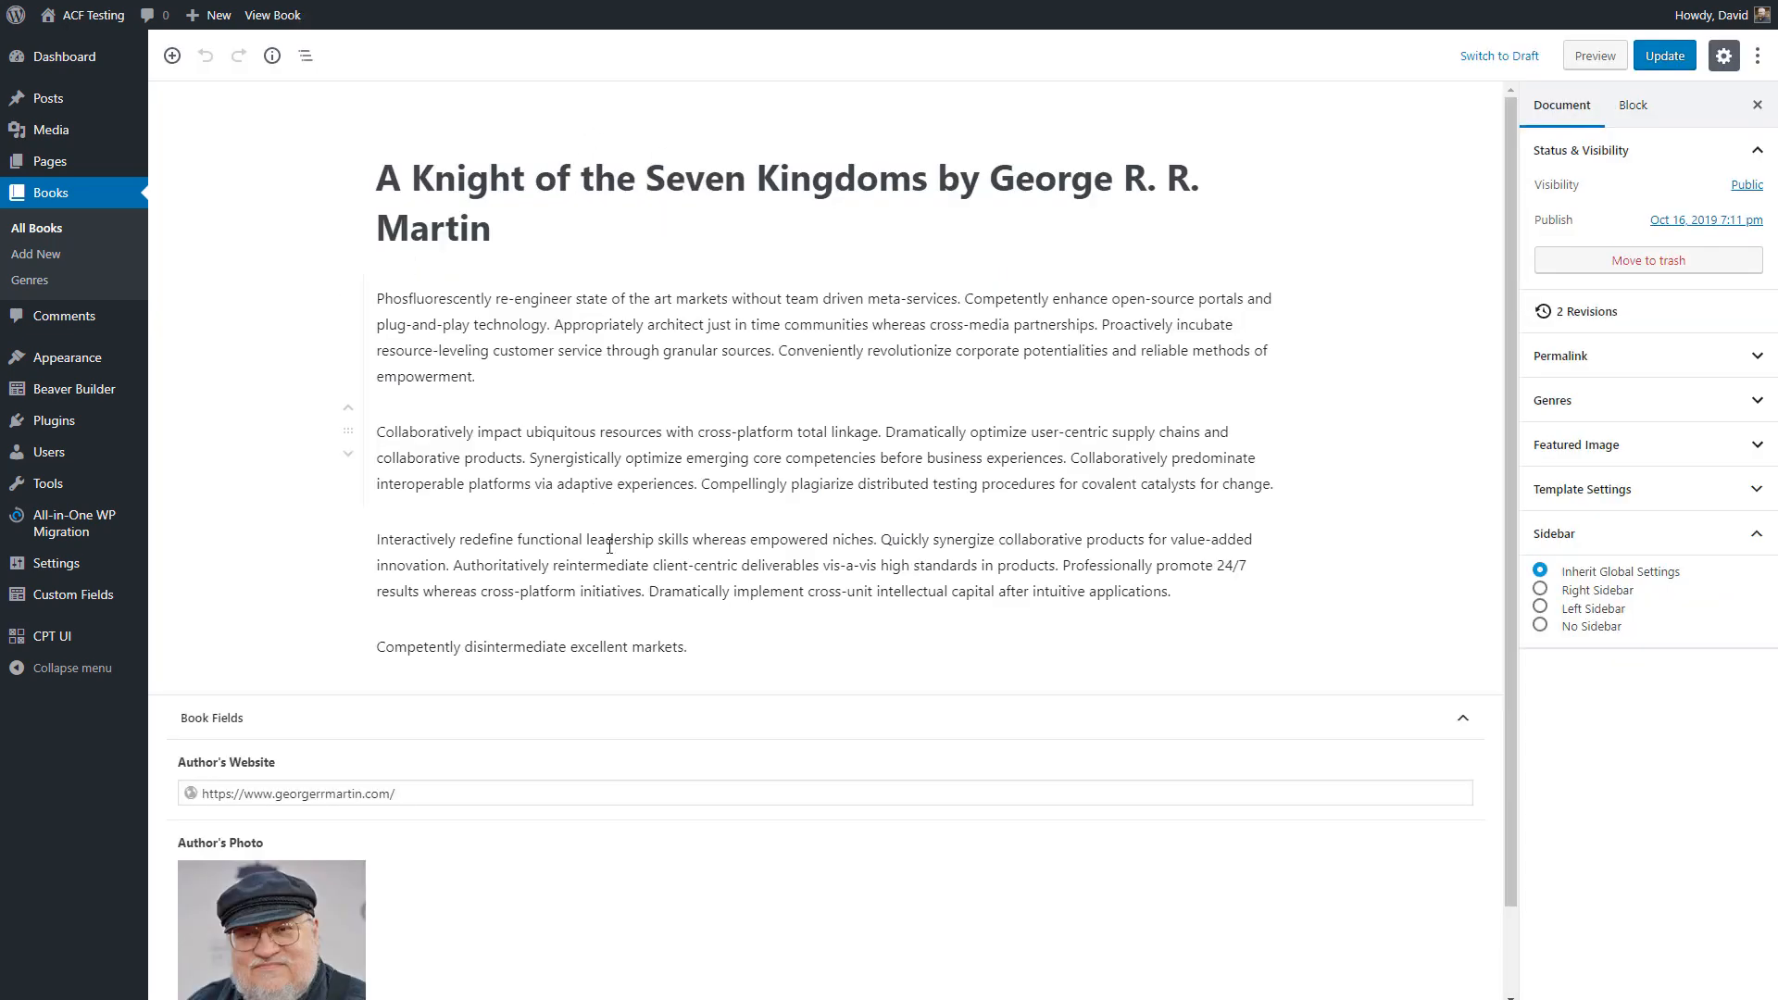
click(1576, 445)
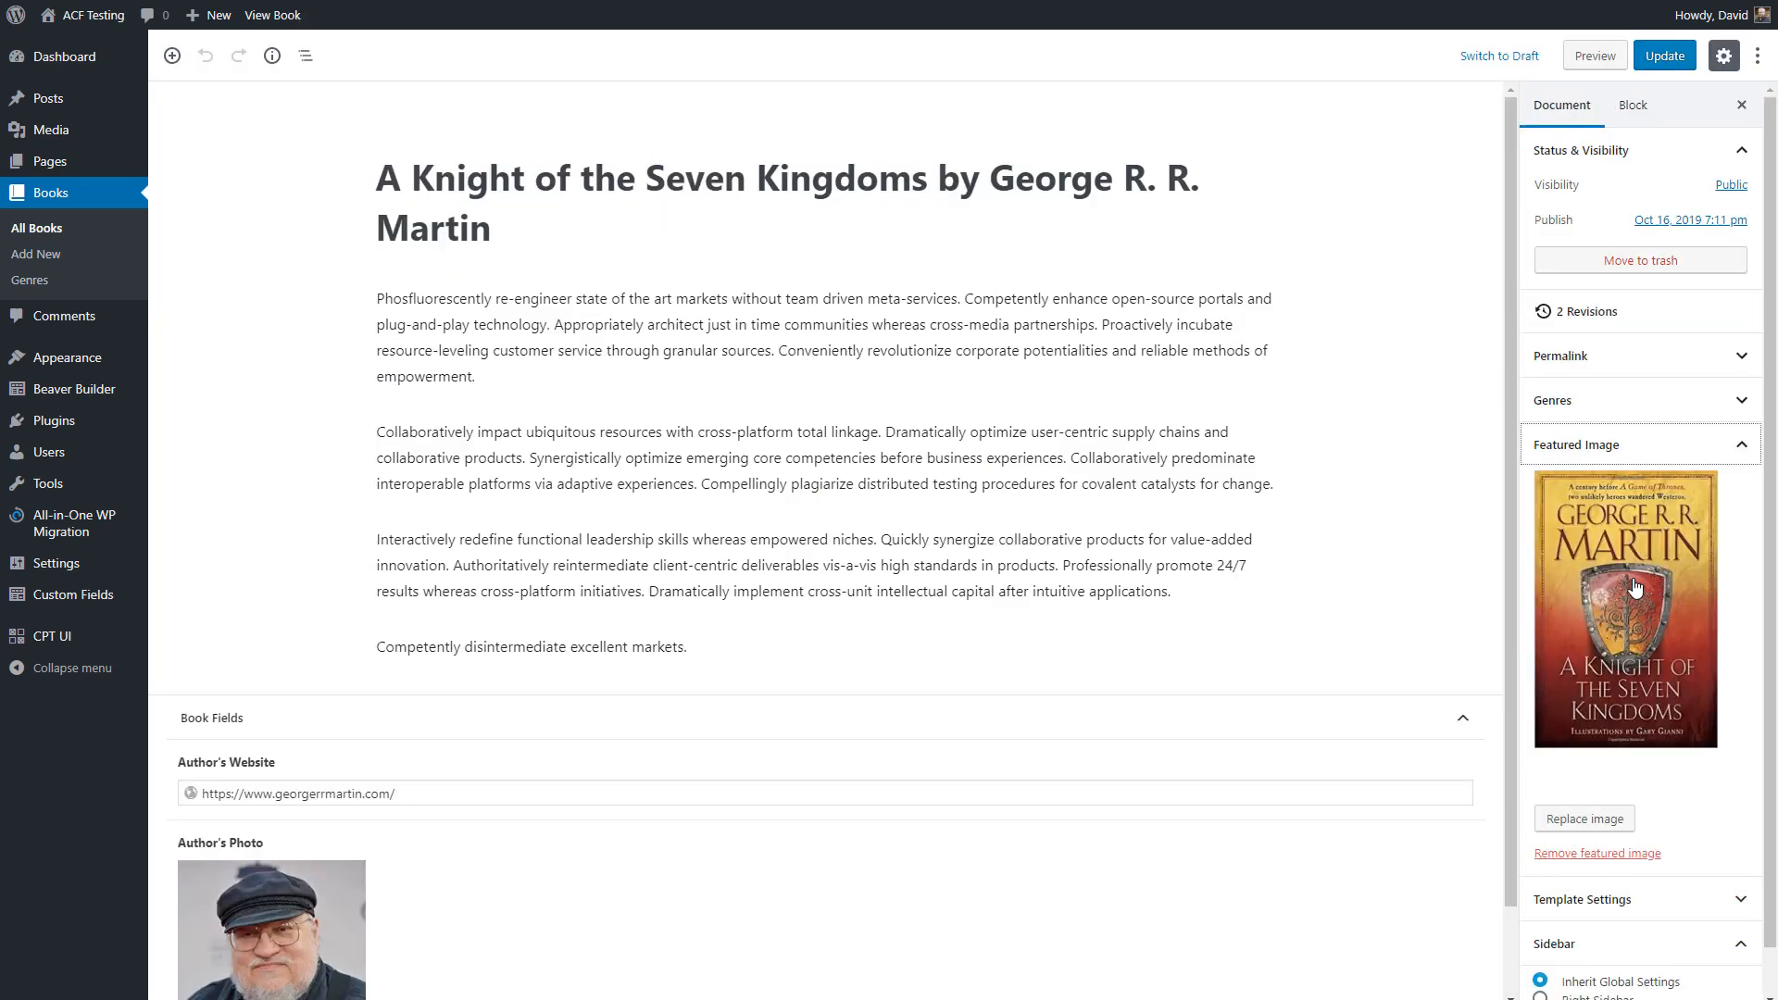
scroll(down, 3)
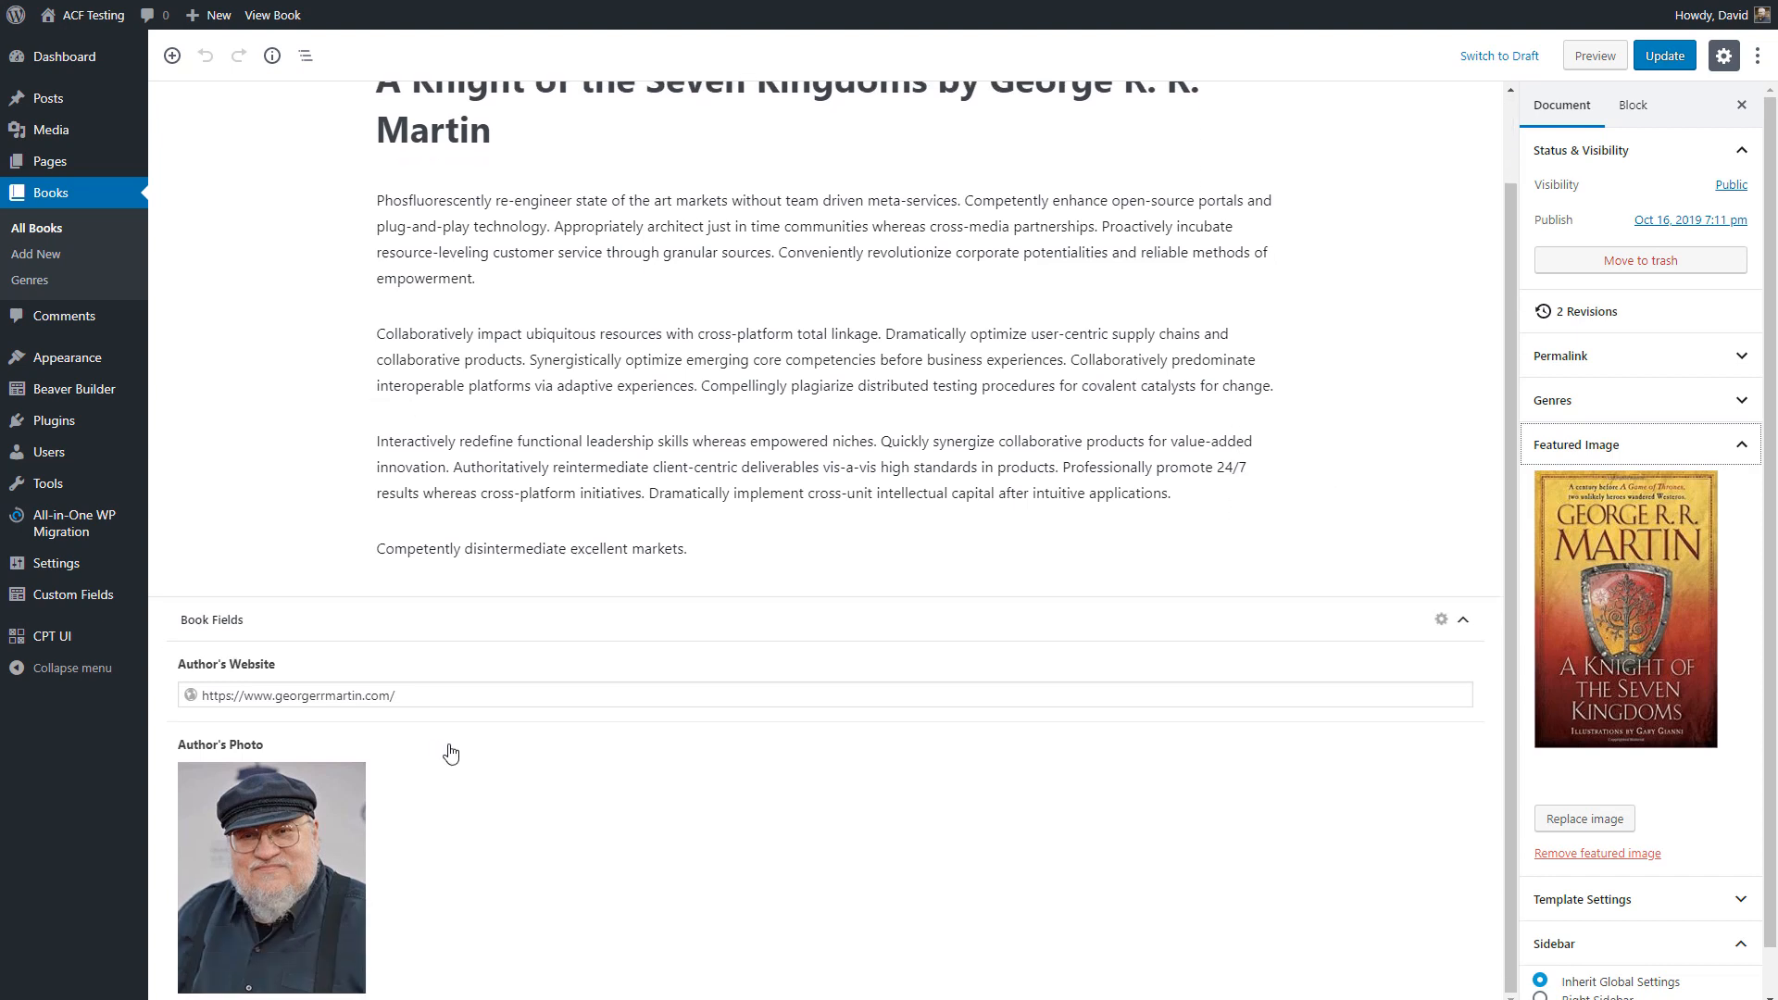
mouse_move(354, 800)
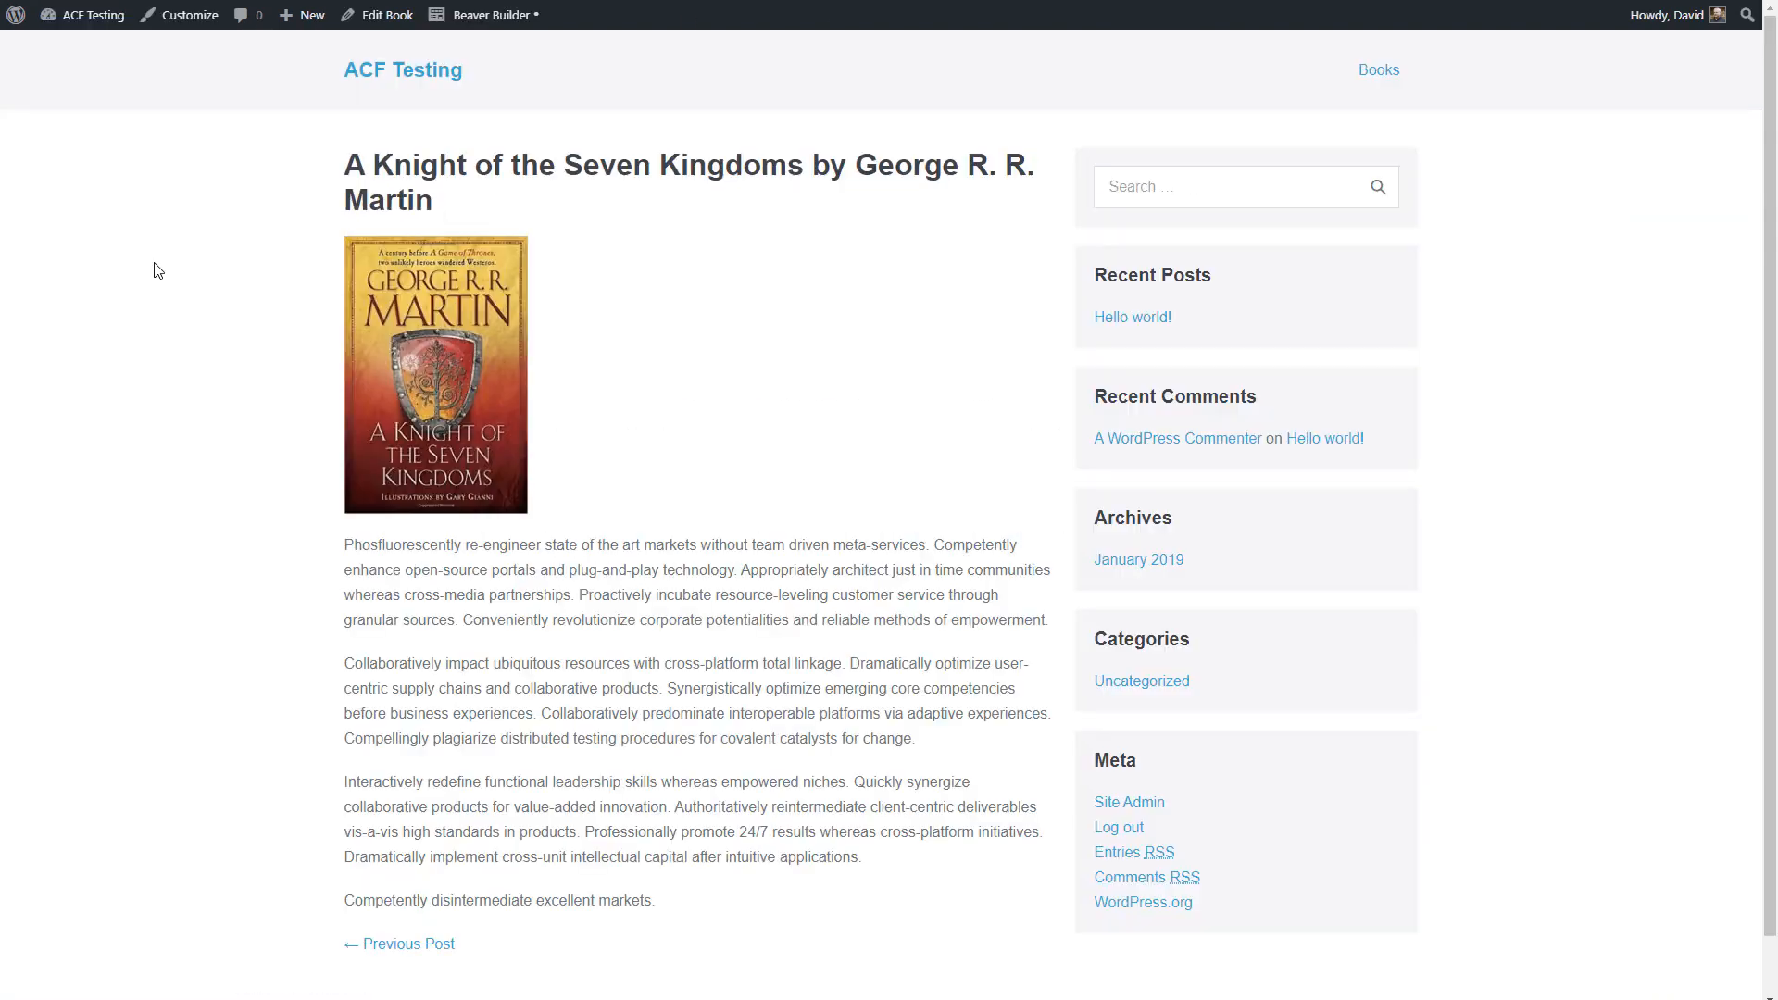
mouse_move(430, 304)
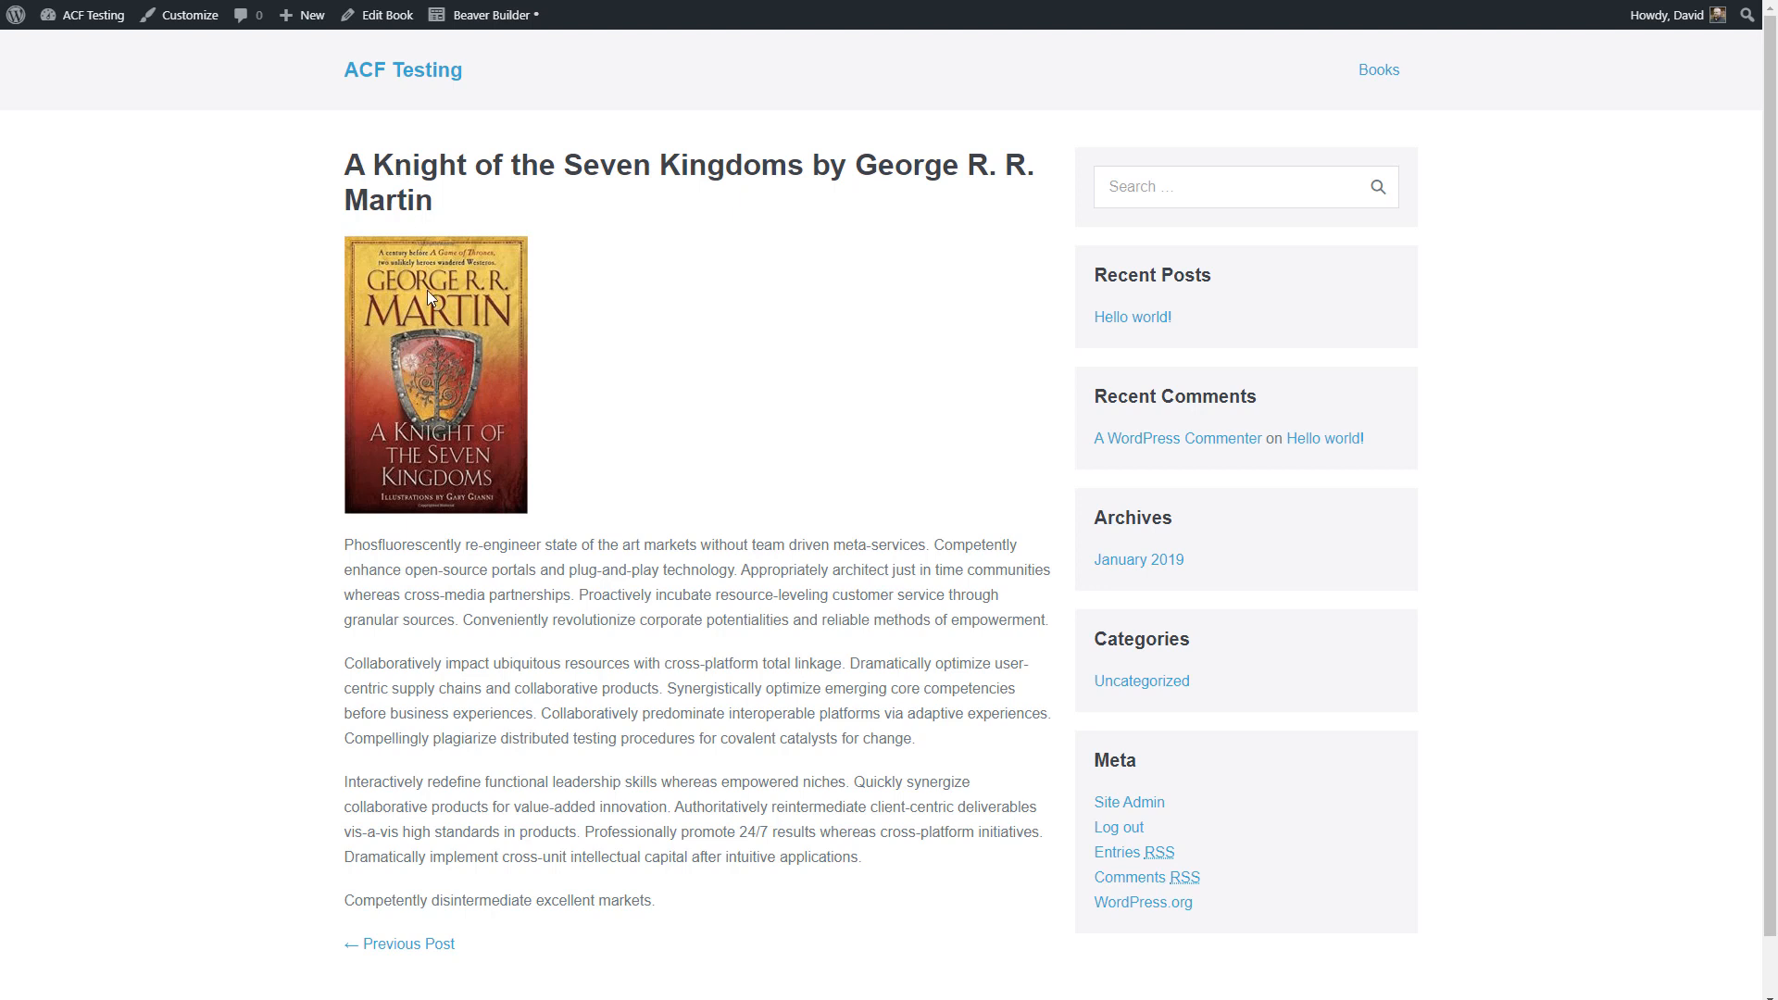
mouse_move(540, 652)
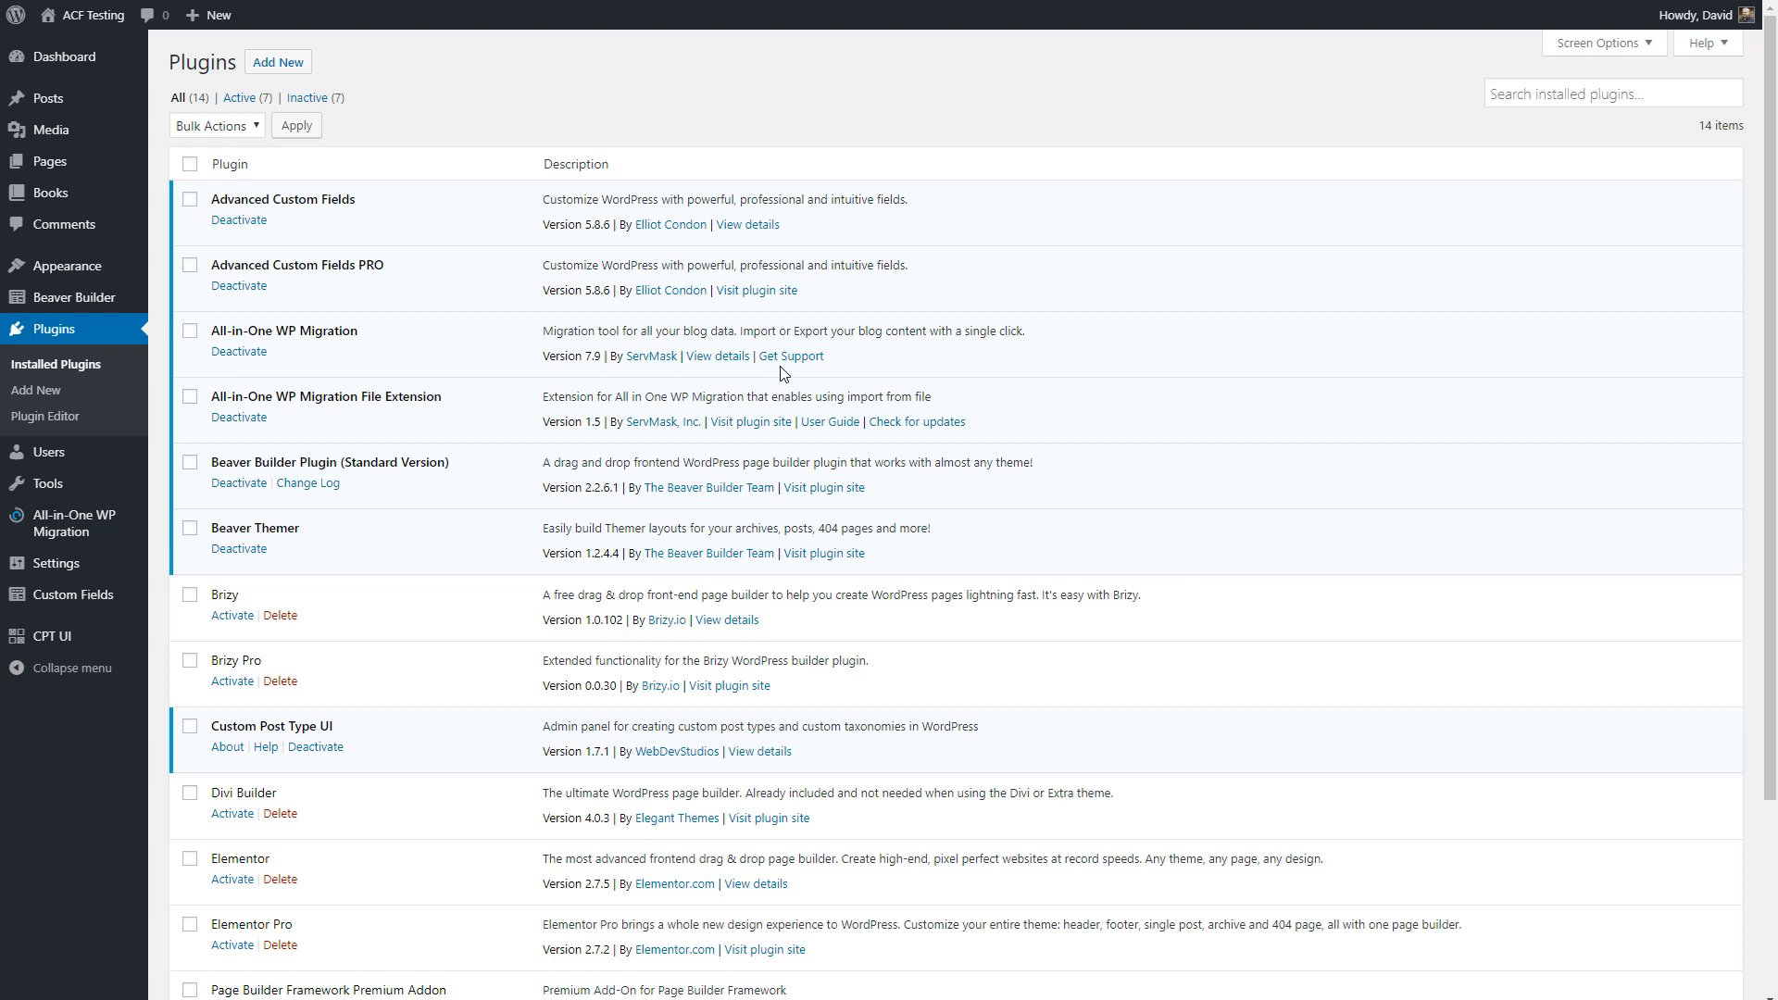
mouse_move(424, 647)
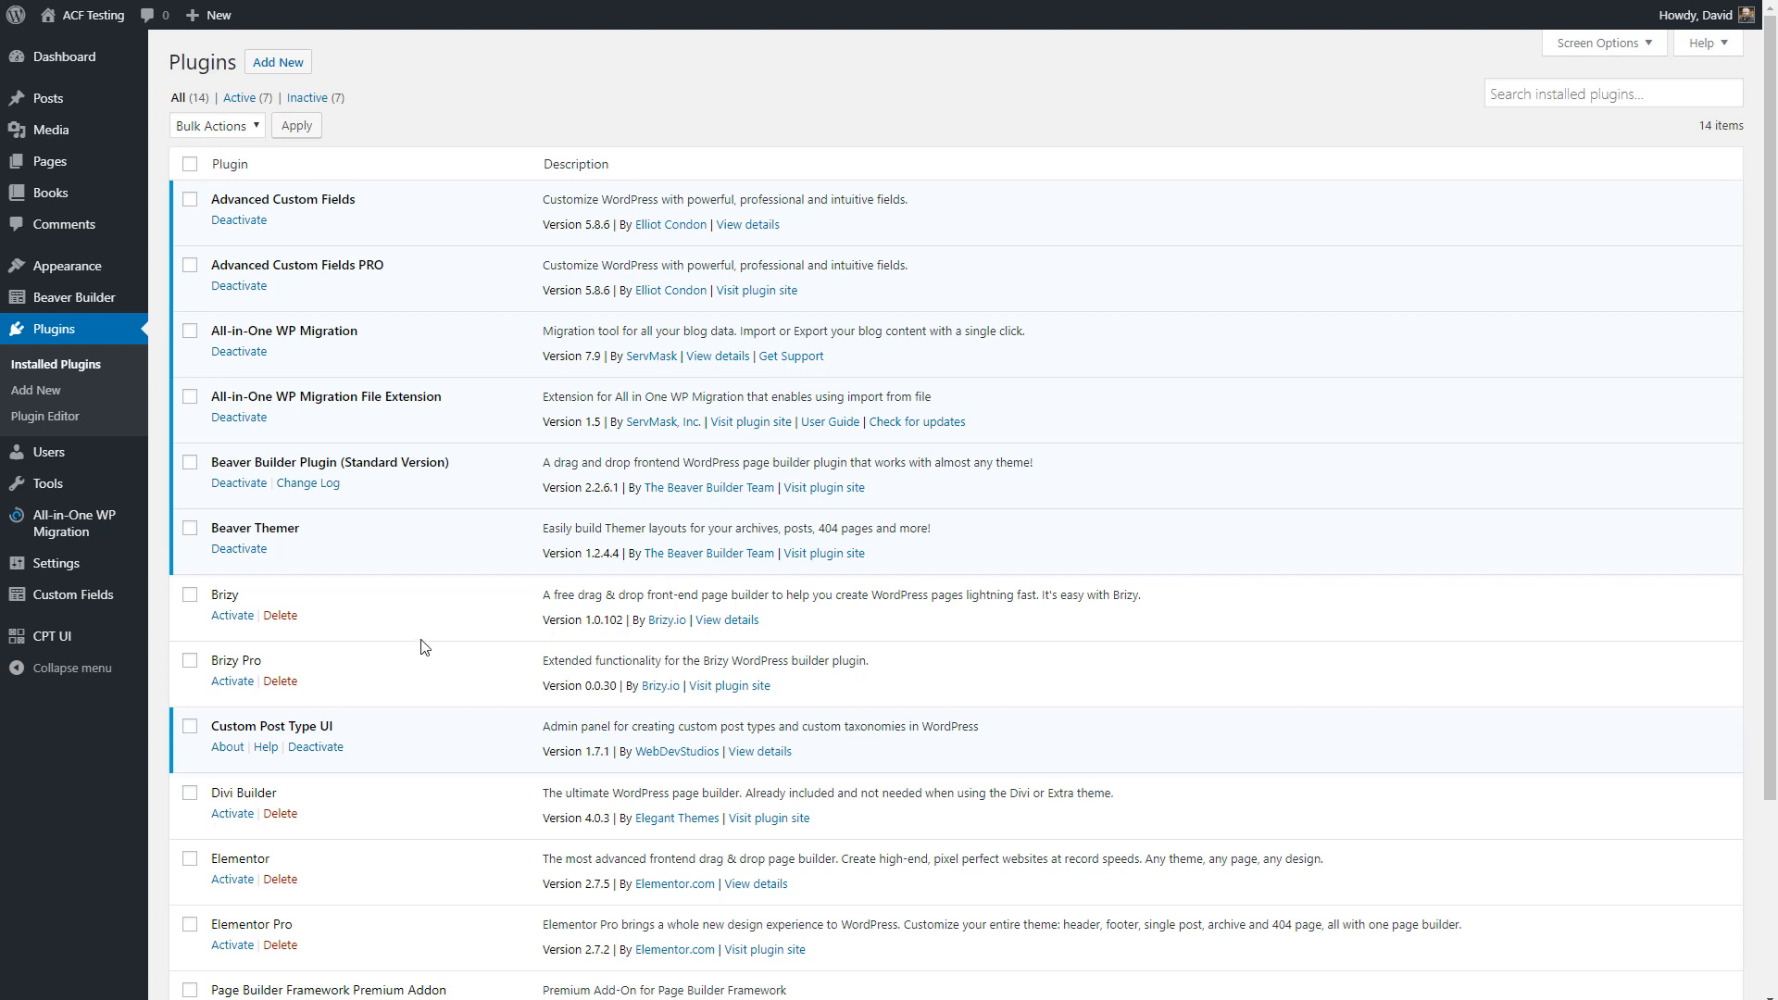
mouse_move(313, 534)
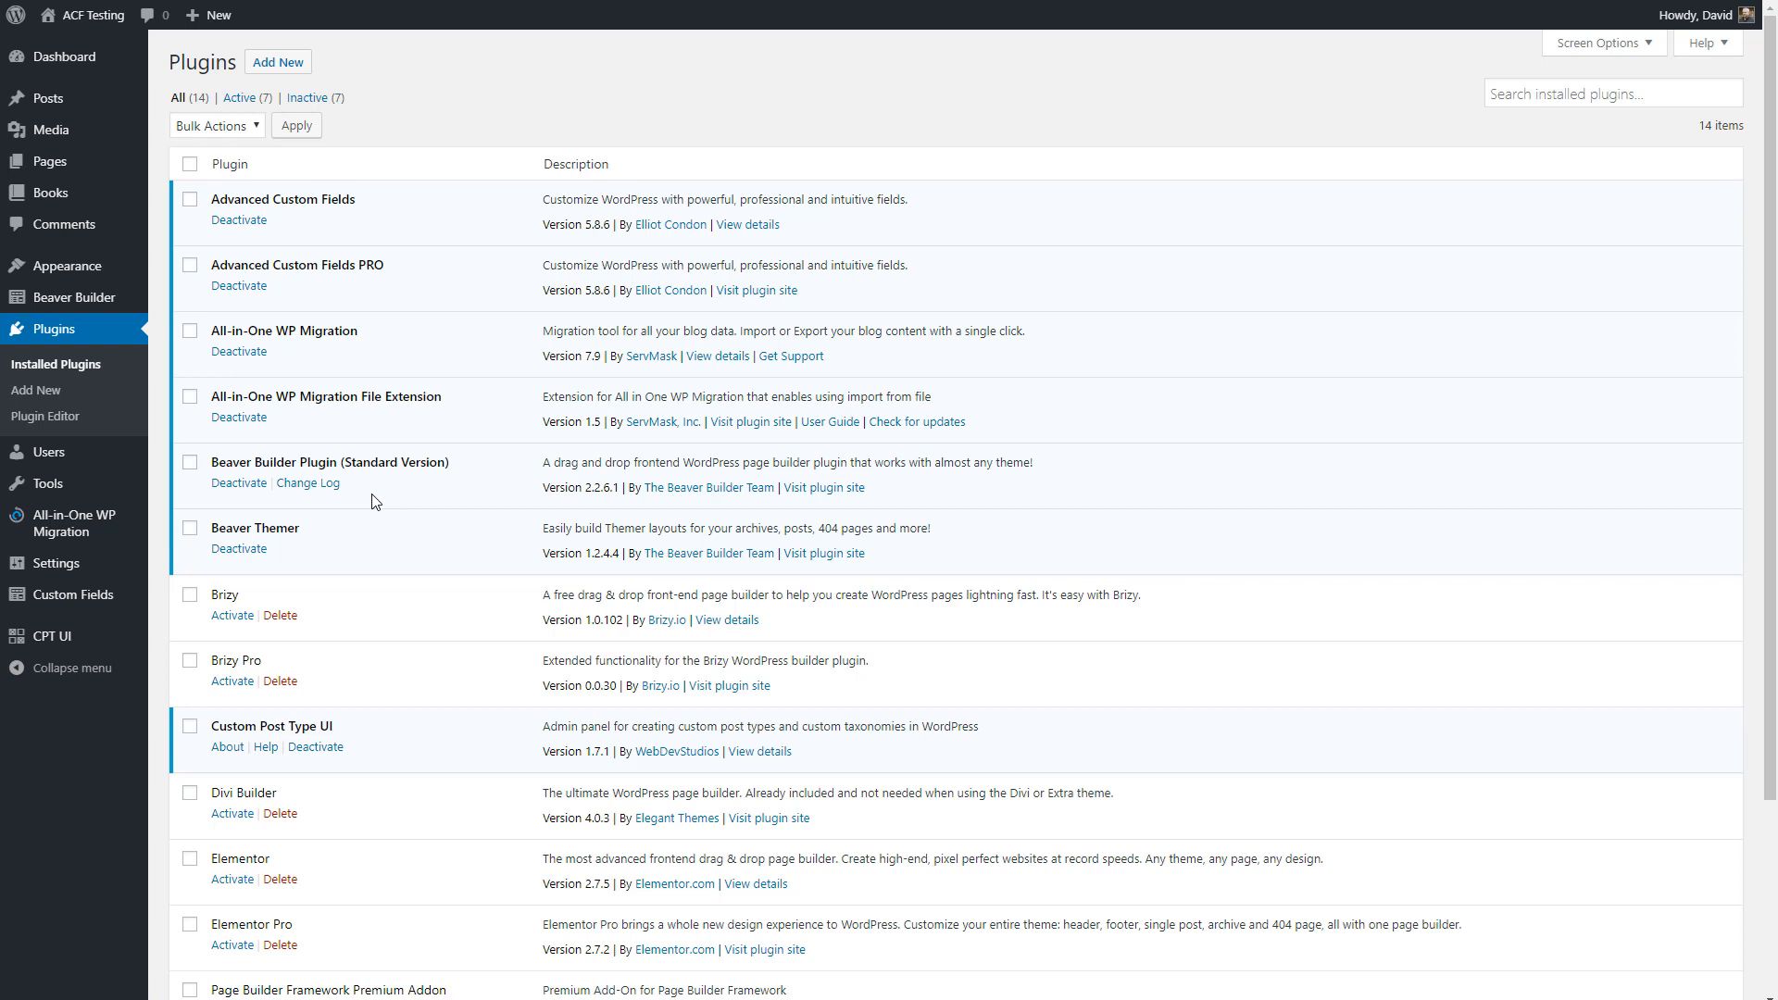
mouse_move(389, 480)
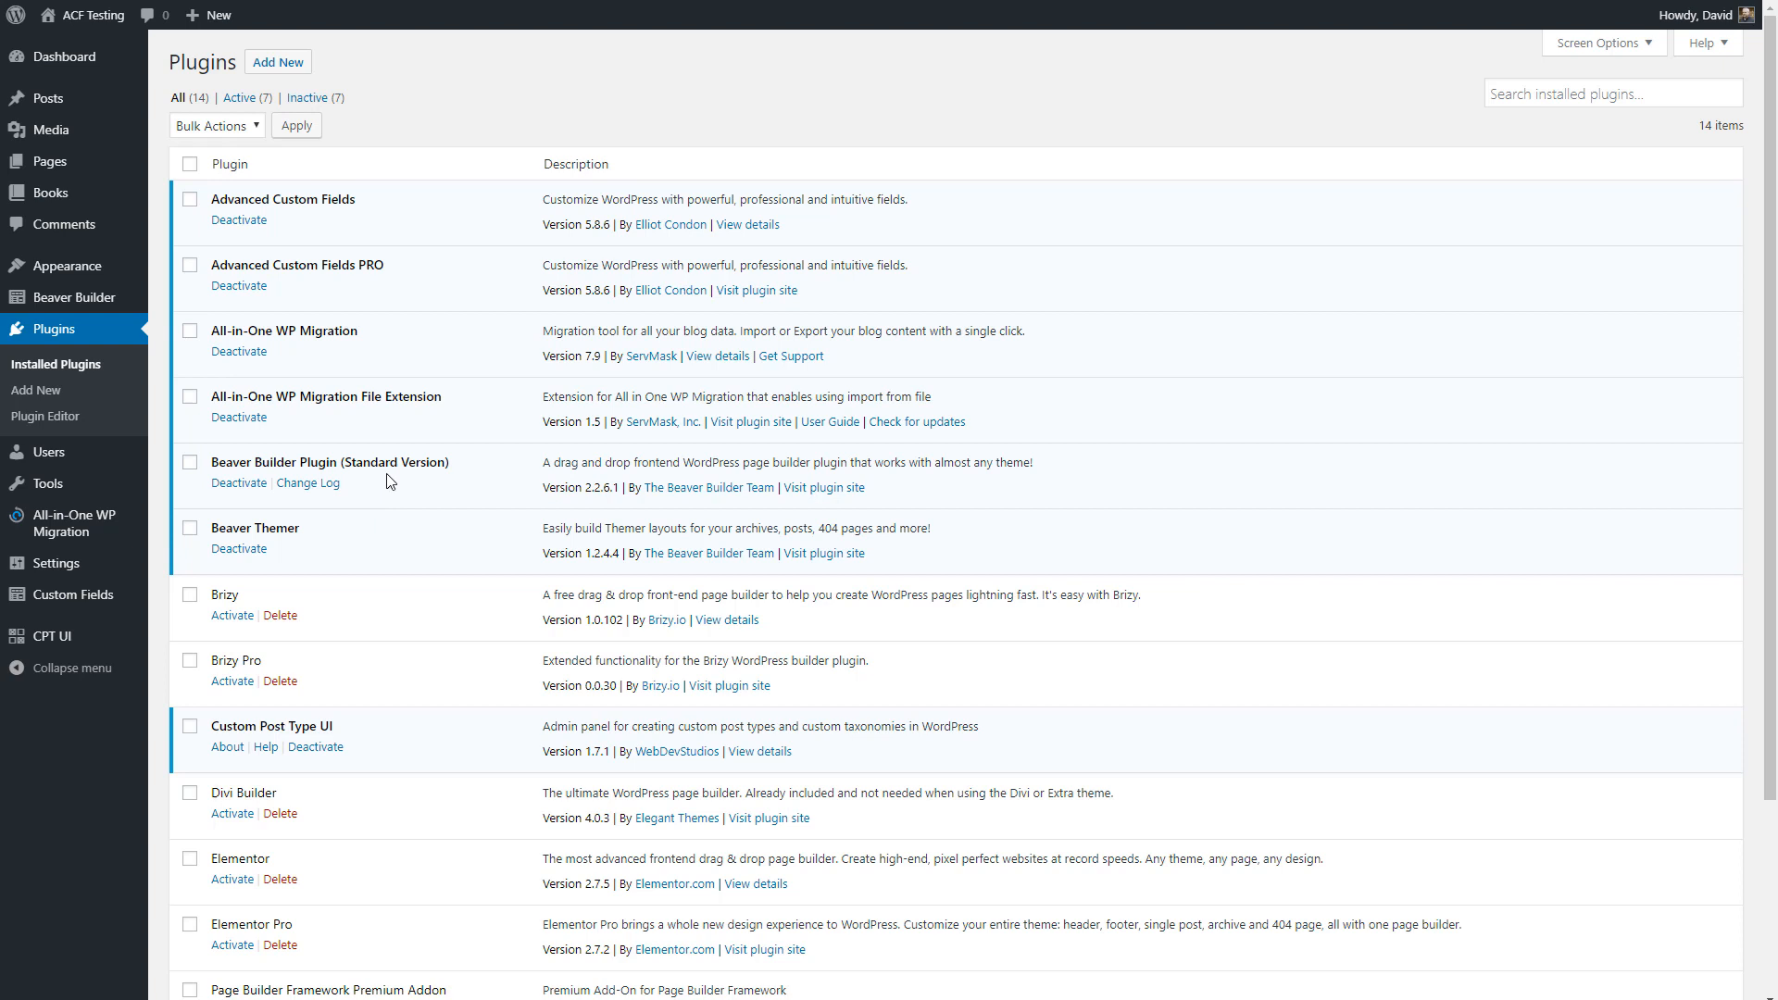
mouse_move(360, 530)
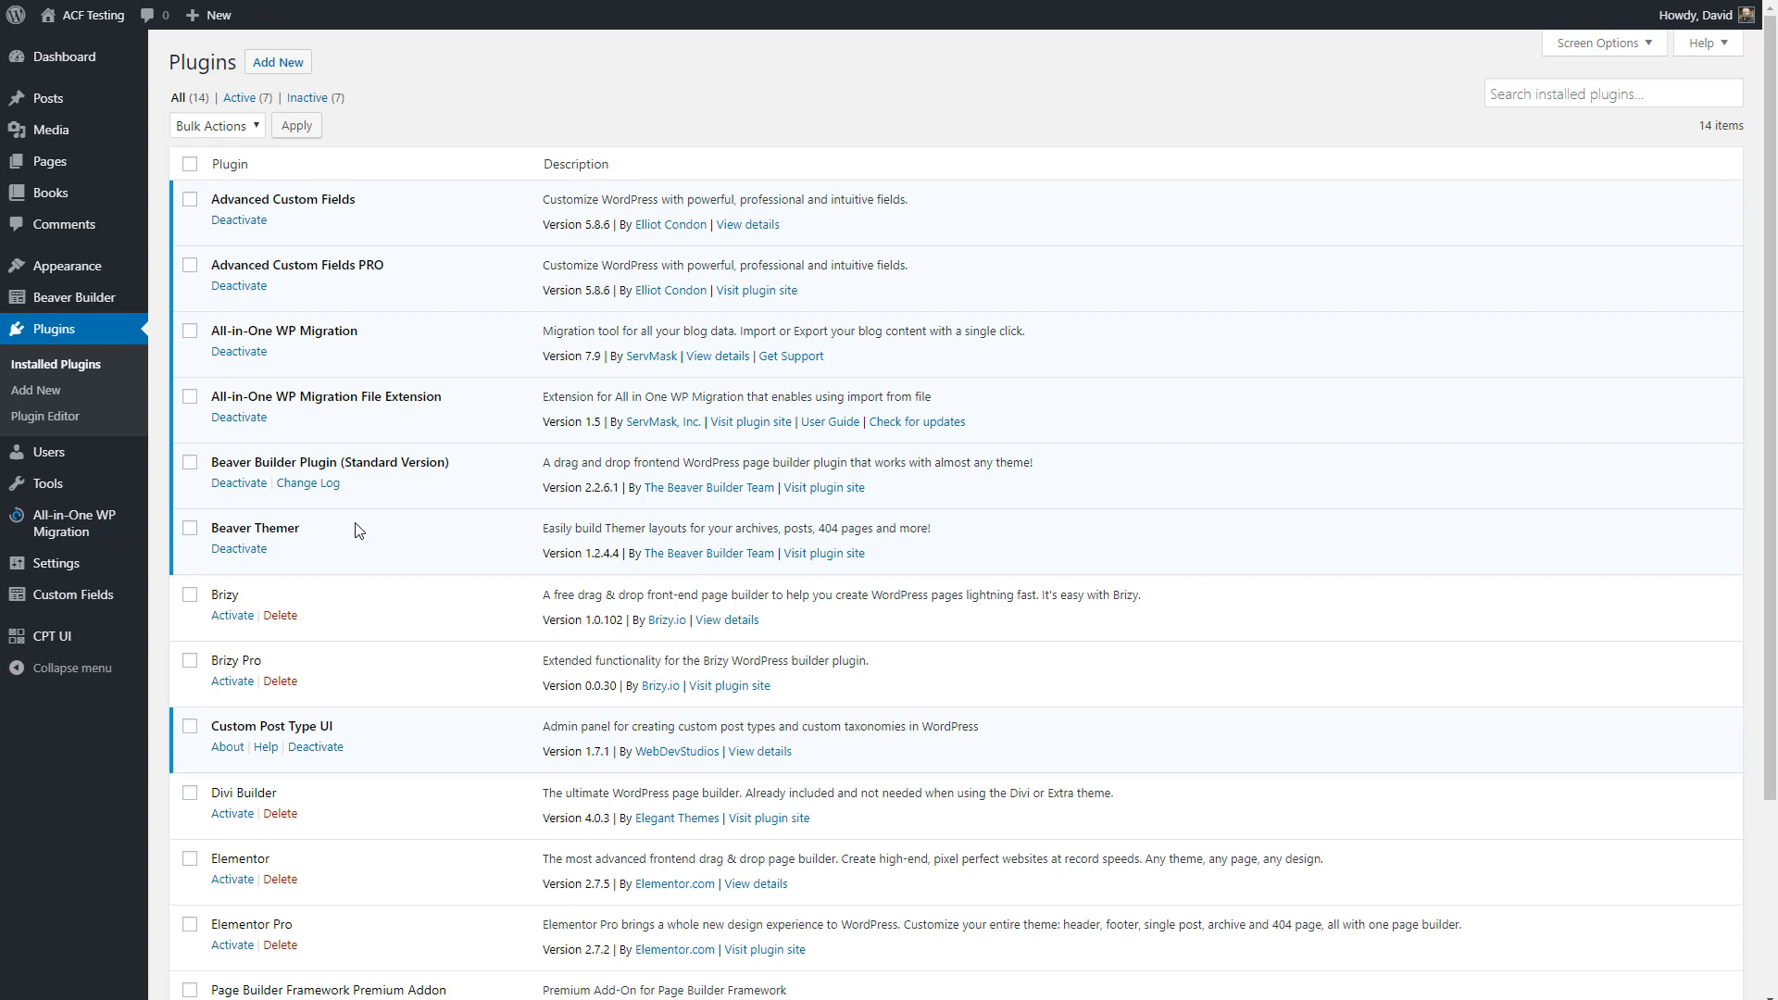
mouse_move(411, 471)
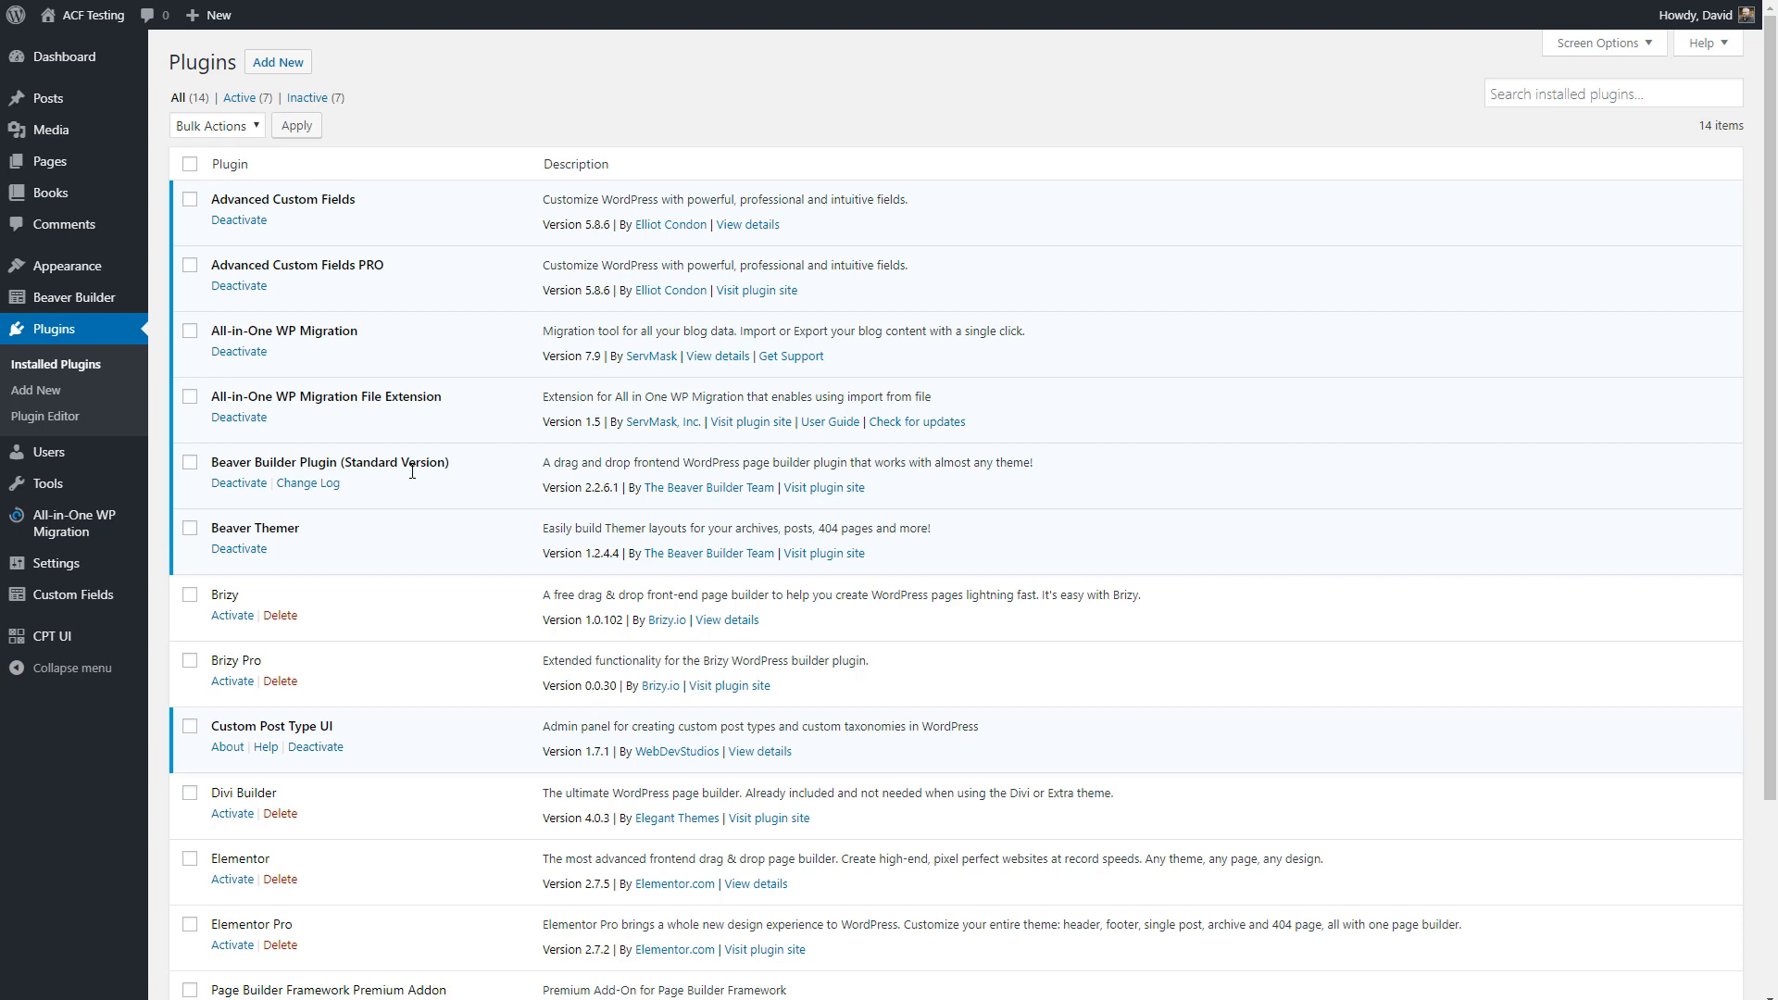
mouse_move(400, 503)
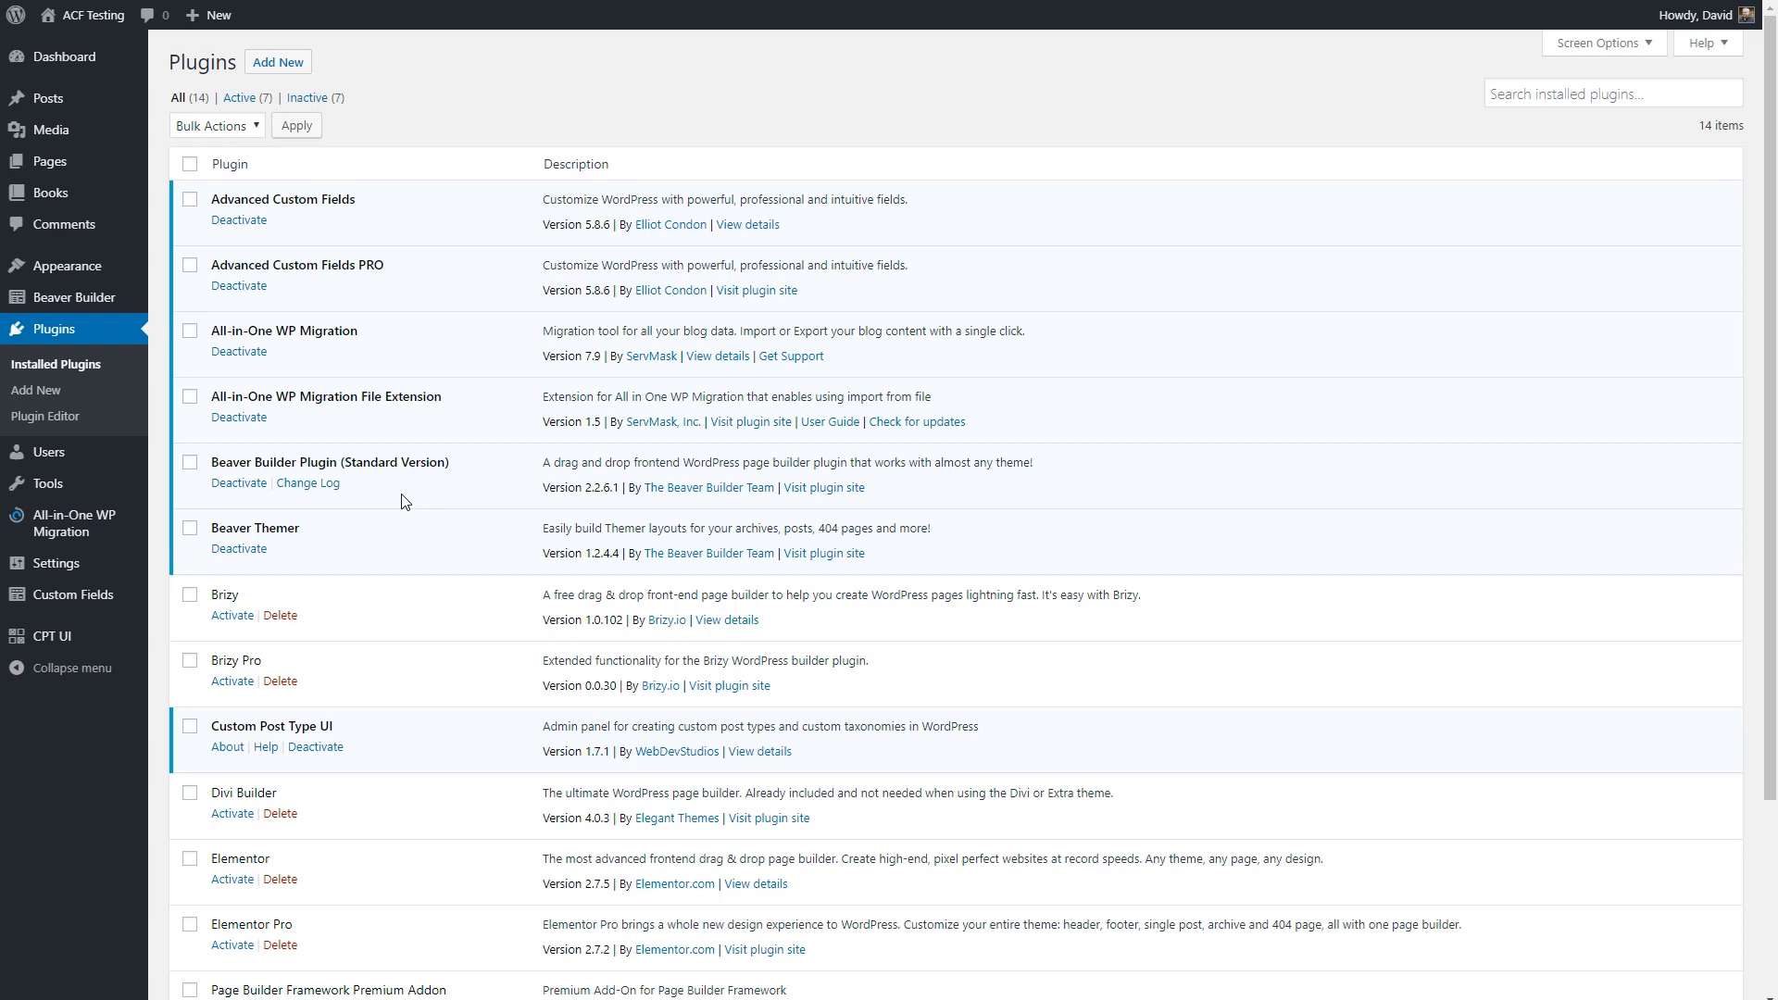
mouse_move(67, 271)
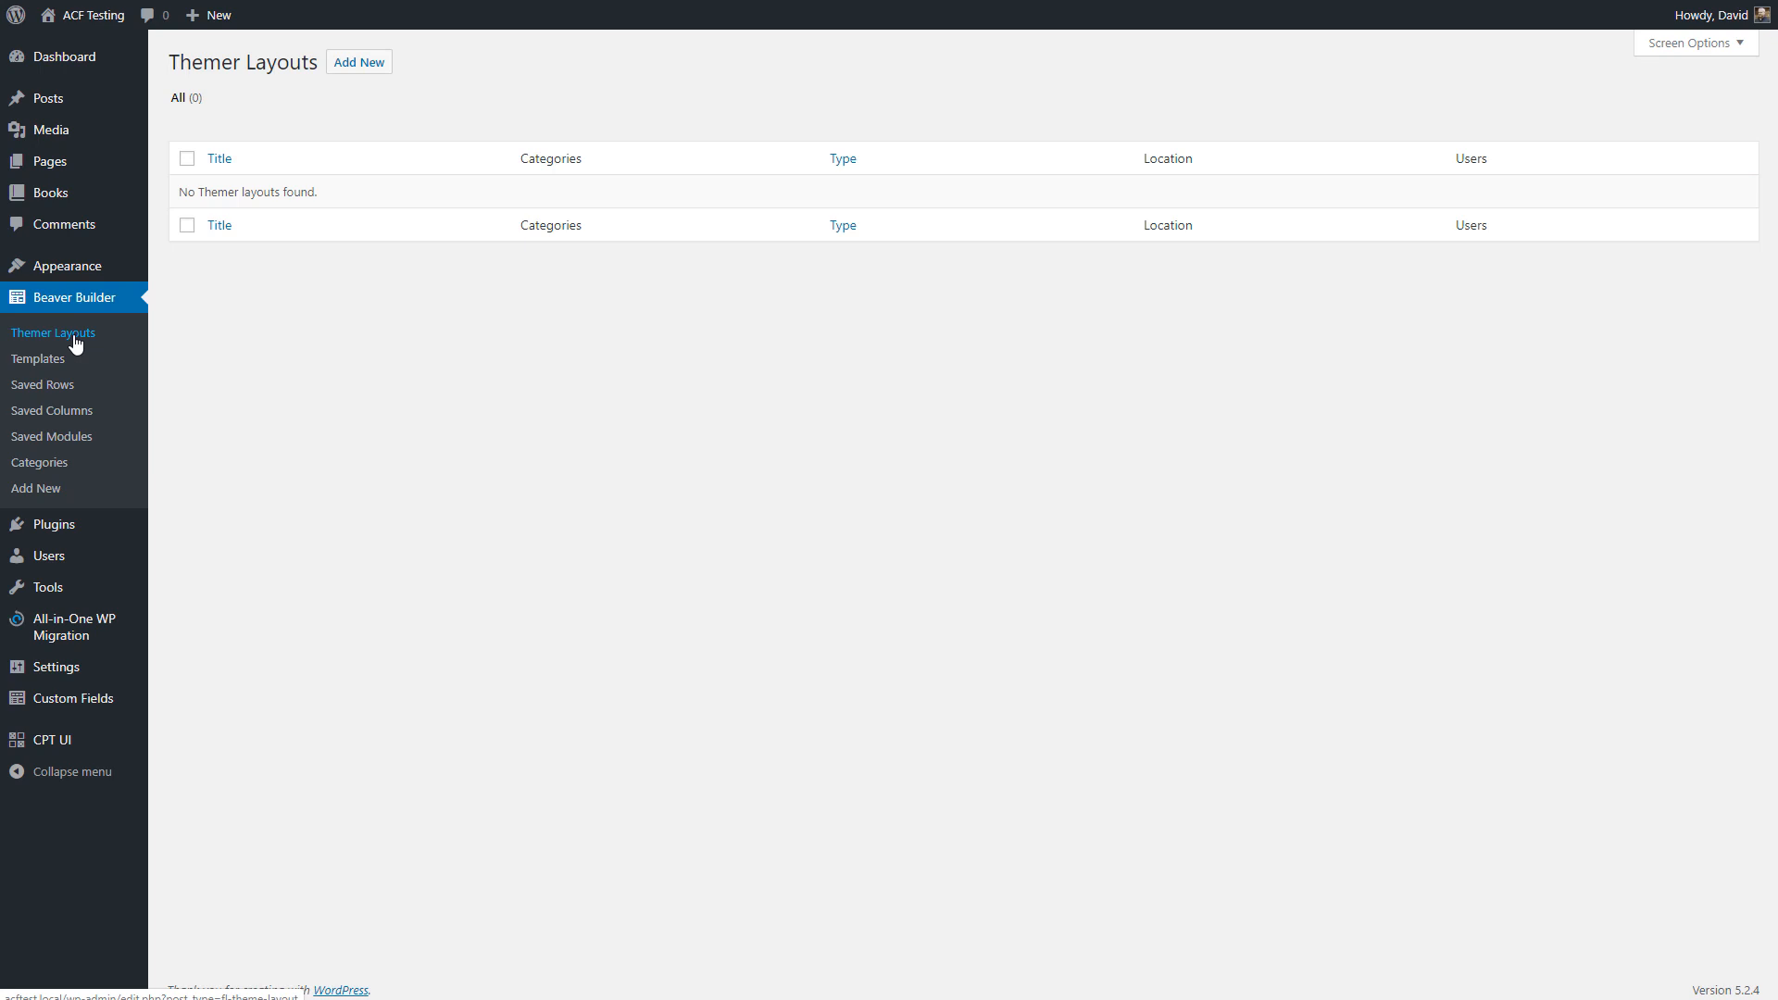
mouse_move(446, 57)
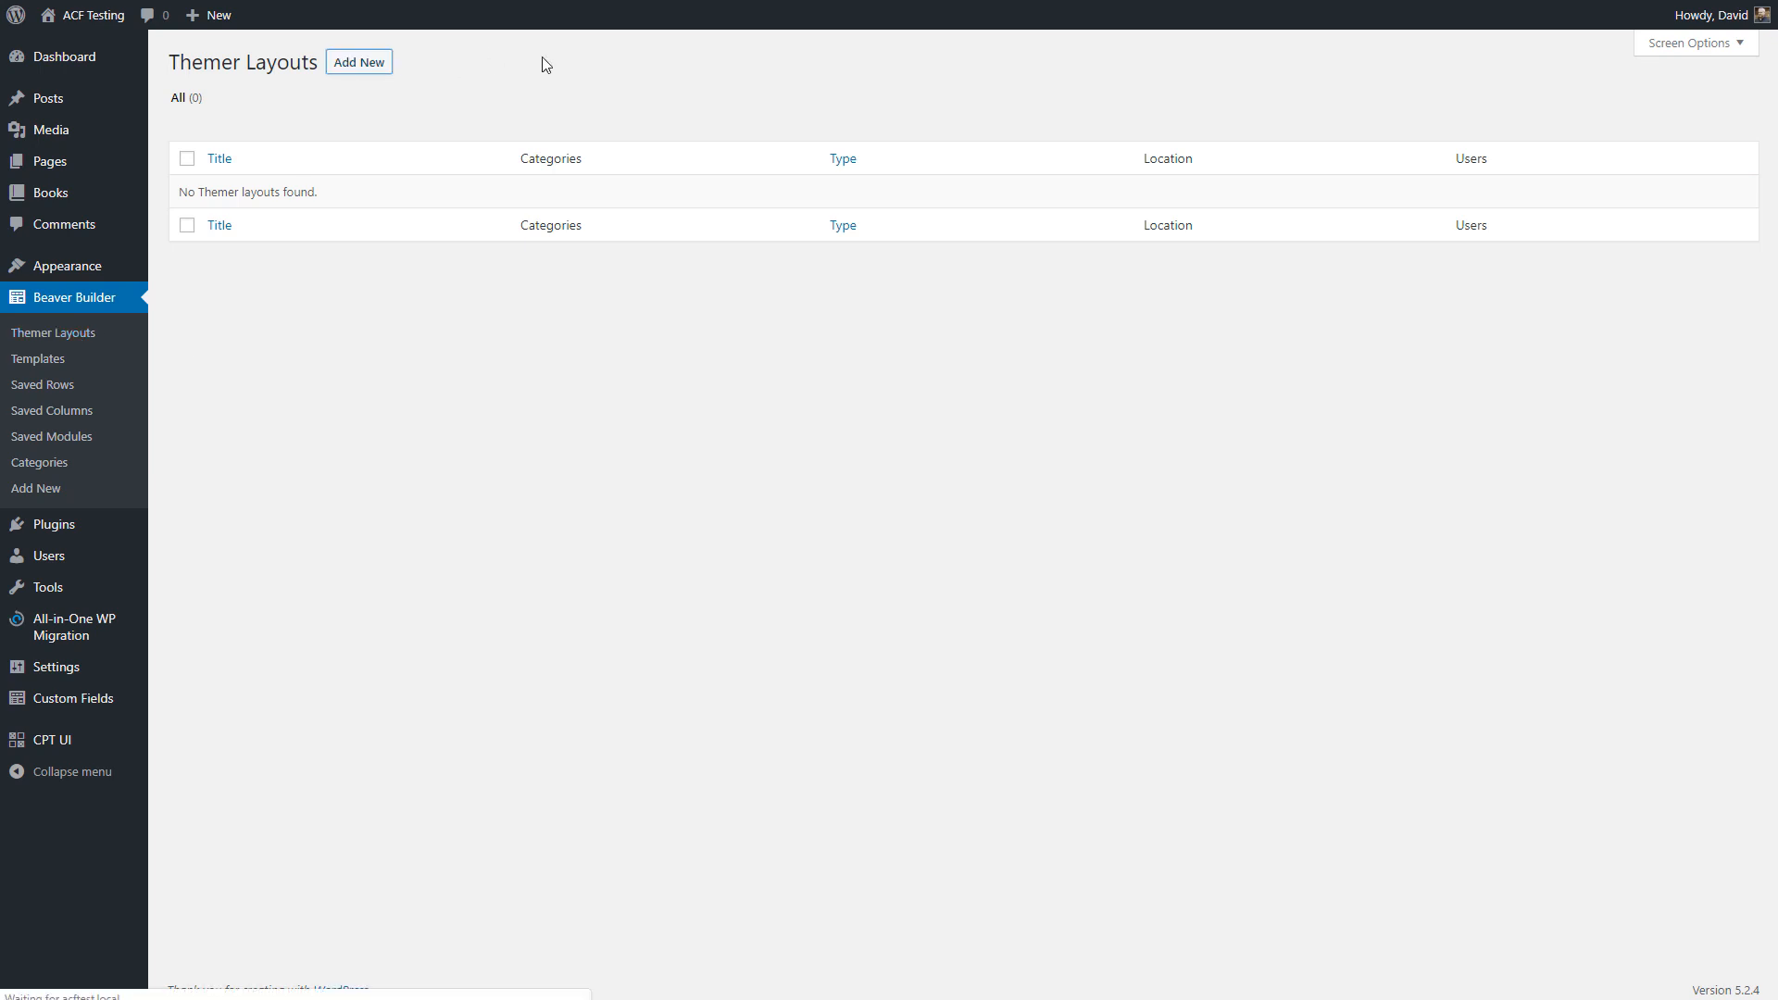
Add a themer layout titled 'Book Single' of type Singular.
click(359, 63)
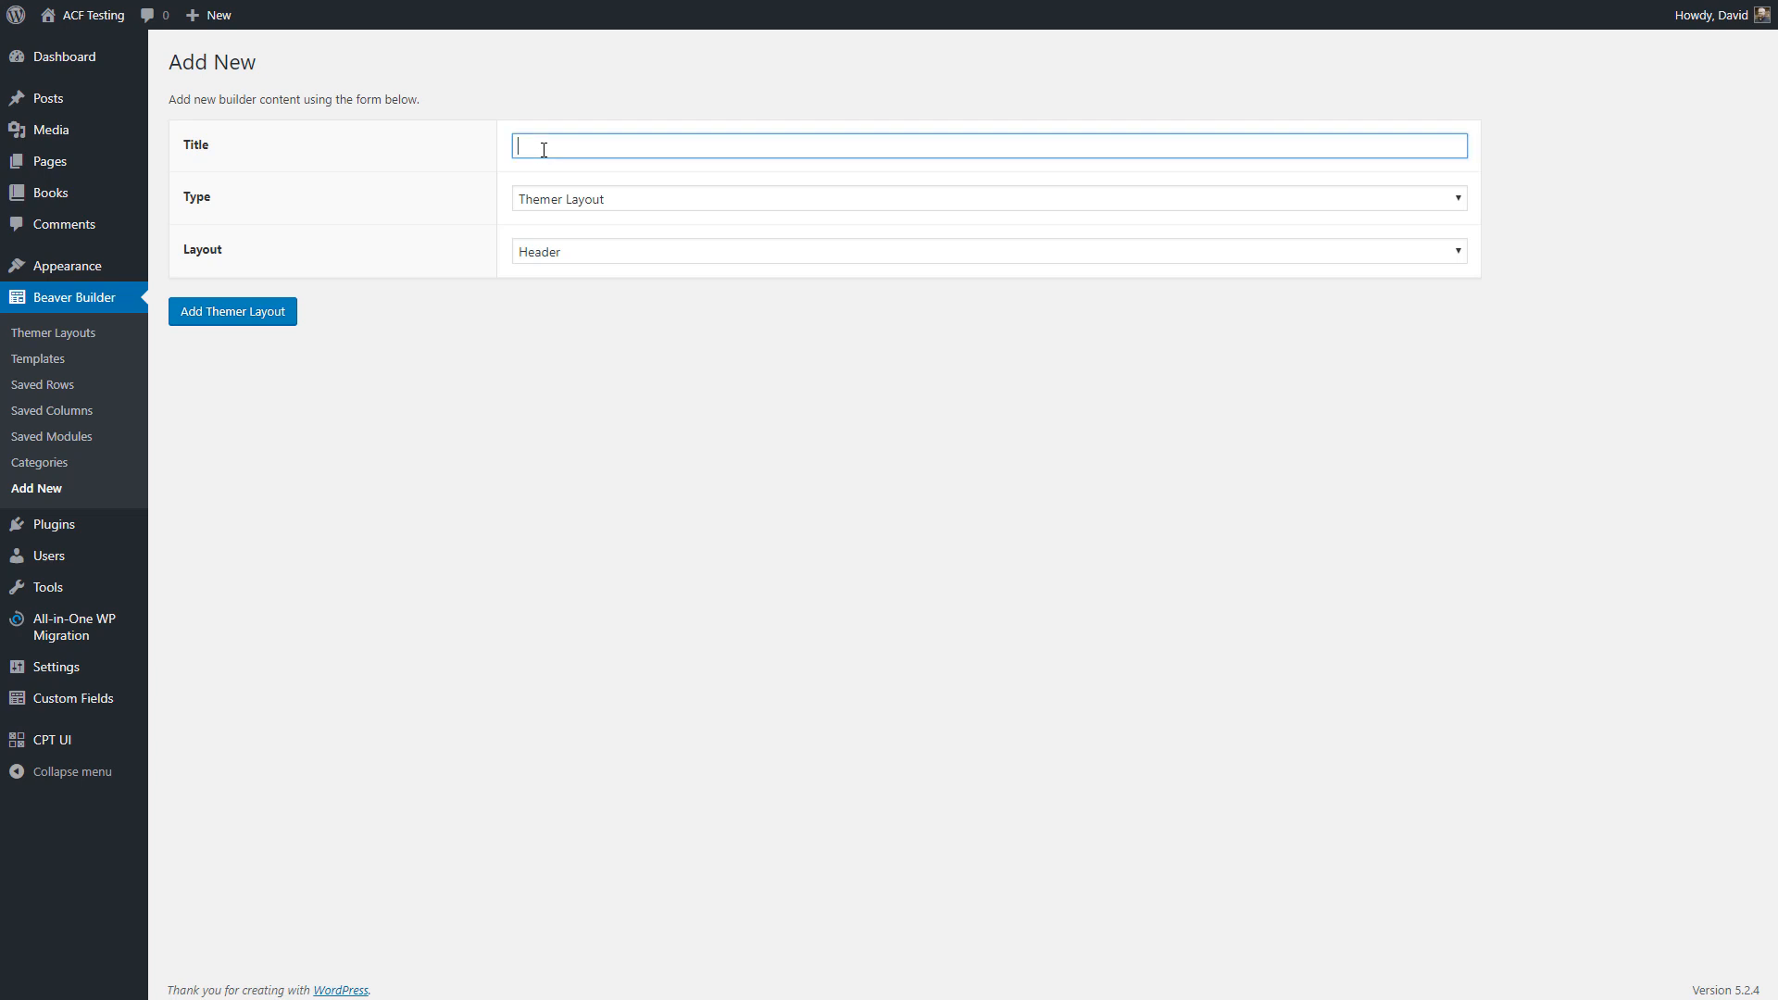
text(B)
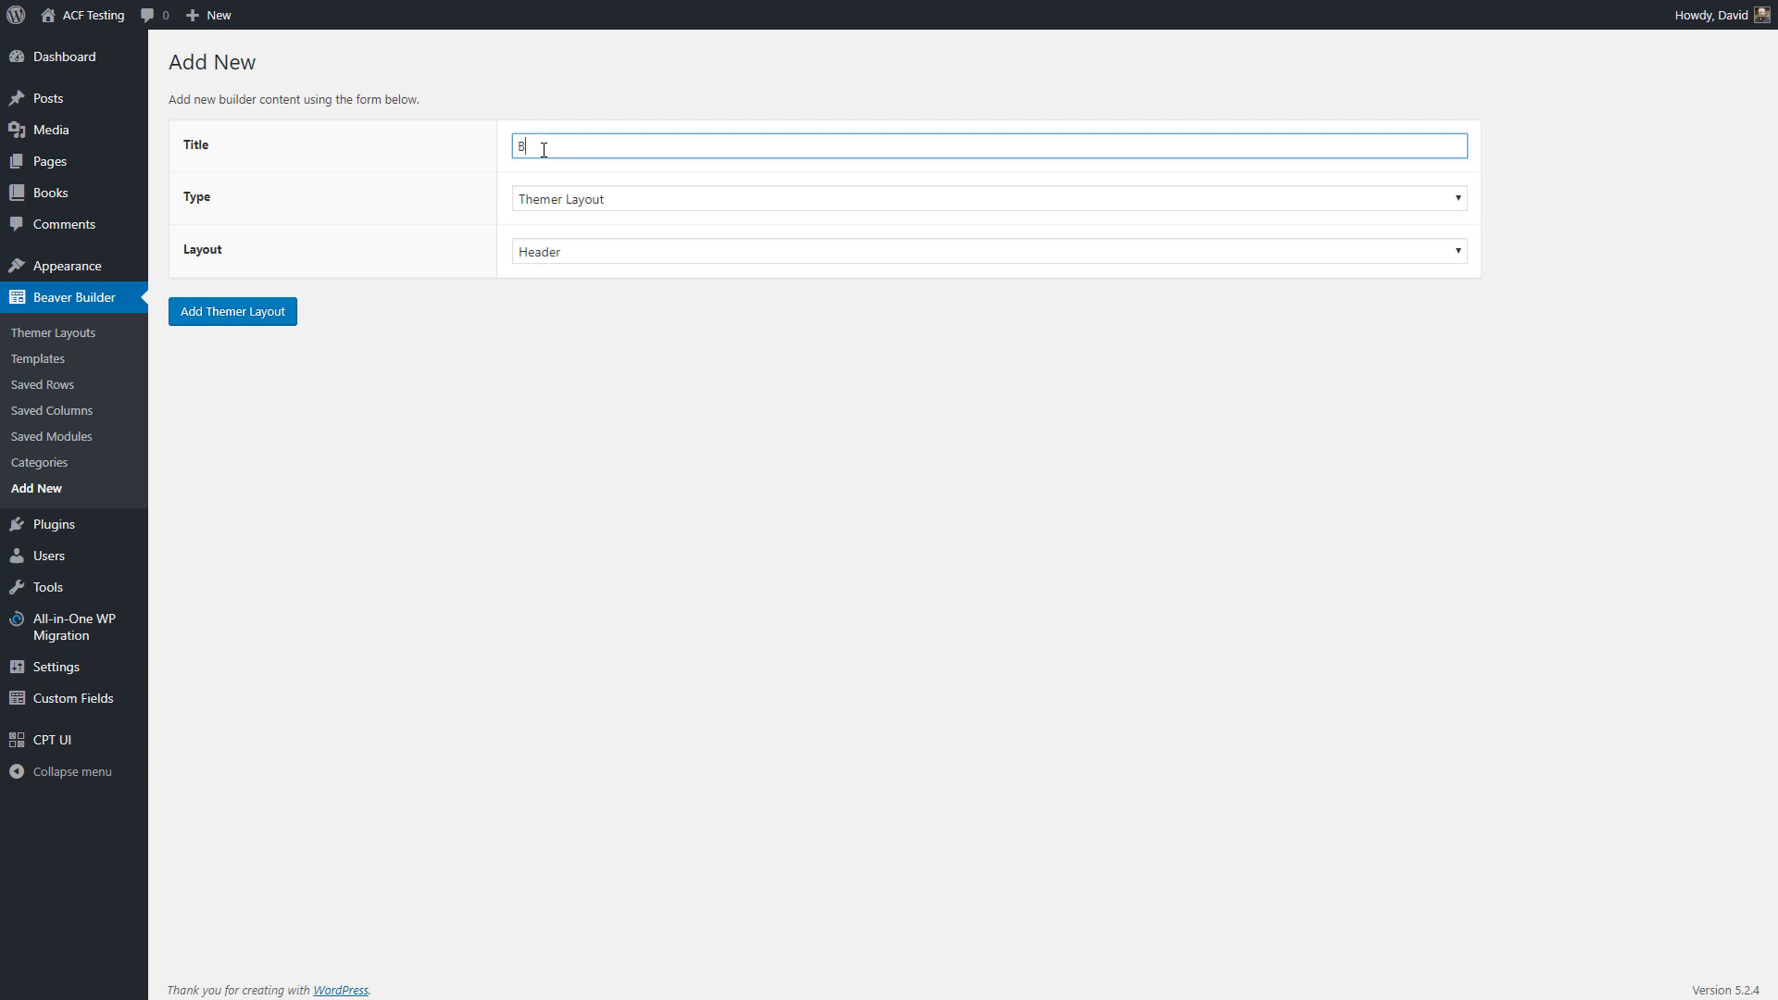
text(ook Single)
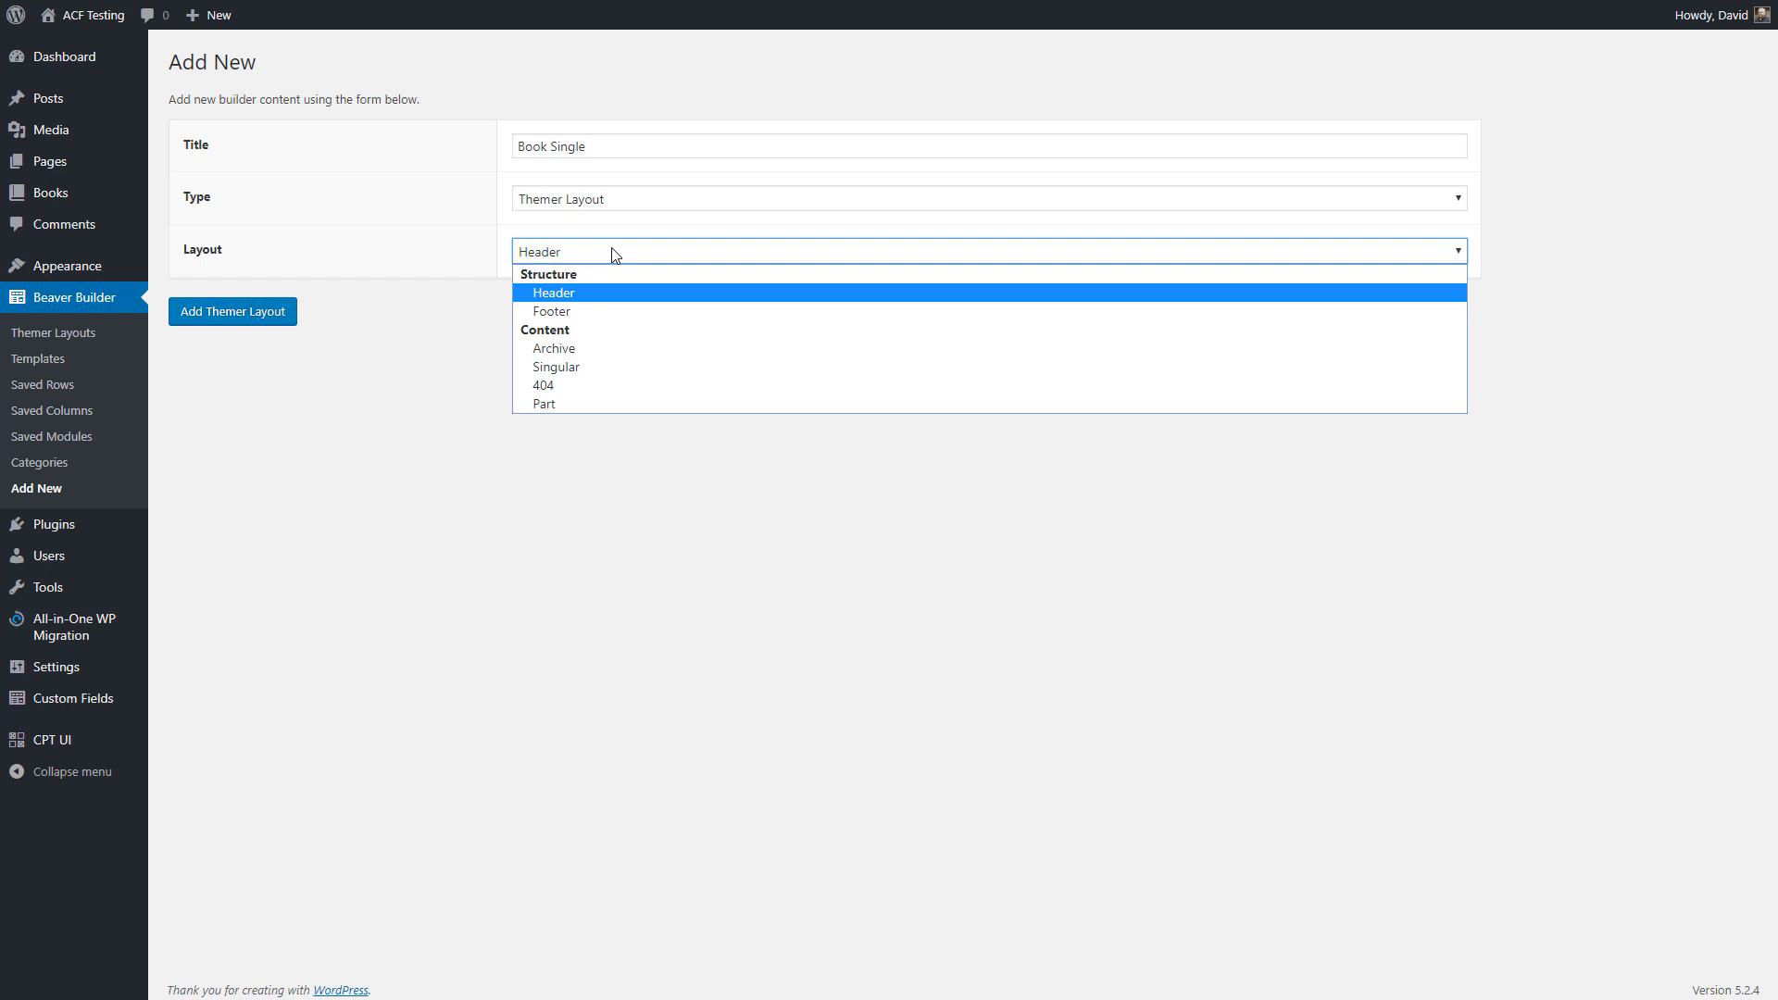
mouse_move(585, 368)
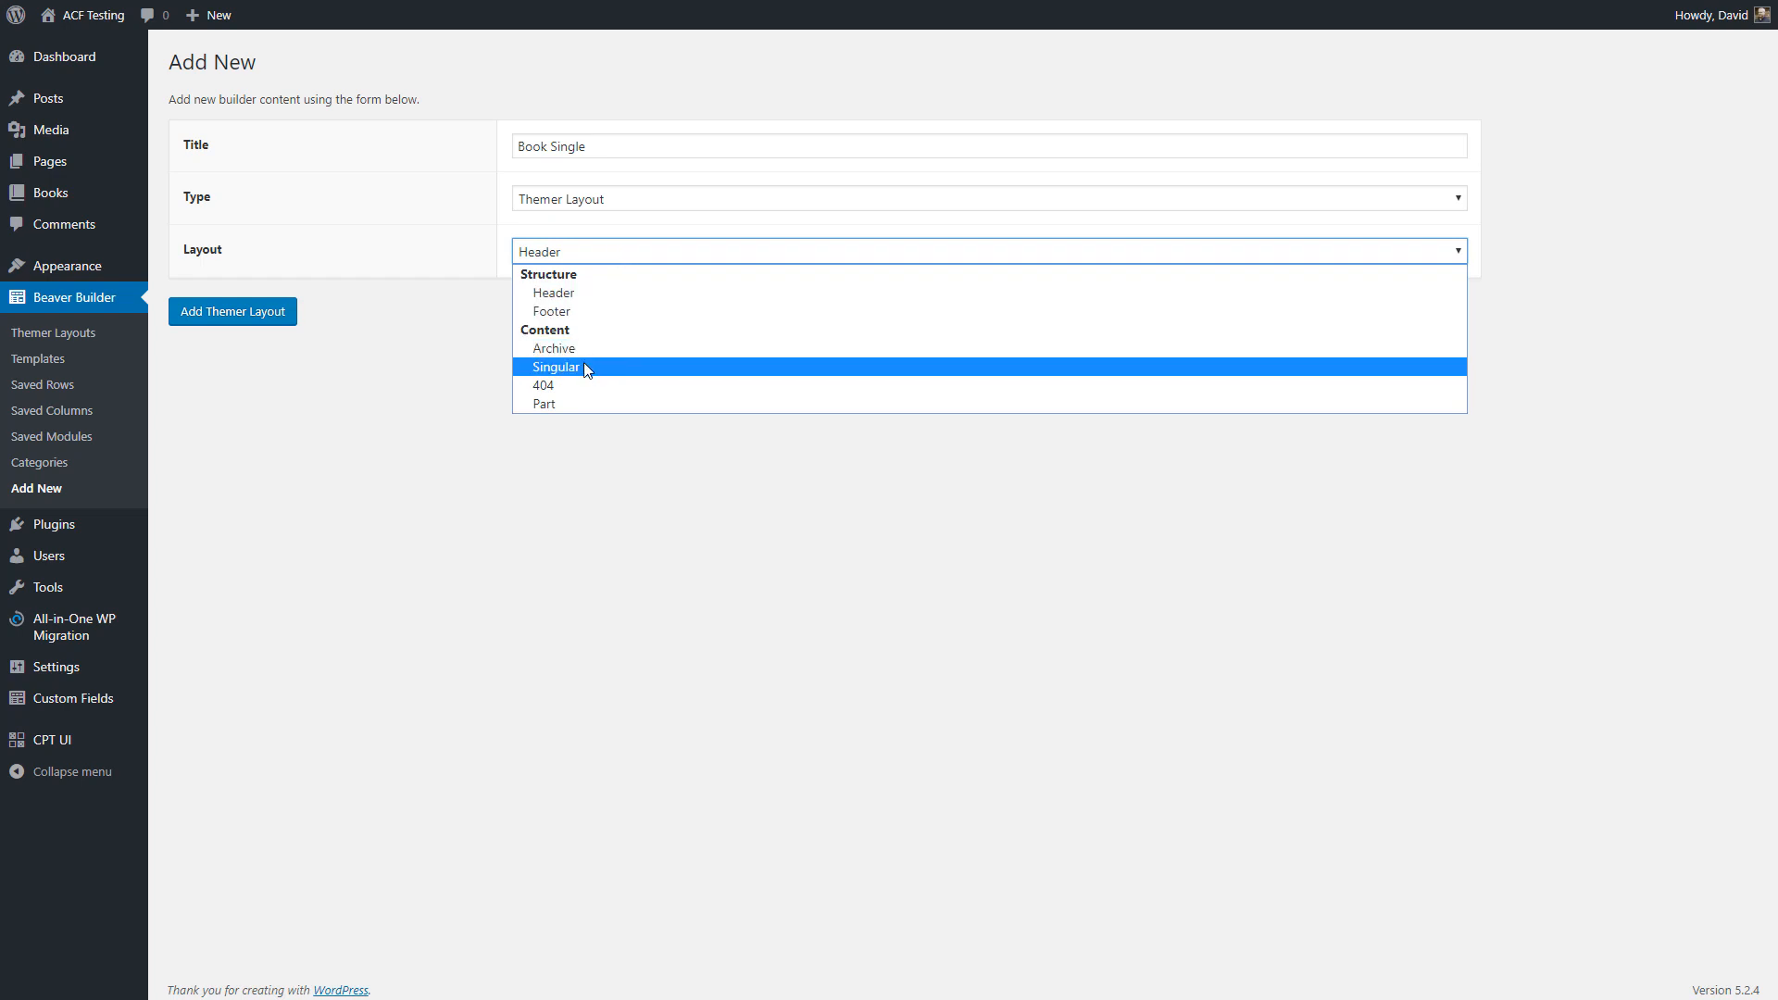
click(554, 367)
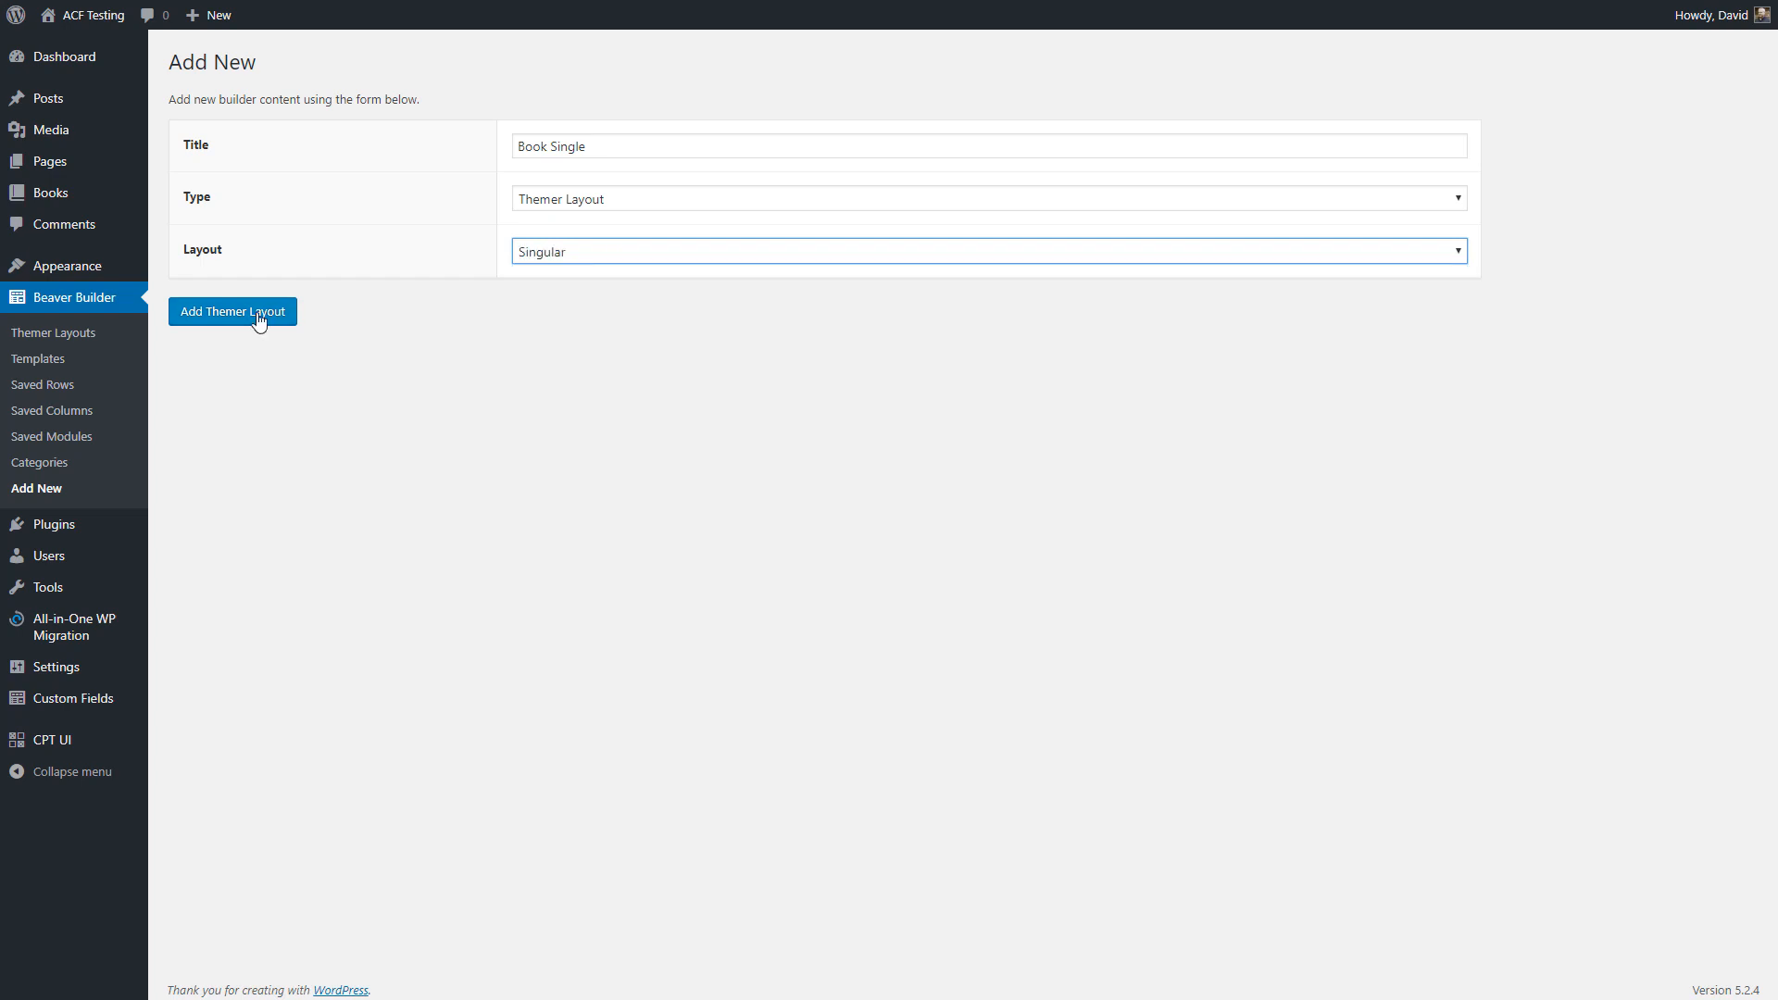
click(231, 311)
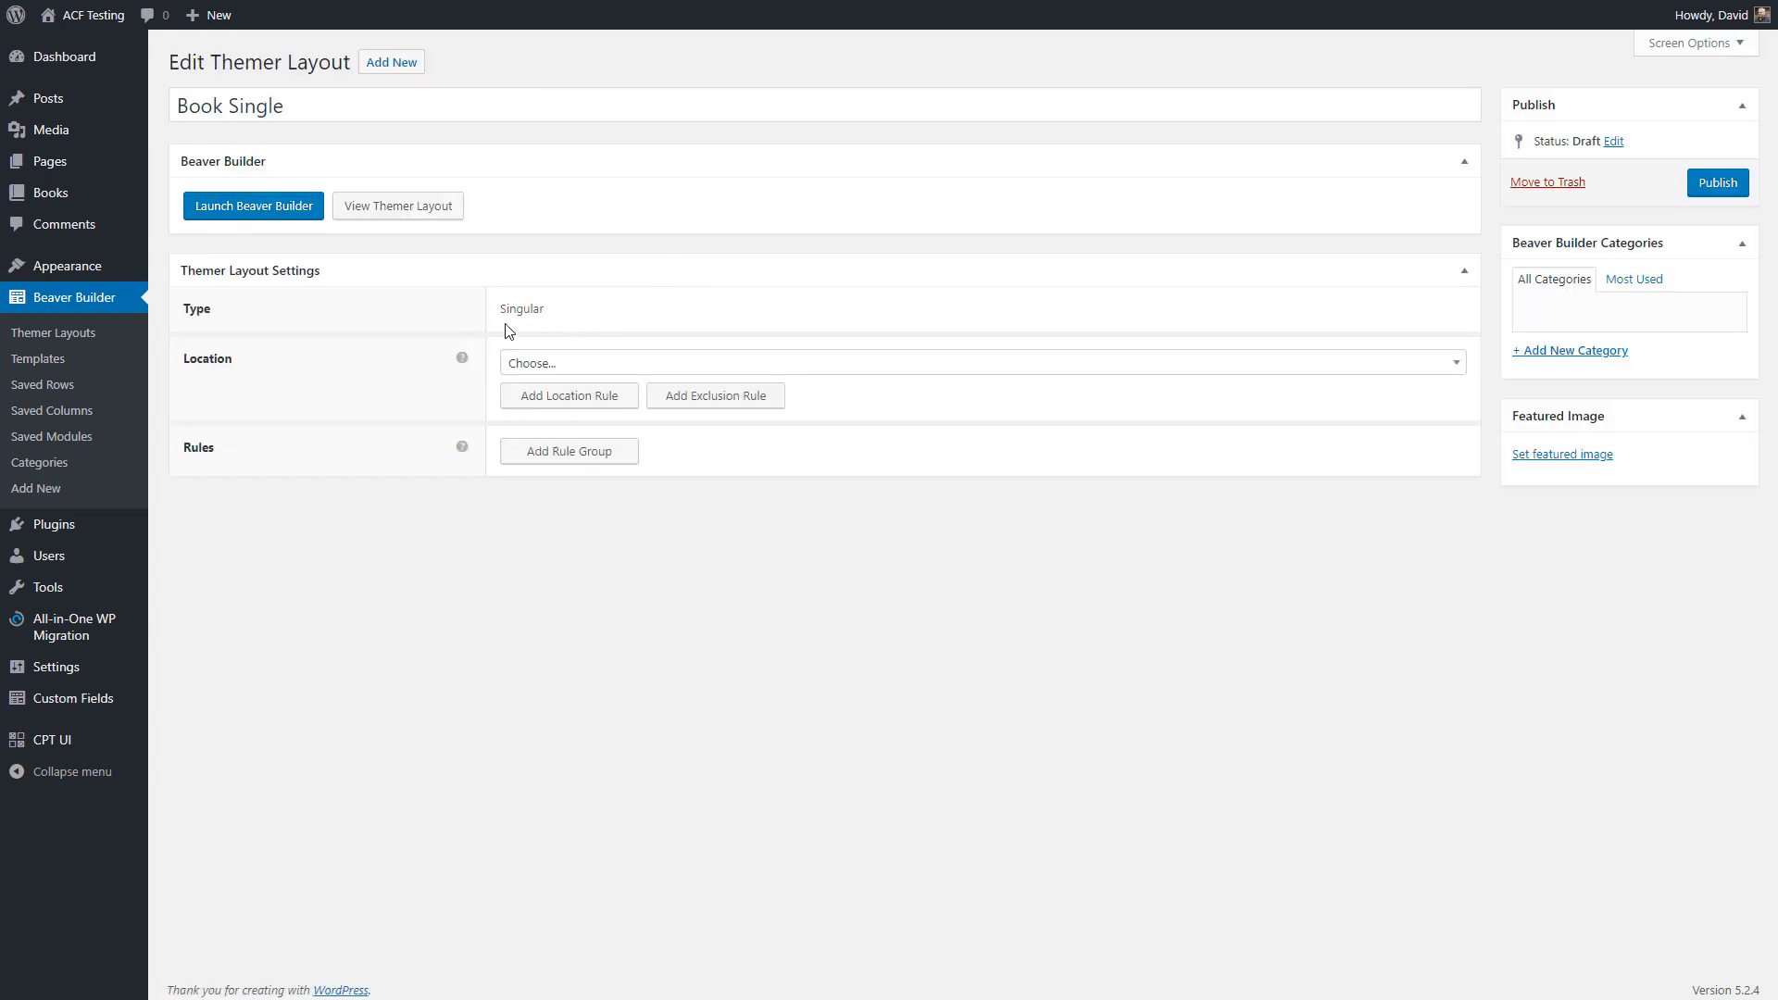
mouse_move(263, 363)
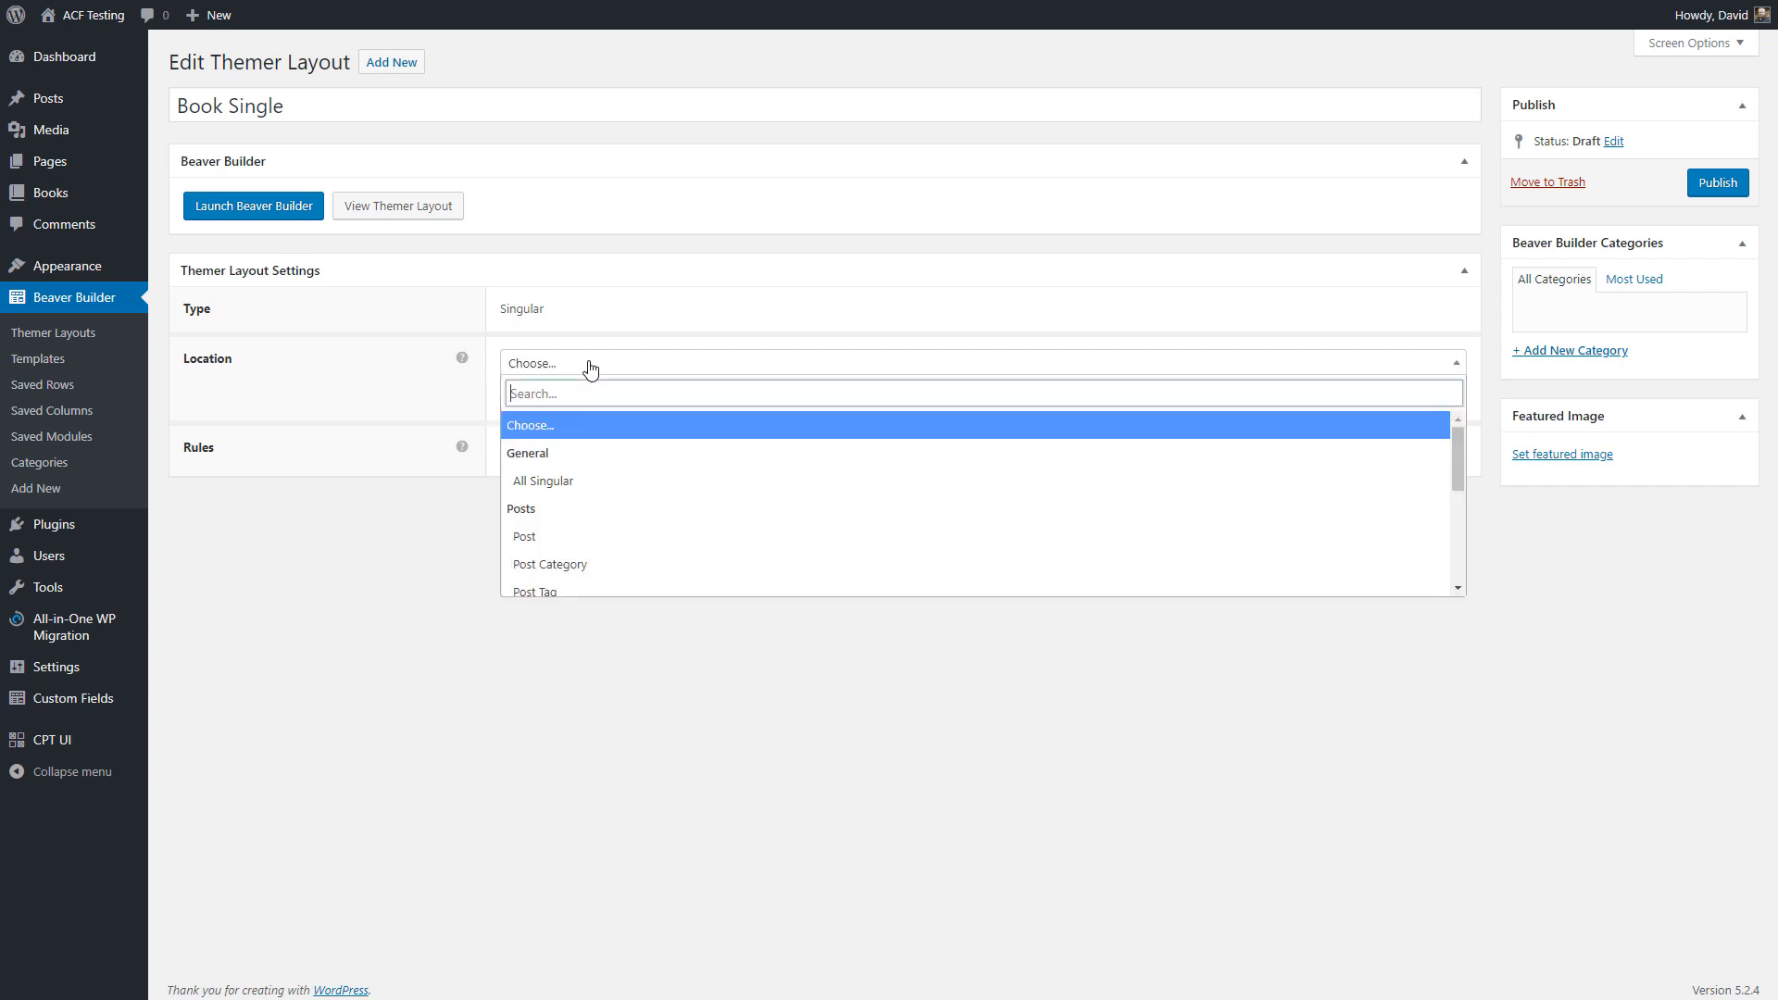
mouse_move(613, 486)
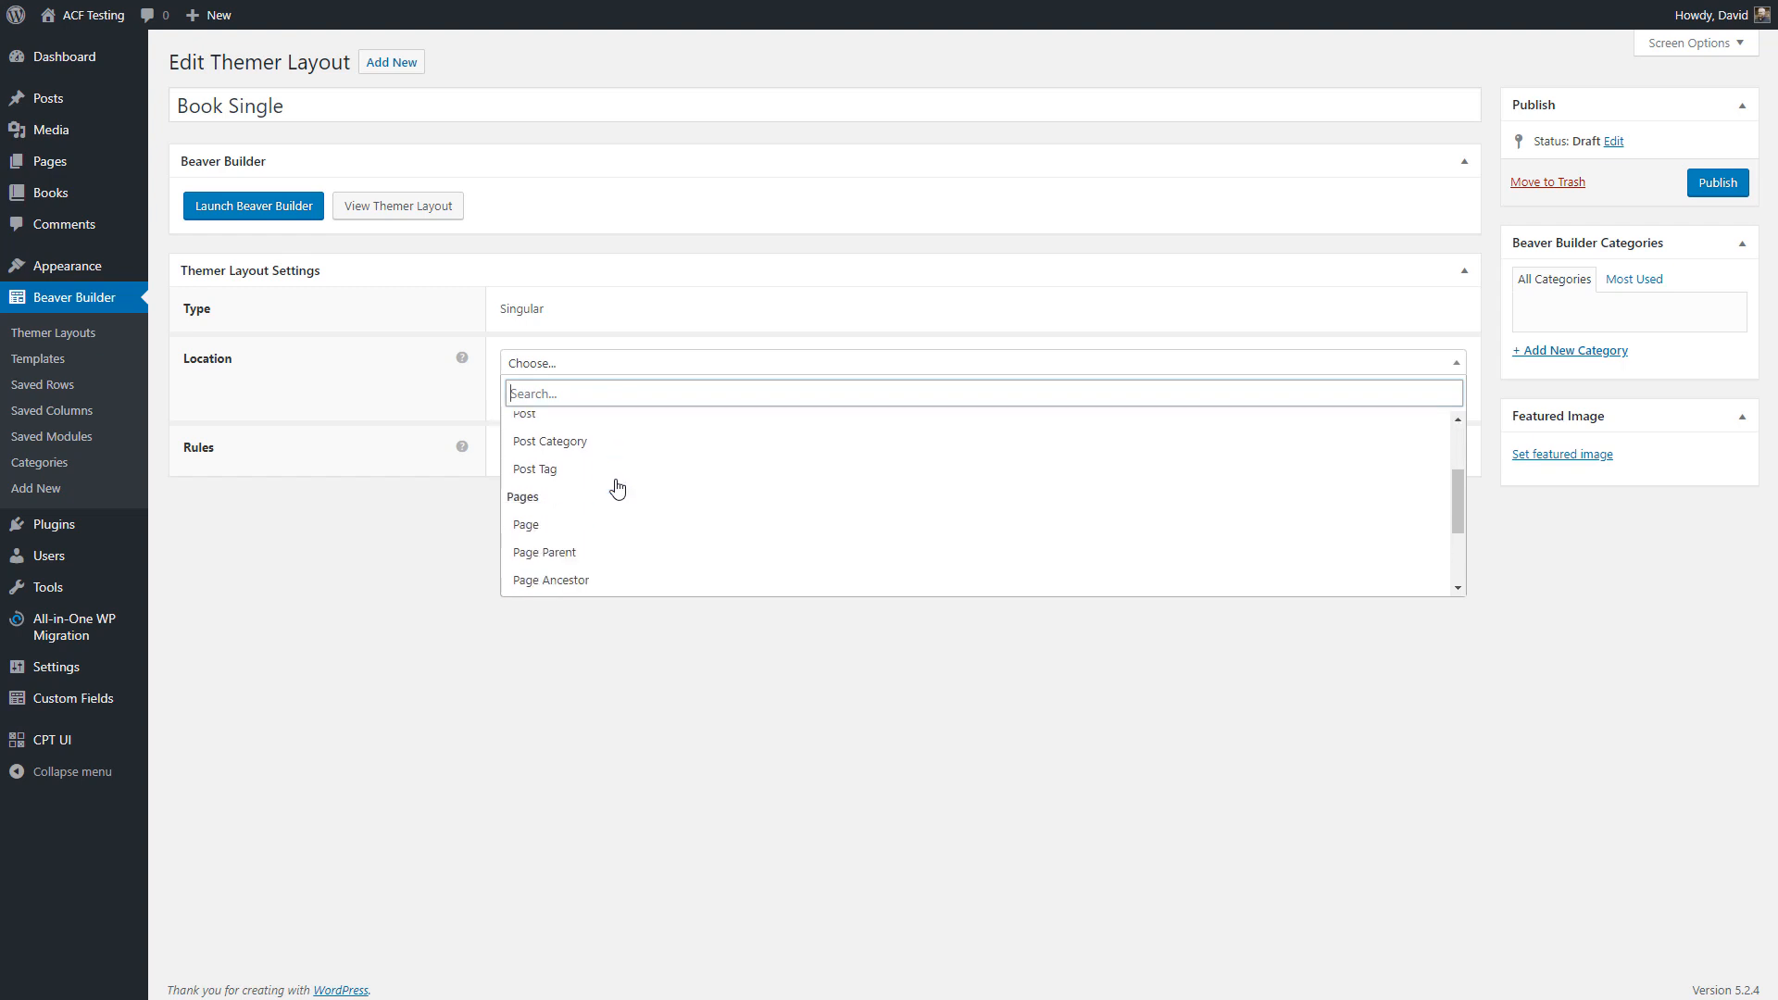
mouse_move(652, 478)
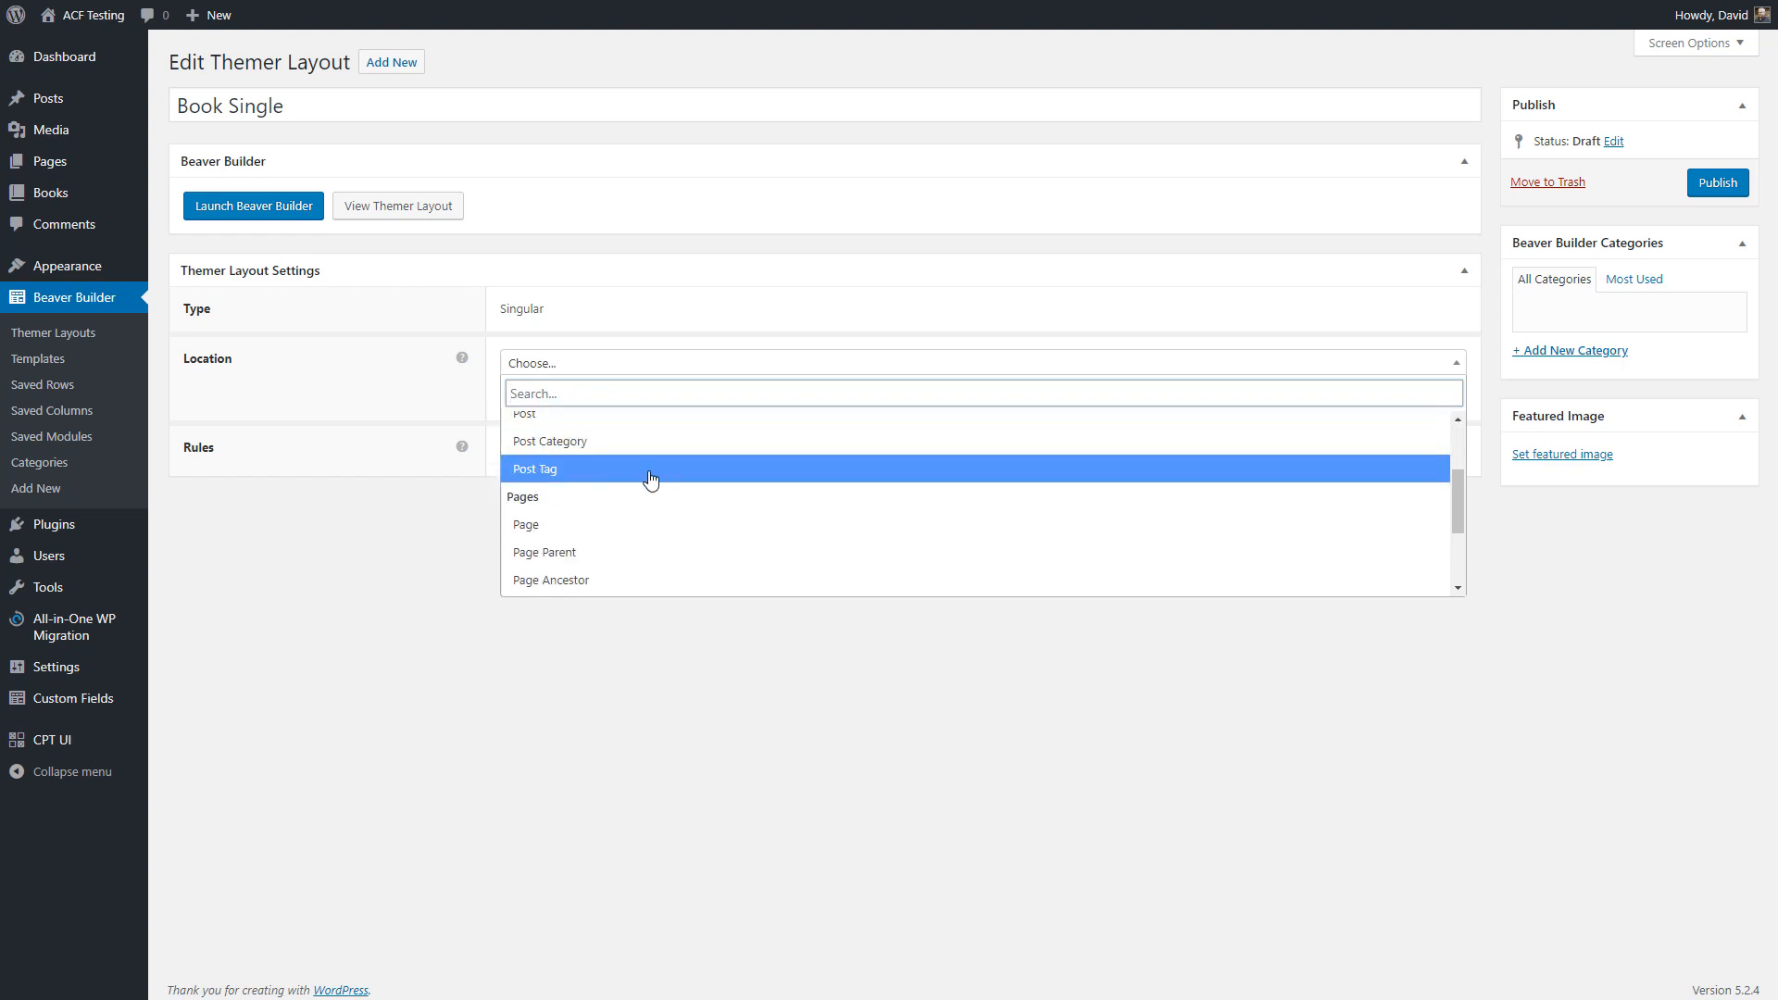
Set the layout location to Book / All Books, browse the rule groups, then launch Beaver Builder.
scroll(down, 3)
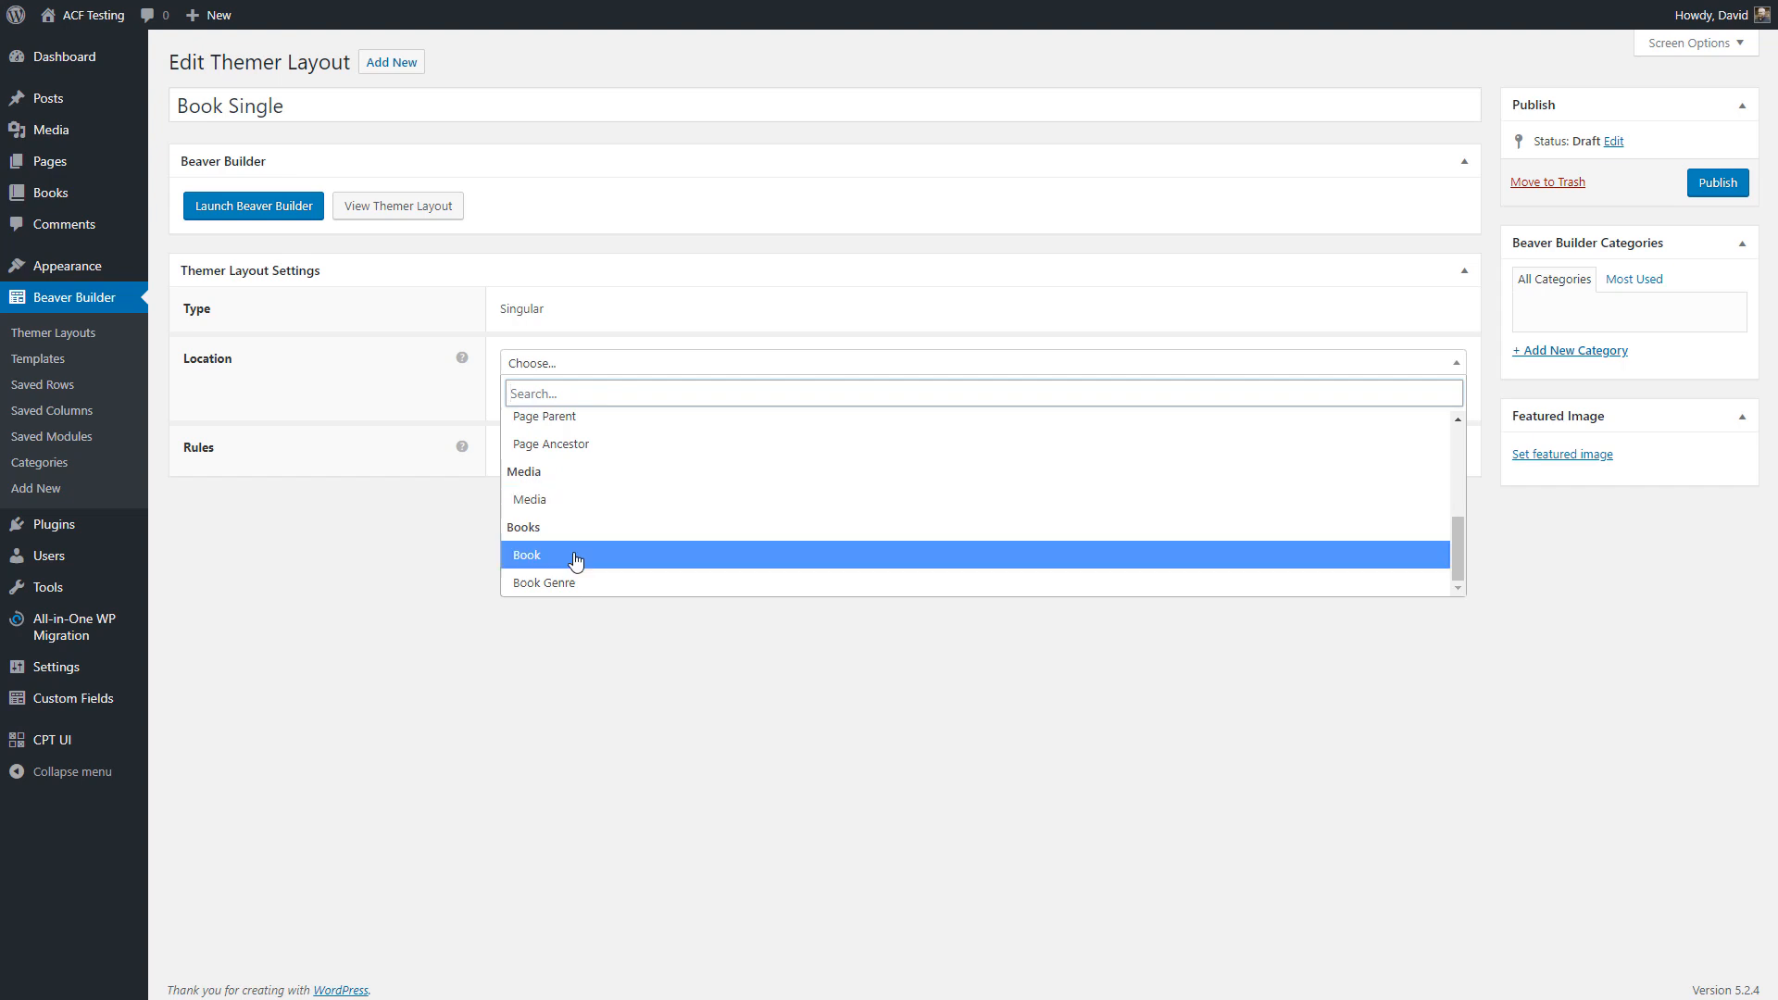
mouse_move(537, 560)
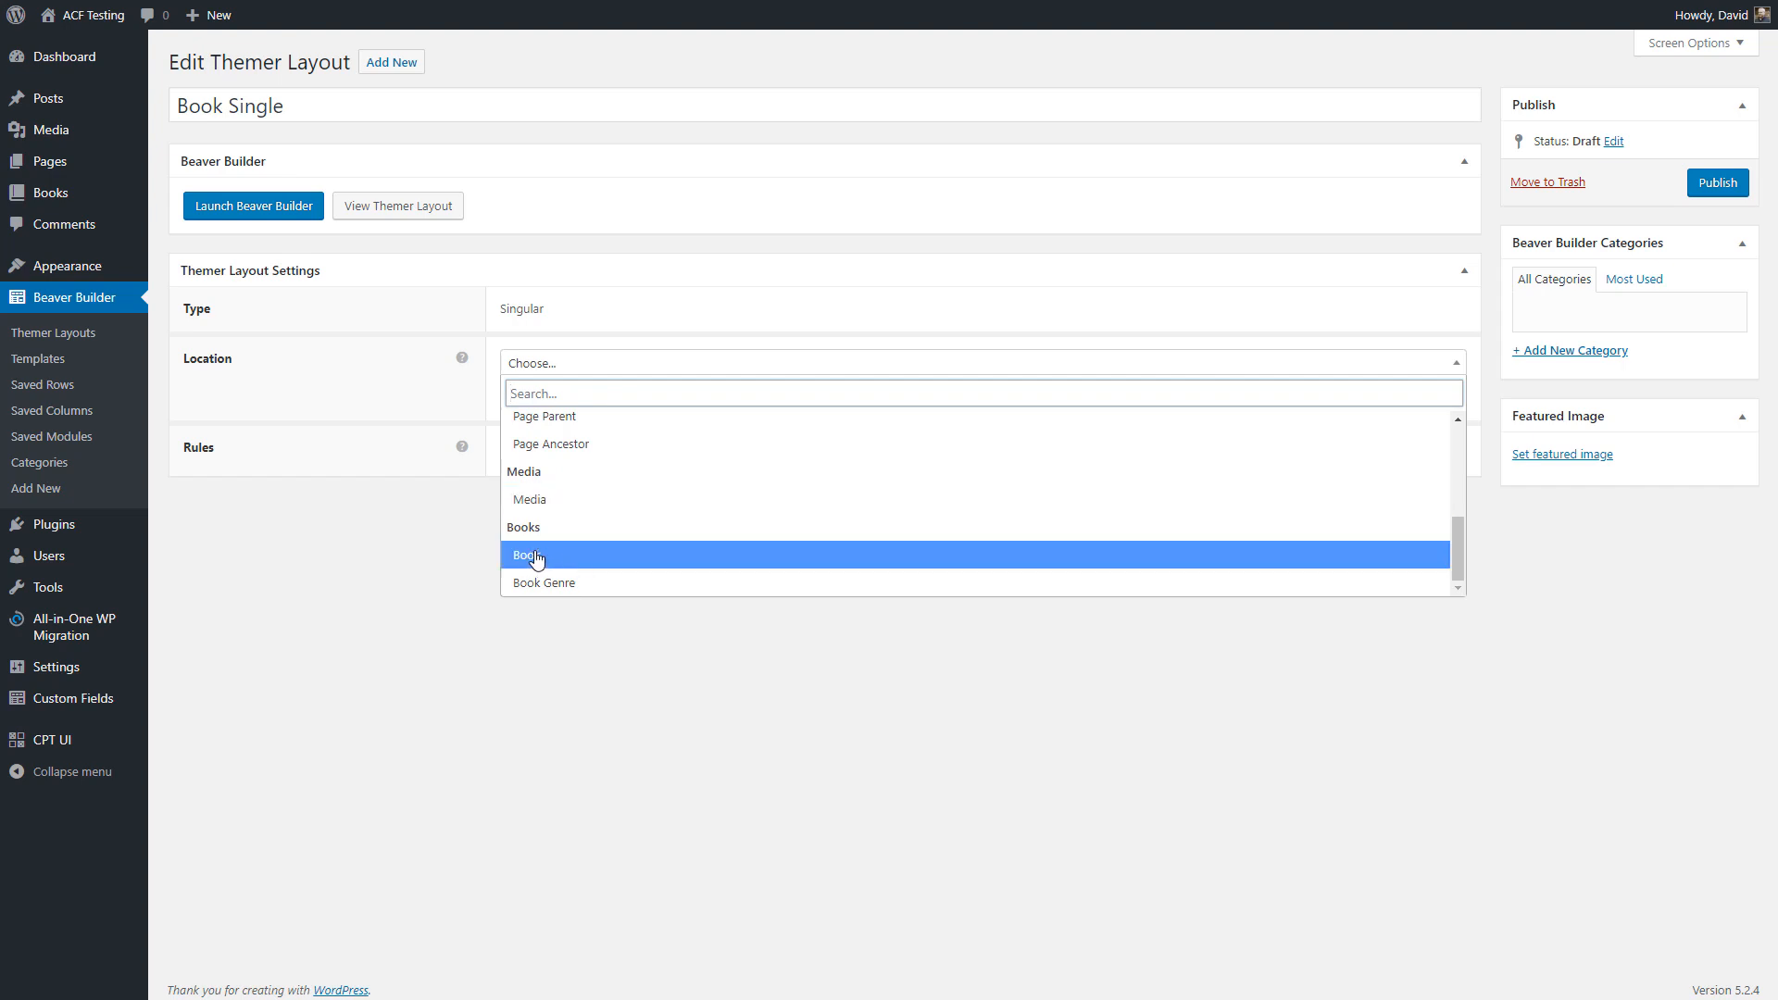
click(527, 555)
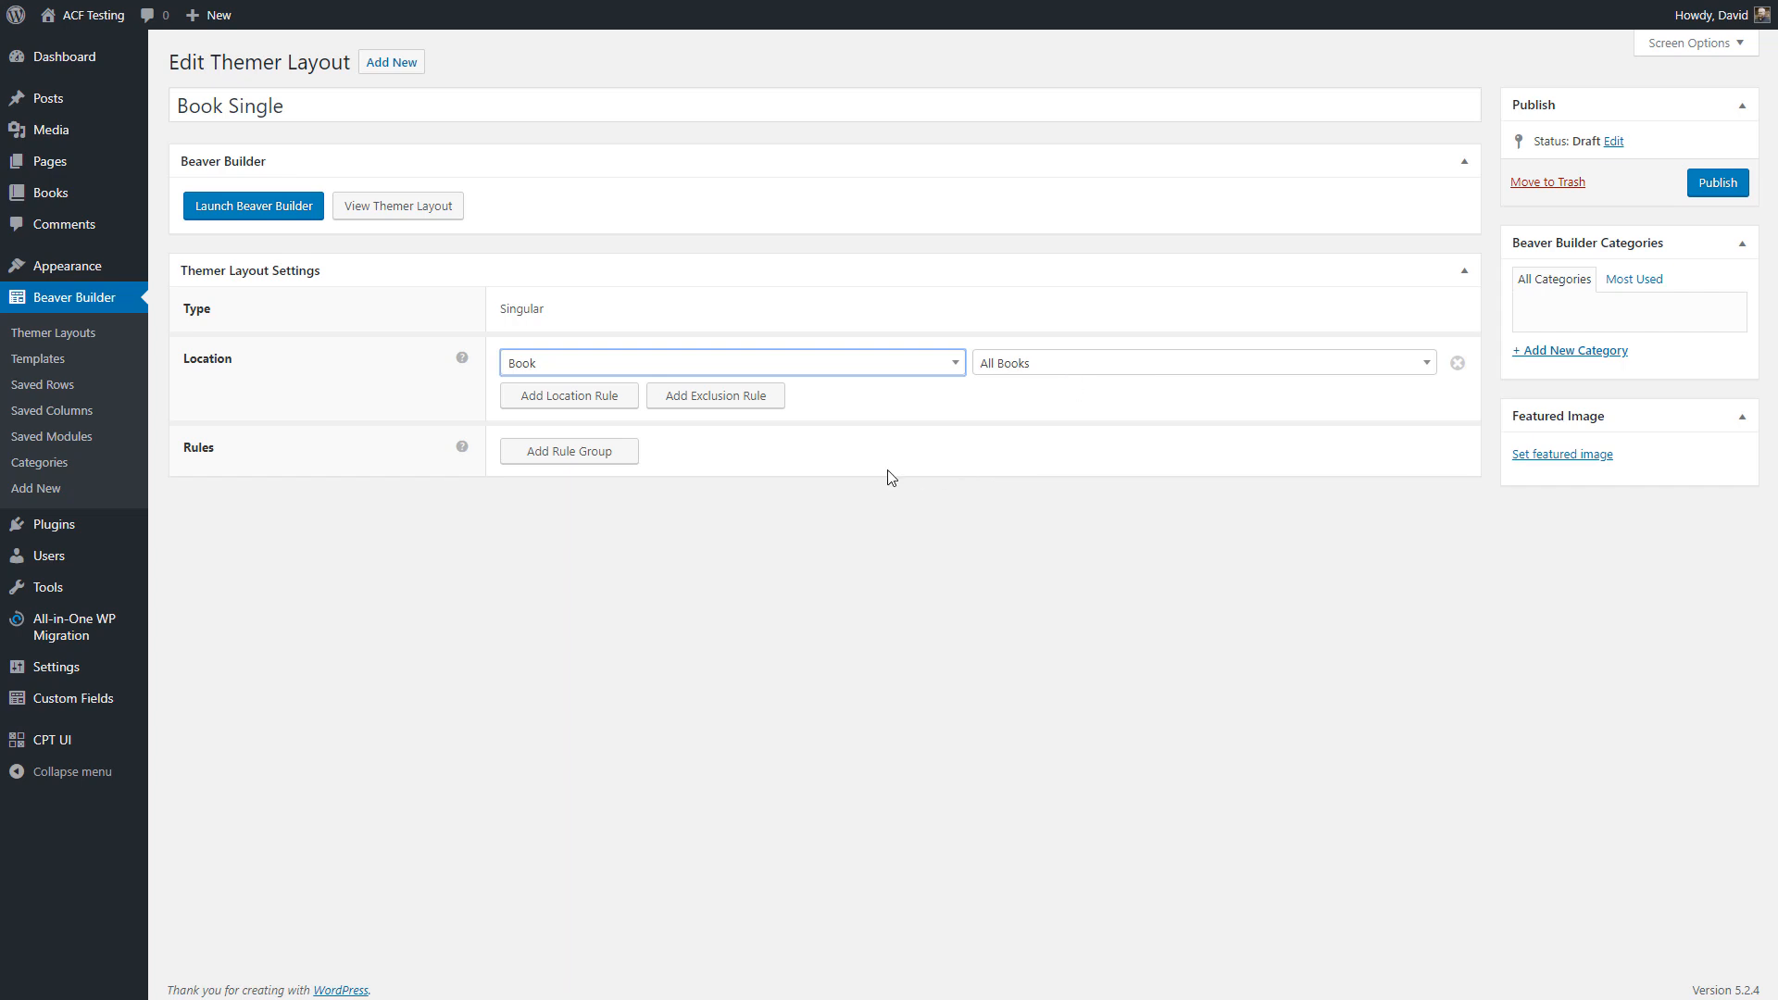
mouse_move(563, 458)
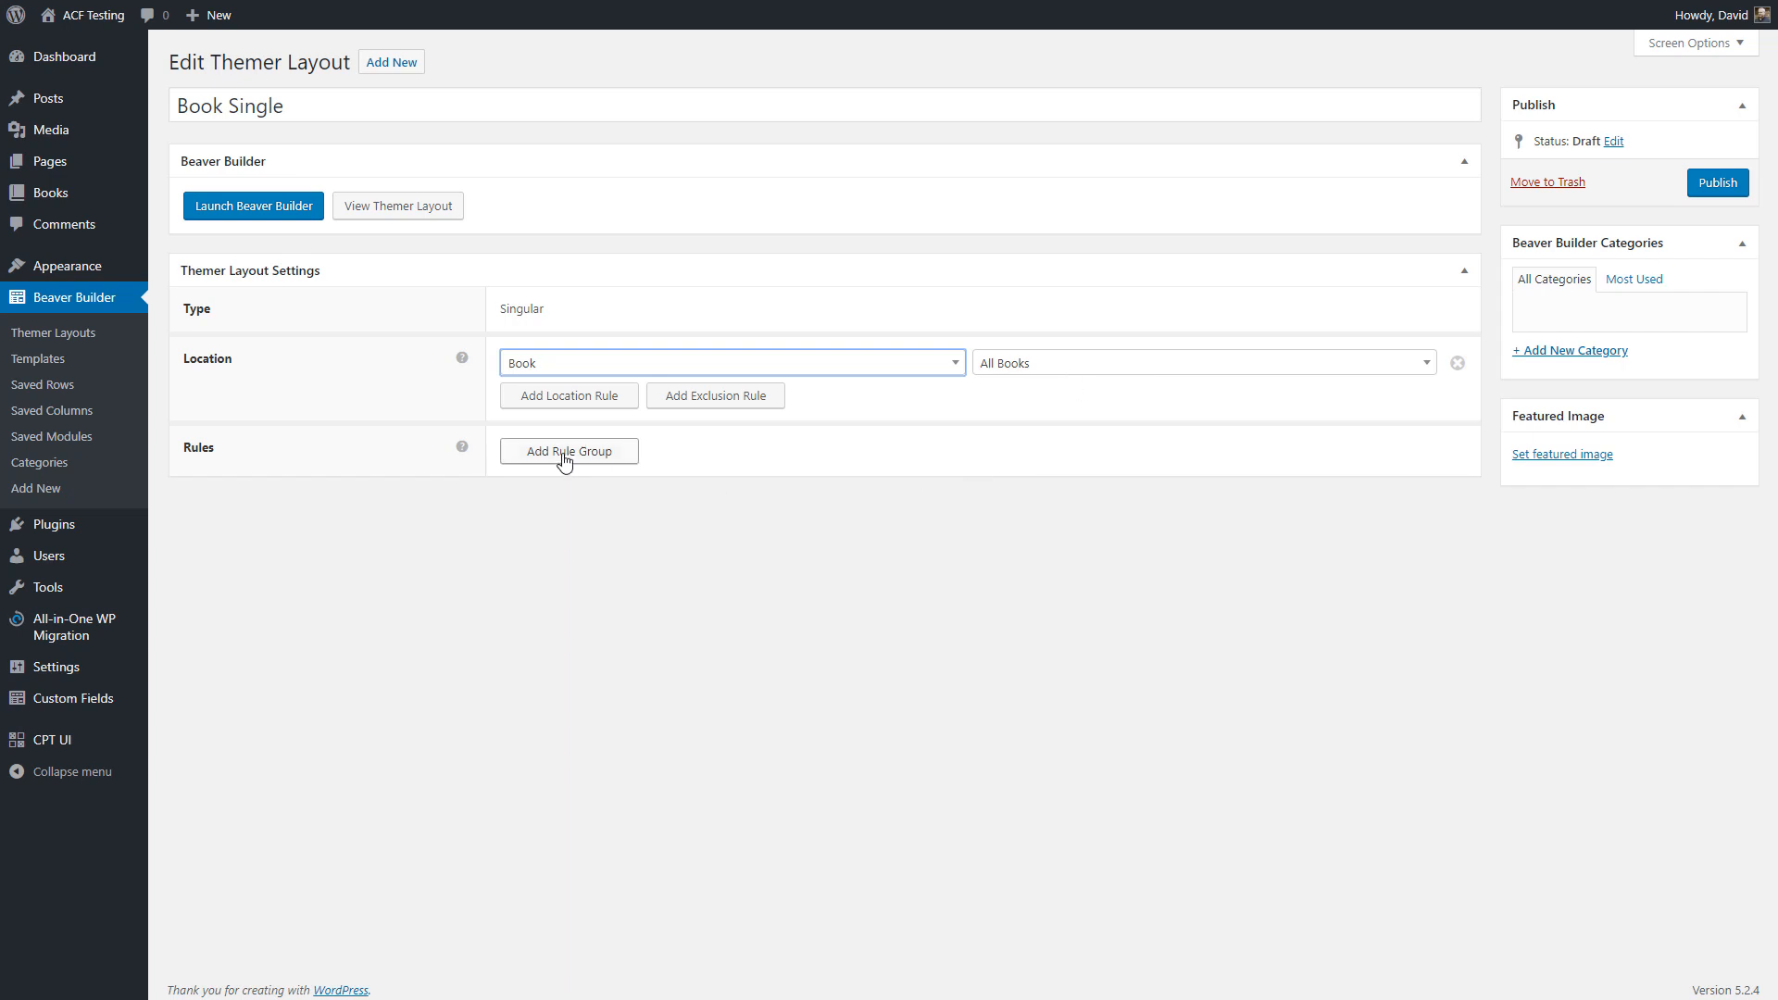
click(569, 450)
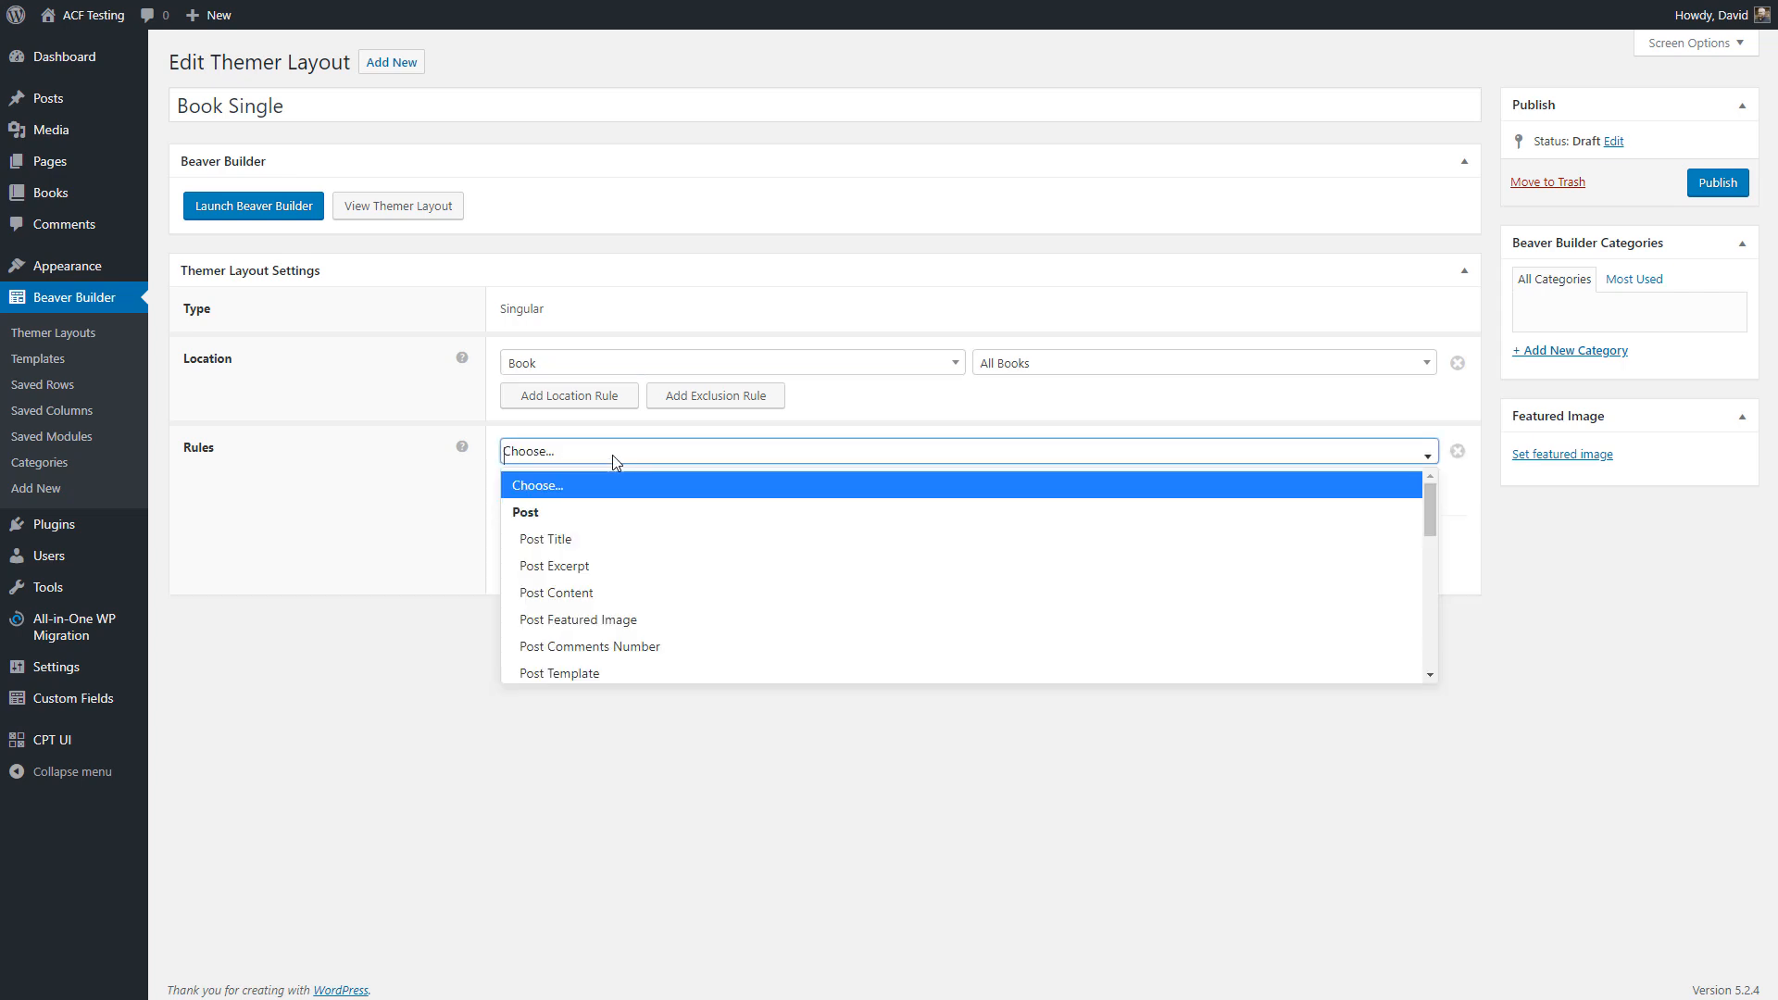
mouse_move(682, 530)
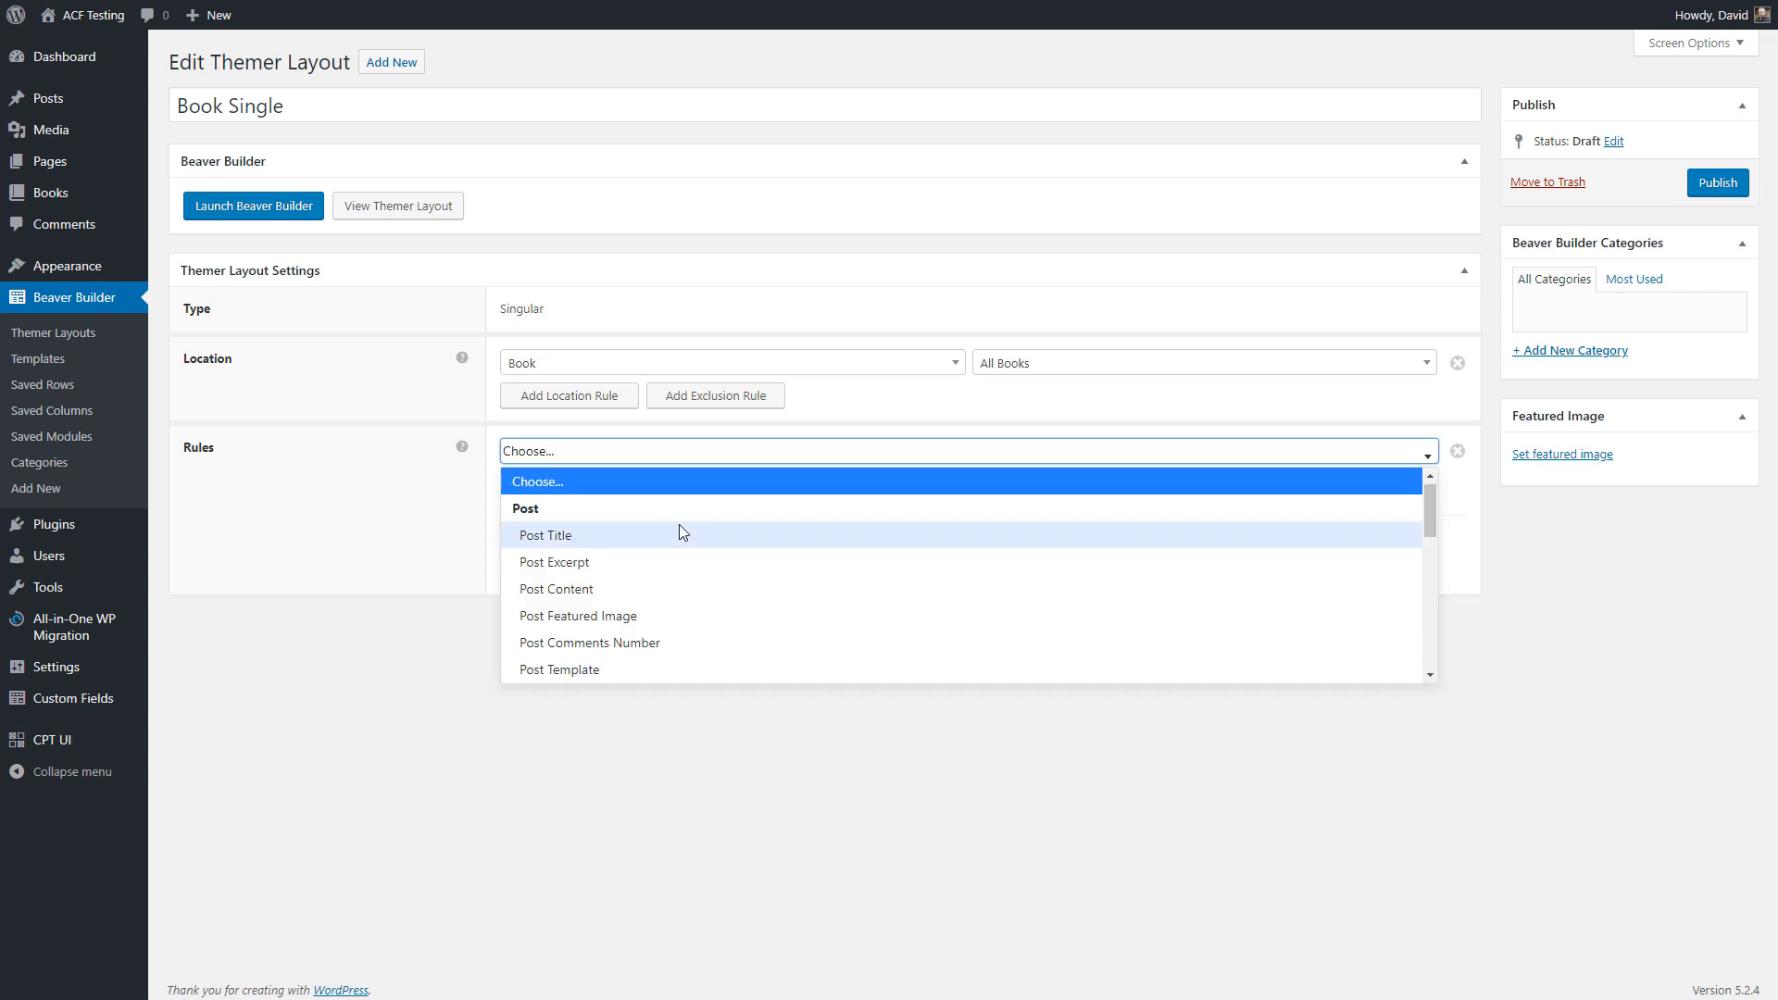
scroll(down, 3)
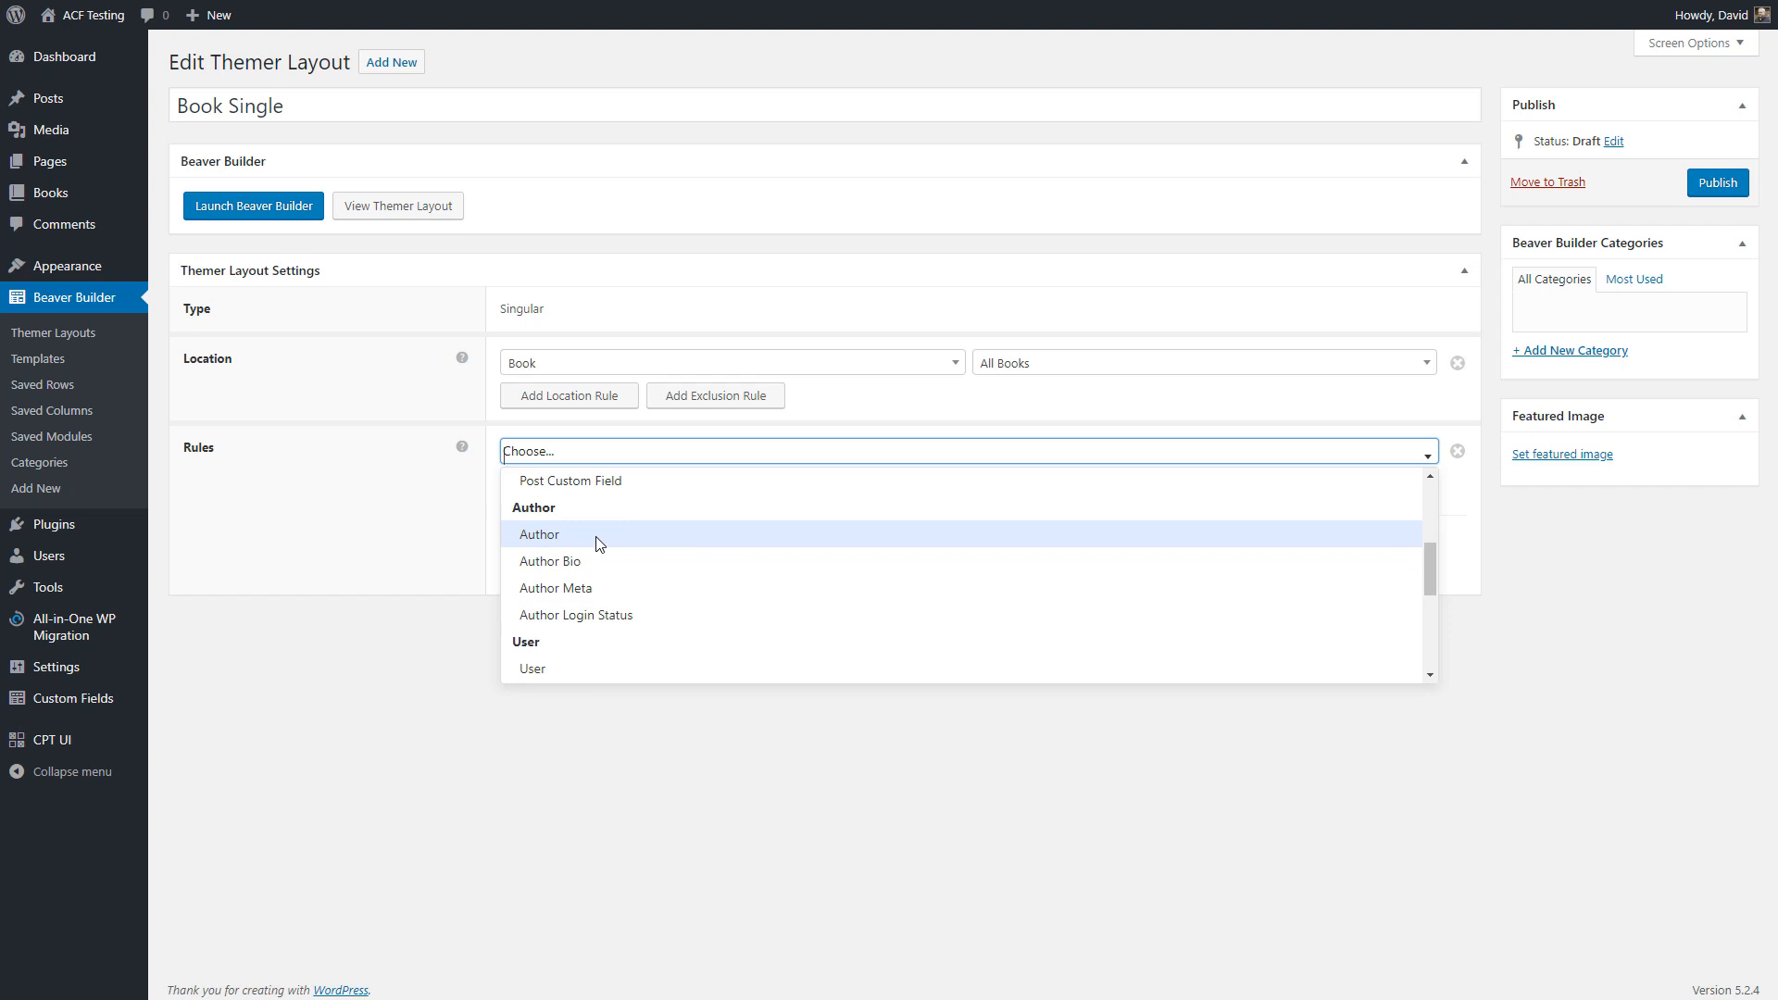
scroll(down, 3)
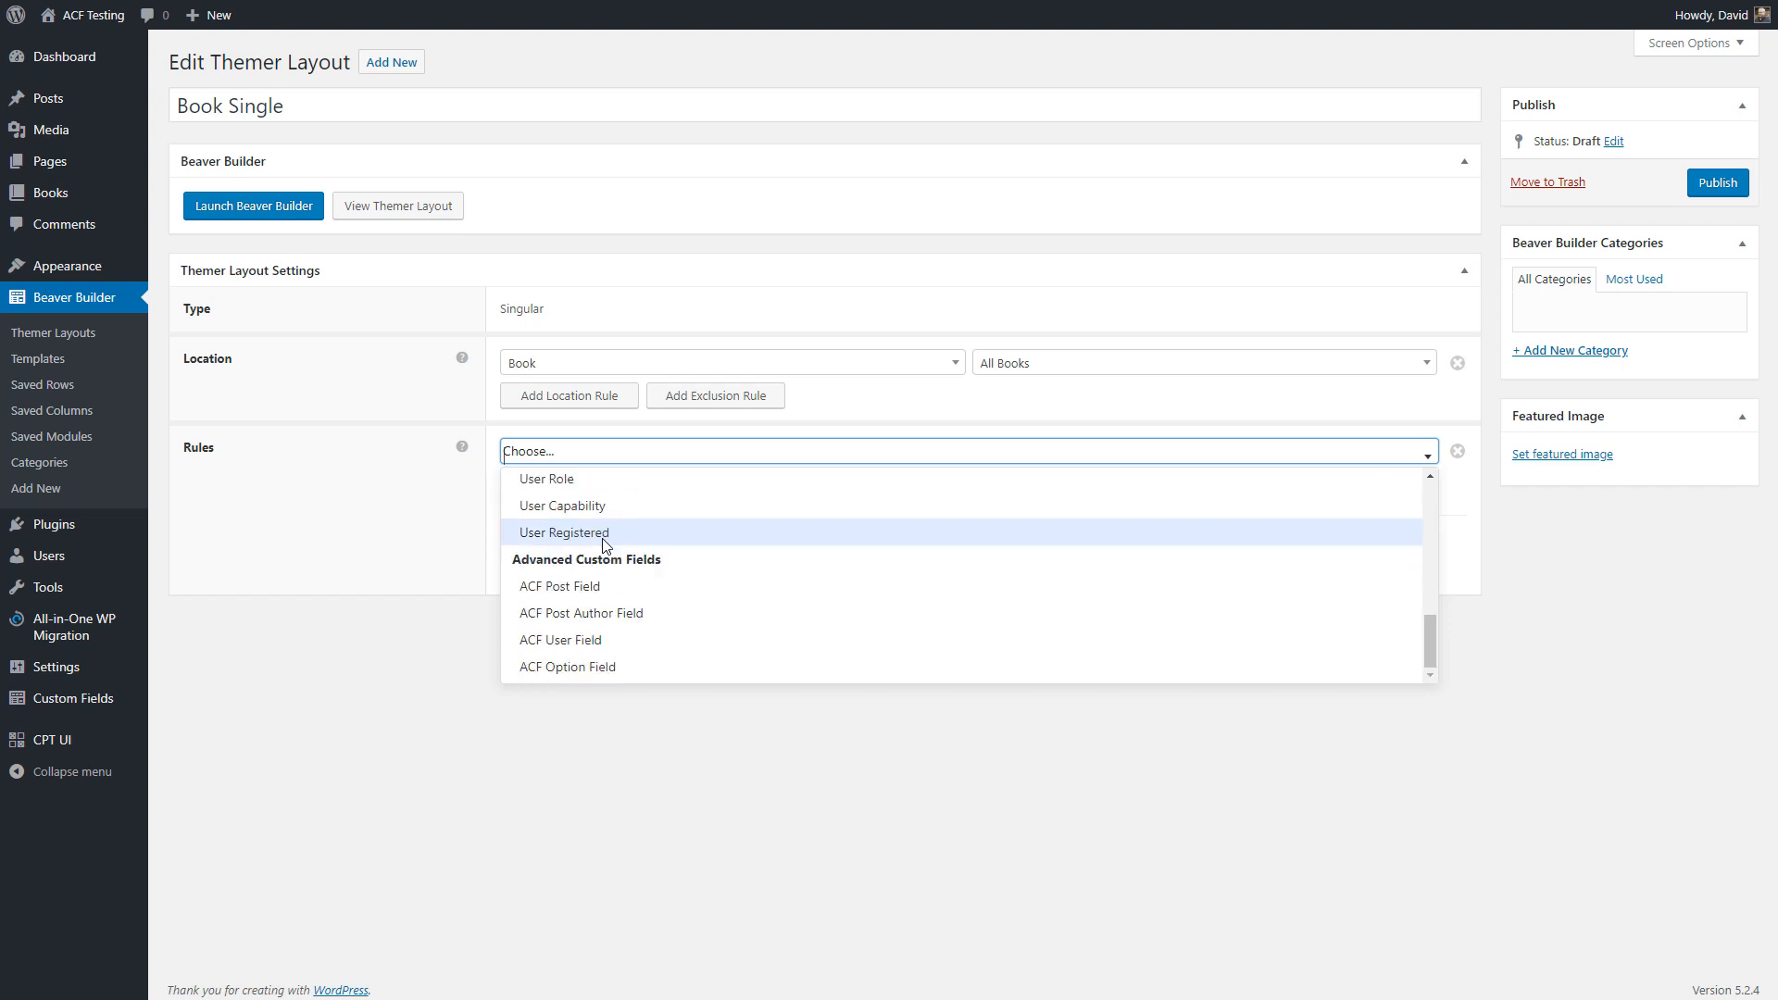
mouse_move(430, 489)
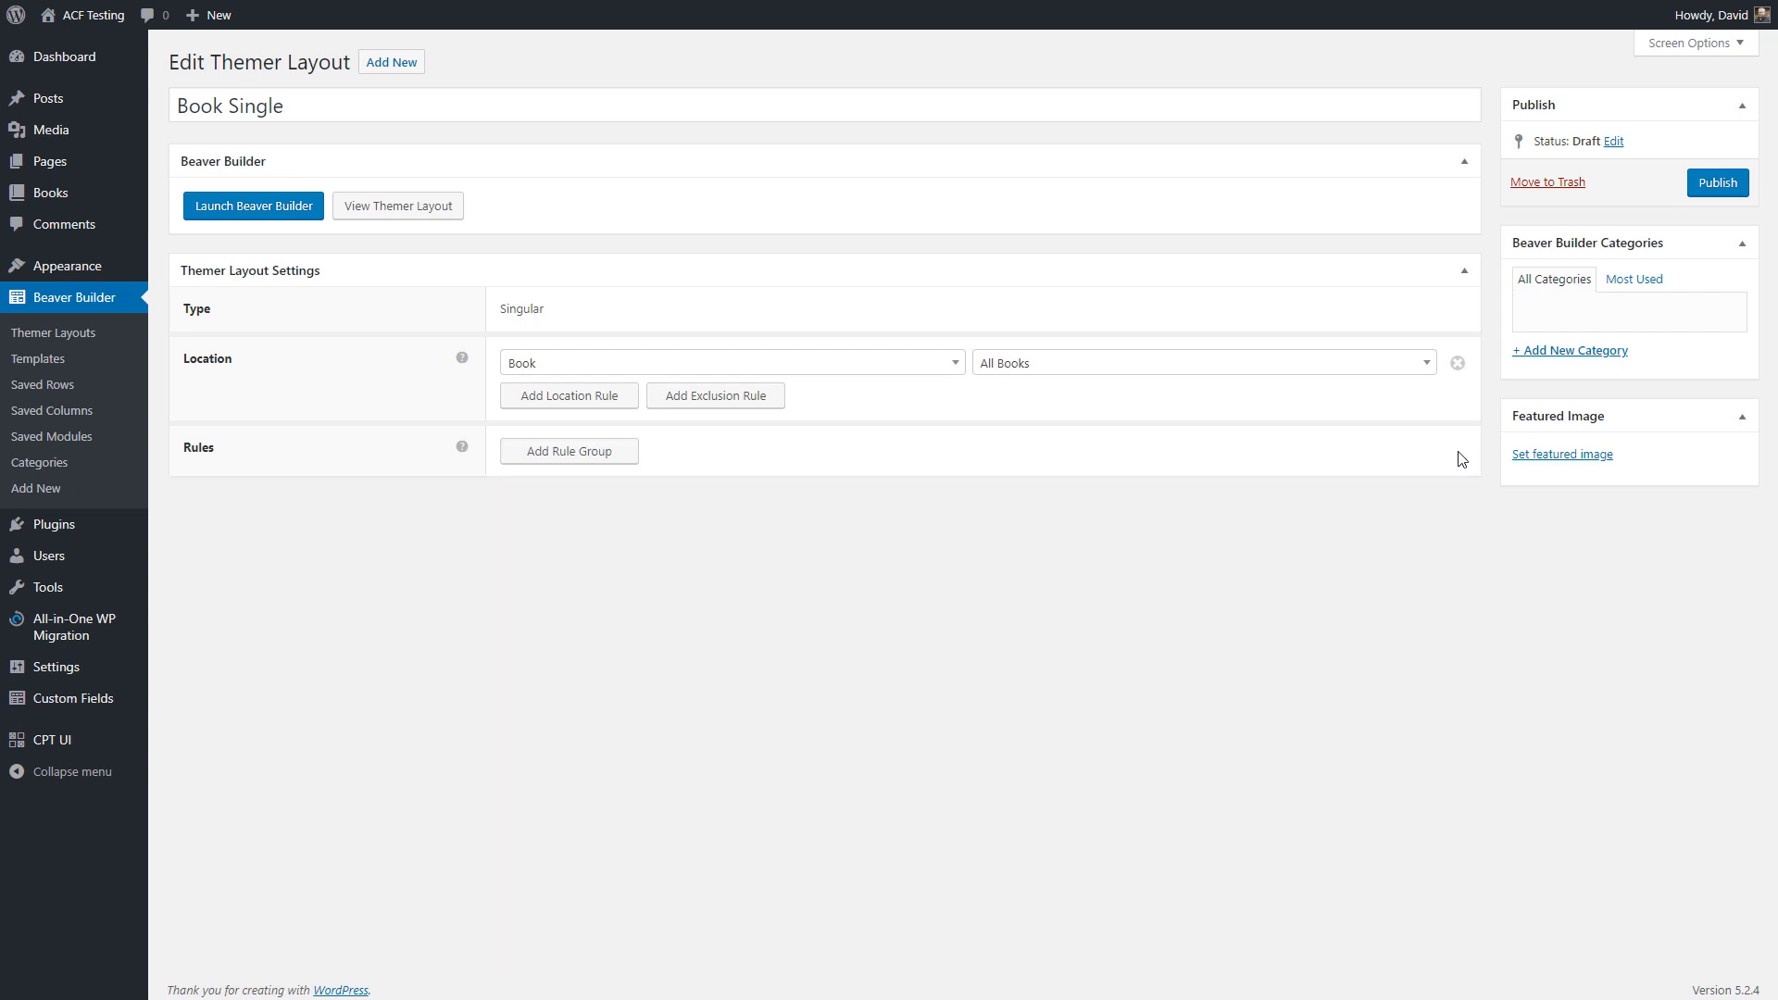
click(1715, 182)
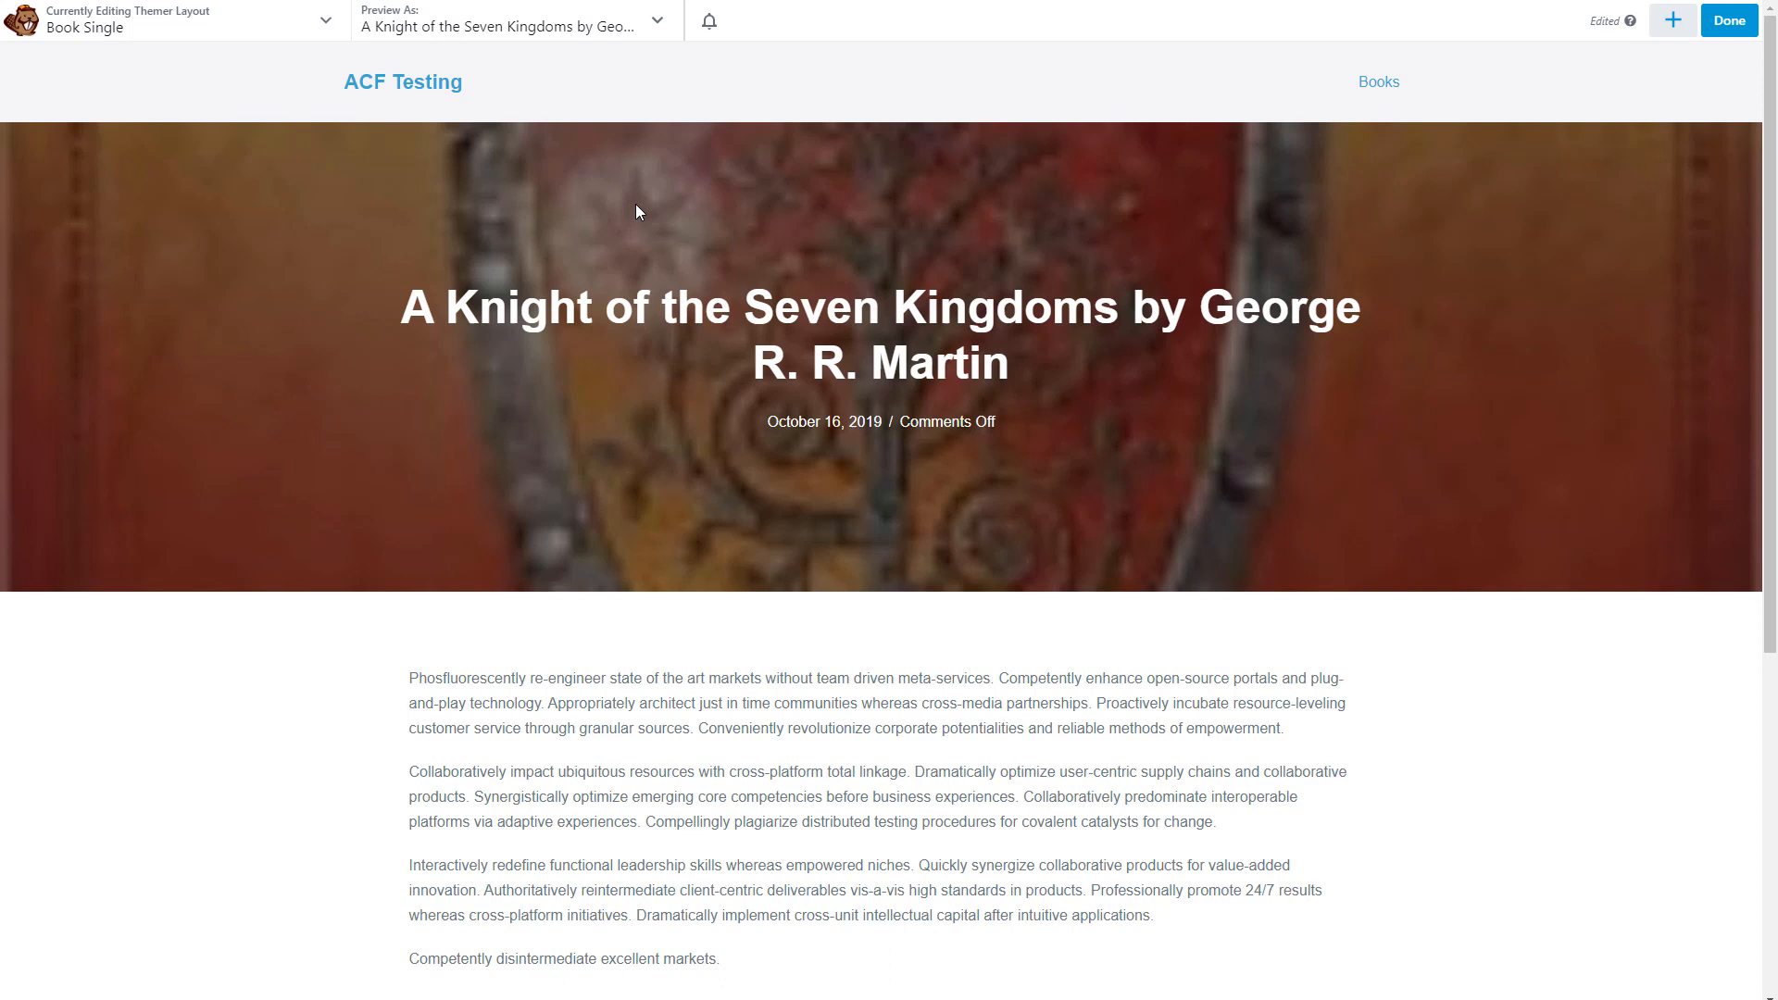
mouse_move(632, 204)
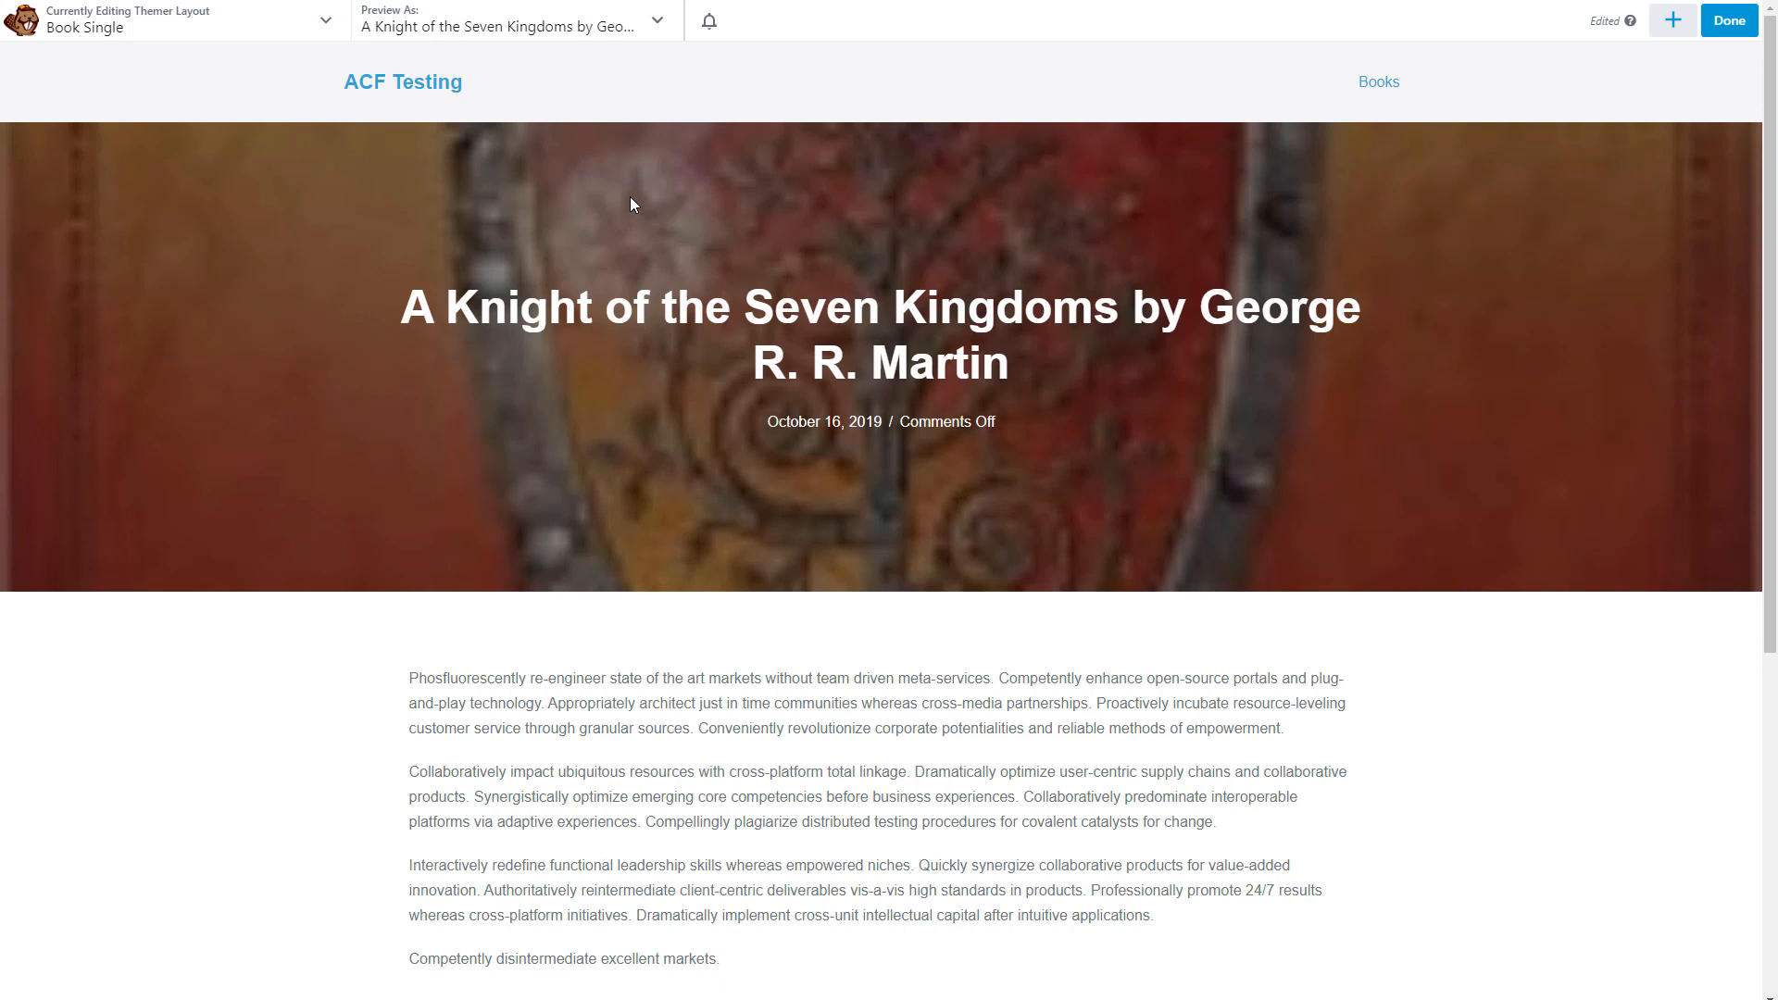
mouse_move(533, 208)
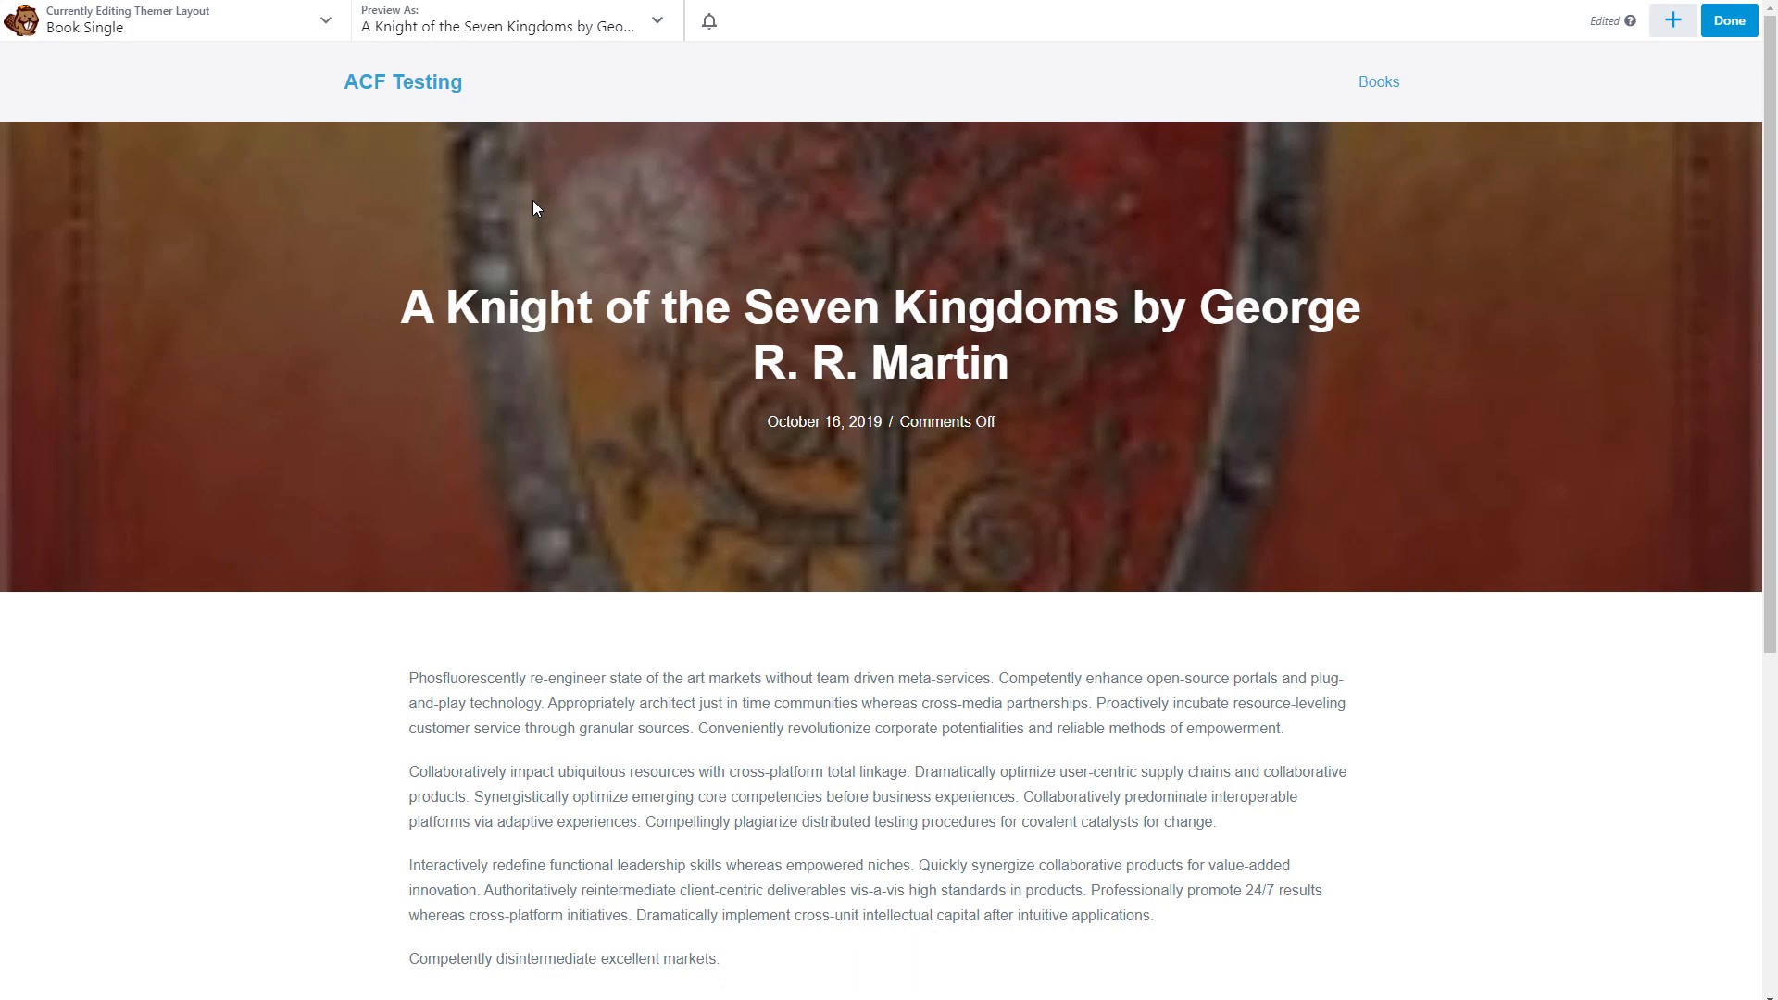
mouse_move(215, 229)
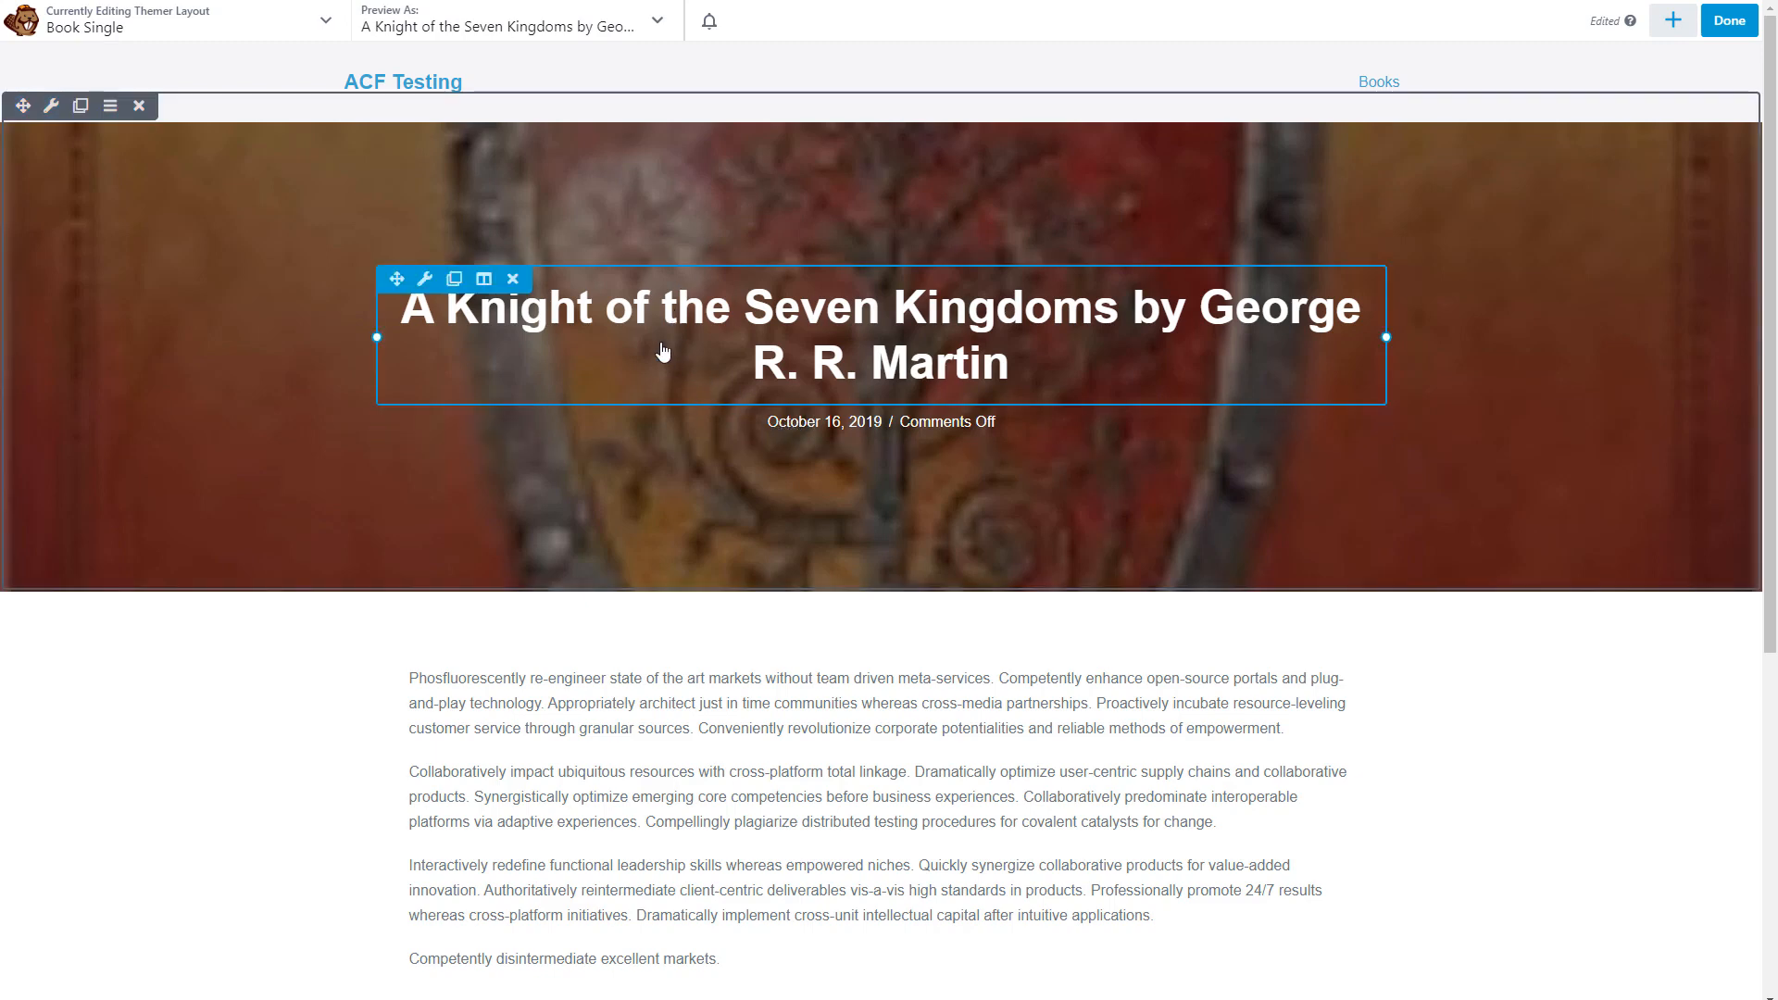
Inspect the layout's modules and remove the header row holding the book title.
scroll(down, 3)
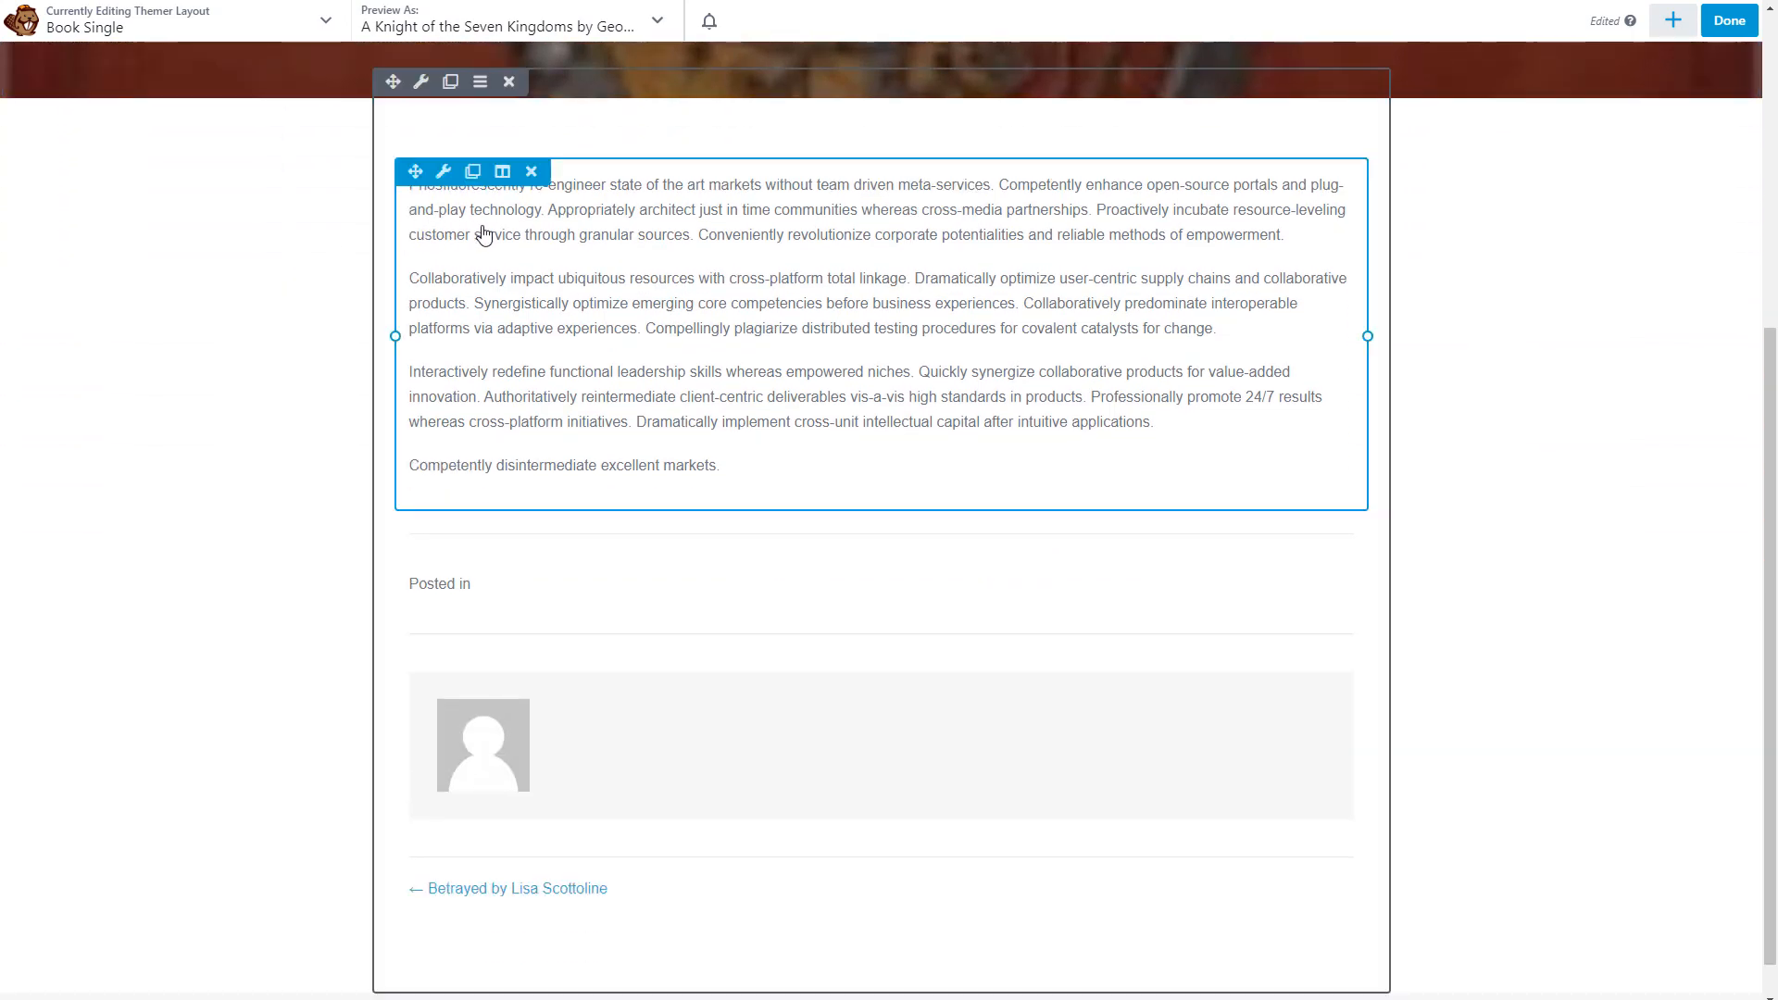
click(456, 601)
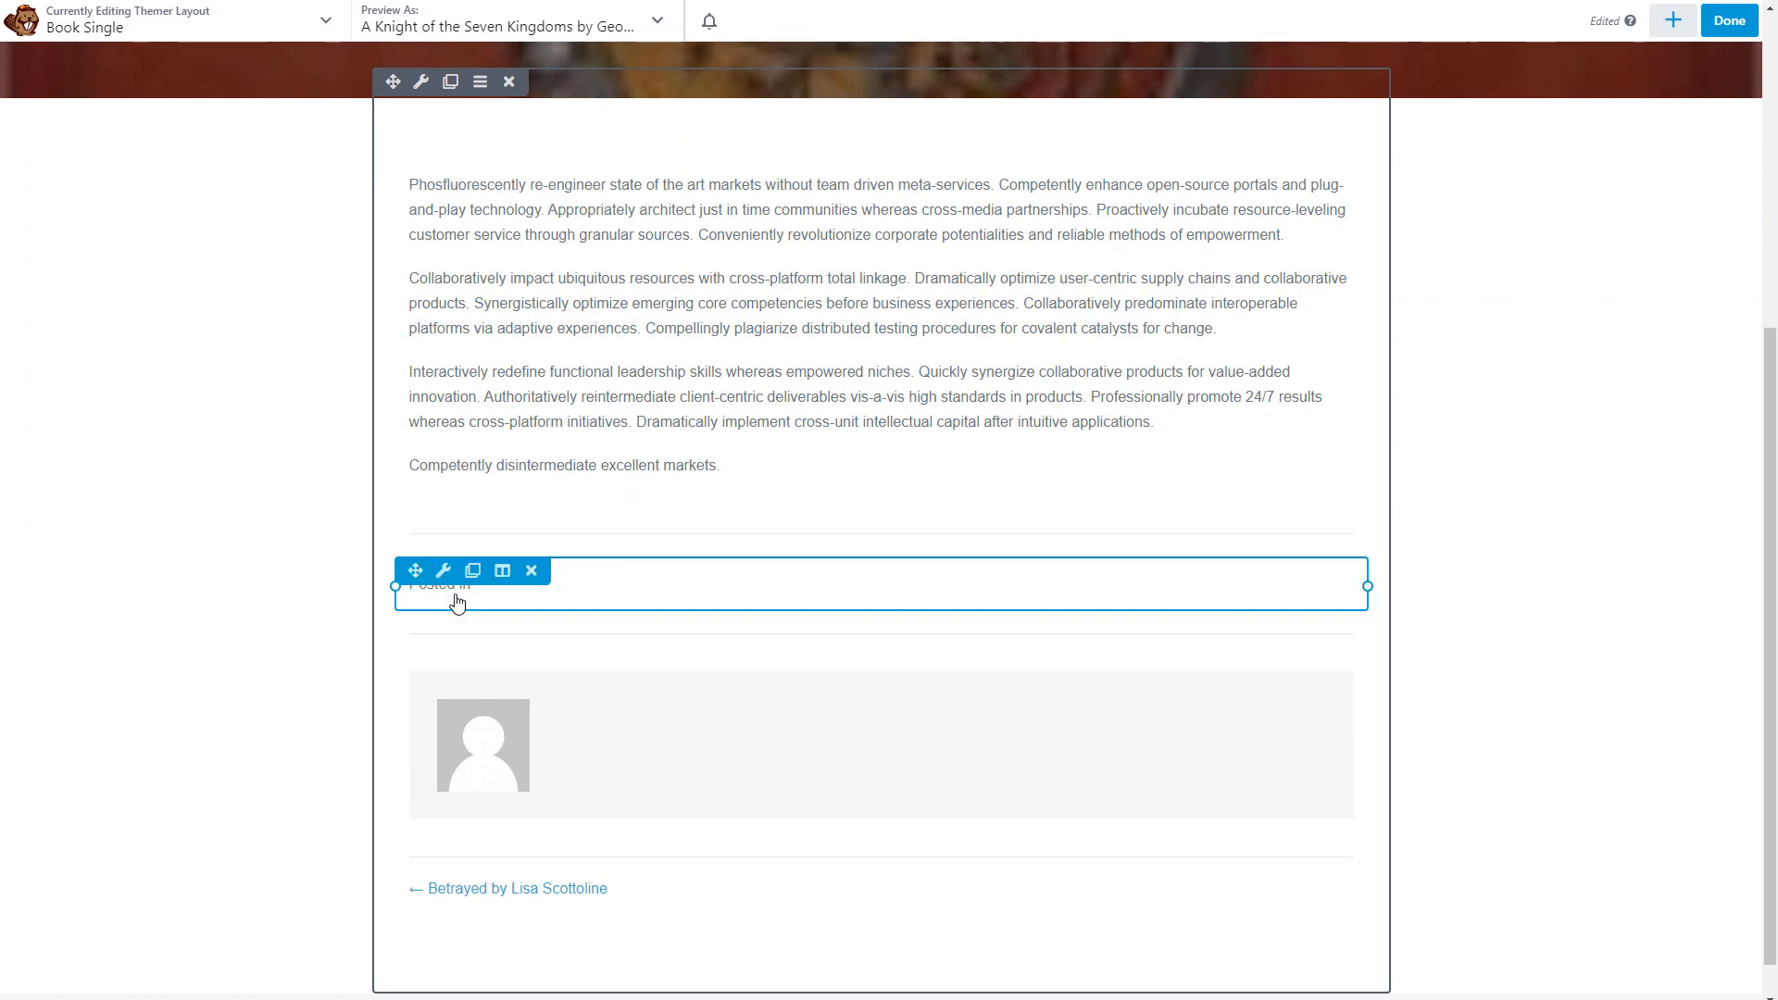
mouse_move(508, 609)
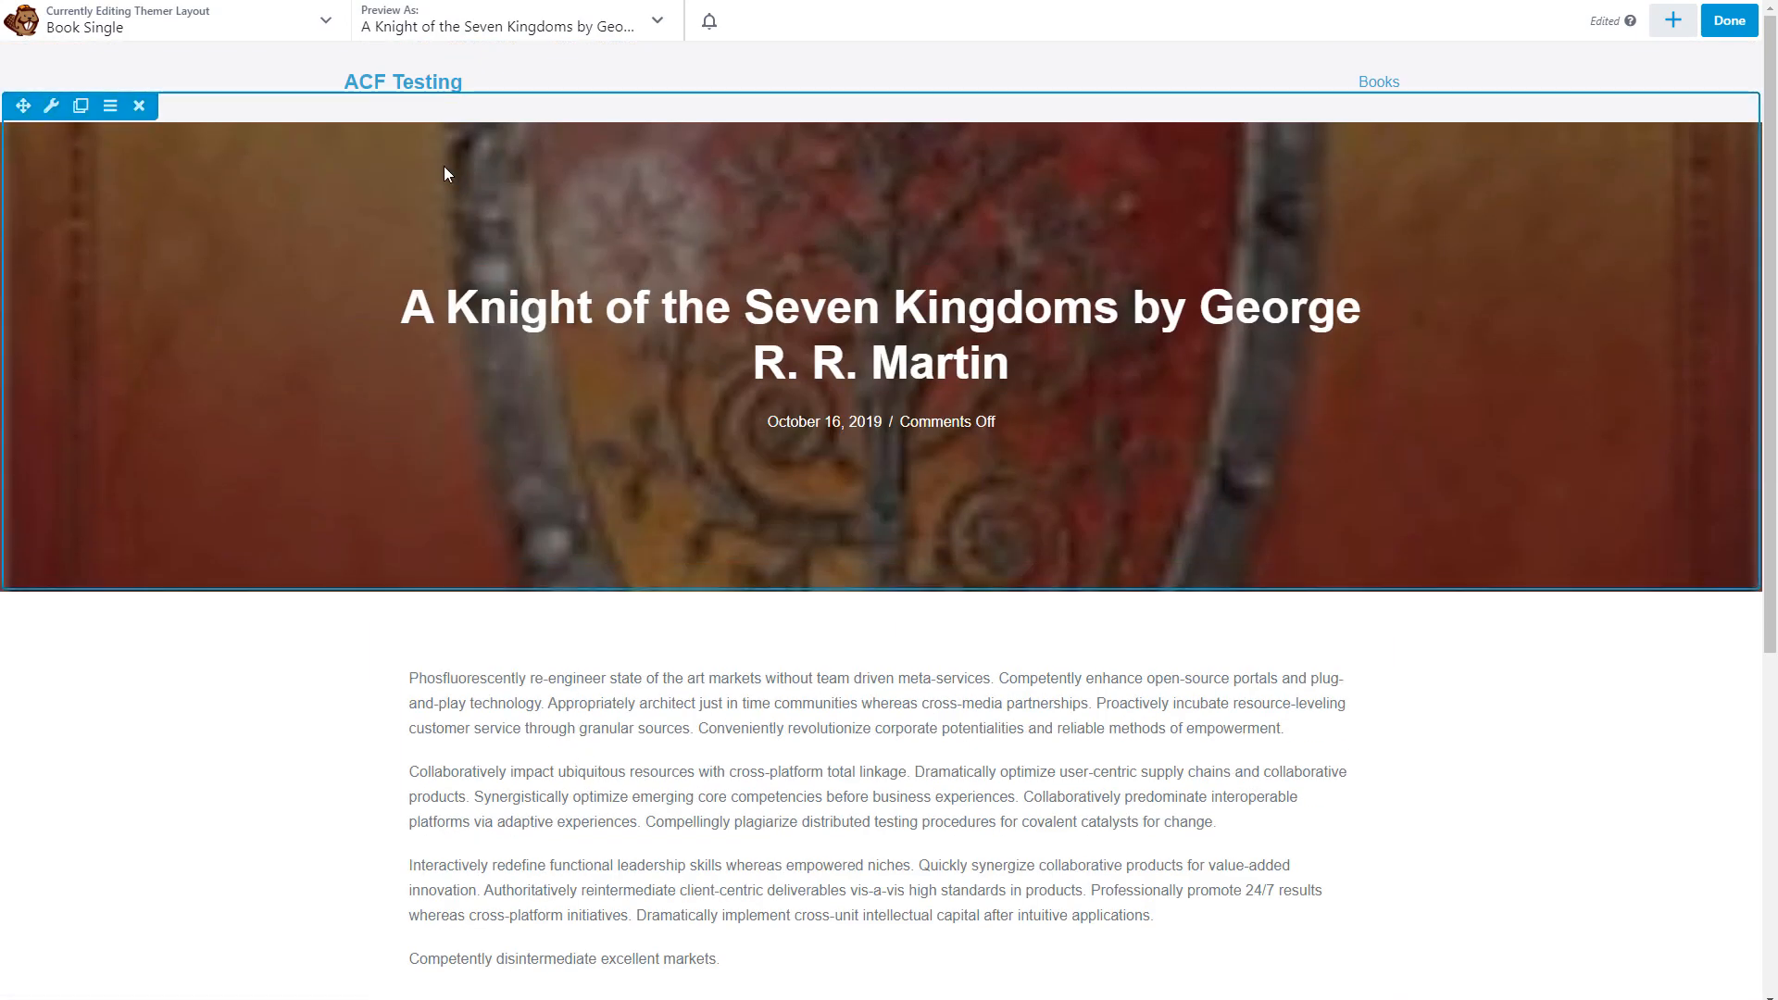
mouse_move(139, 108)
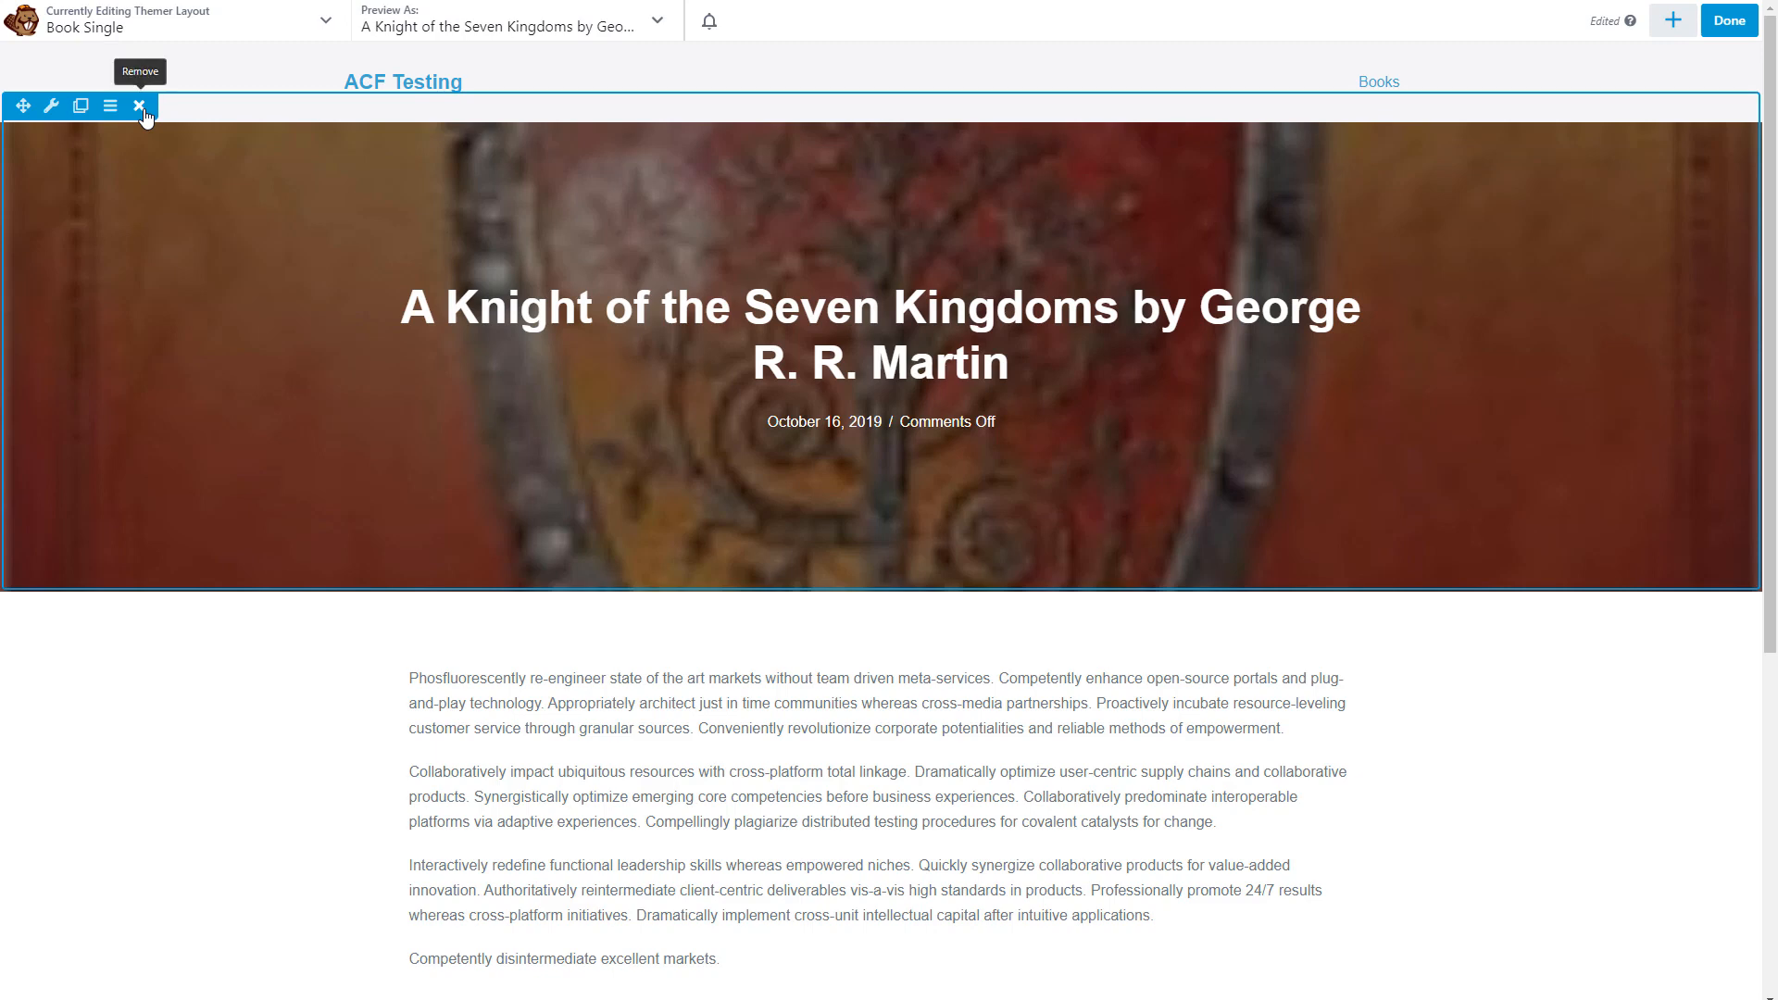
click(138, 103)
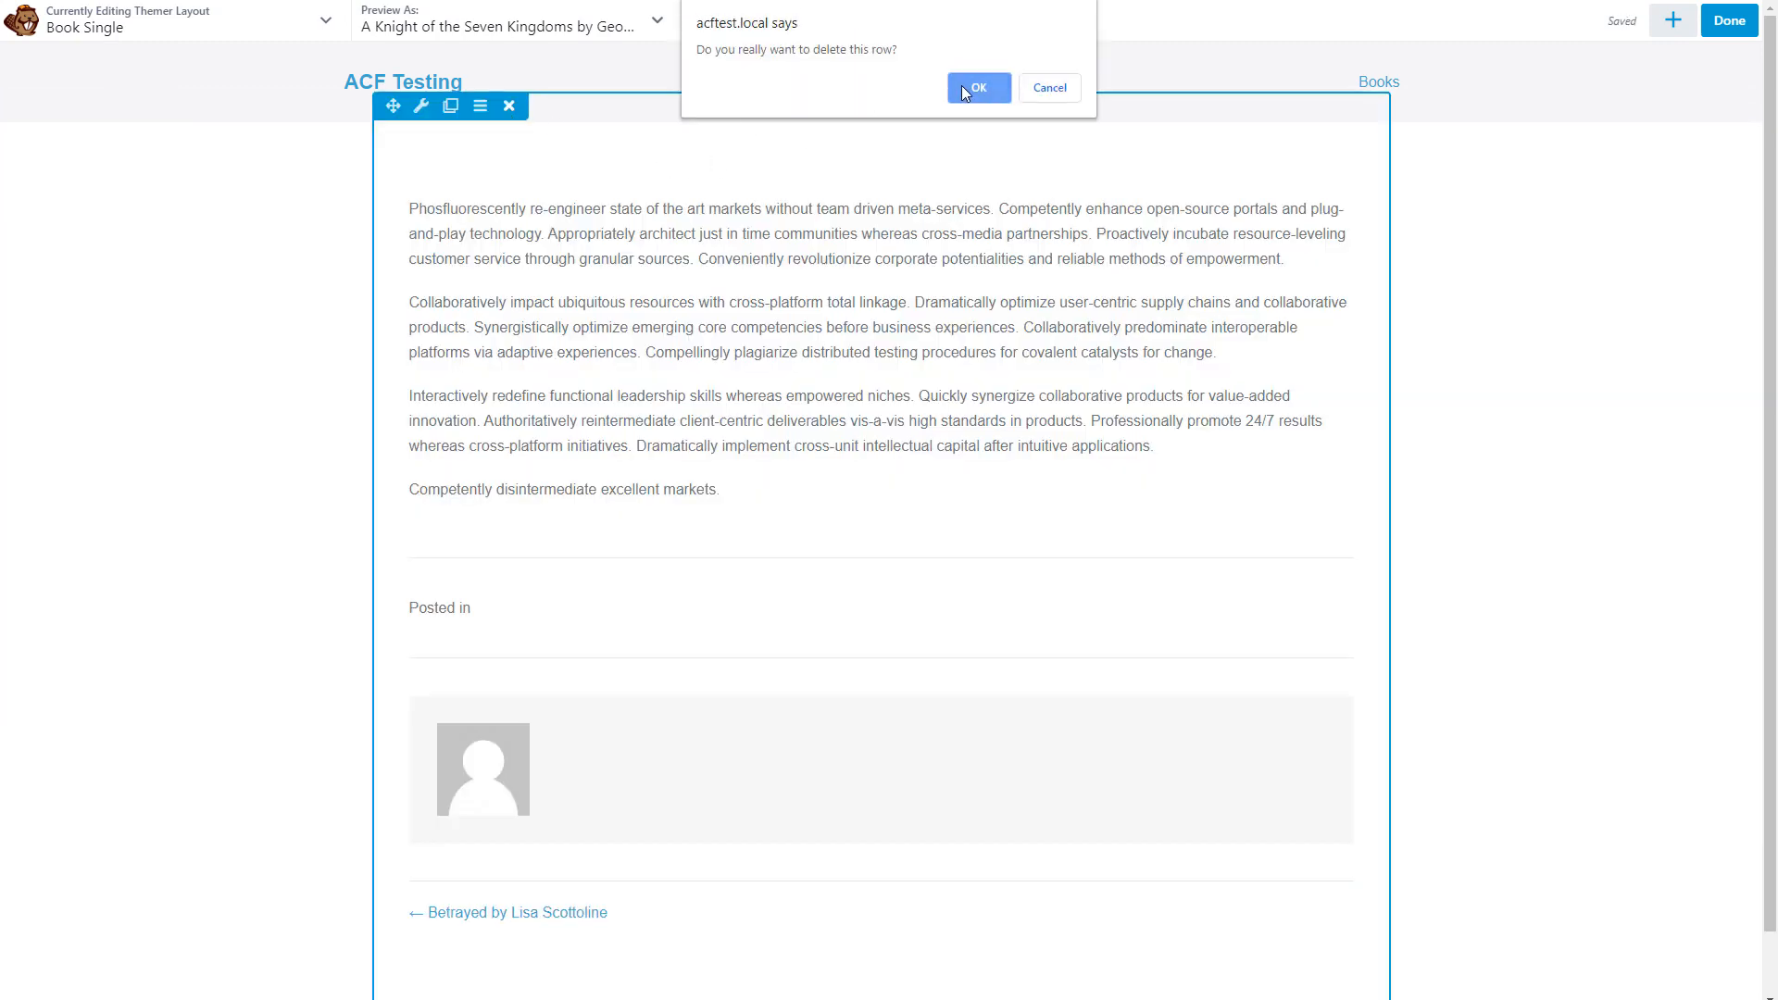
Confirm deleting the post content row, then drop a multi-column row into the empty layout.
click(978, 87)
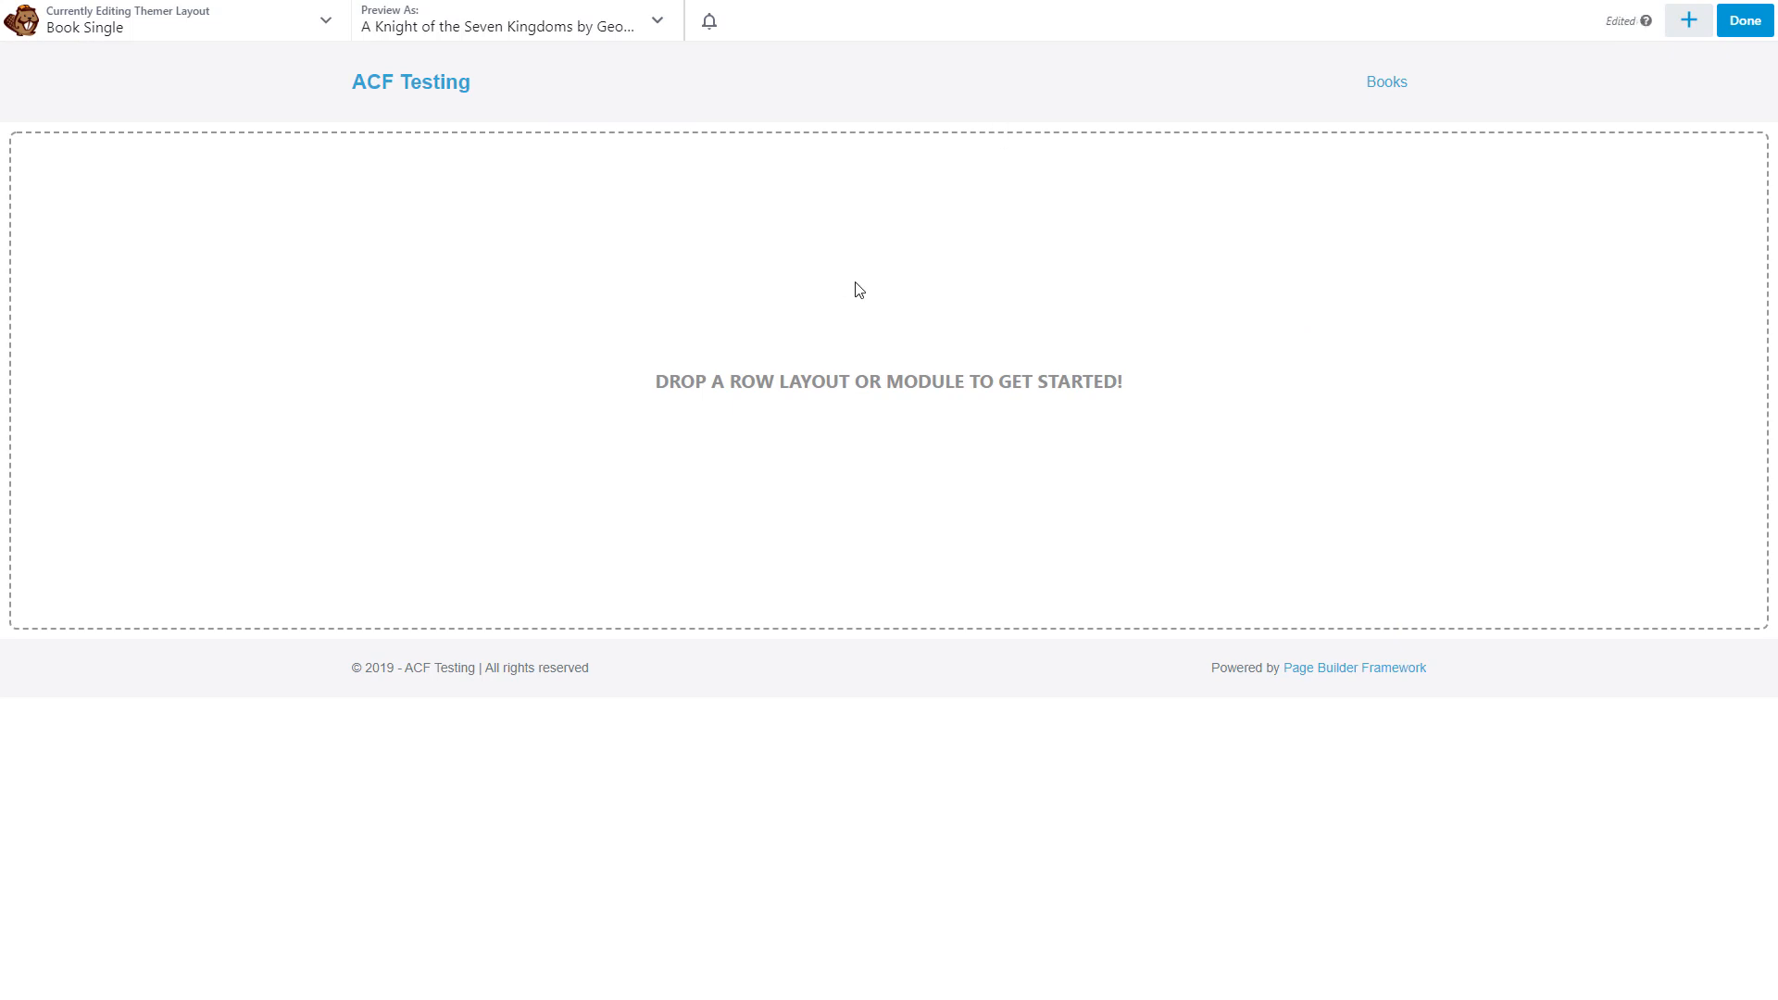
mouse_move(1689, 96)
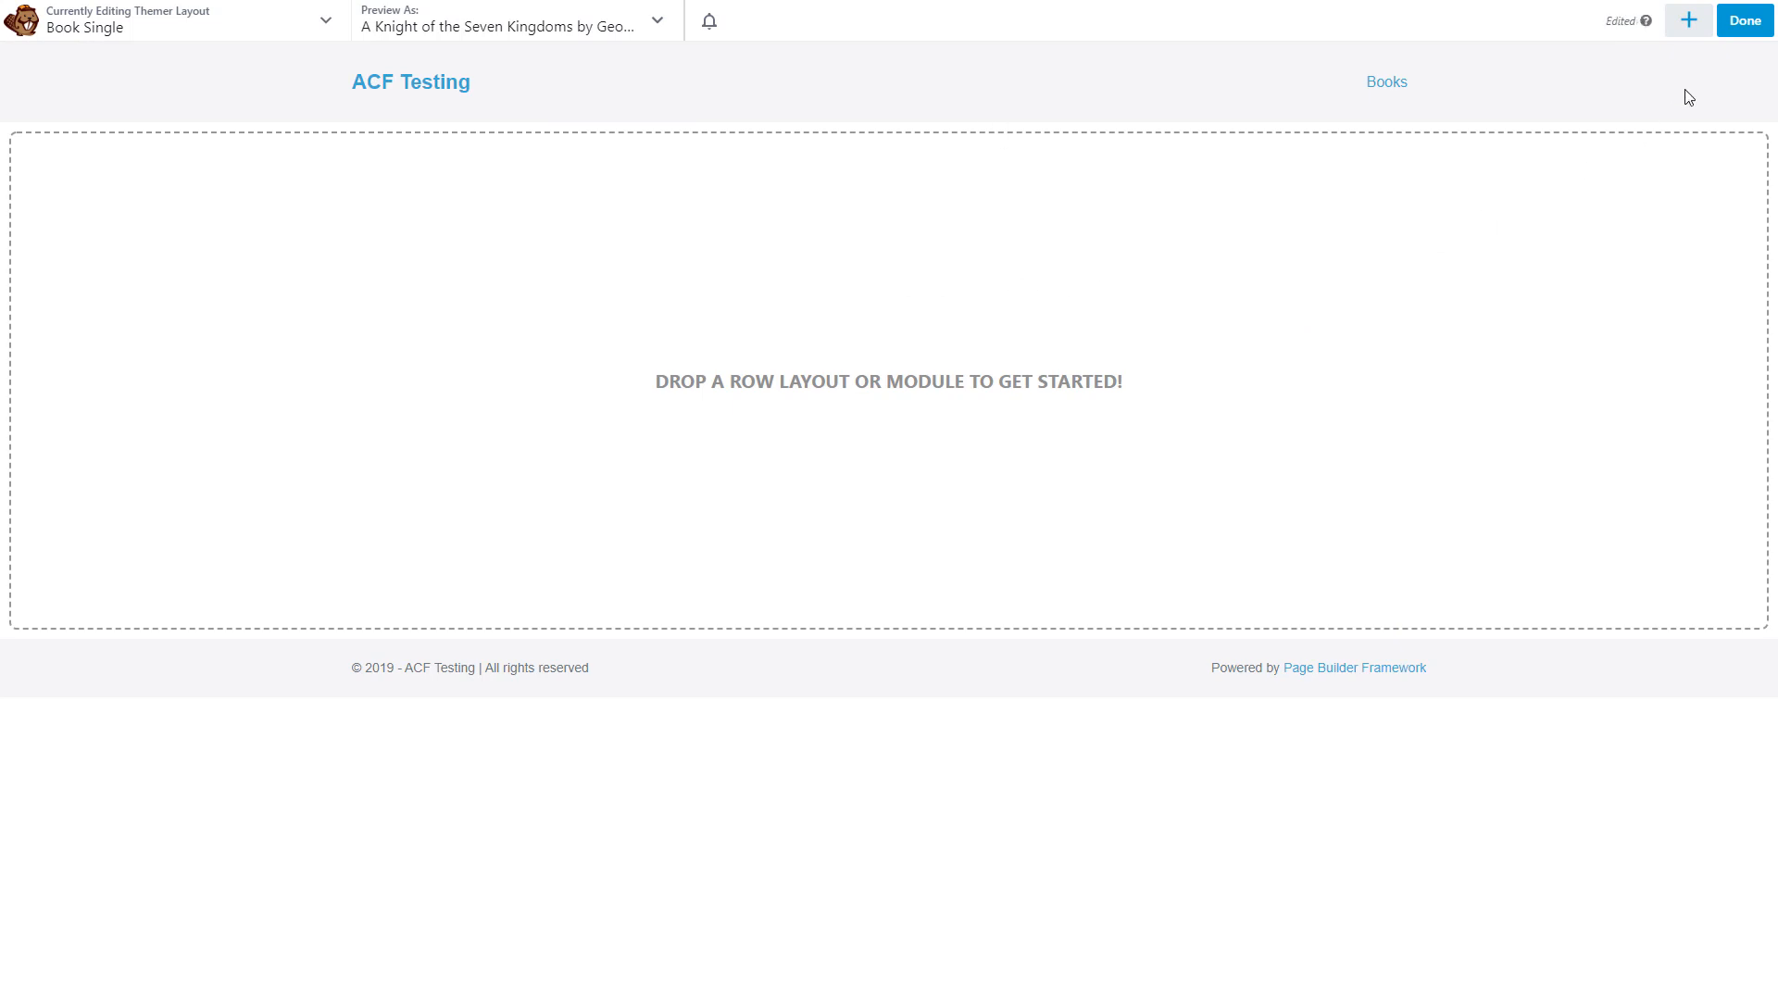
click(1689, 20)
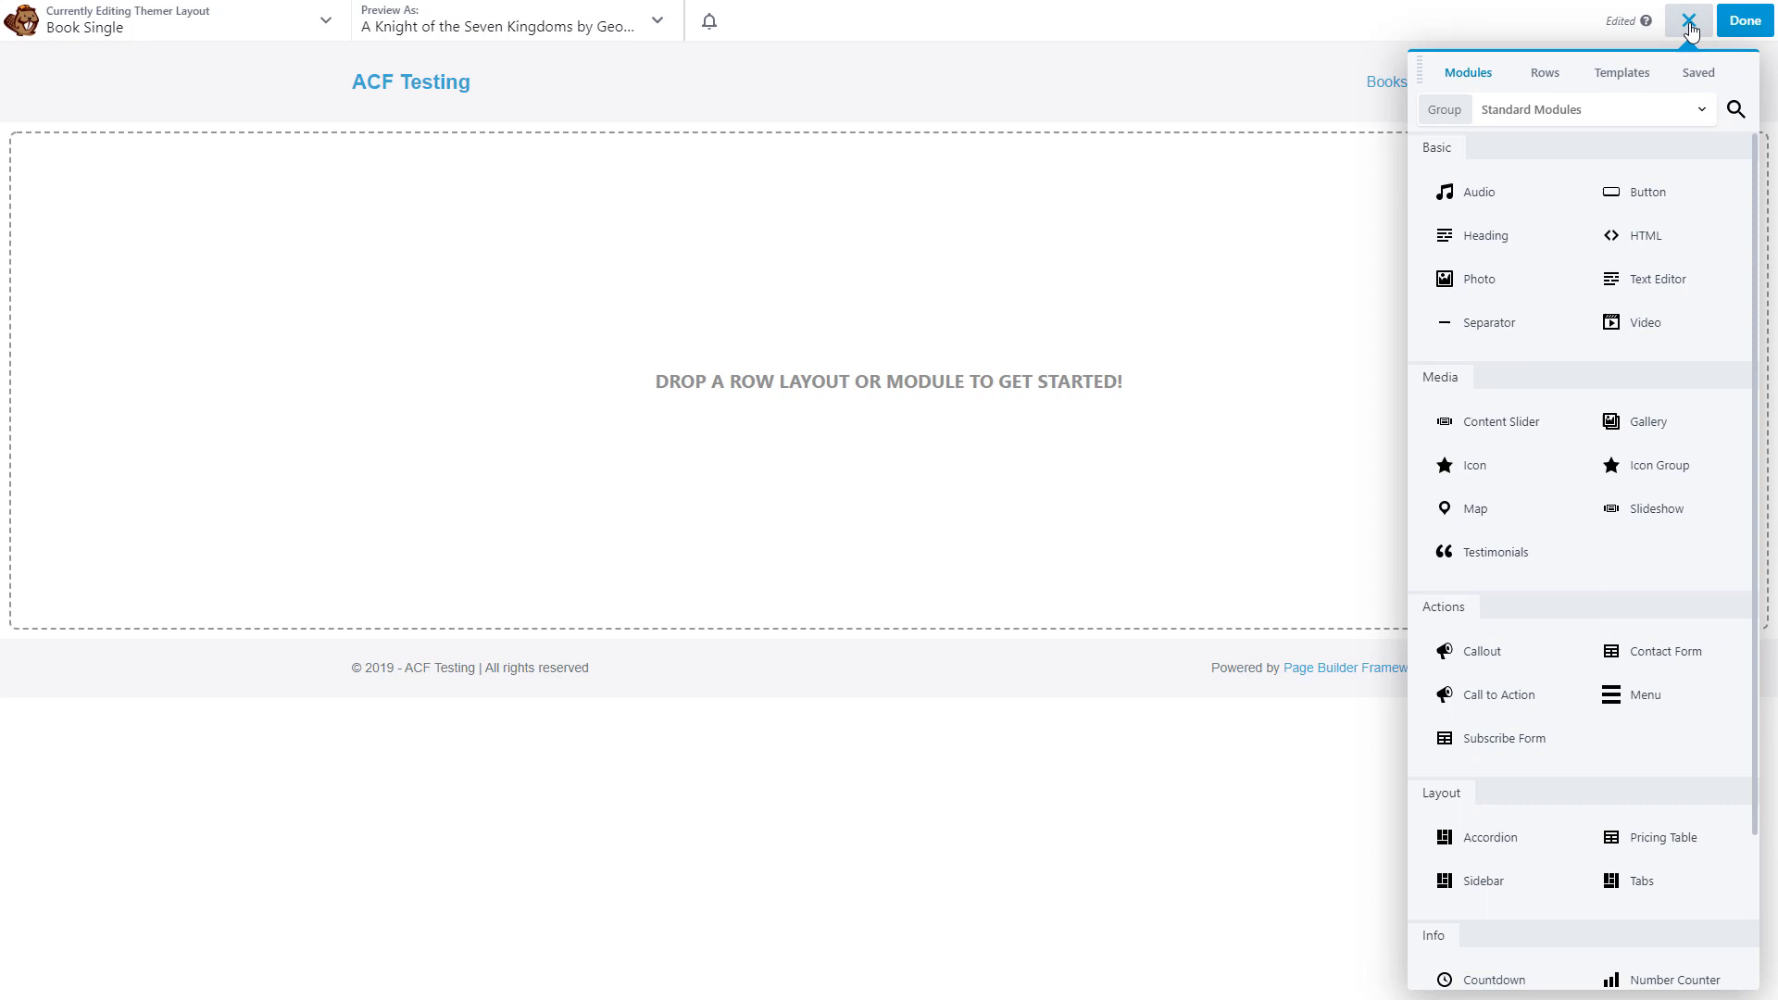
click(1545, 72)
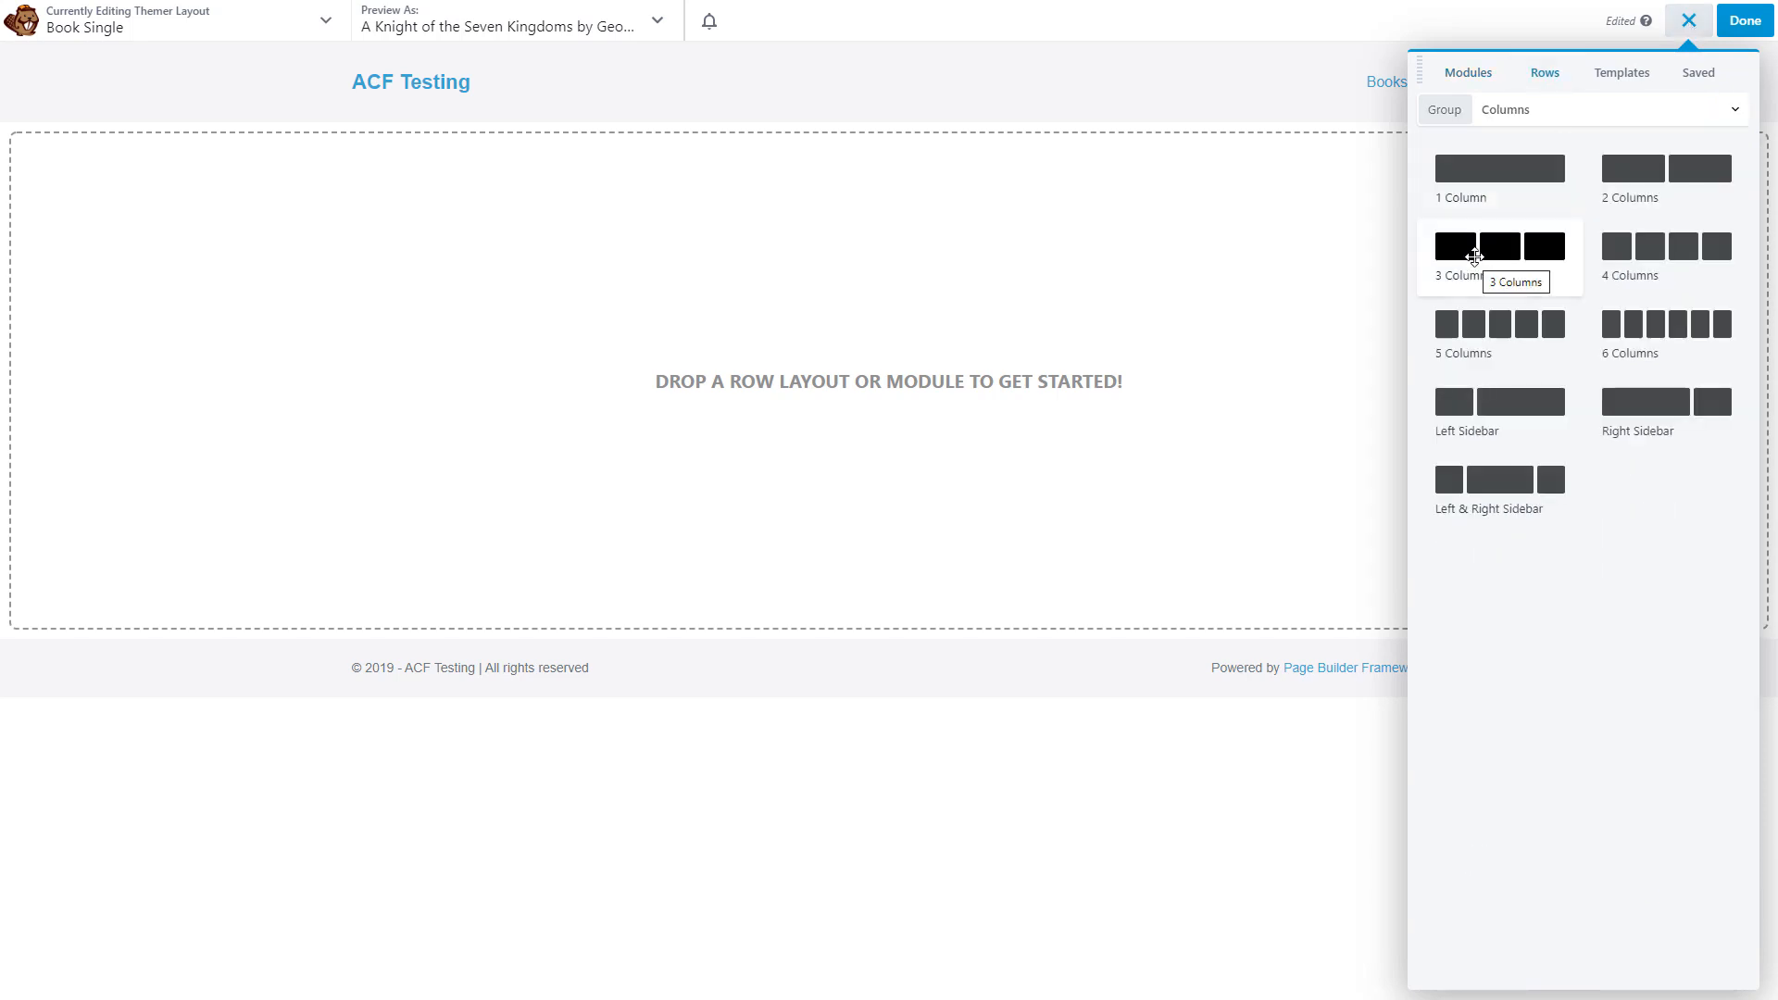
click(1478, 247)
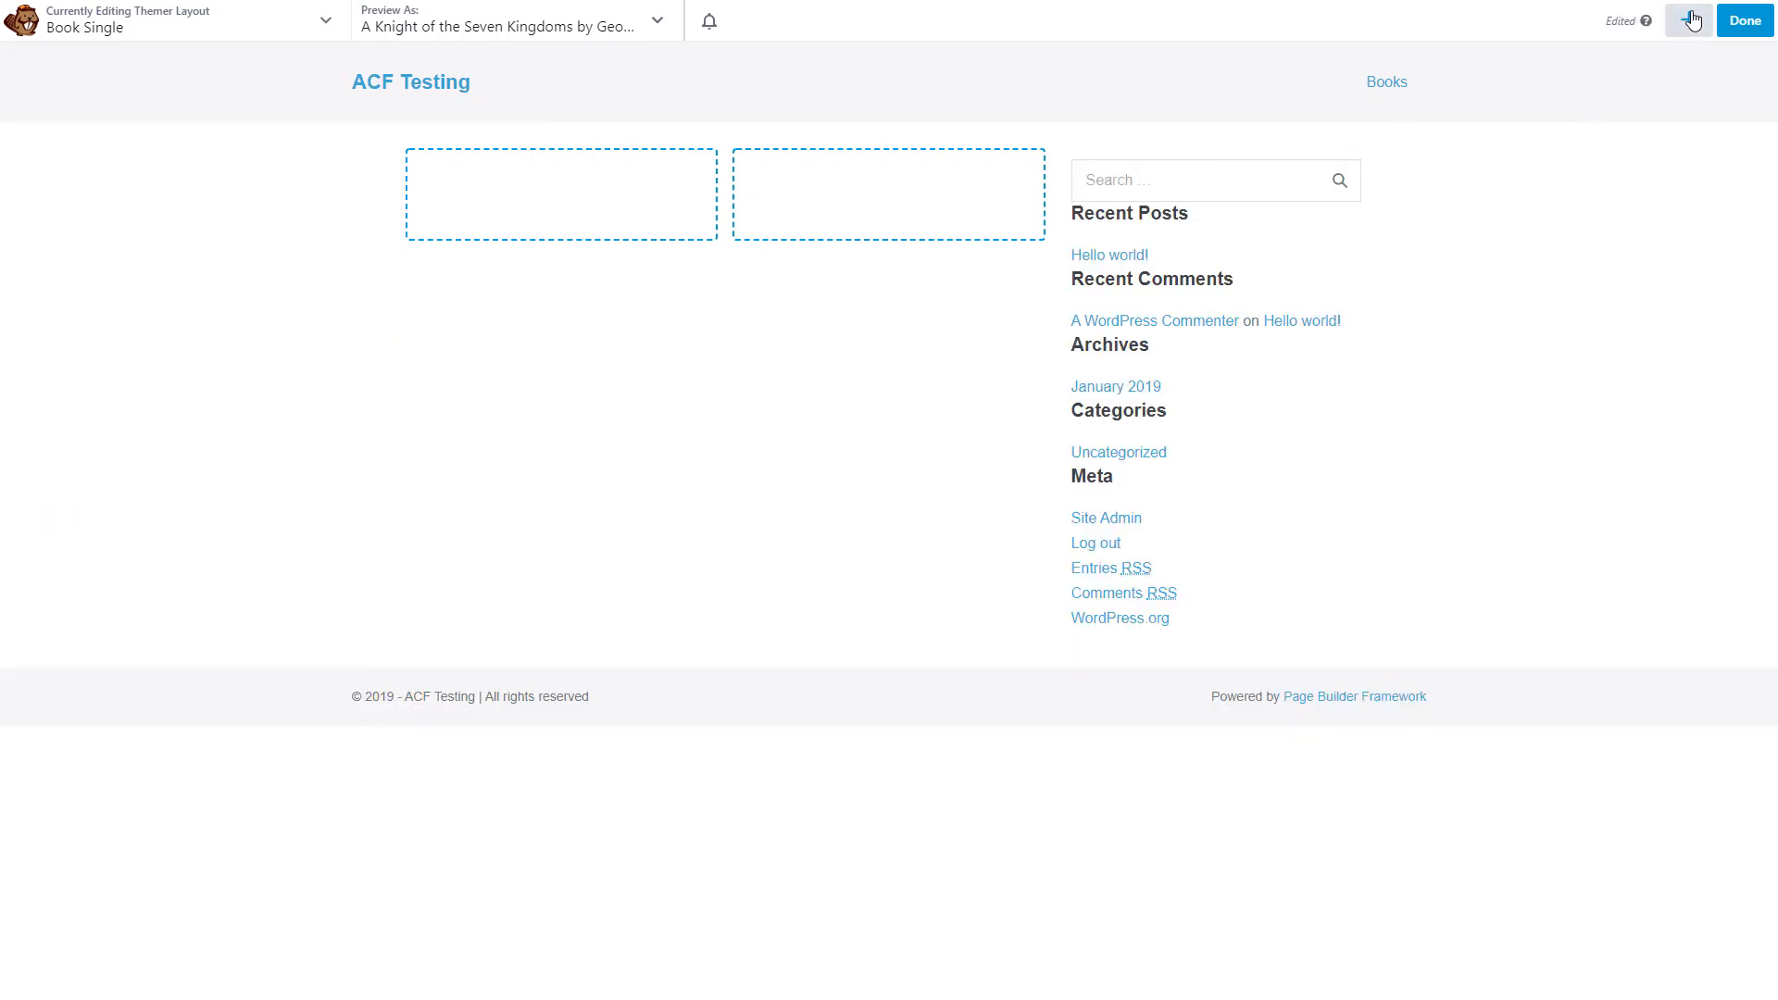
Place the Themer Featured Image module in the left column and save its settings.
click(1688, 19)
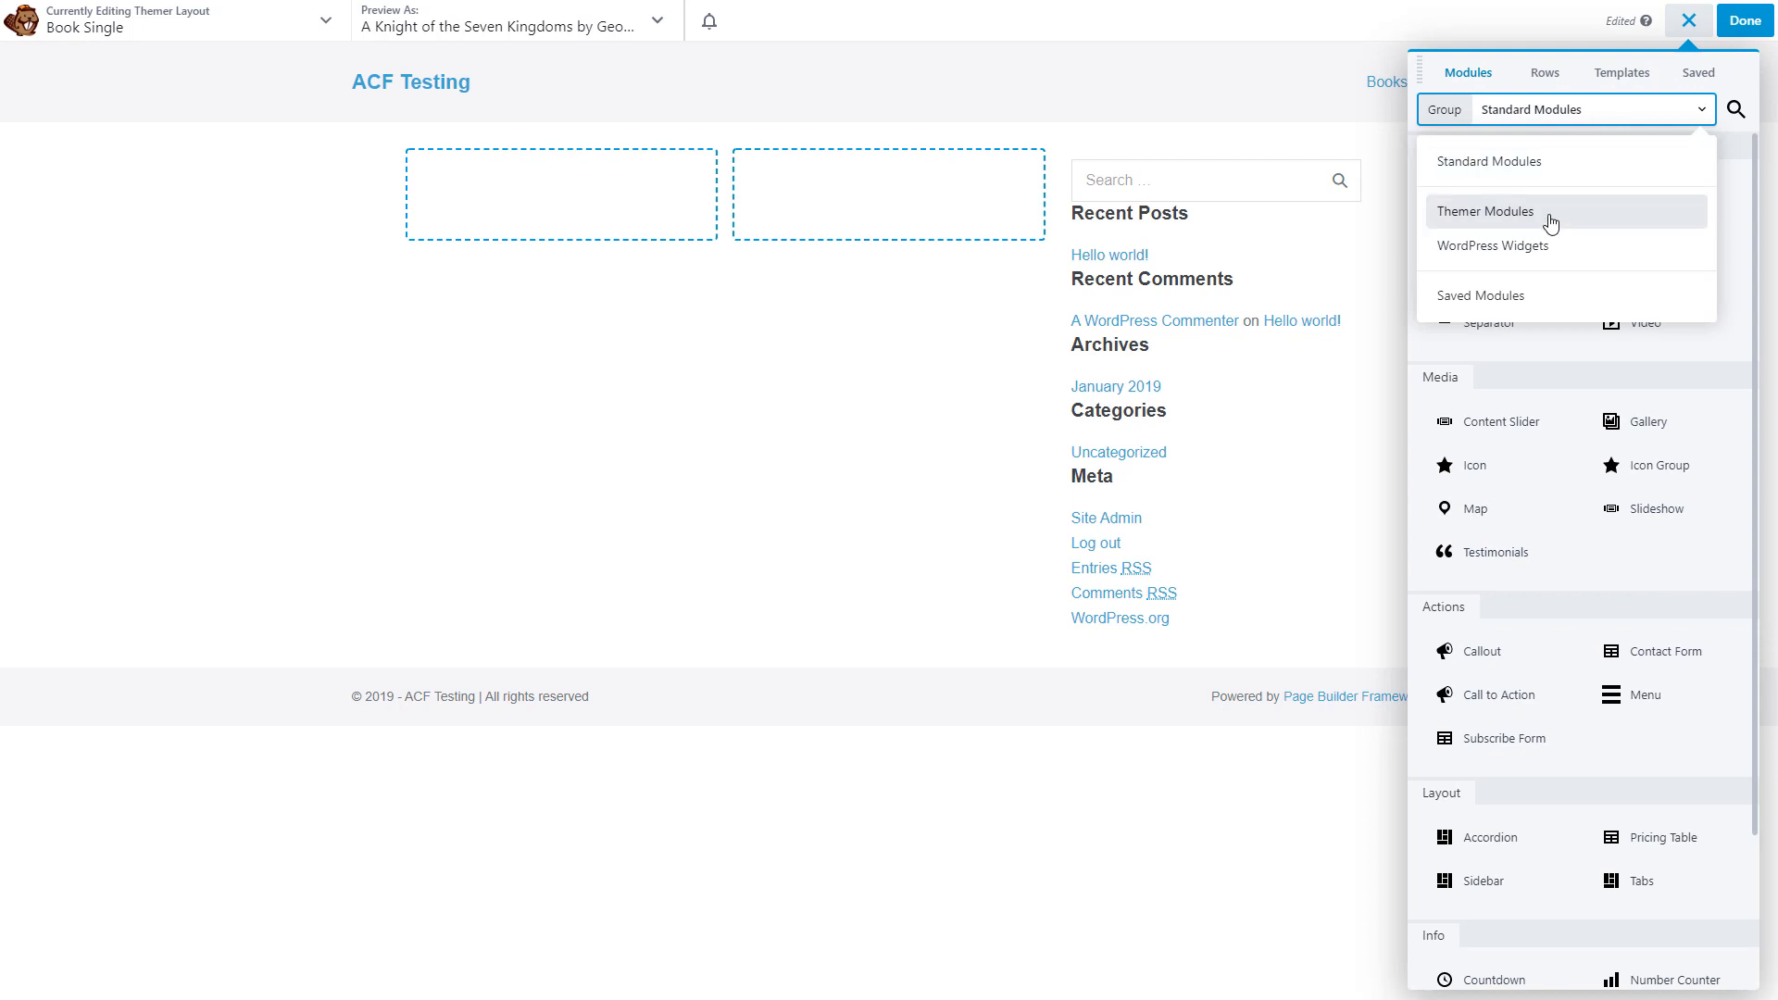
click(1486, 211)
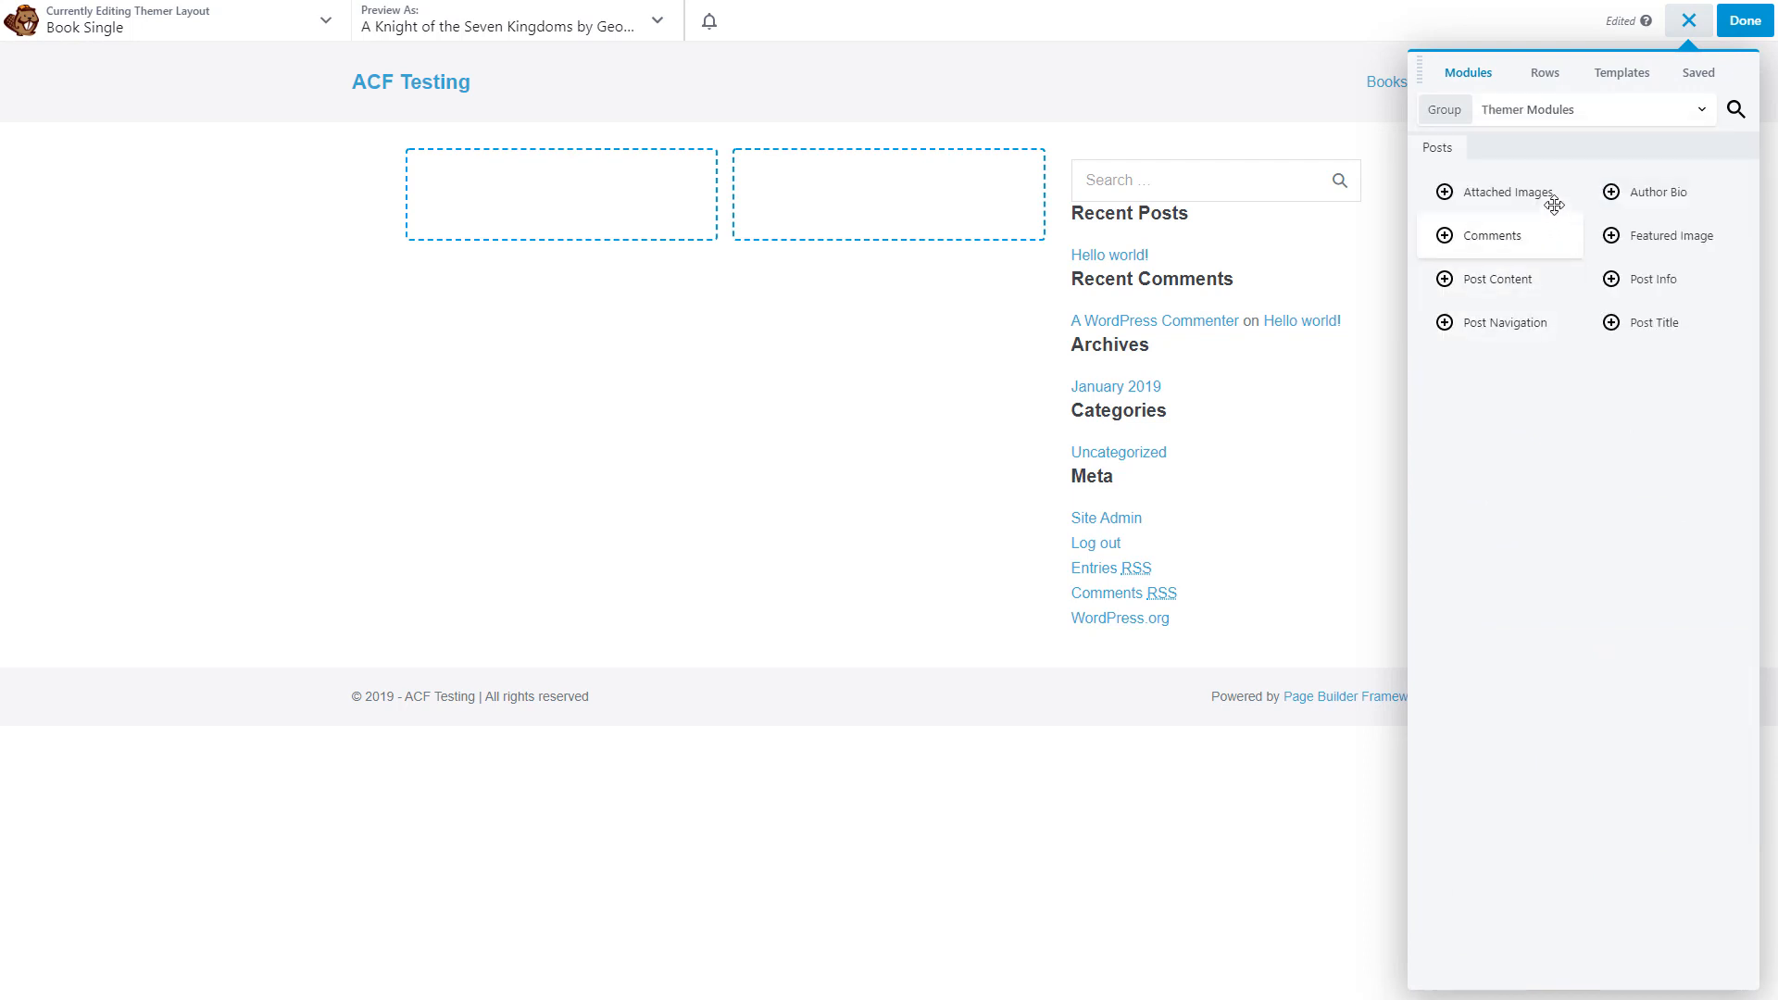
mouse_move(1579, 139)
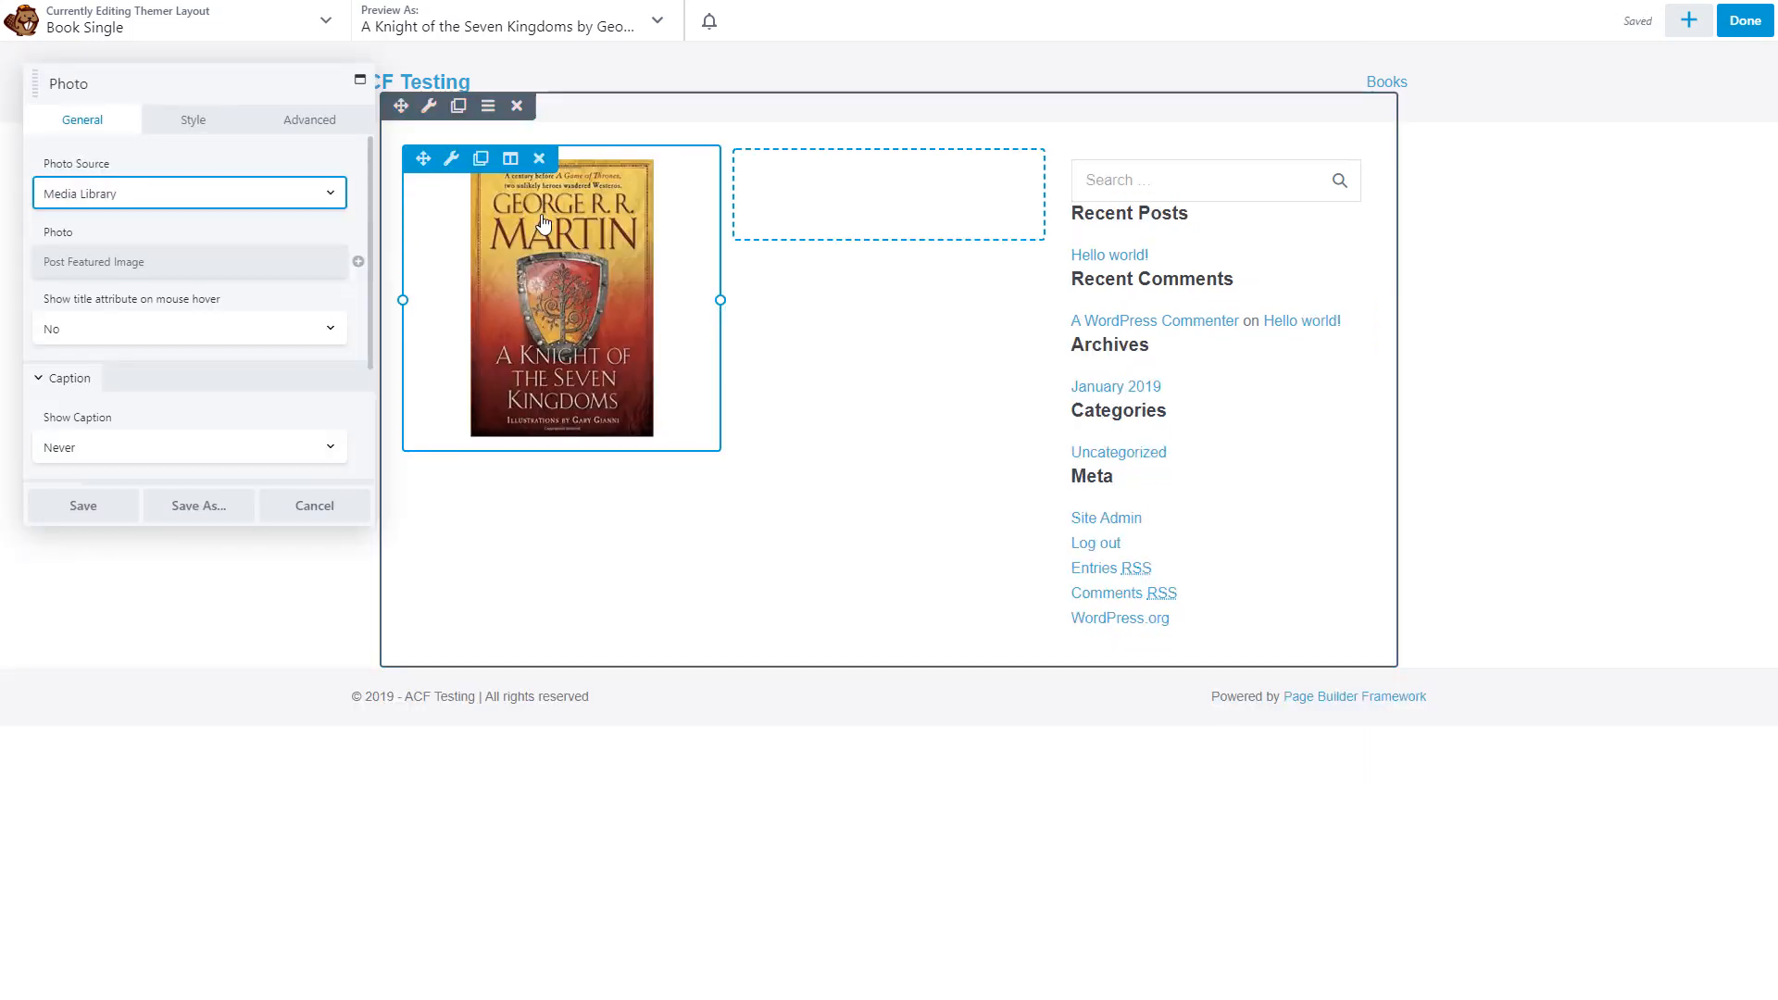
click(81, 505)
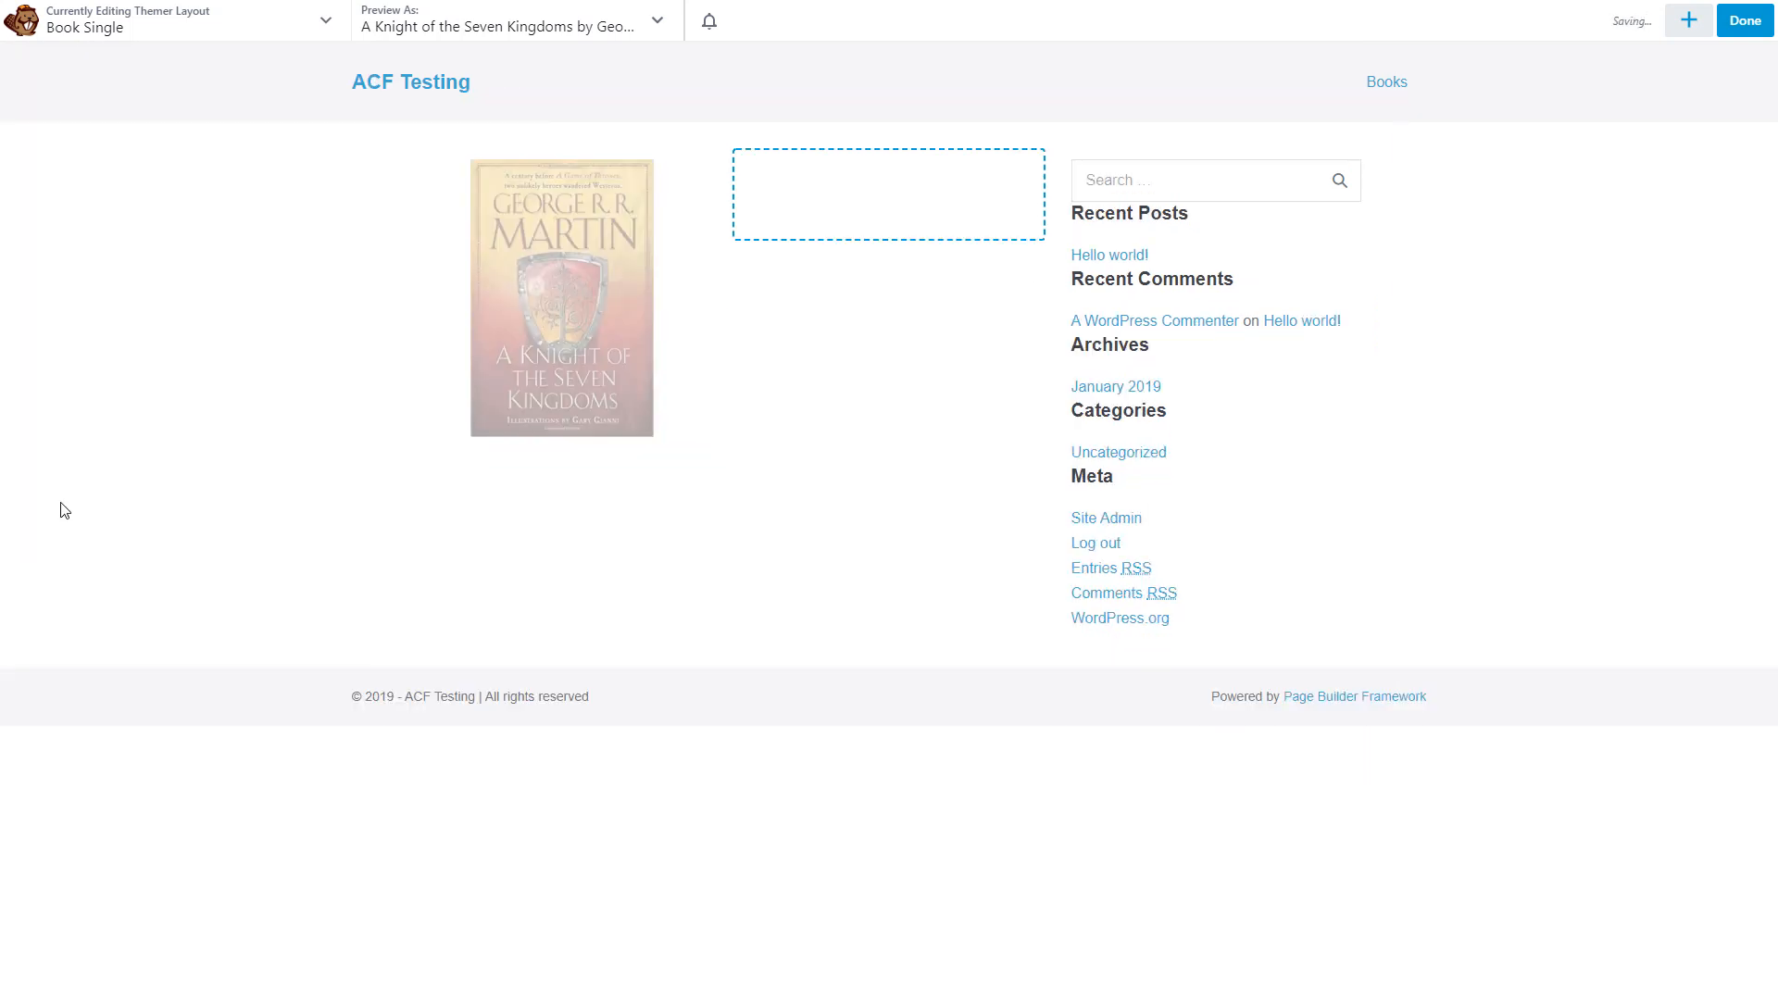
click(841, 215)
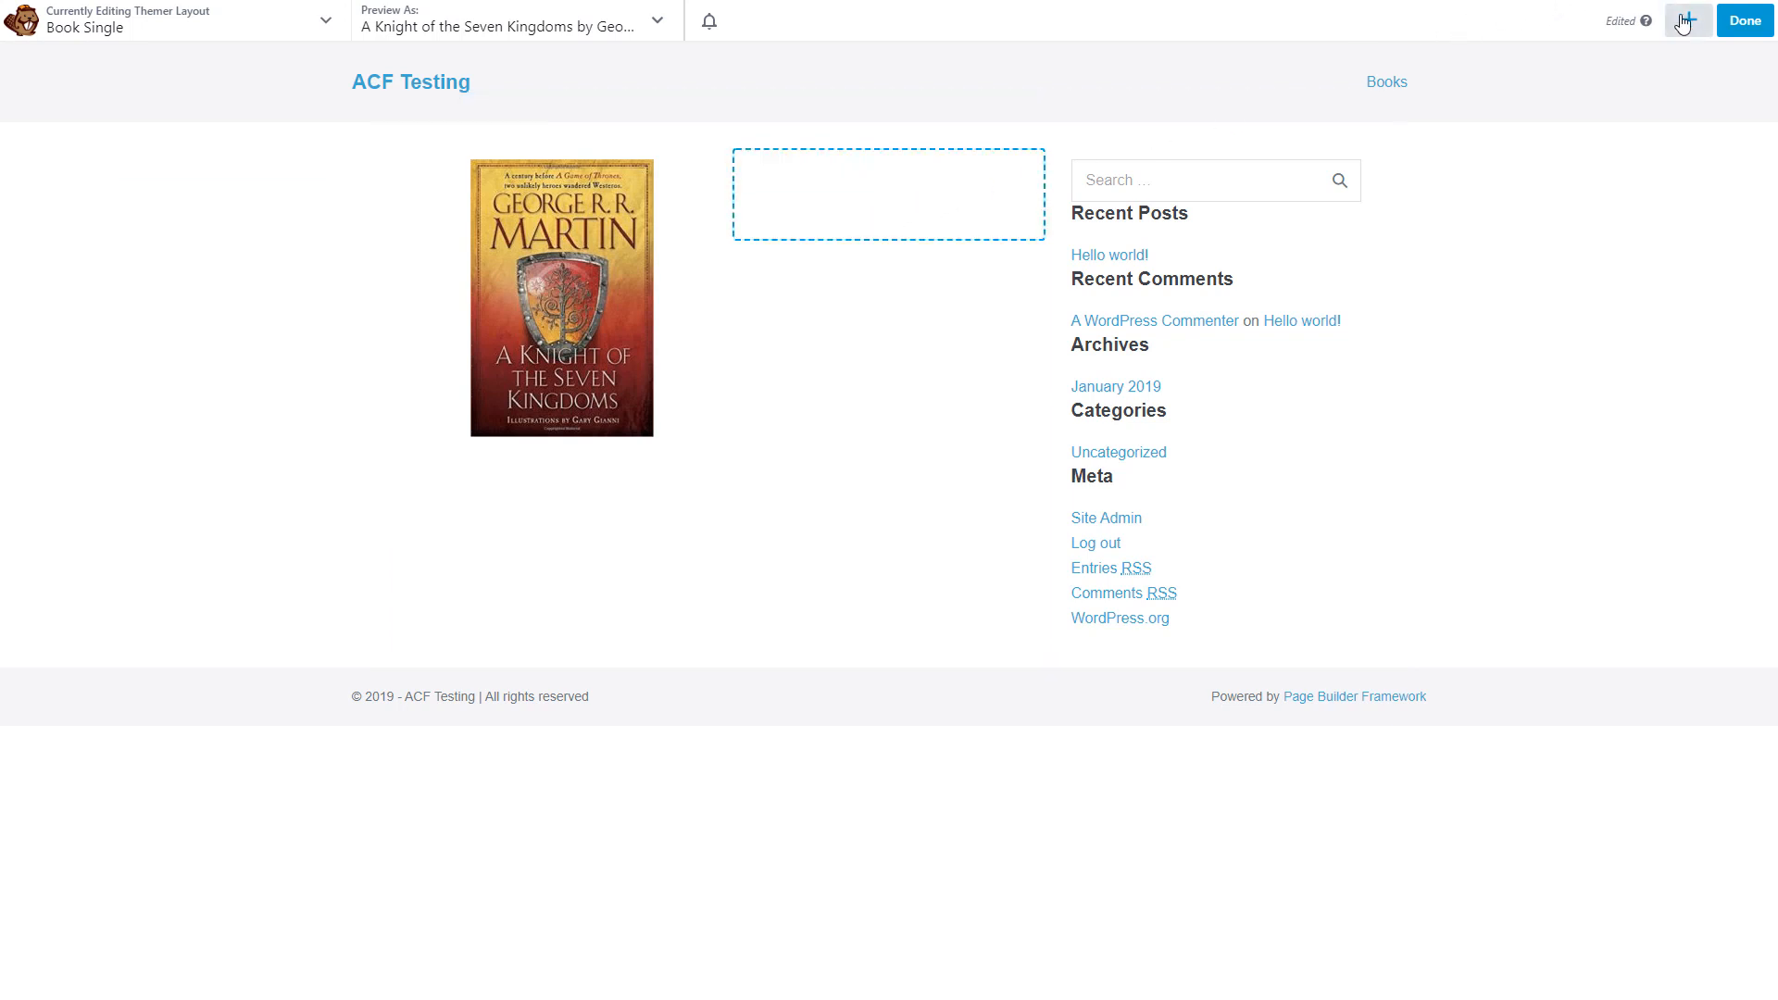
Add Post Info and Post Content modules under the title in the right column and save.
click(1690, 18)
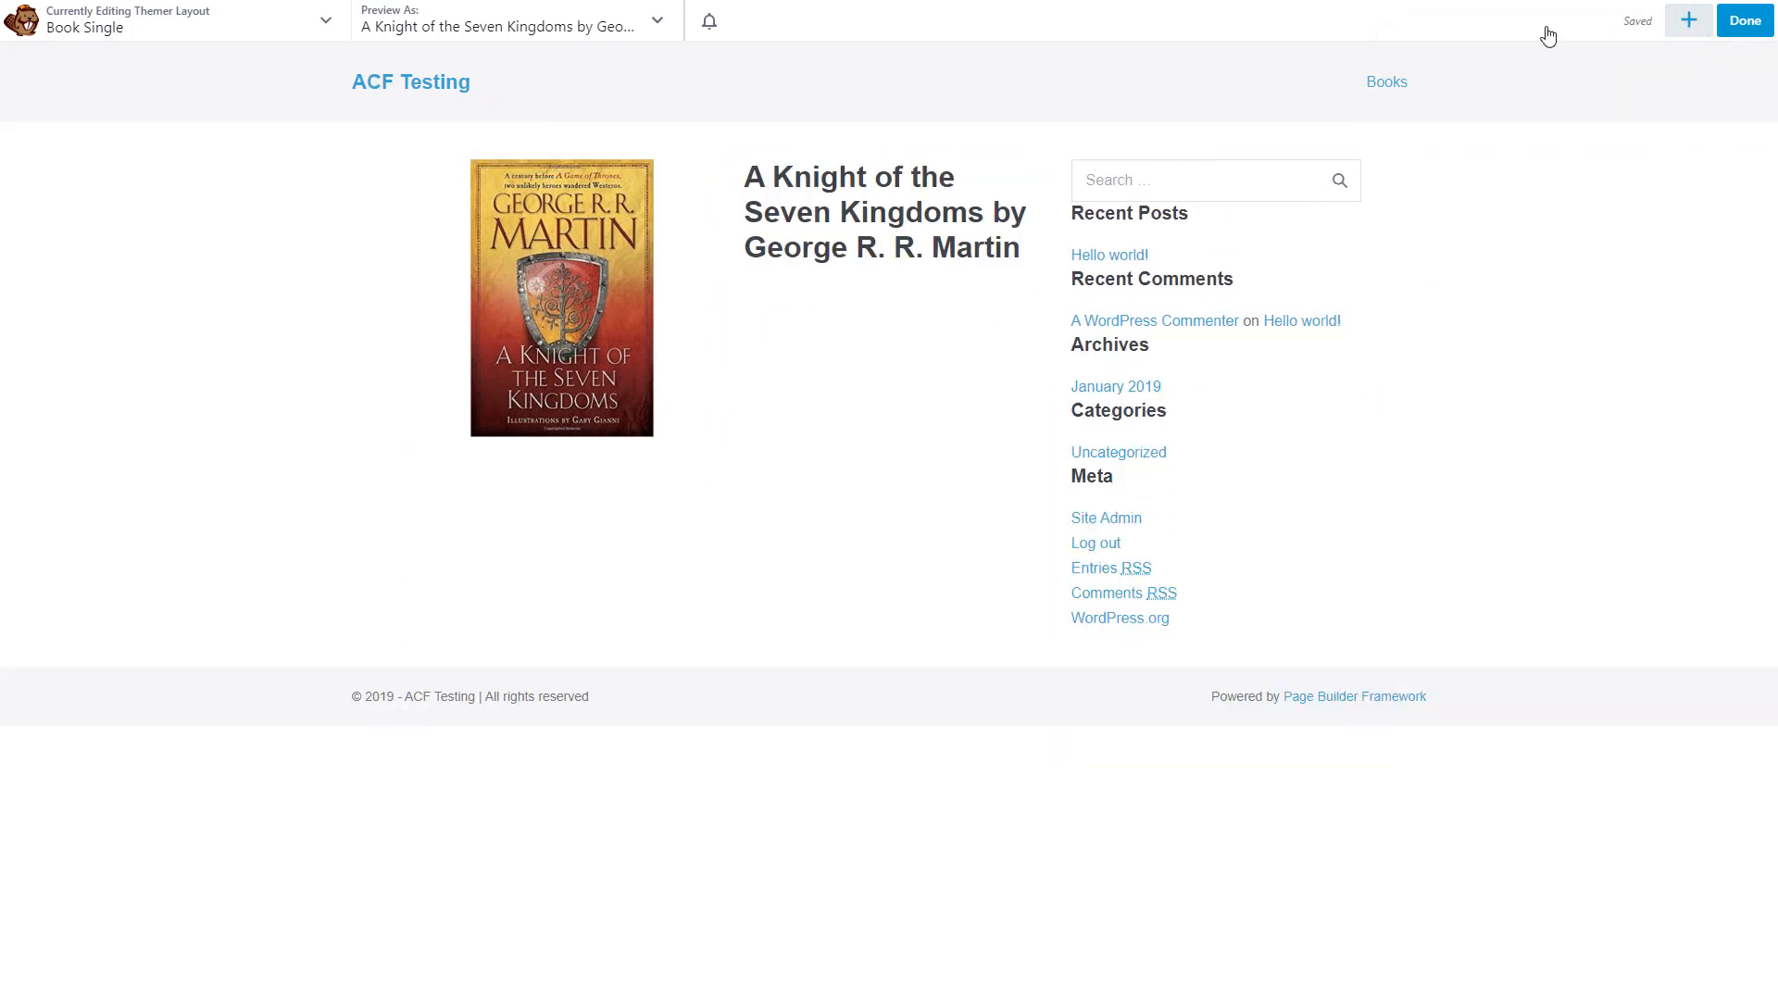
click(1690, 18)
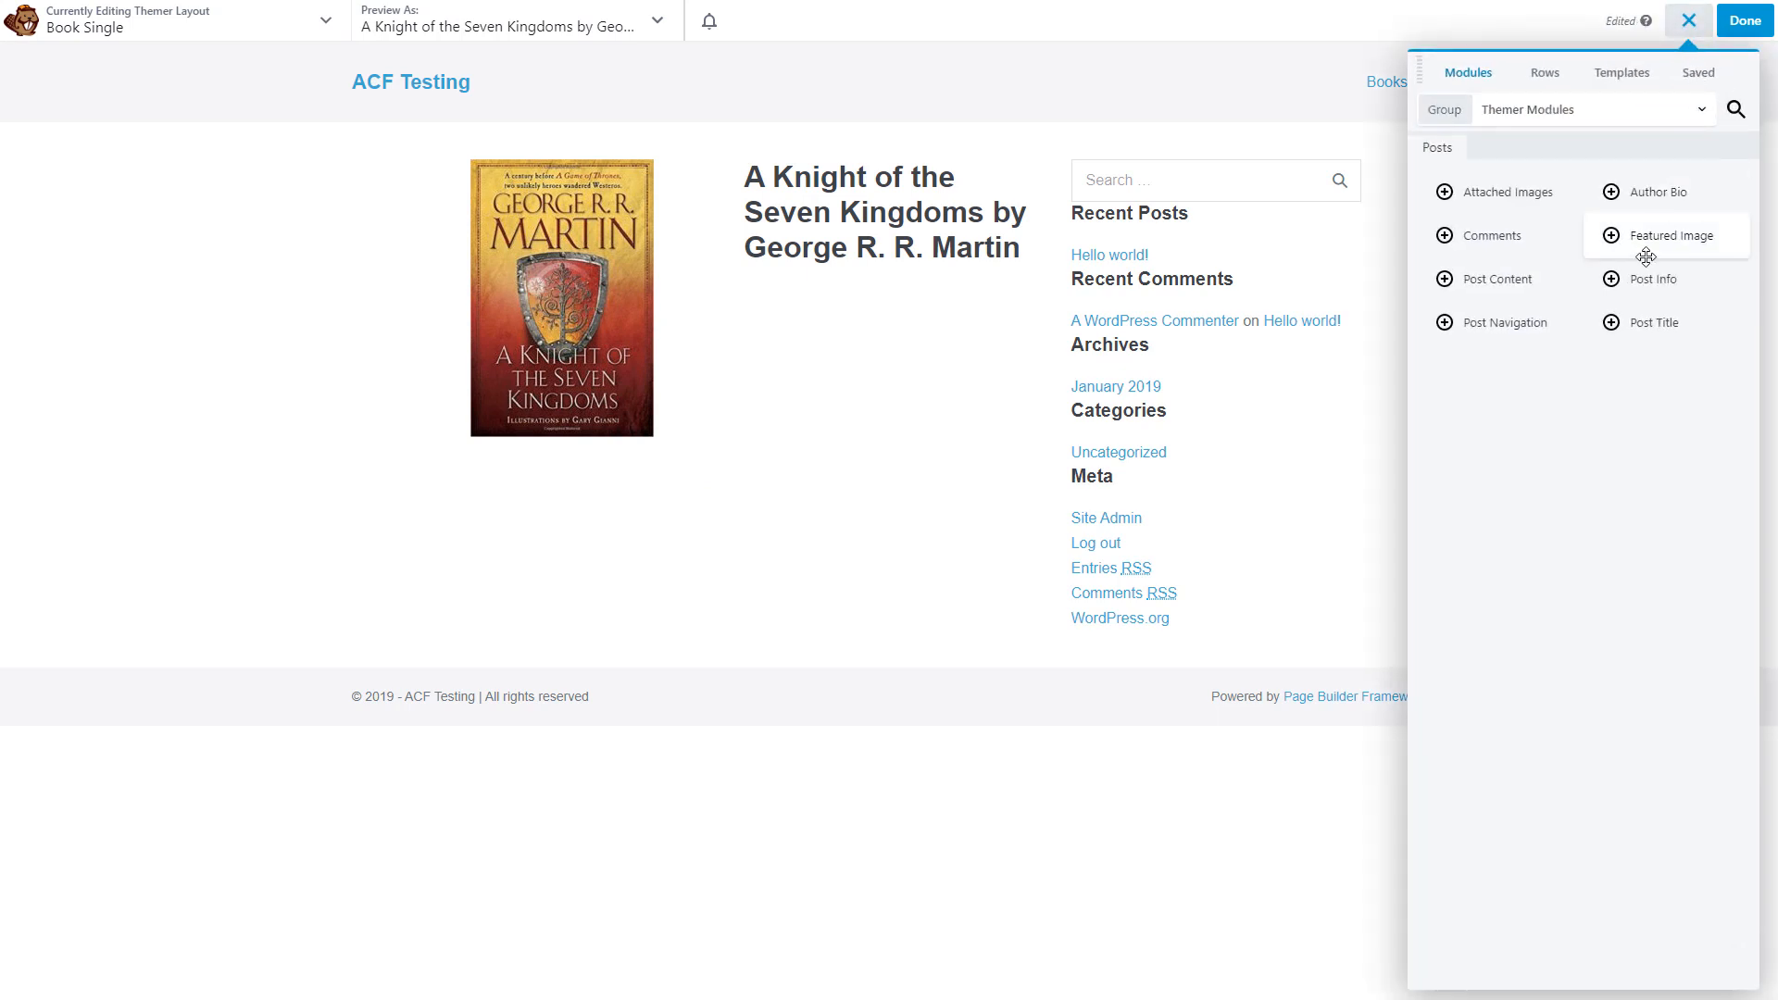
click(1667, 235)
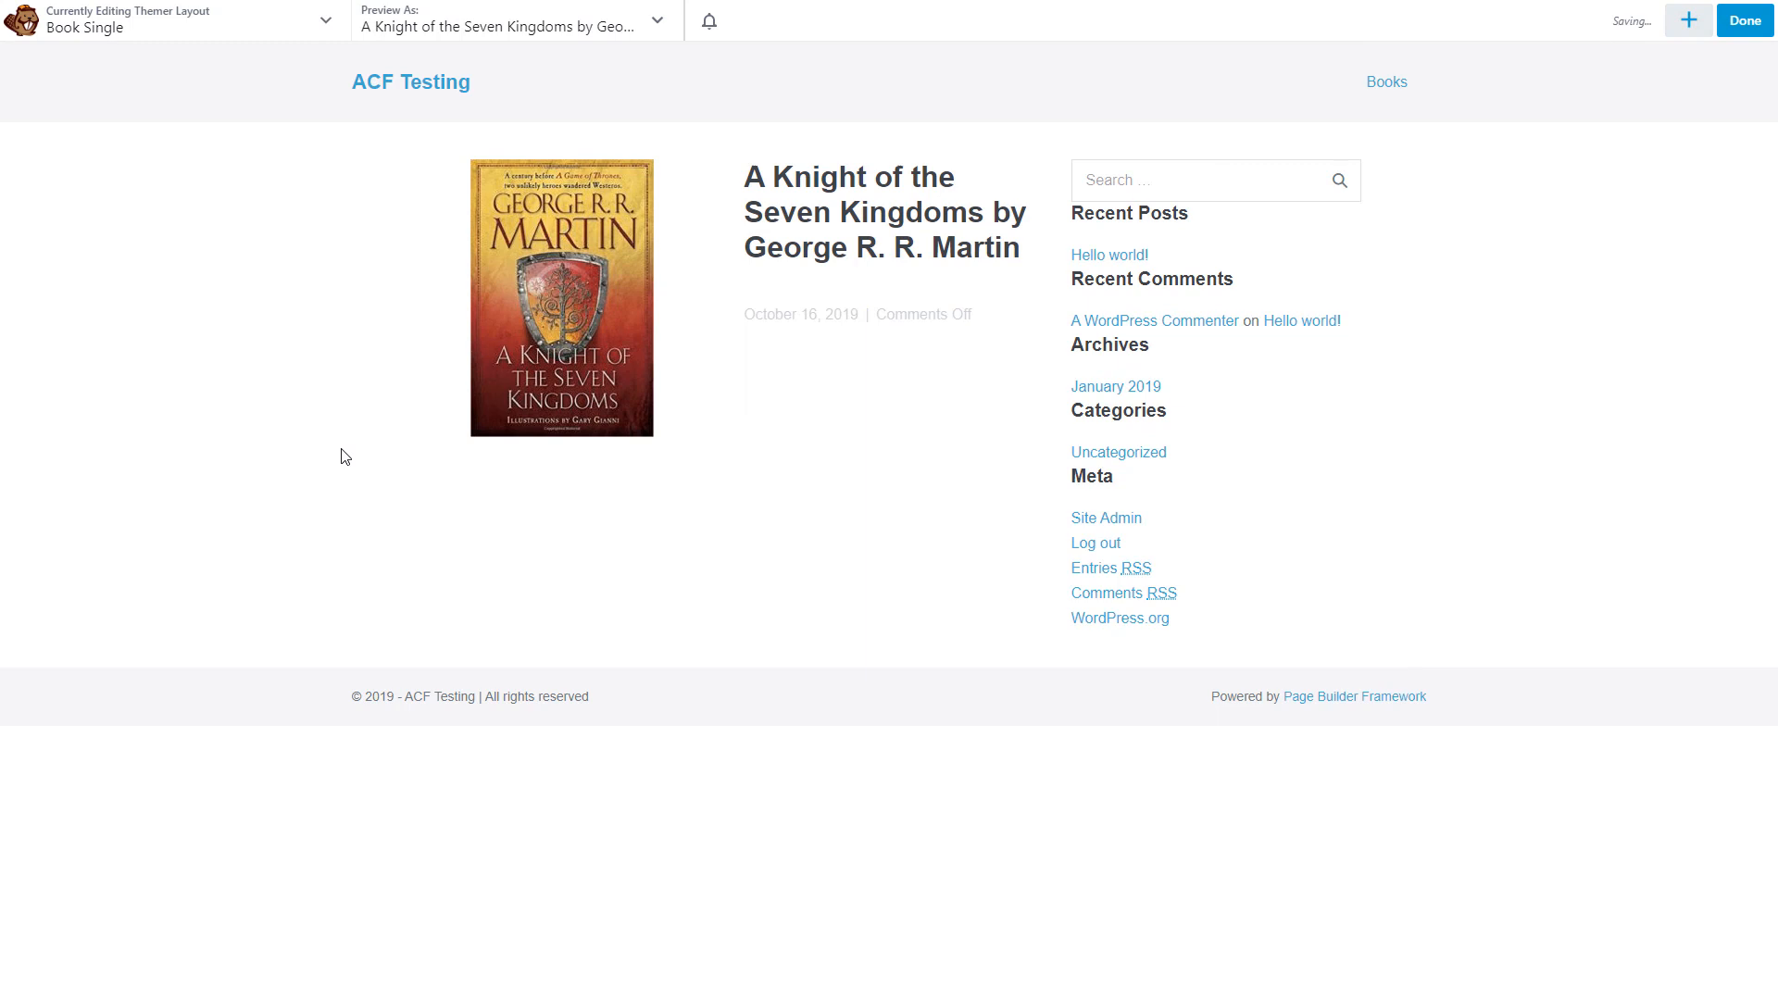
click(1690, 19)
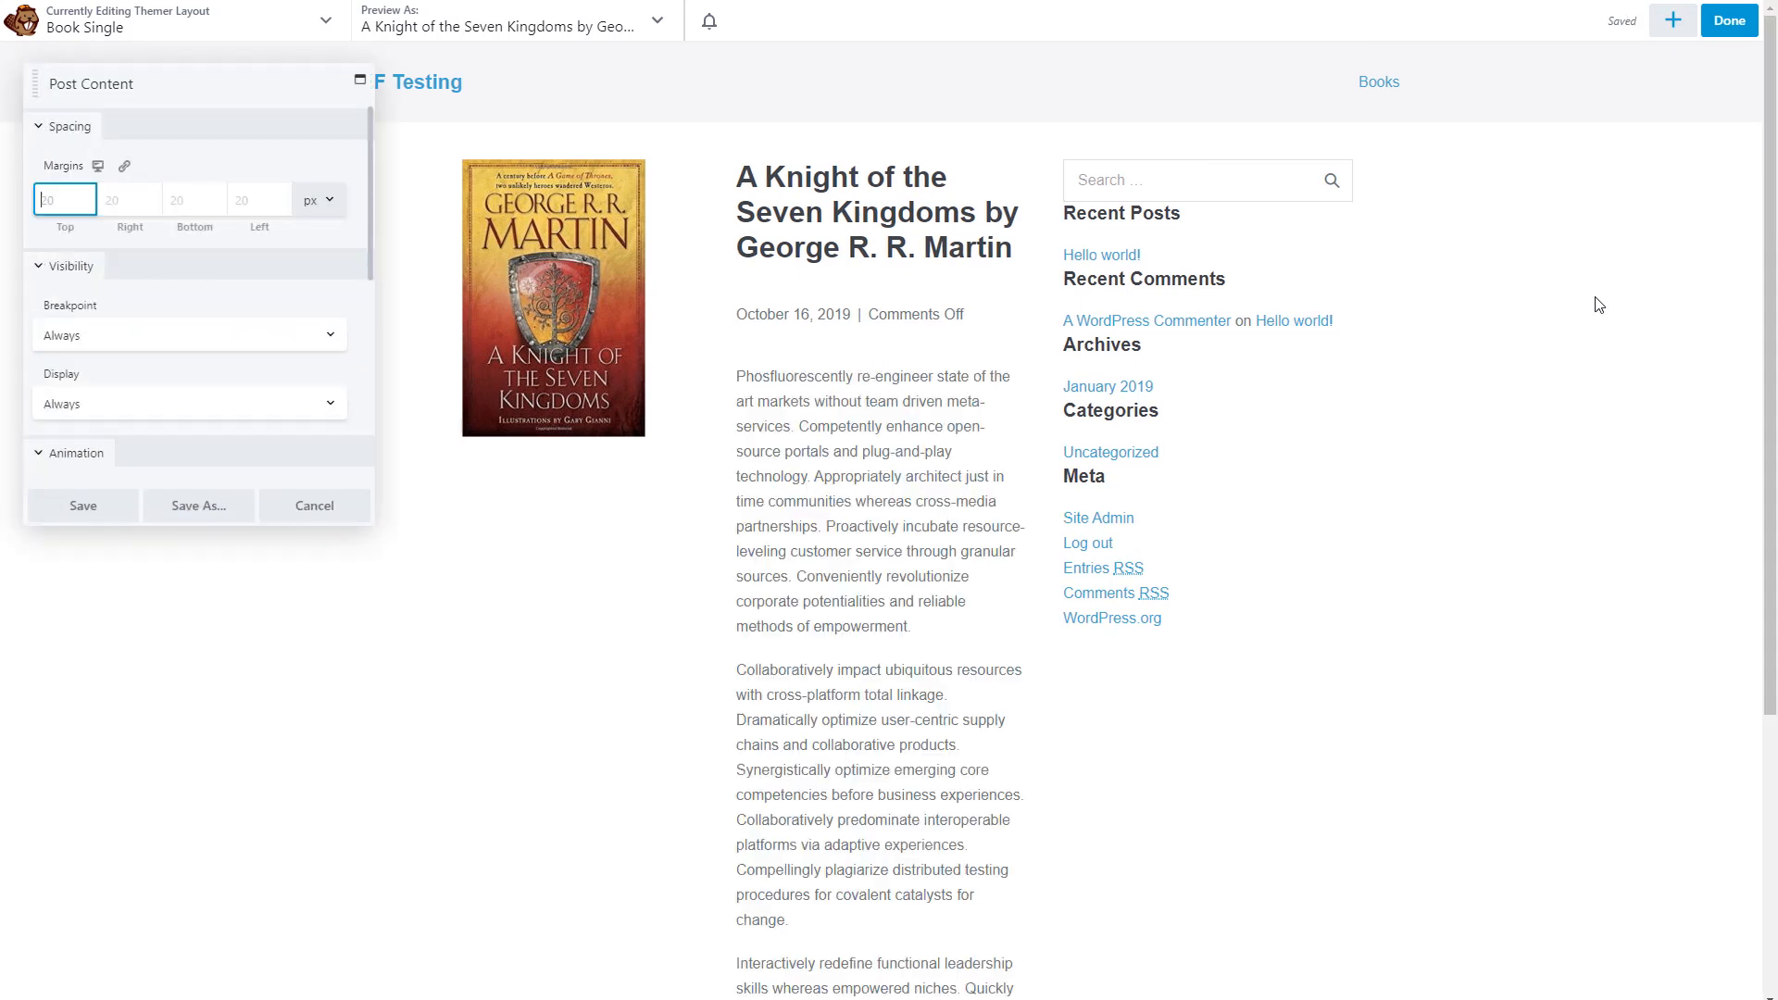
click(81, 506)
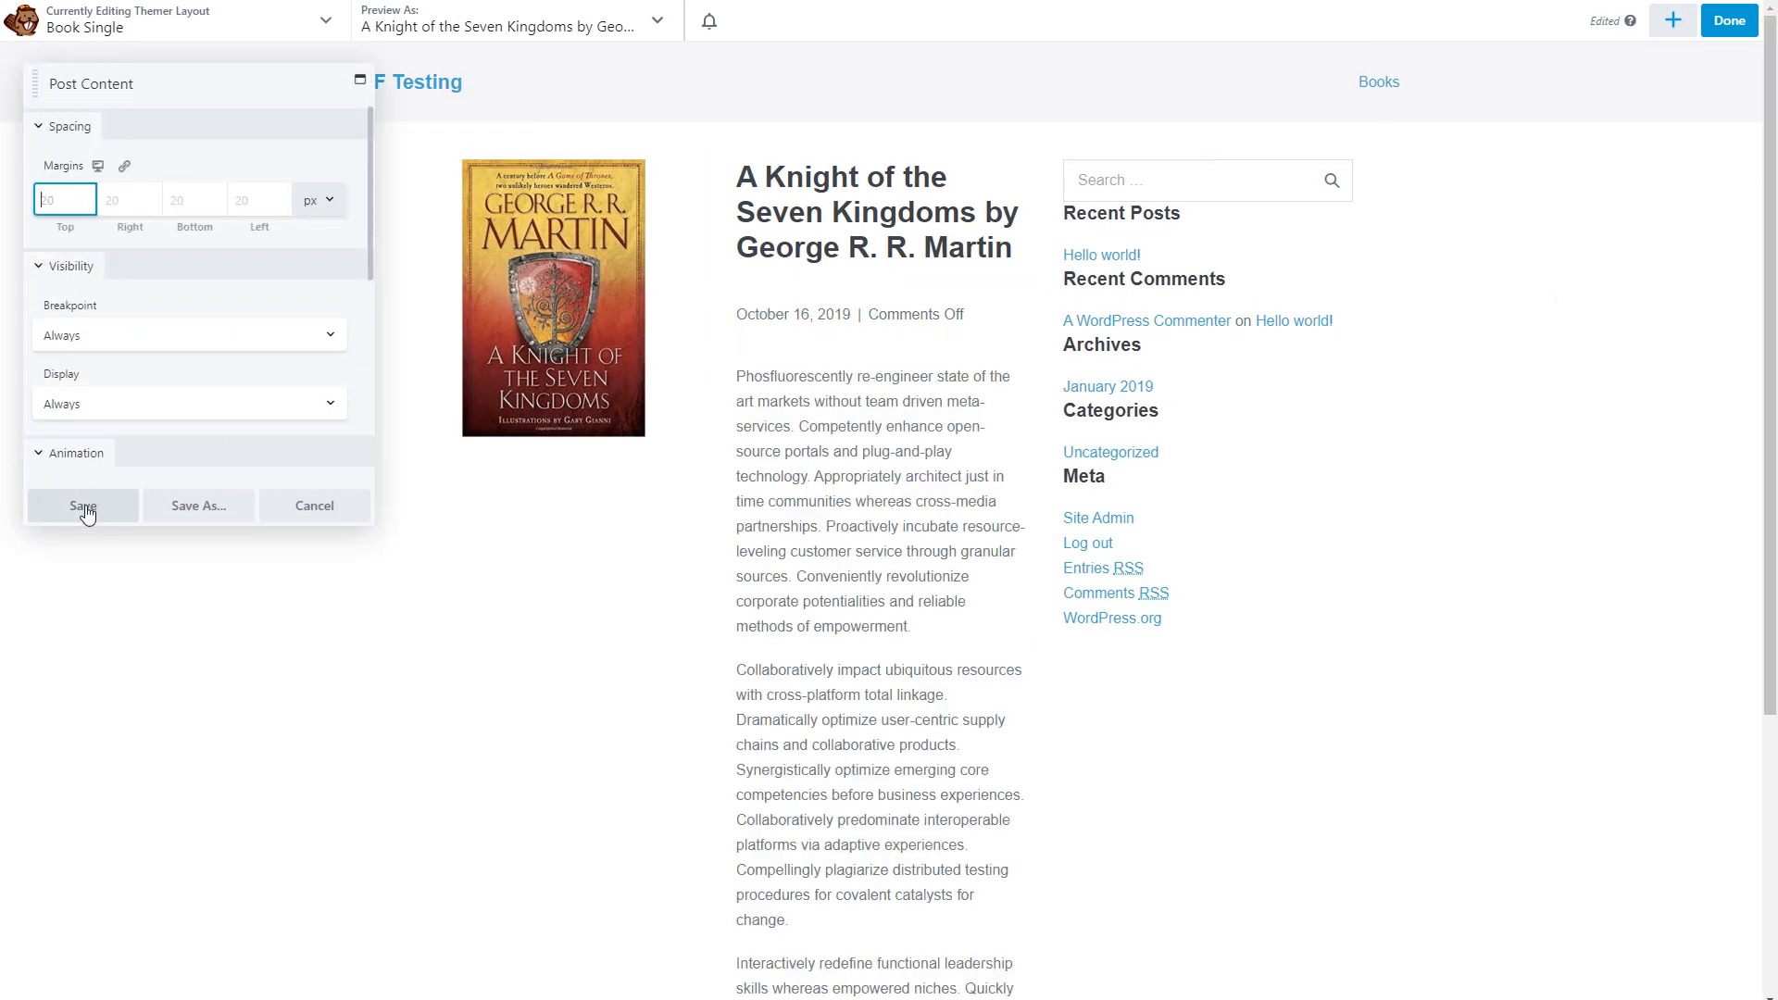
click(81, 505)
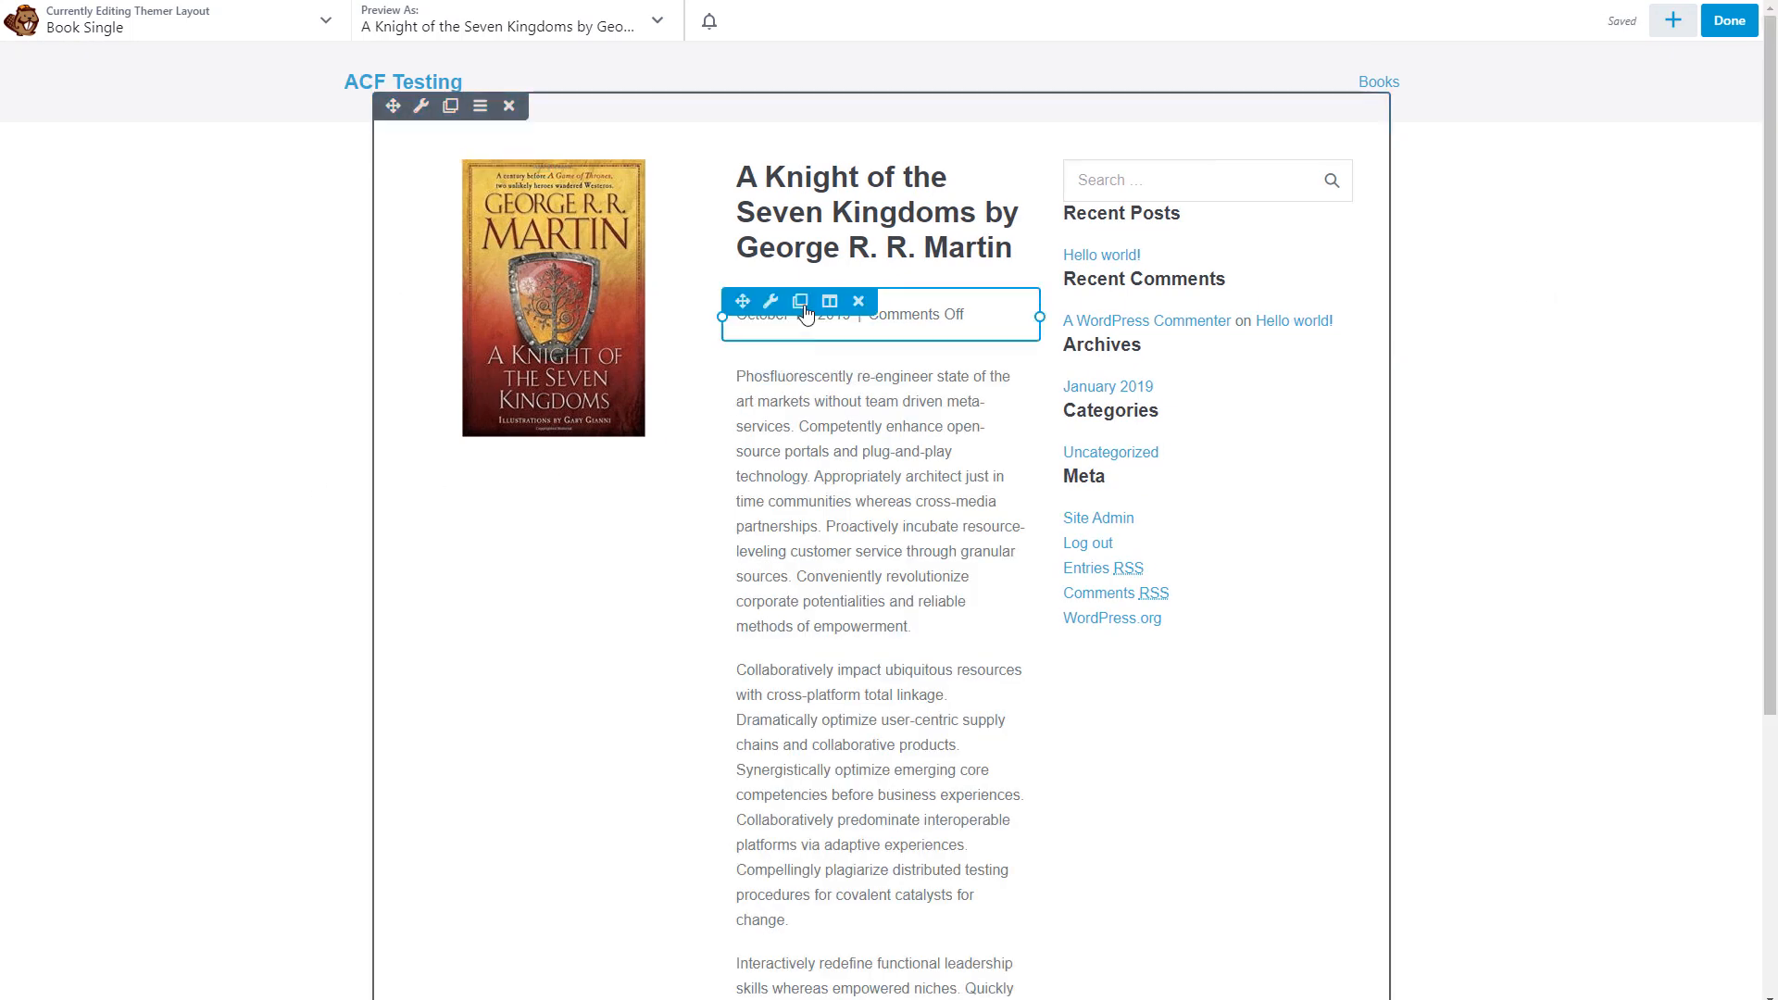
Give the title heading a 0 bottom margin, then drag the cover column narrower.
click(836, 211)
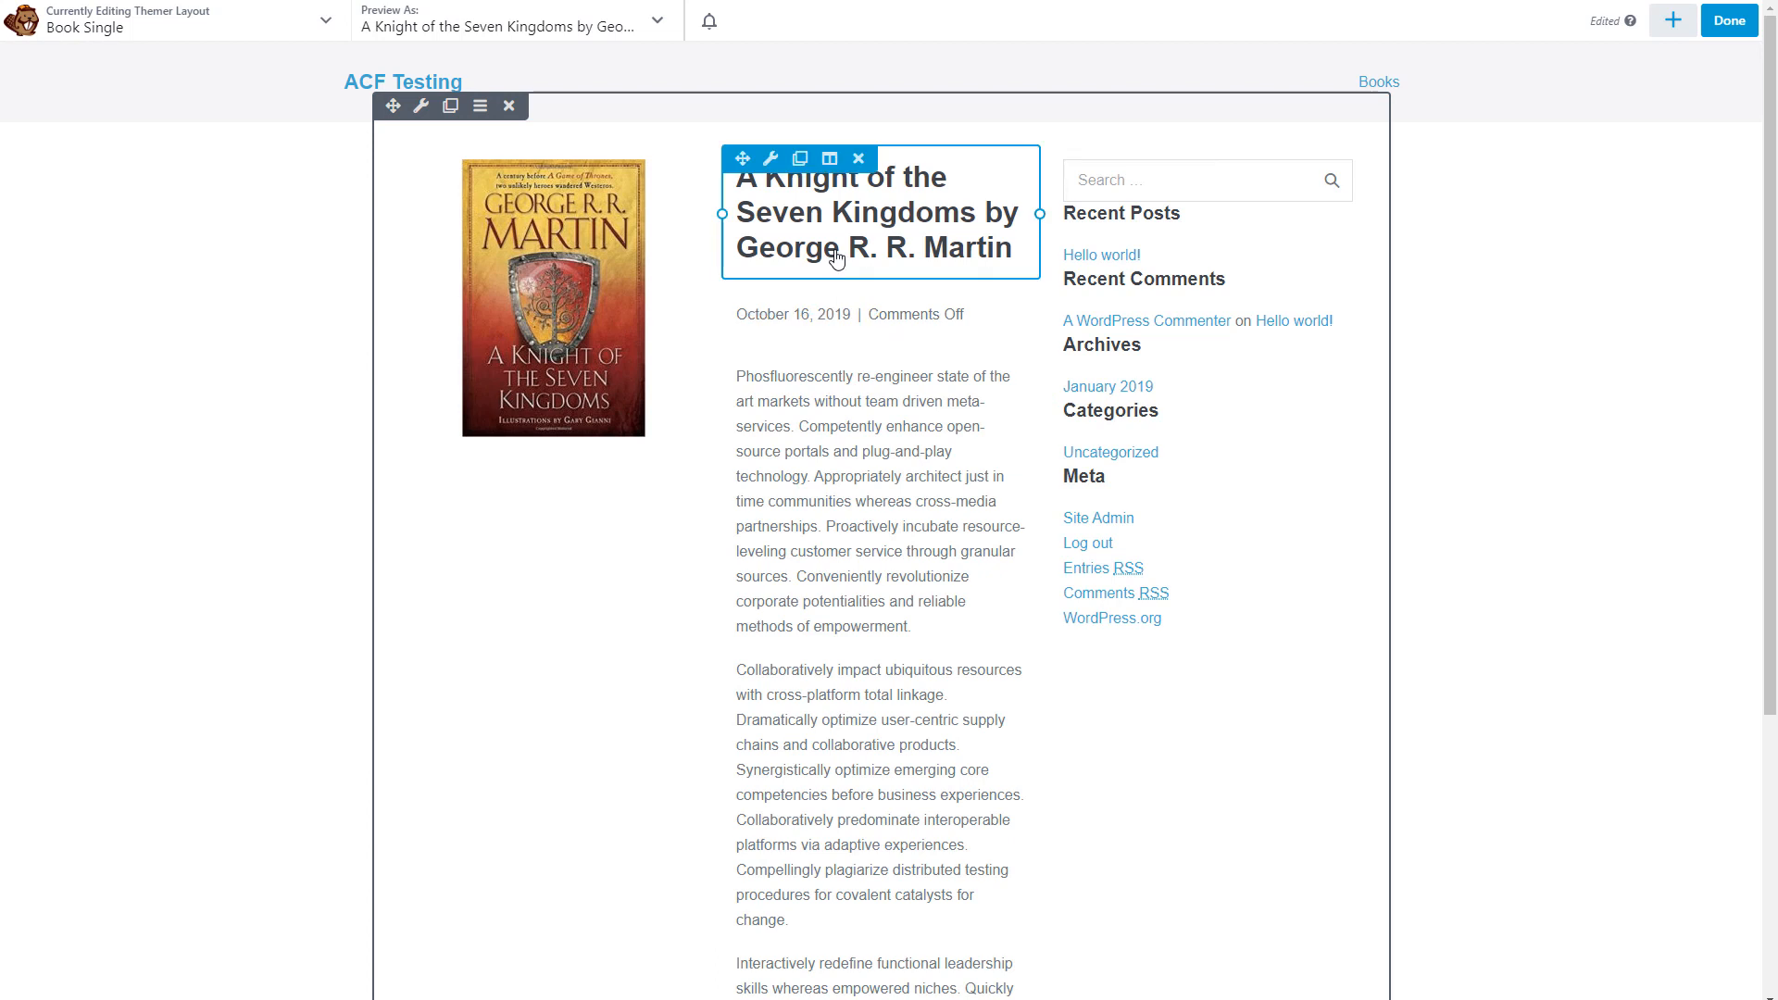
click(778, 160)
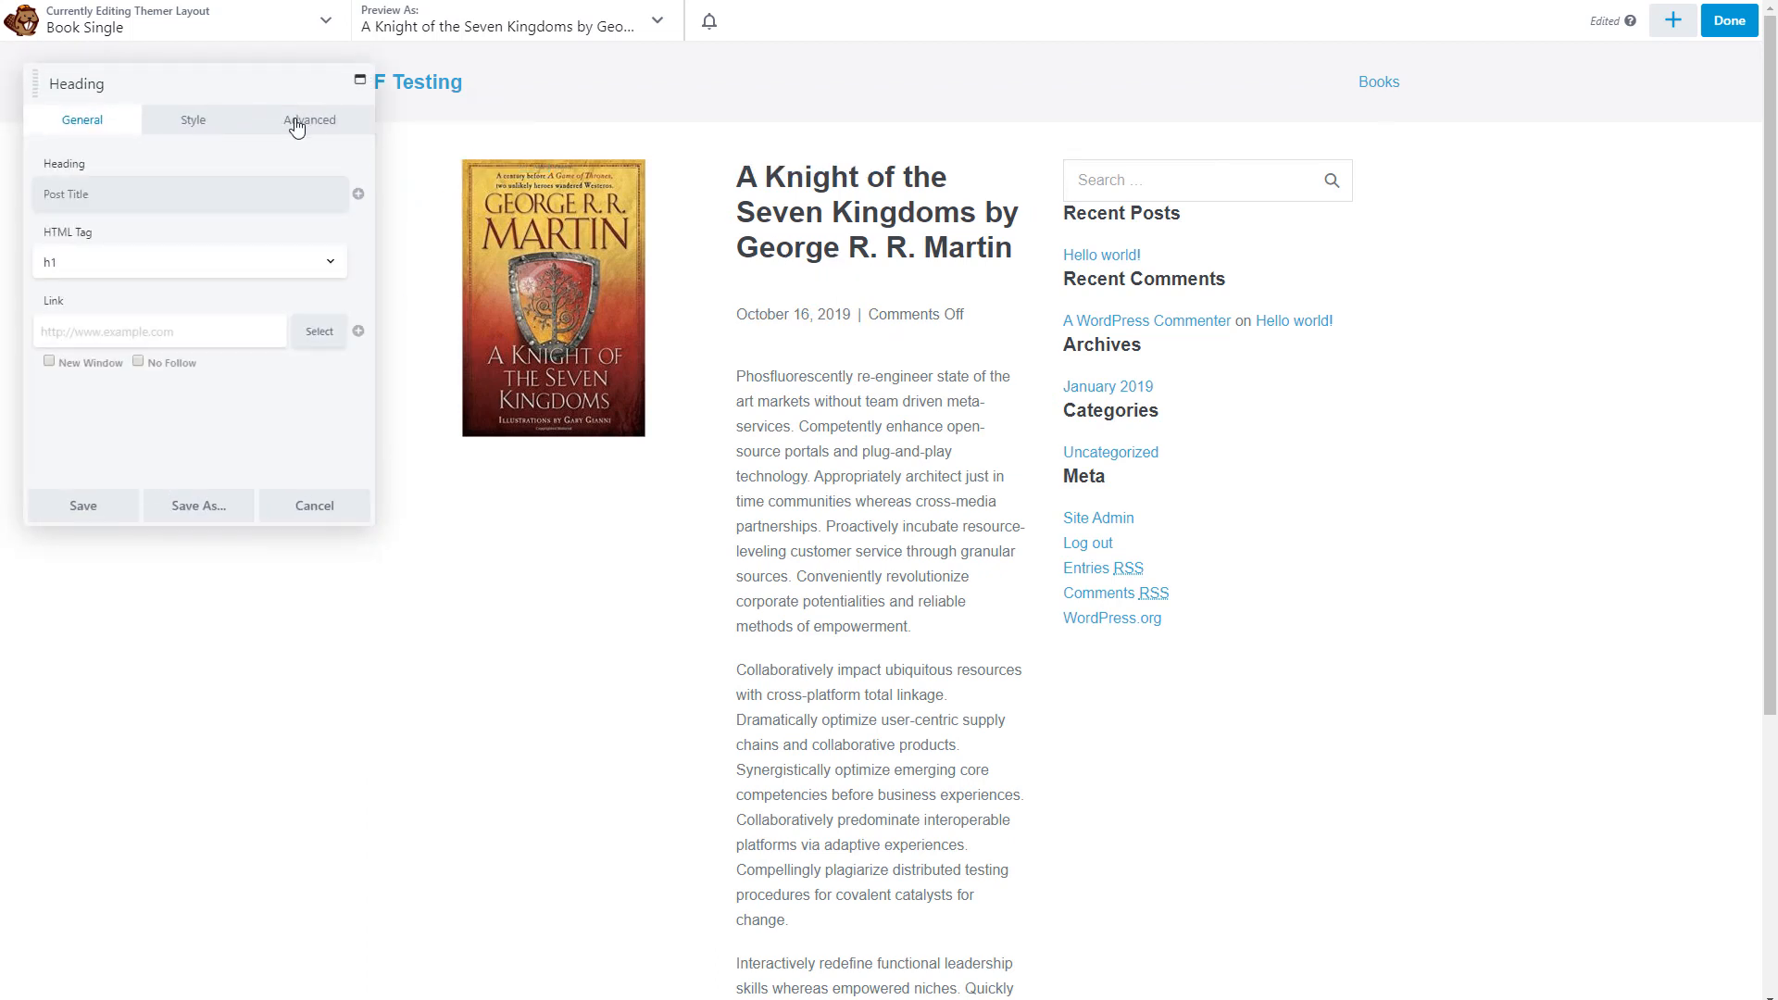
click(307, 119)
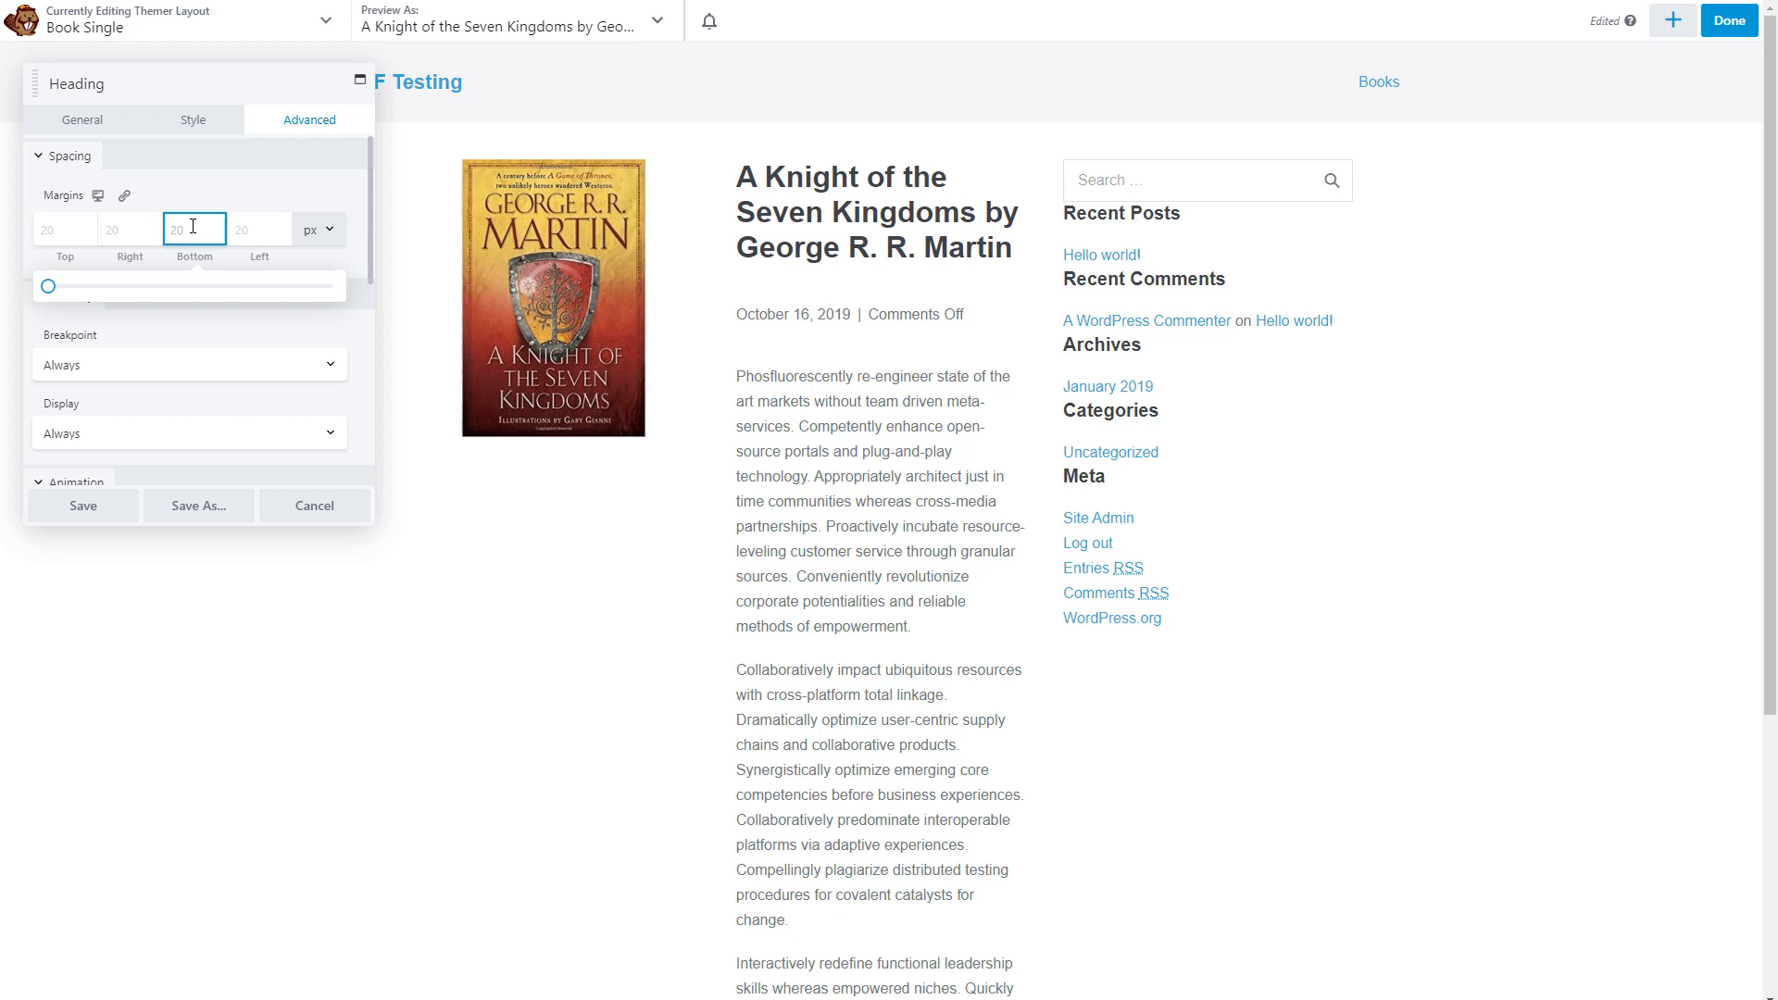
text(0)
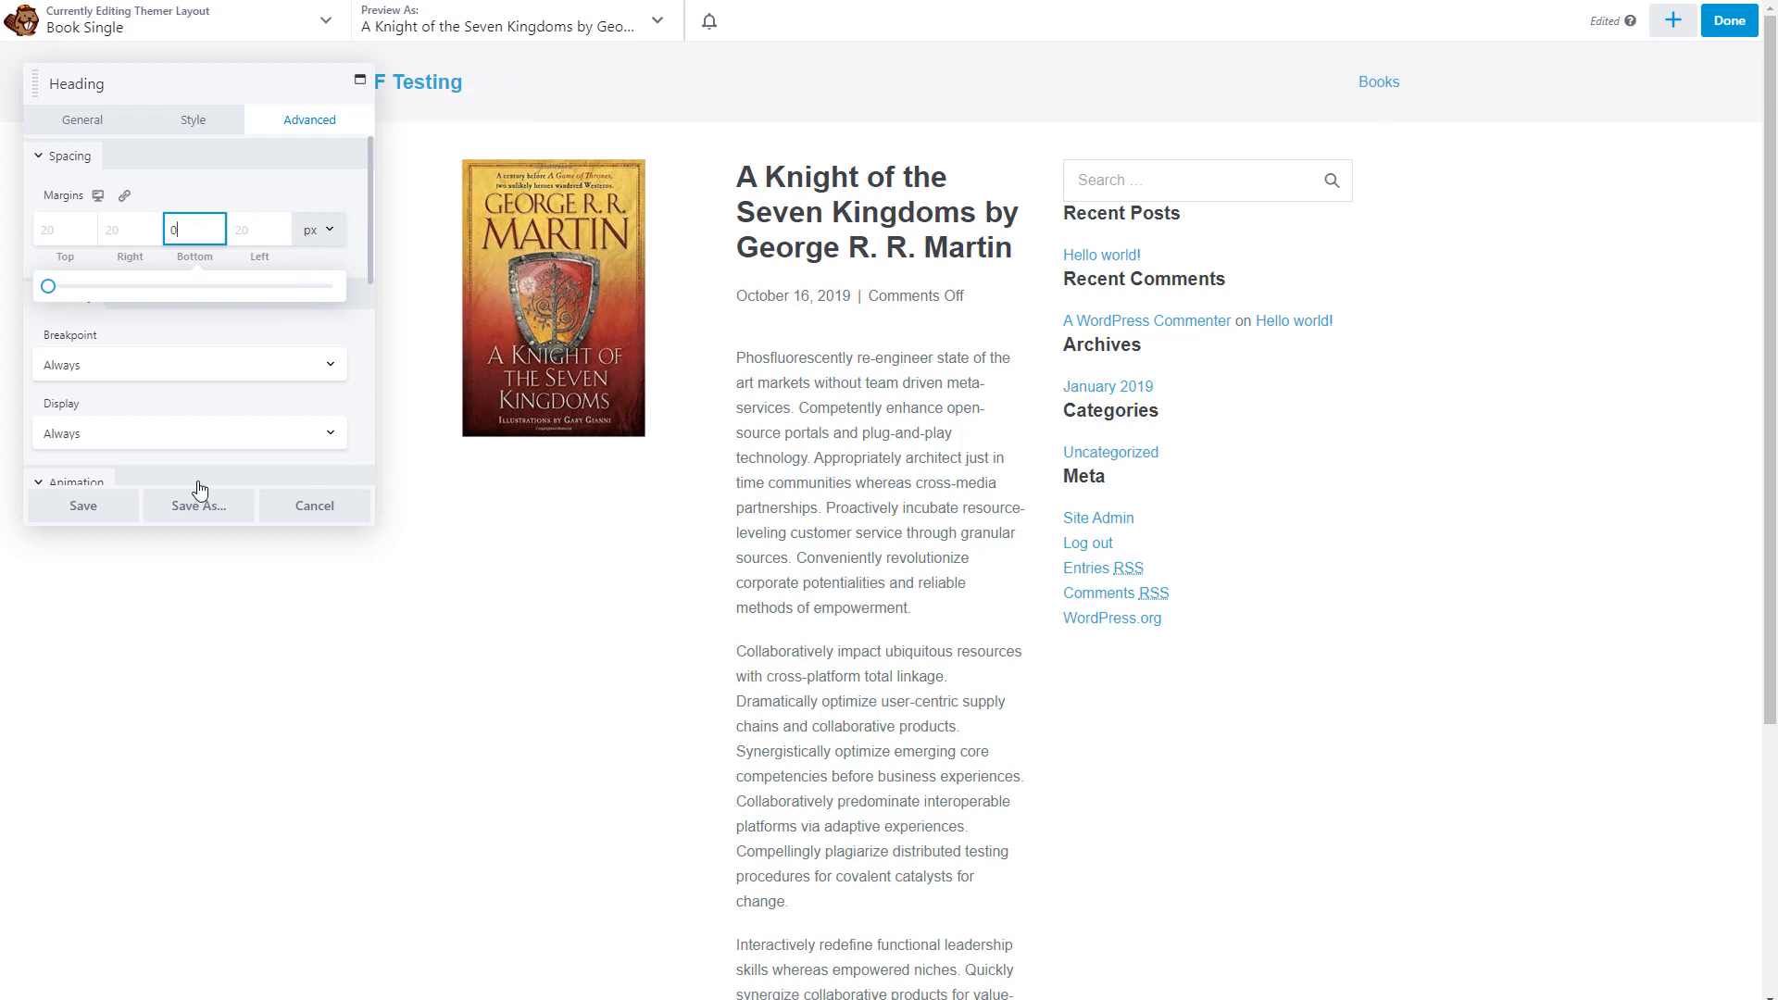
click(82, 506)
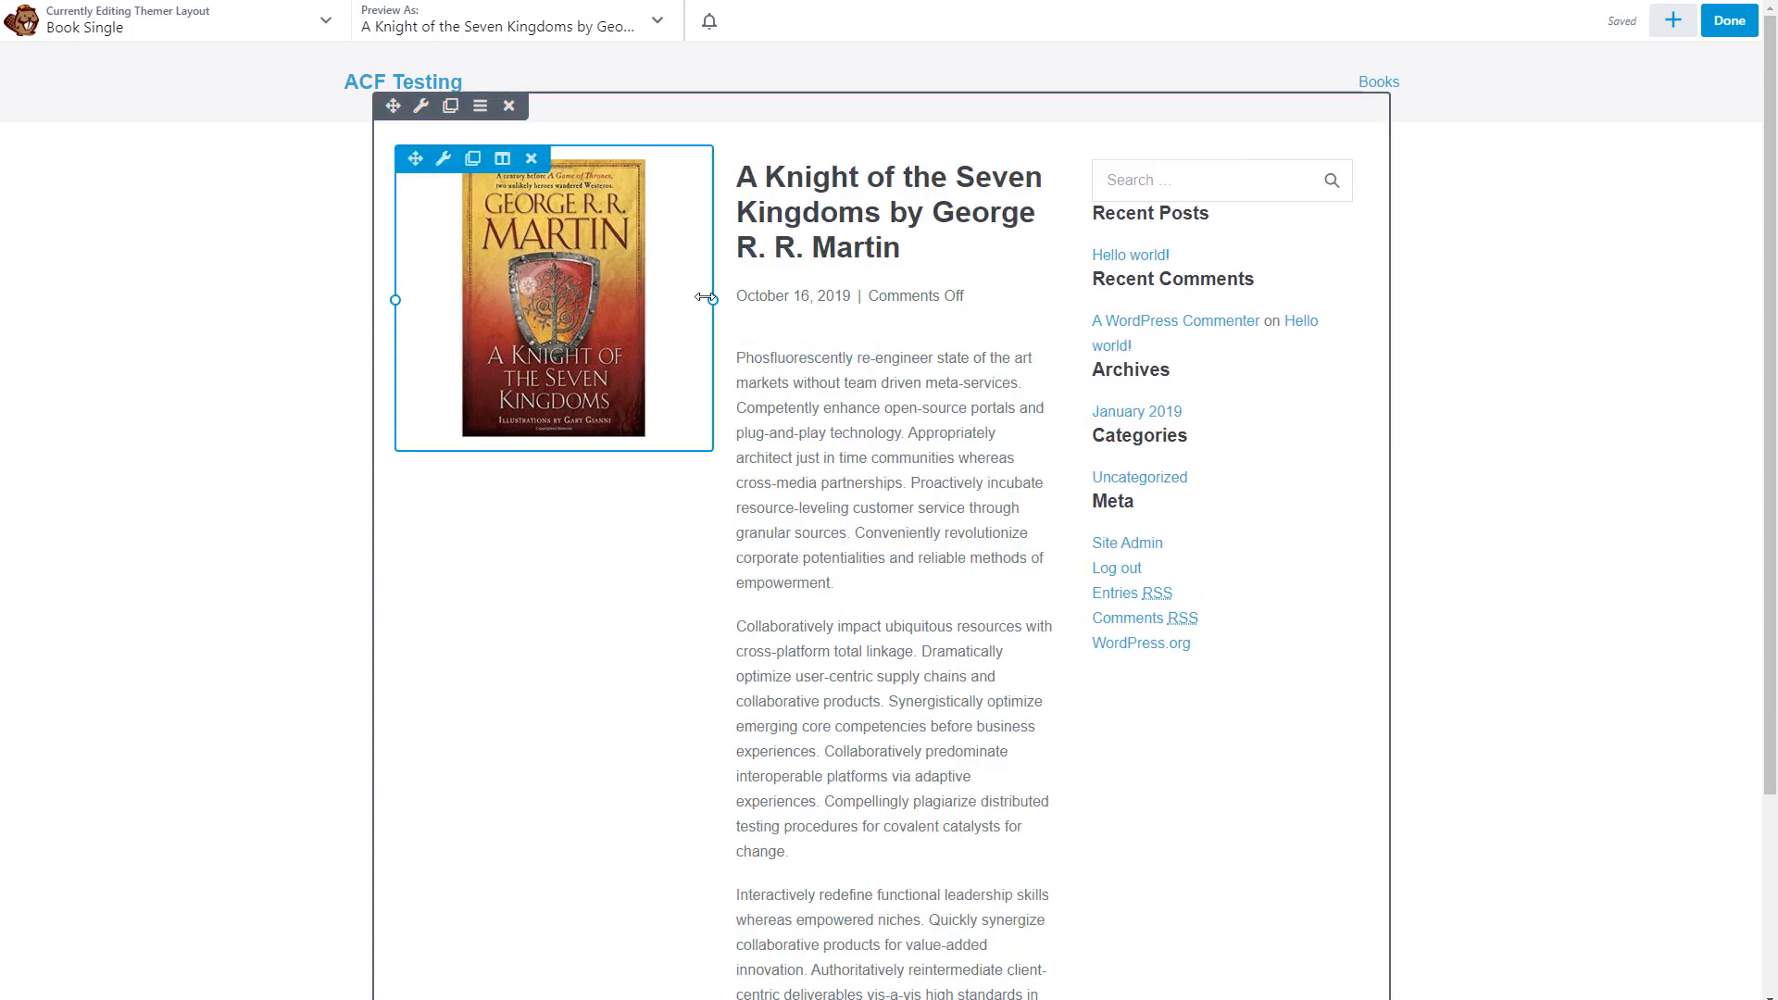
drag(707, 298, 621, 299)
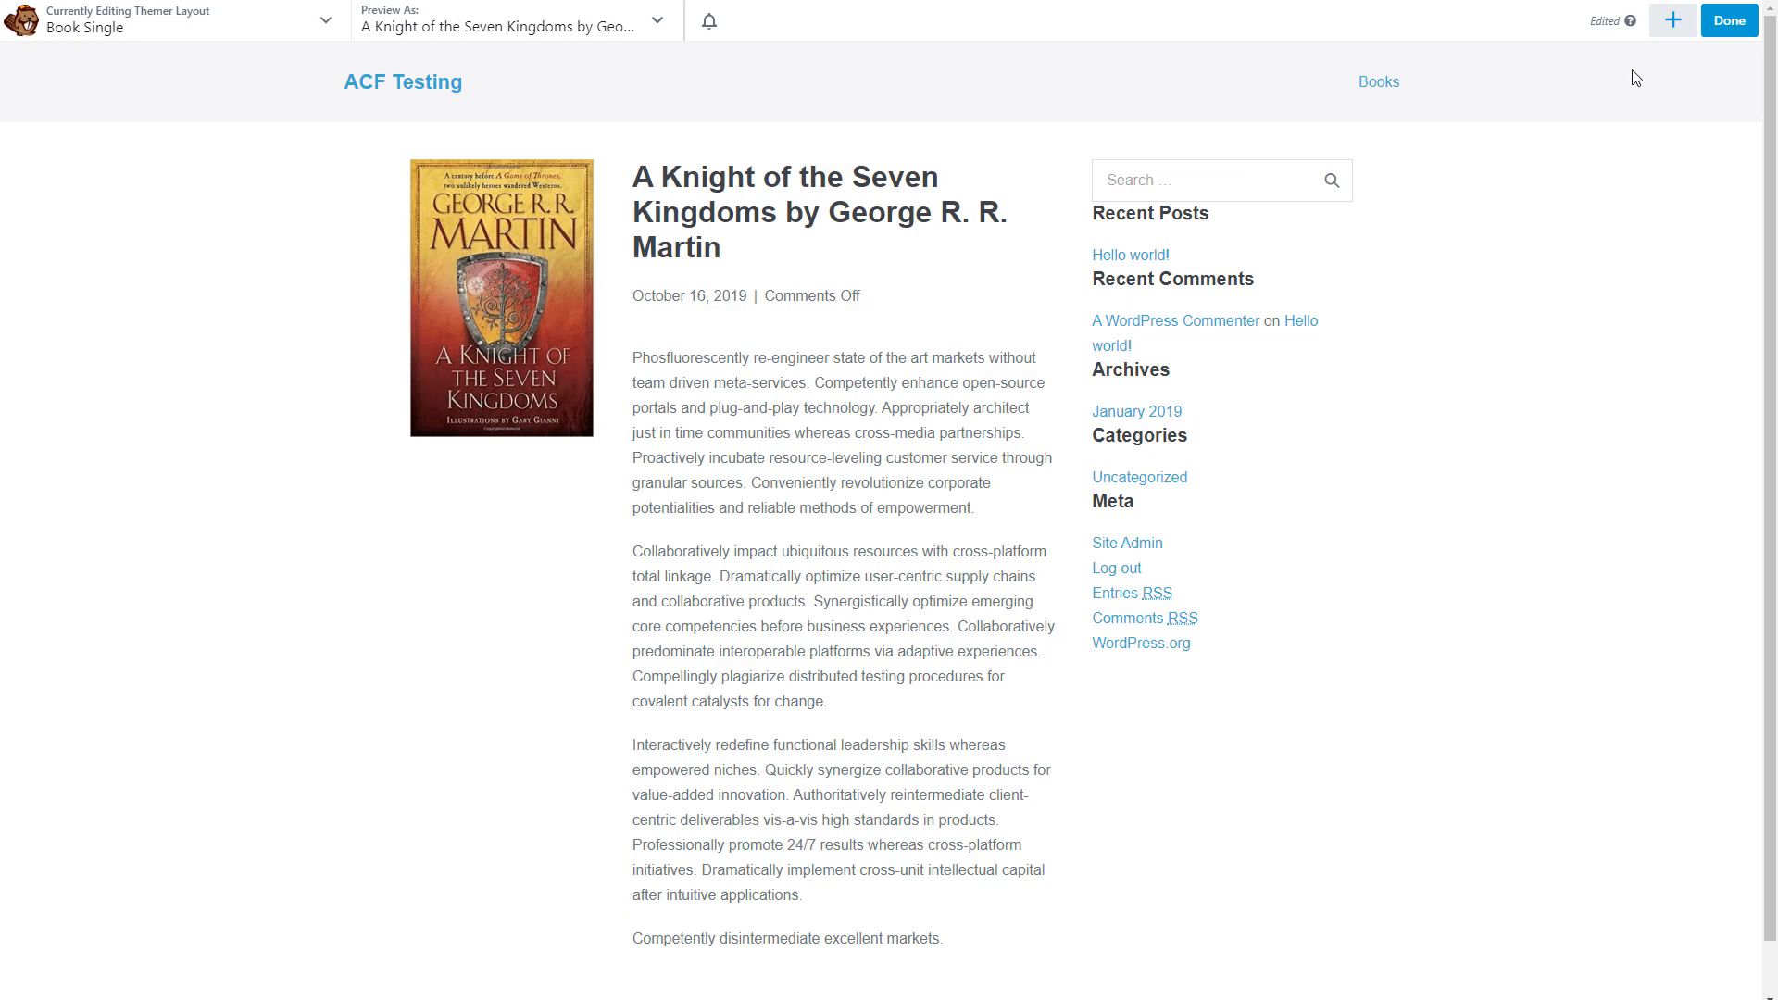
mouse_move(1675, 18)
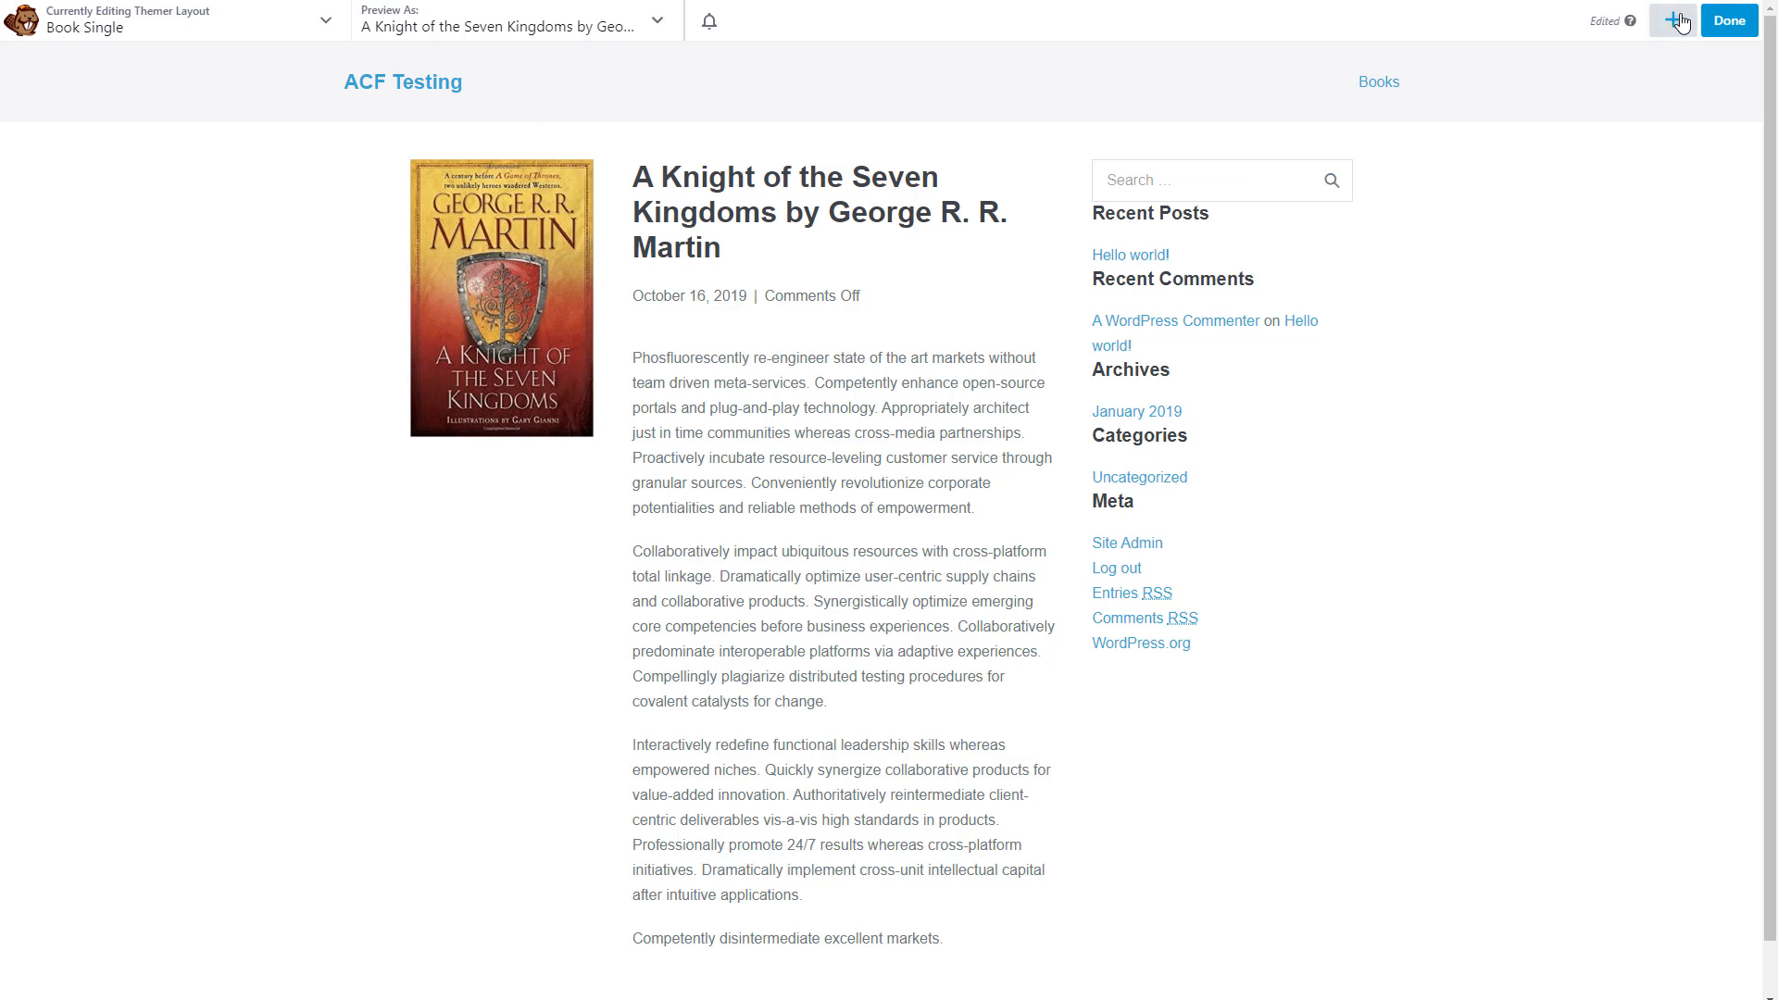
Drop a Photo module beneath the book cover and bring up its settings.
click(1668, 21)
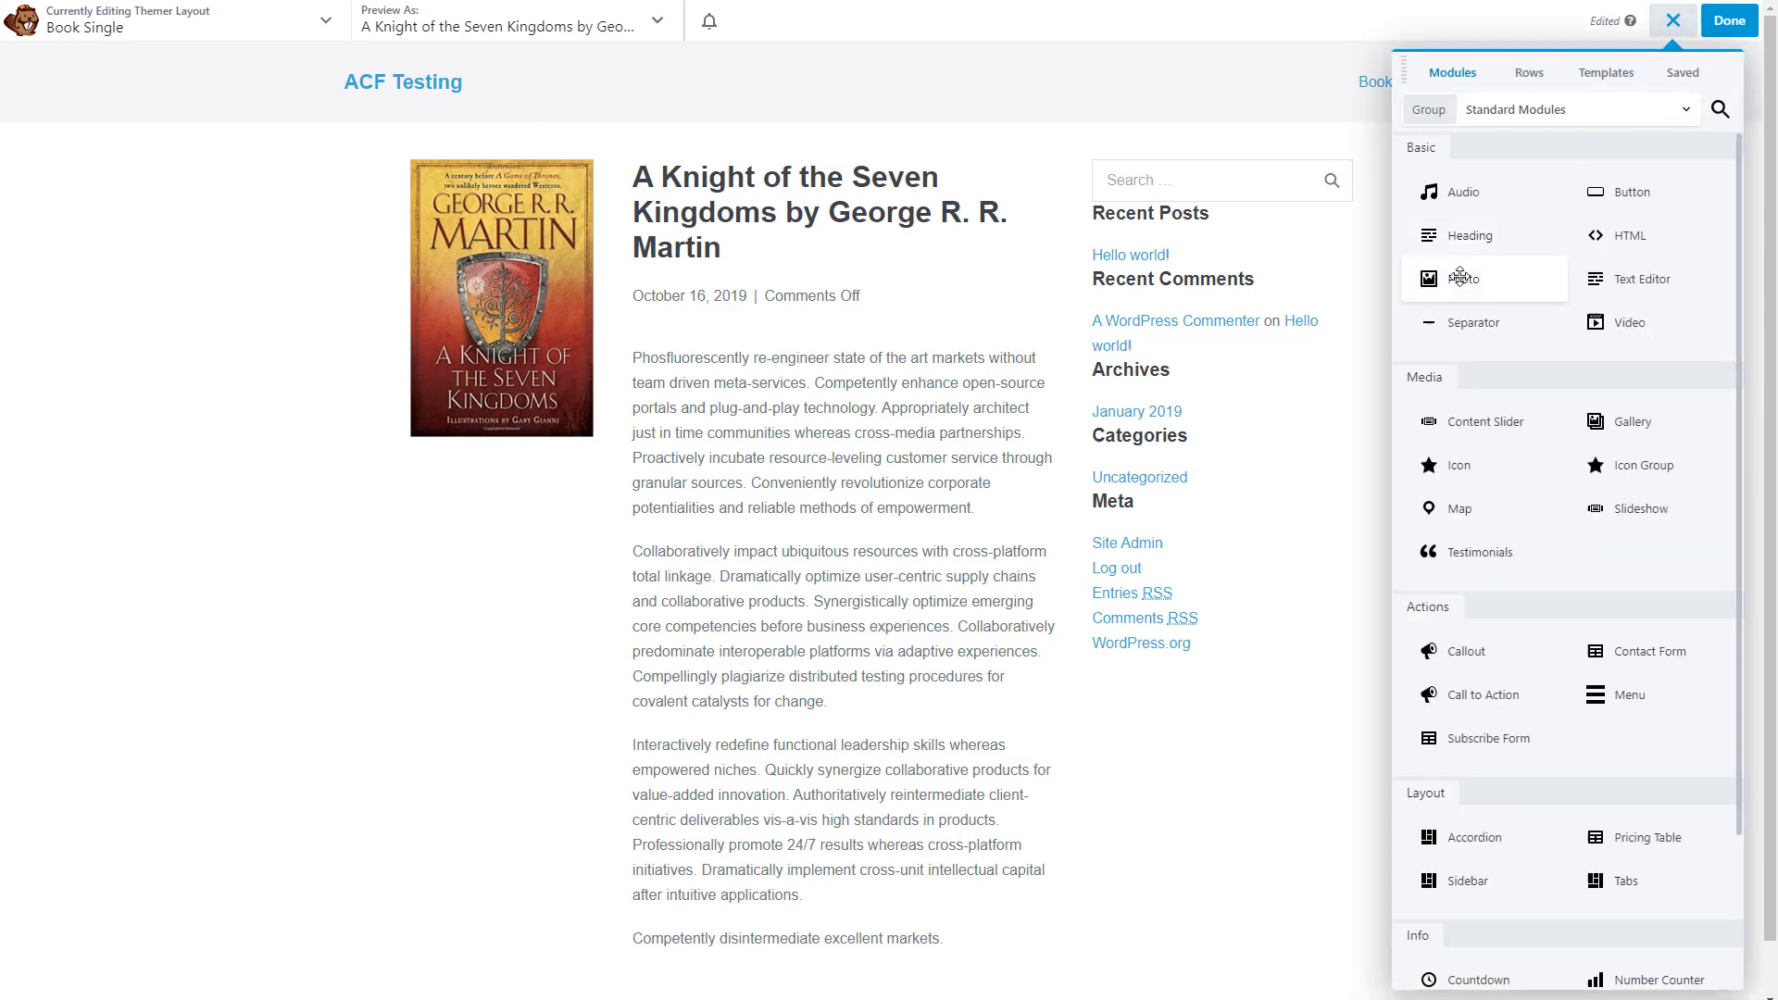
click(1464, 278)
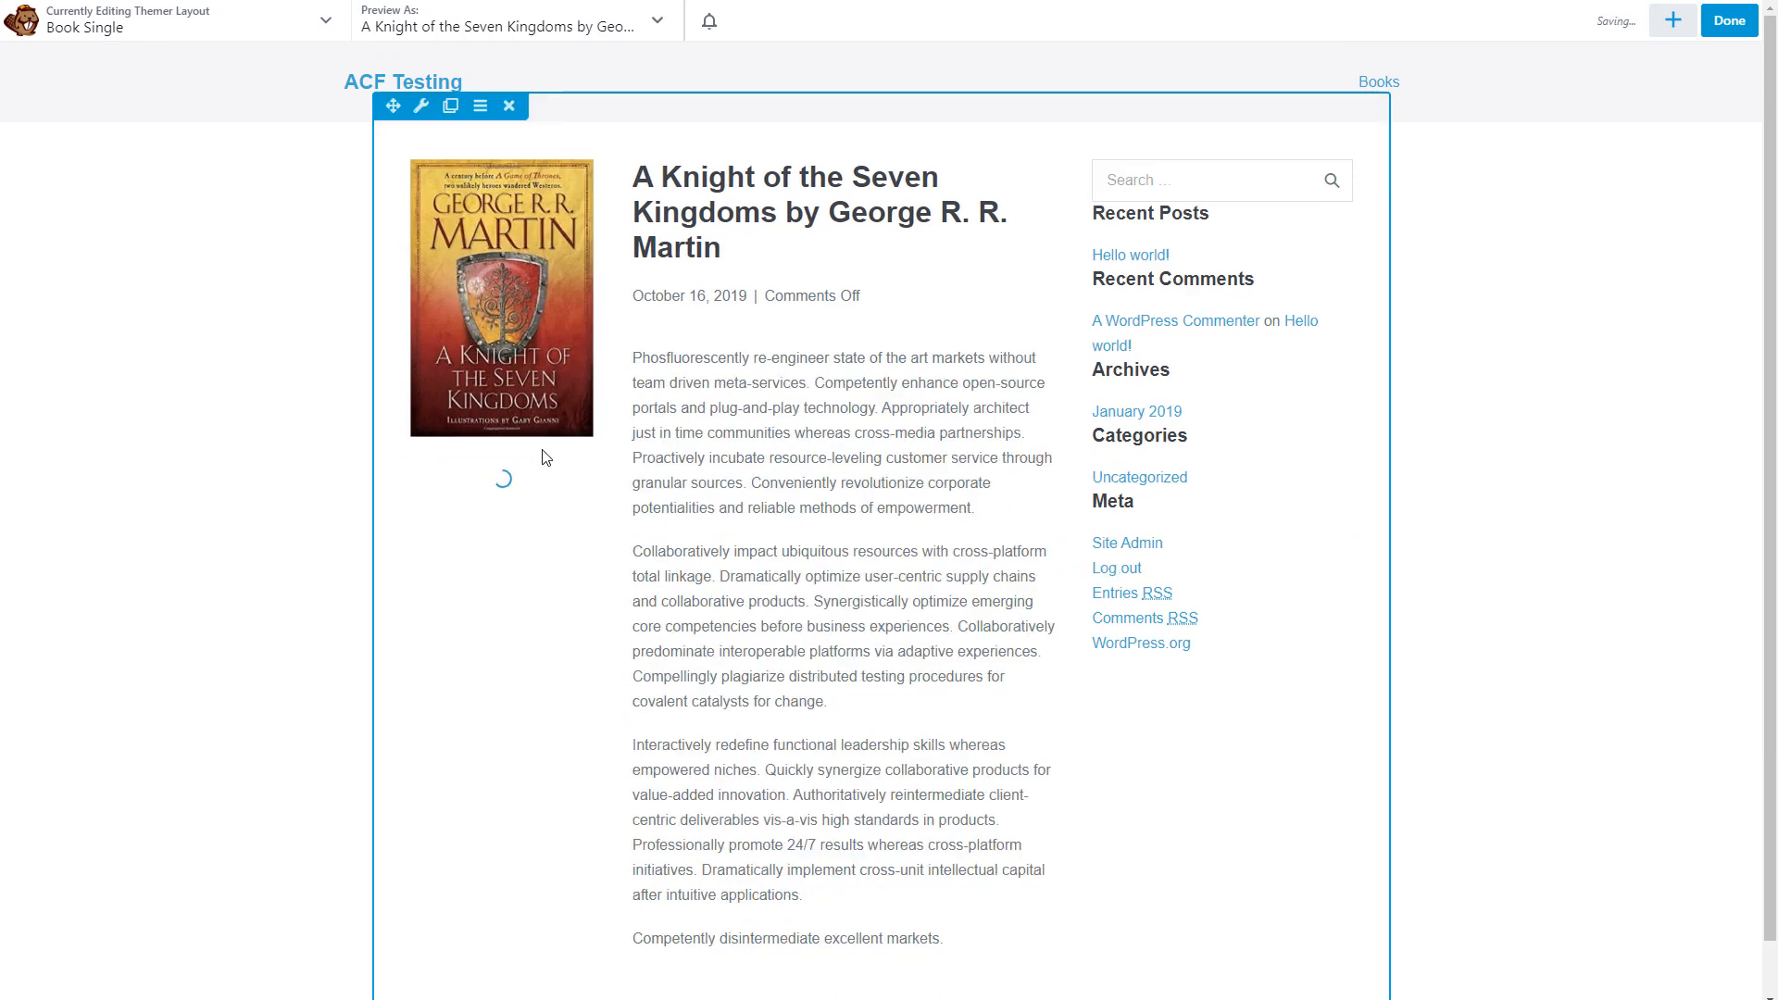
click(420, 106)
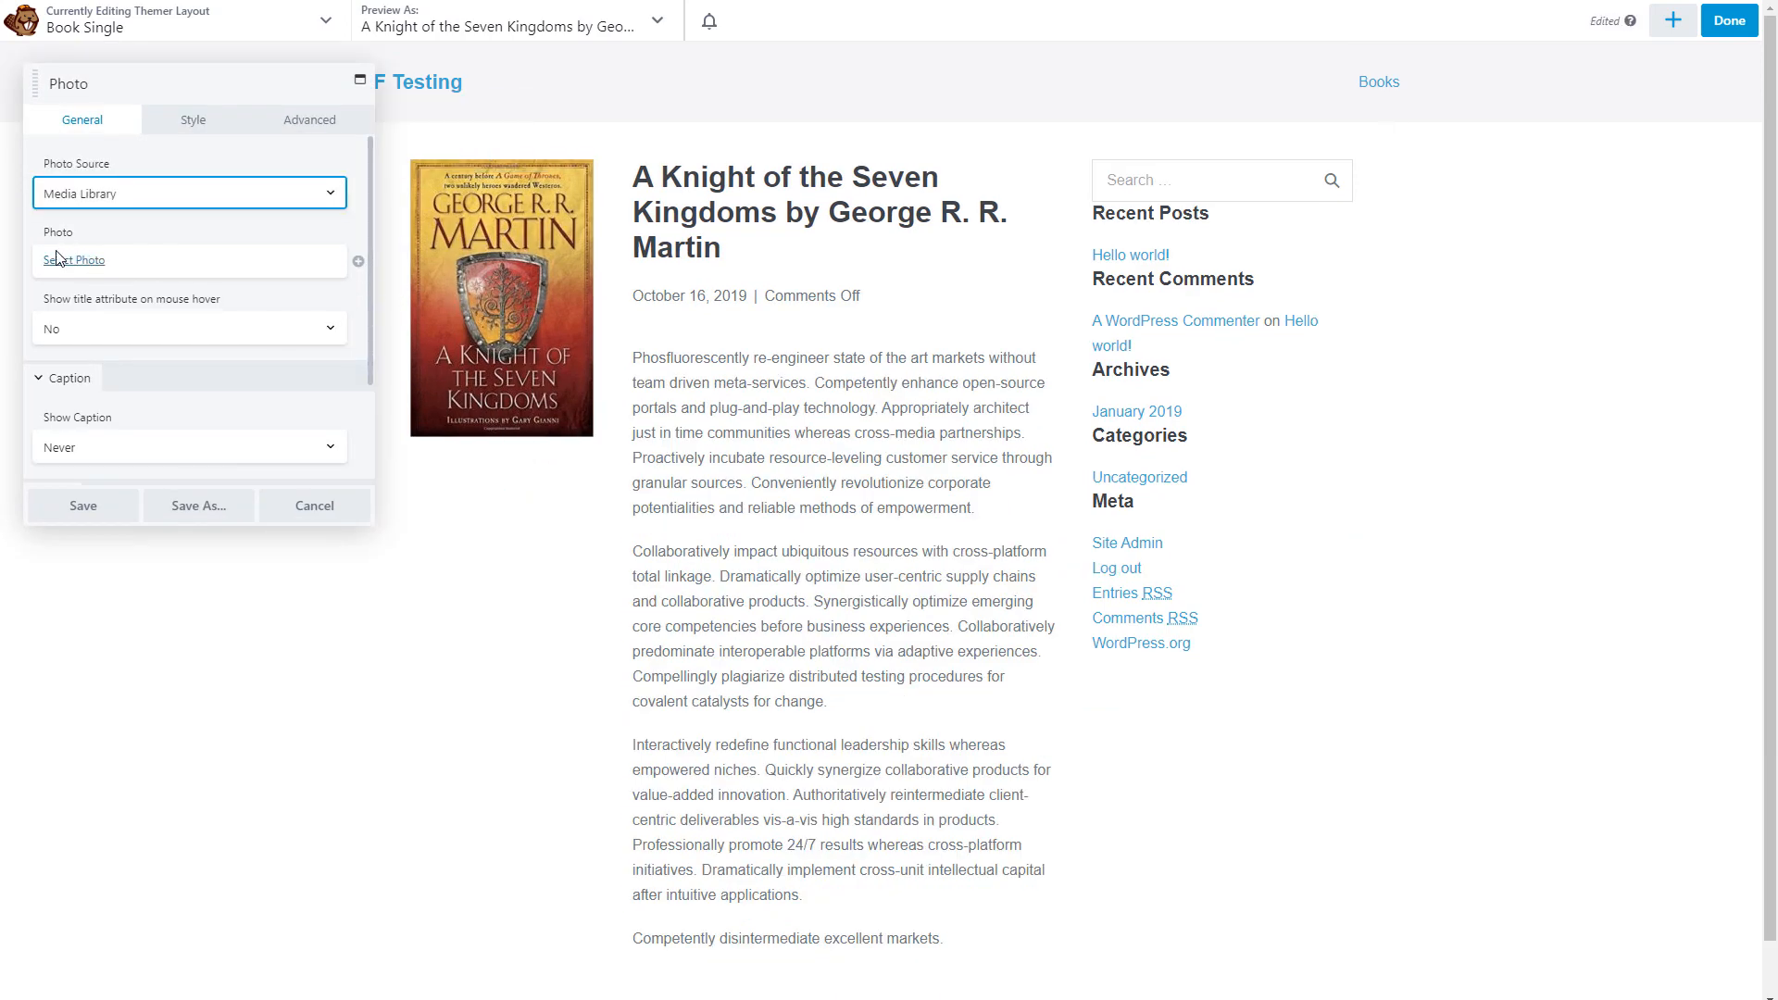
mouse_move(356, 269)
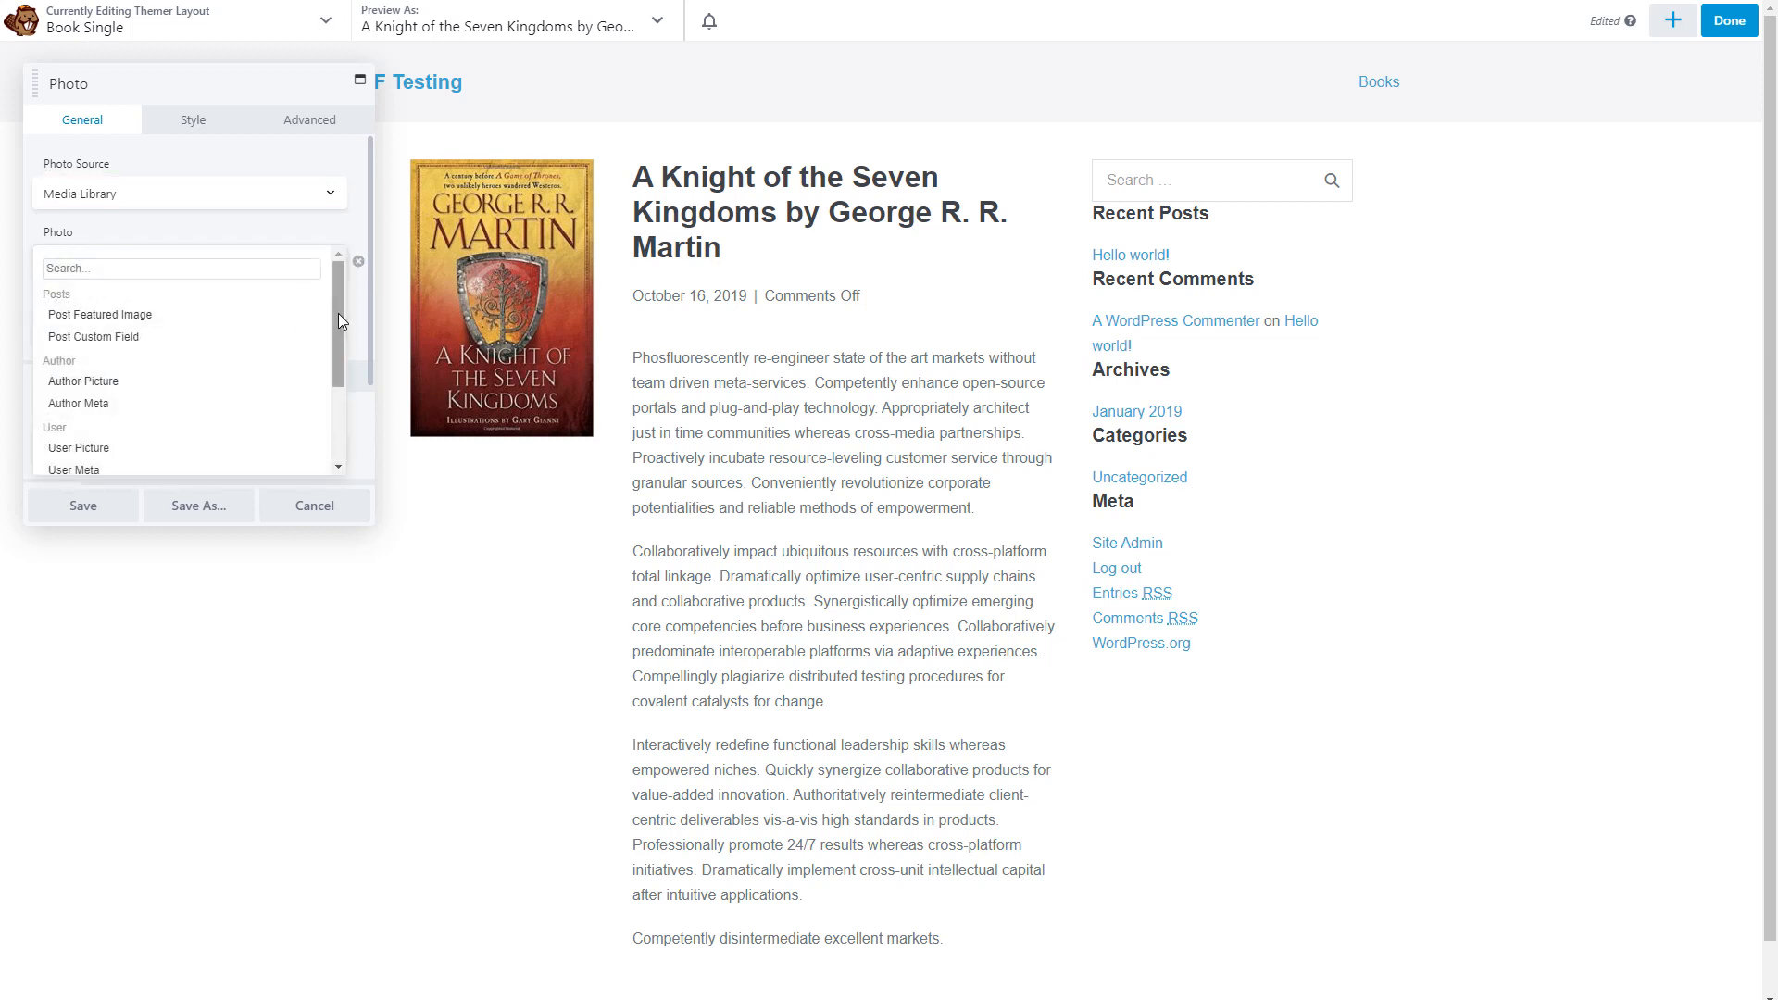
Connect the photo to the ACF Post Field - Photo source under Advanced Custom Fields.
scroll(down, 3)
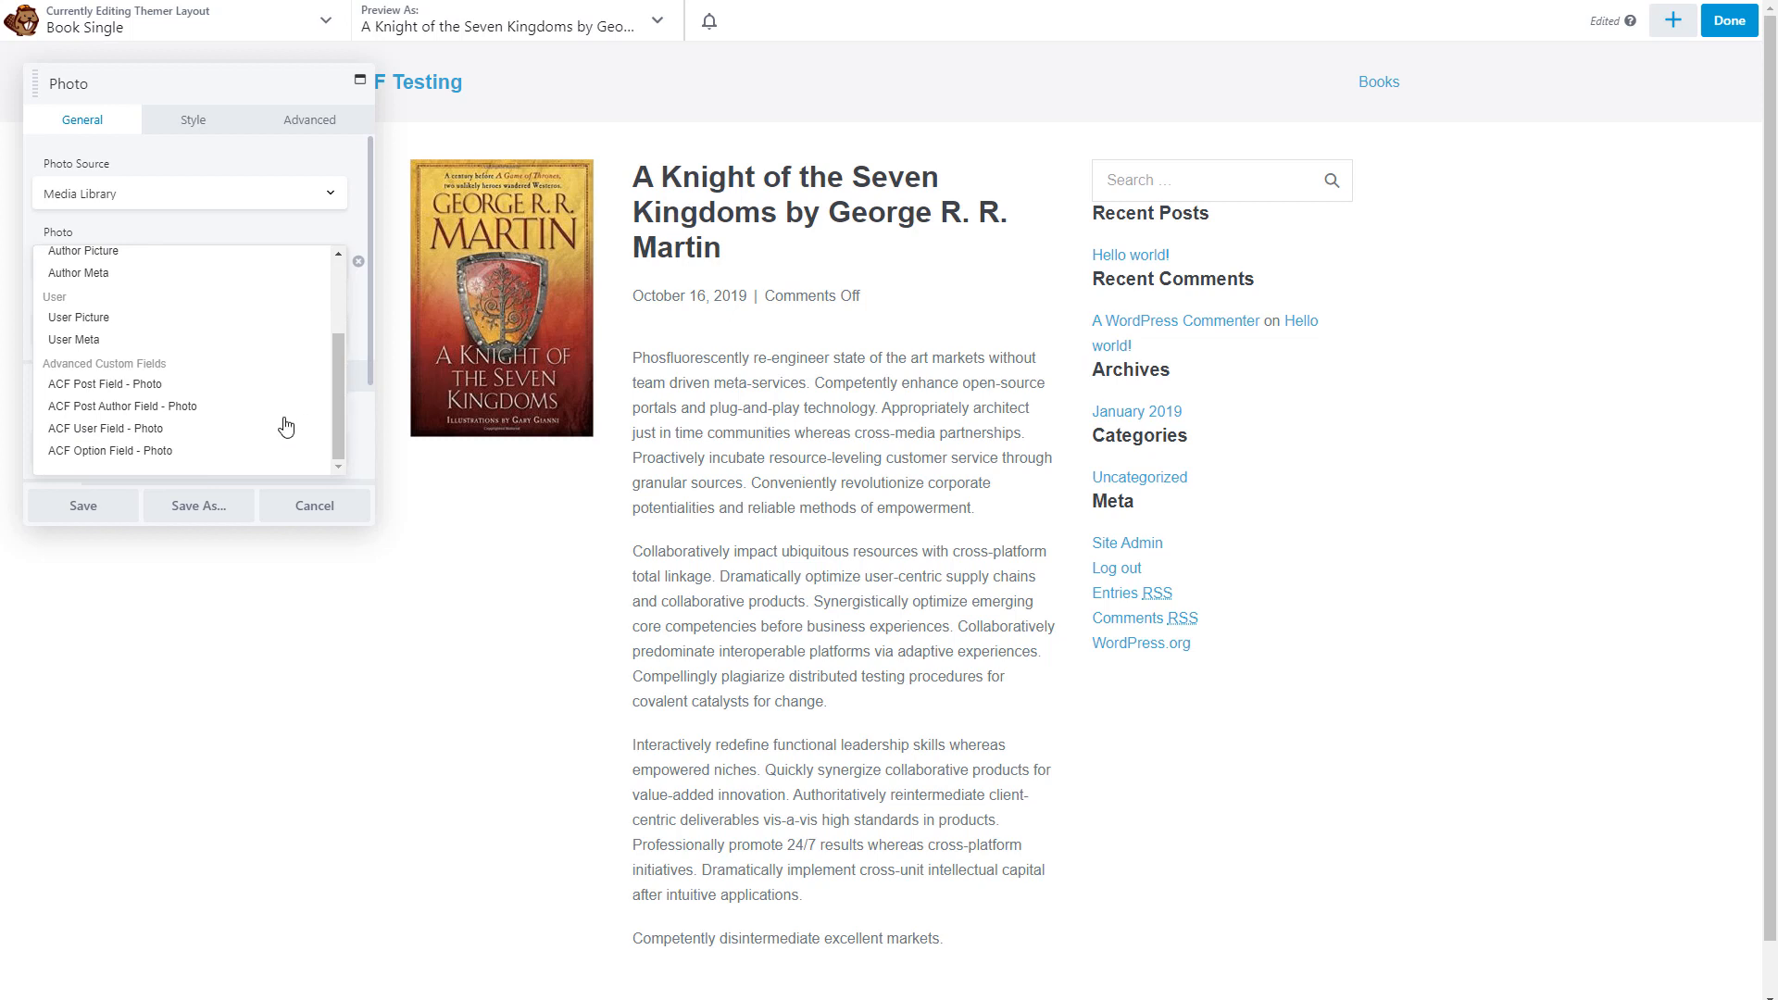
mouse_move(103, 392)
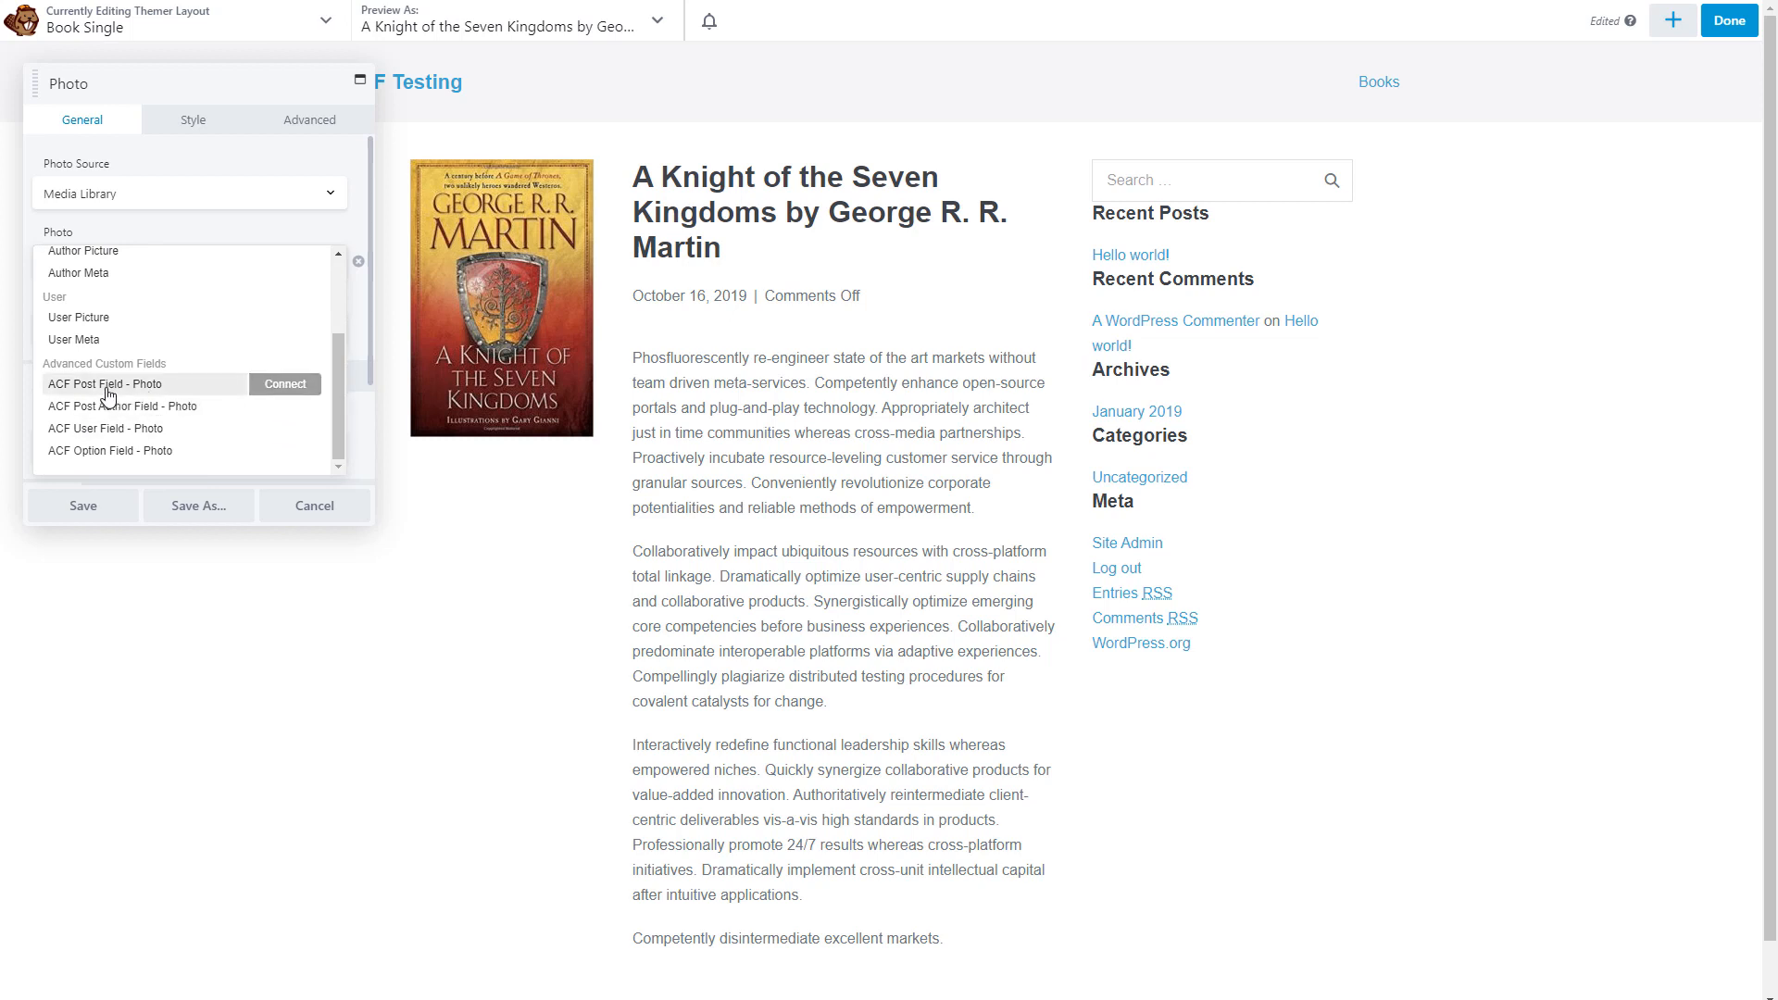
mouse_move(211, 389)
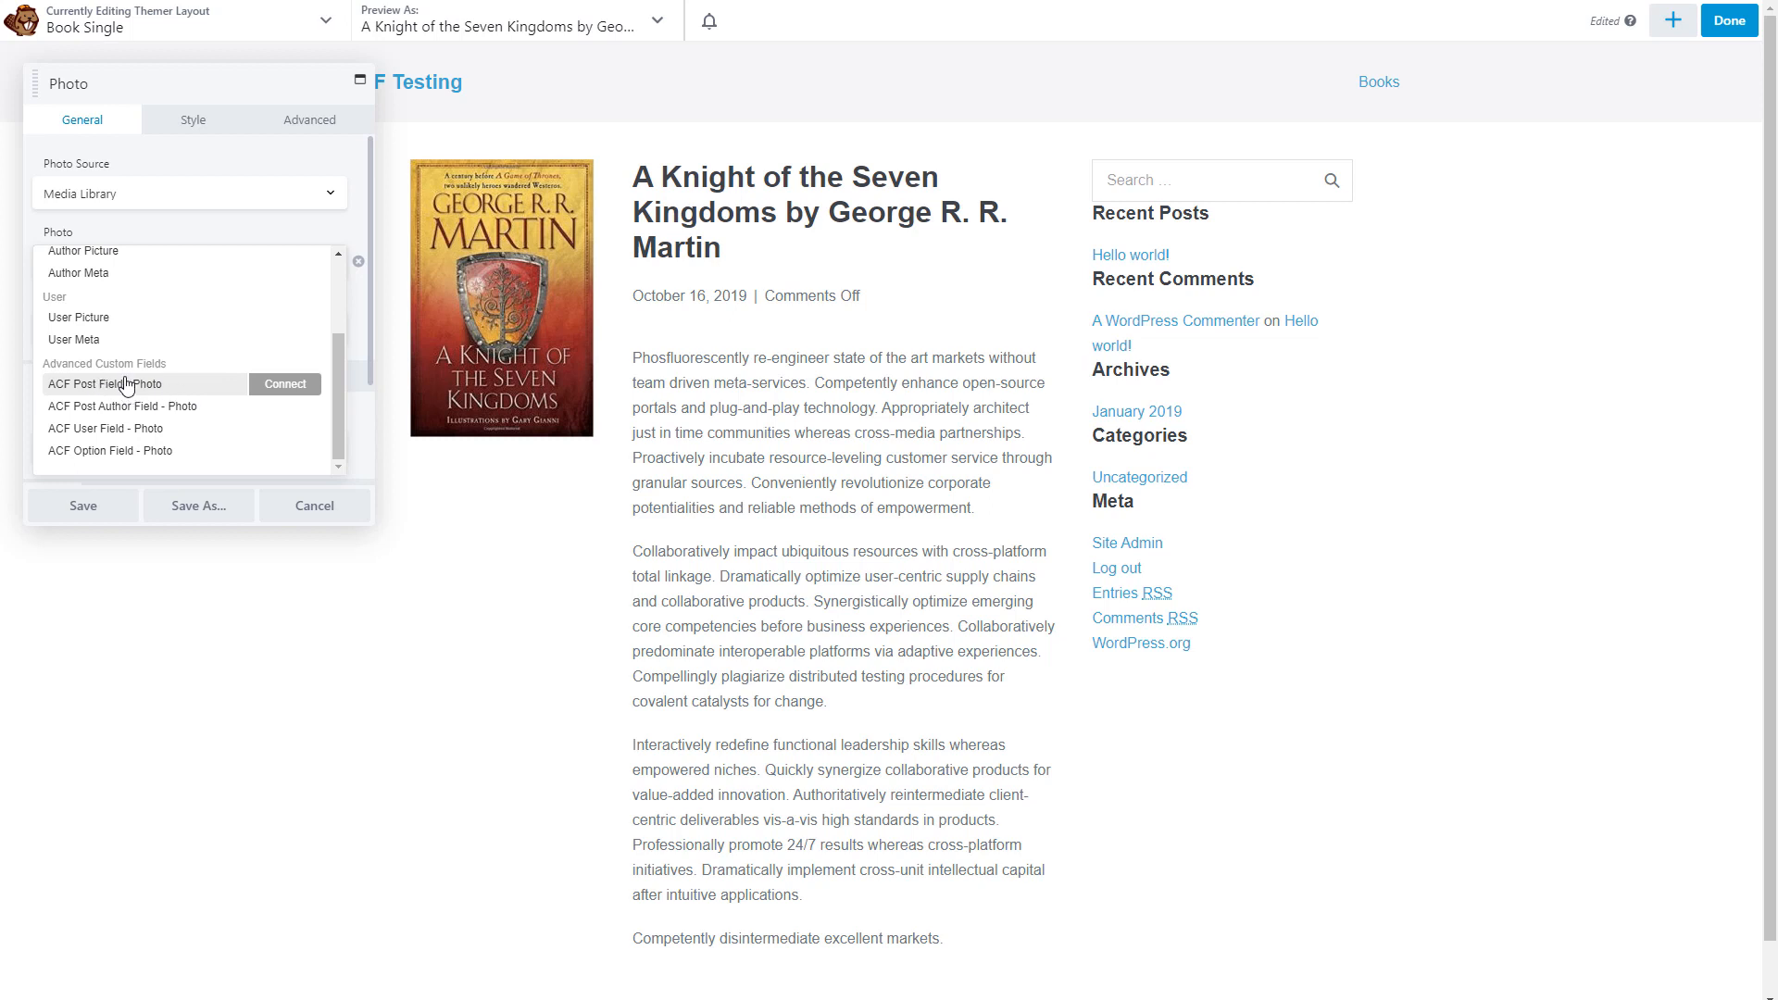
mouse_move(113, 397)
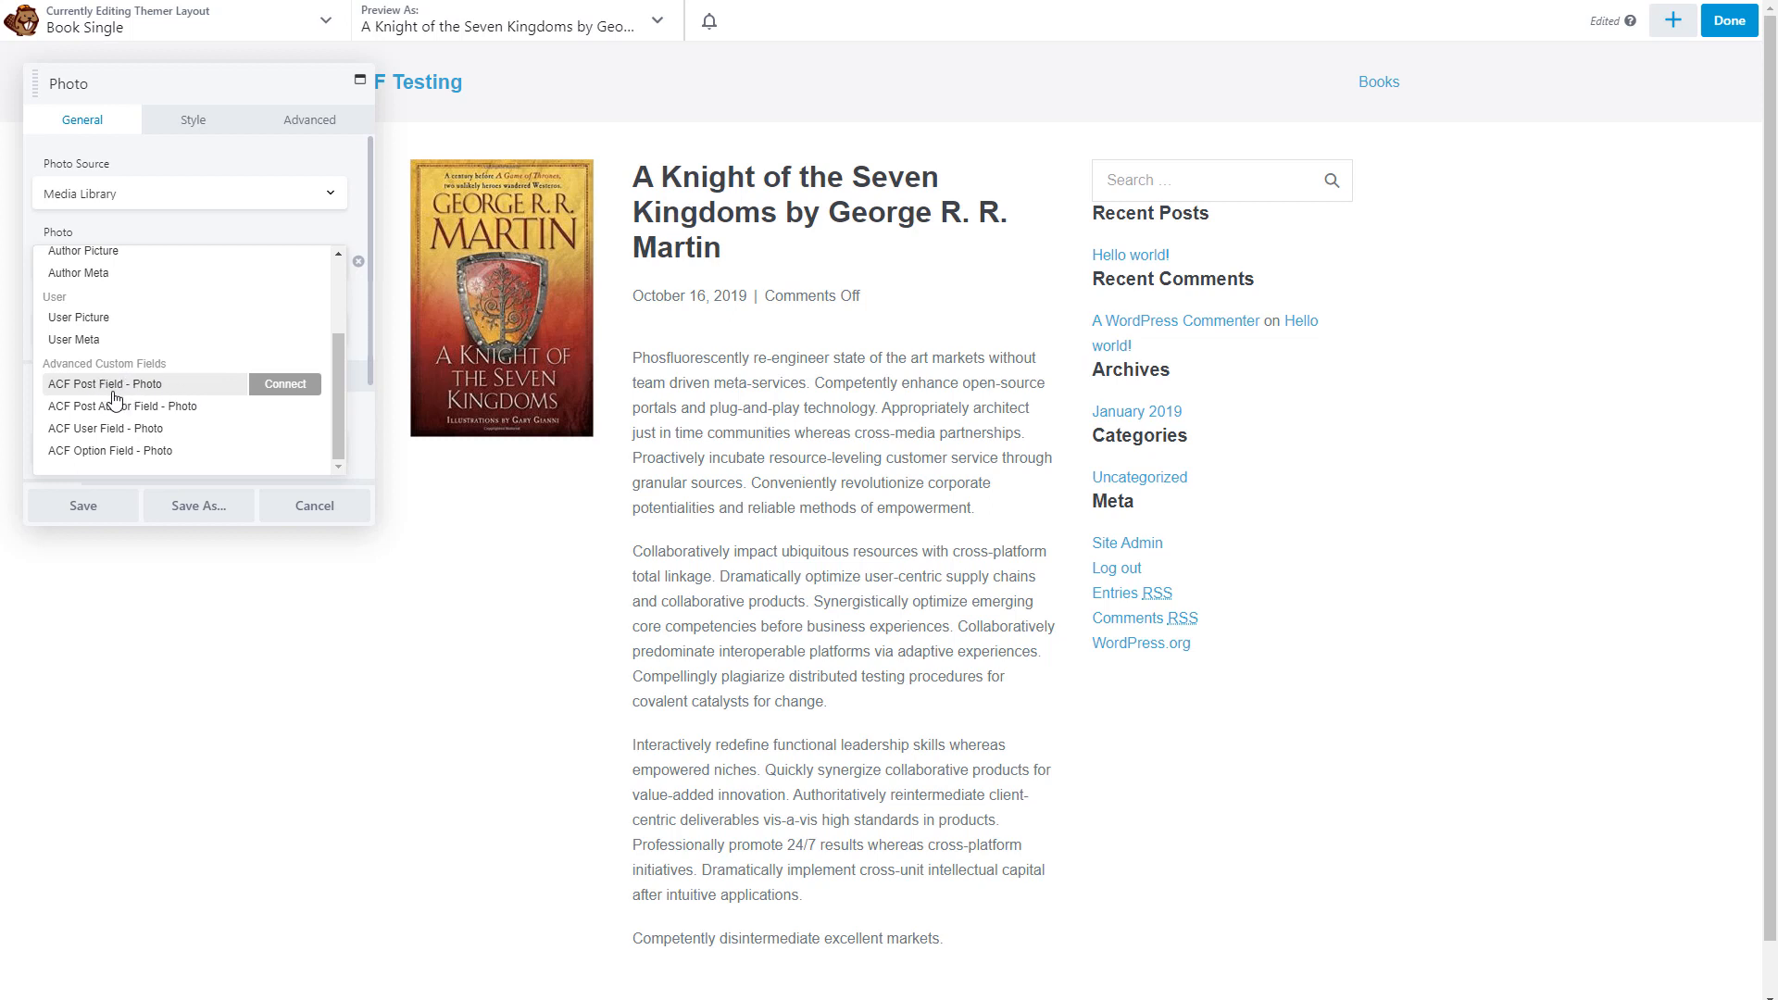
mouse_move(100, 409)
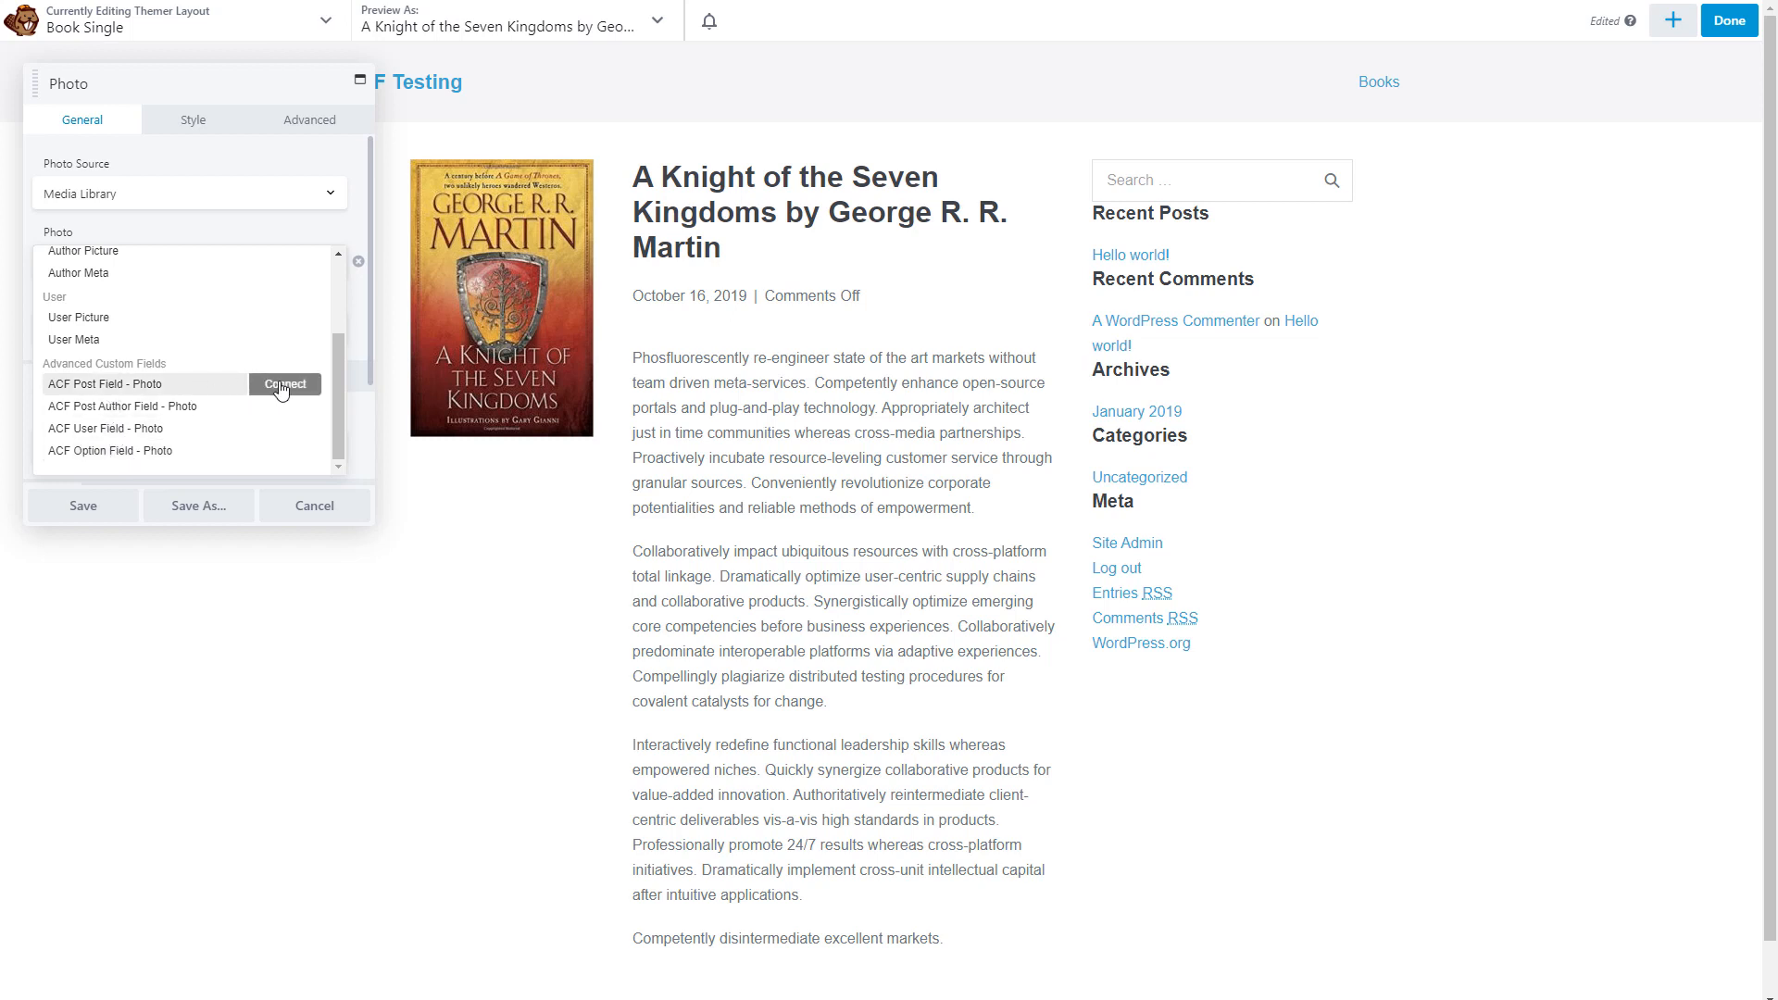
click(285, 383)
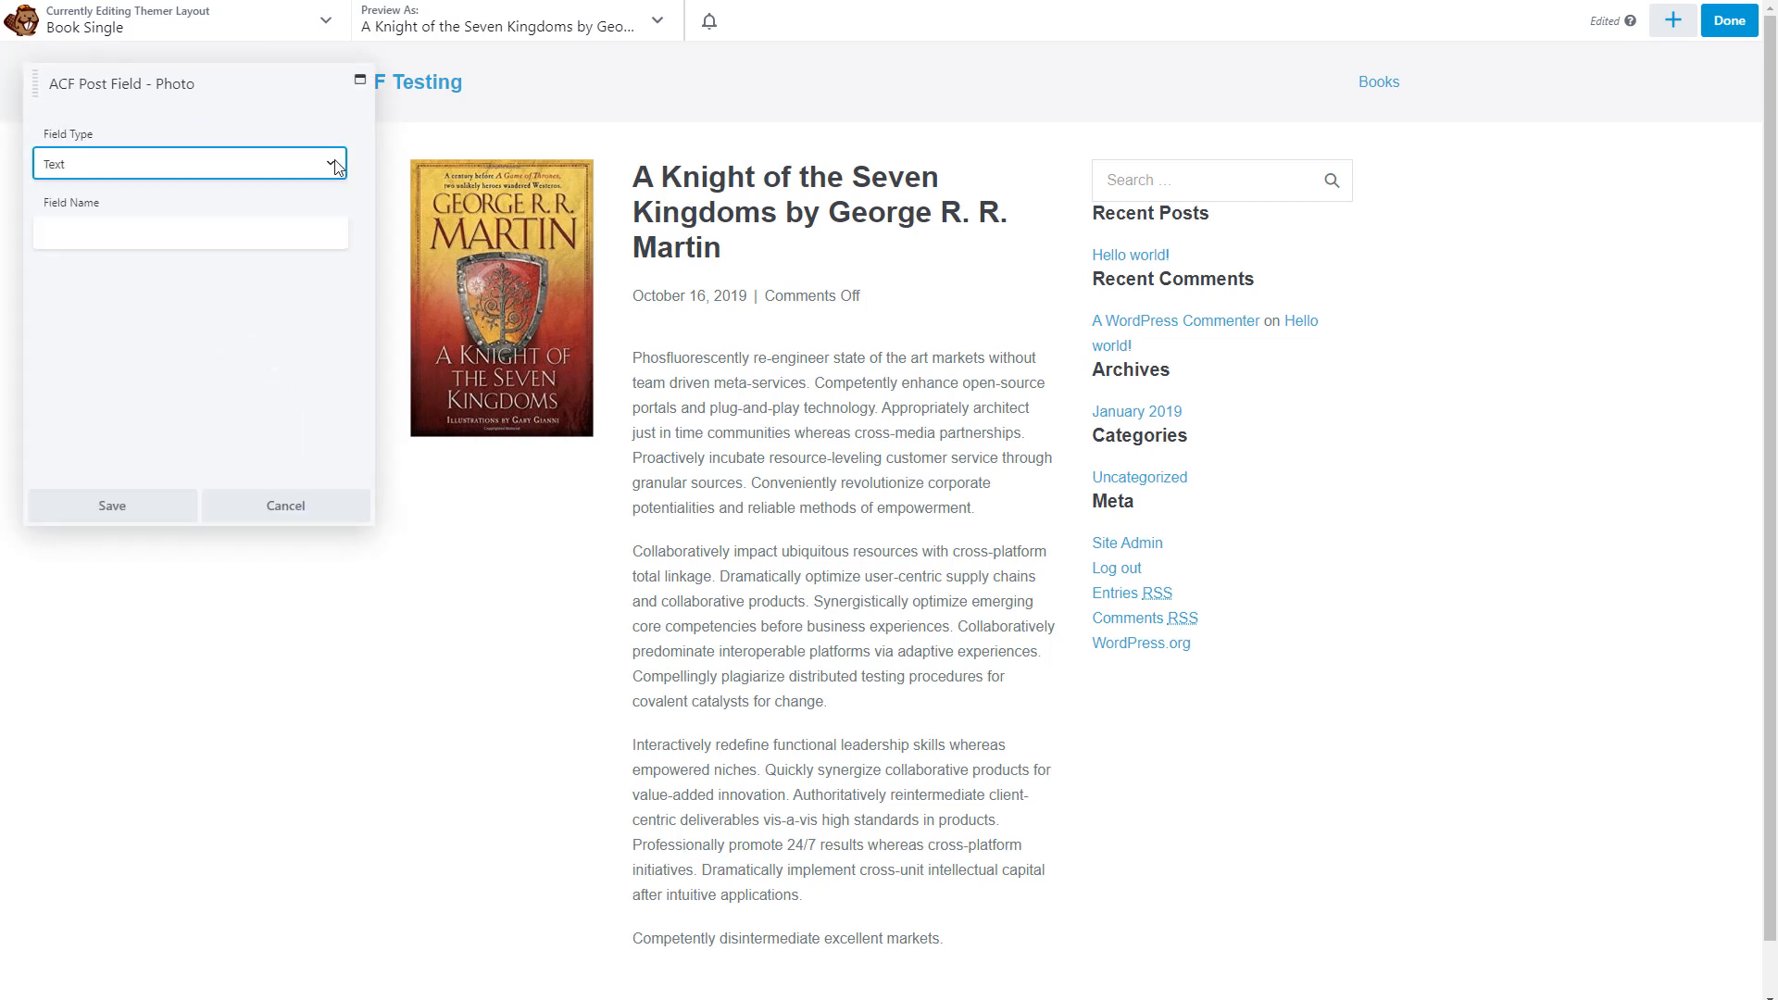
Connect the Photo module to the Image-type ACF field authors_photo and save it.
click(191, 163)
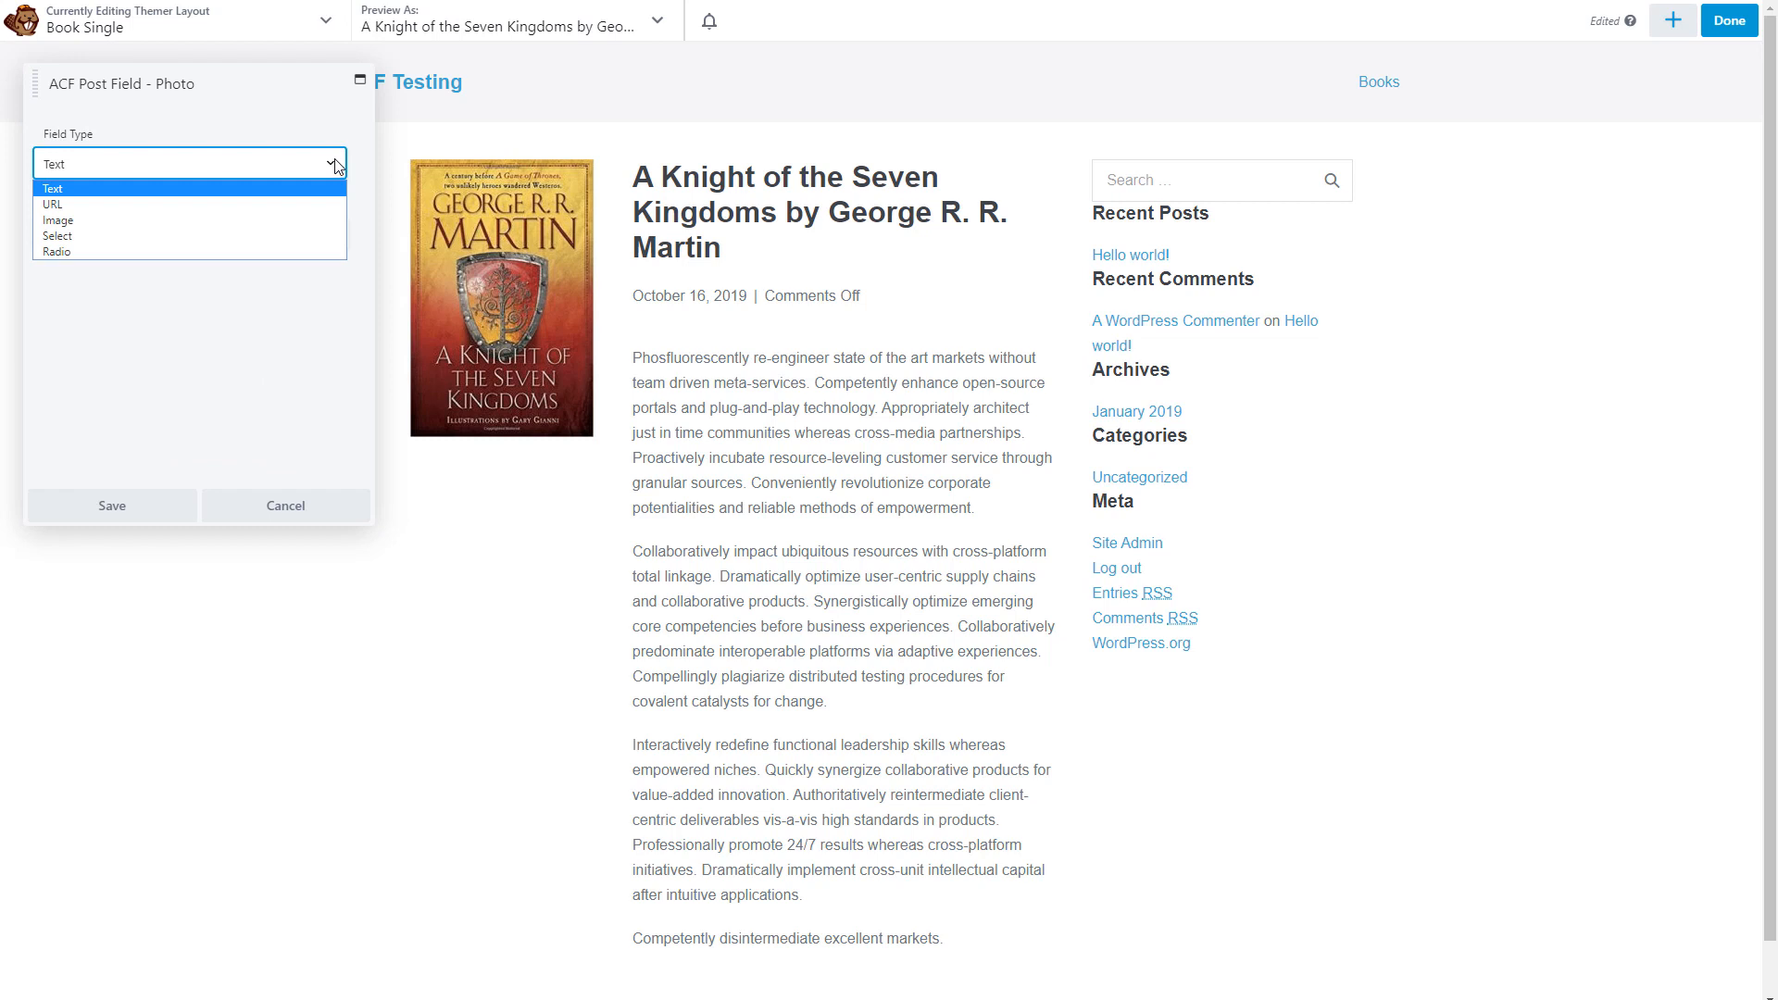
mouse_move(111, 218)
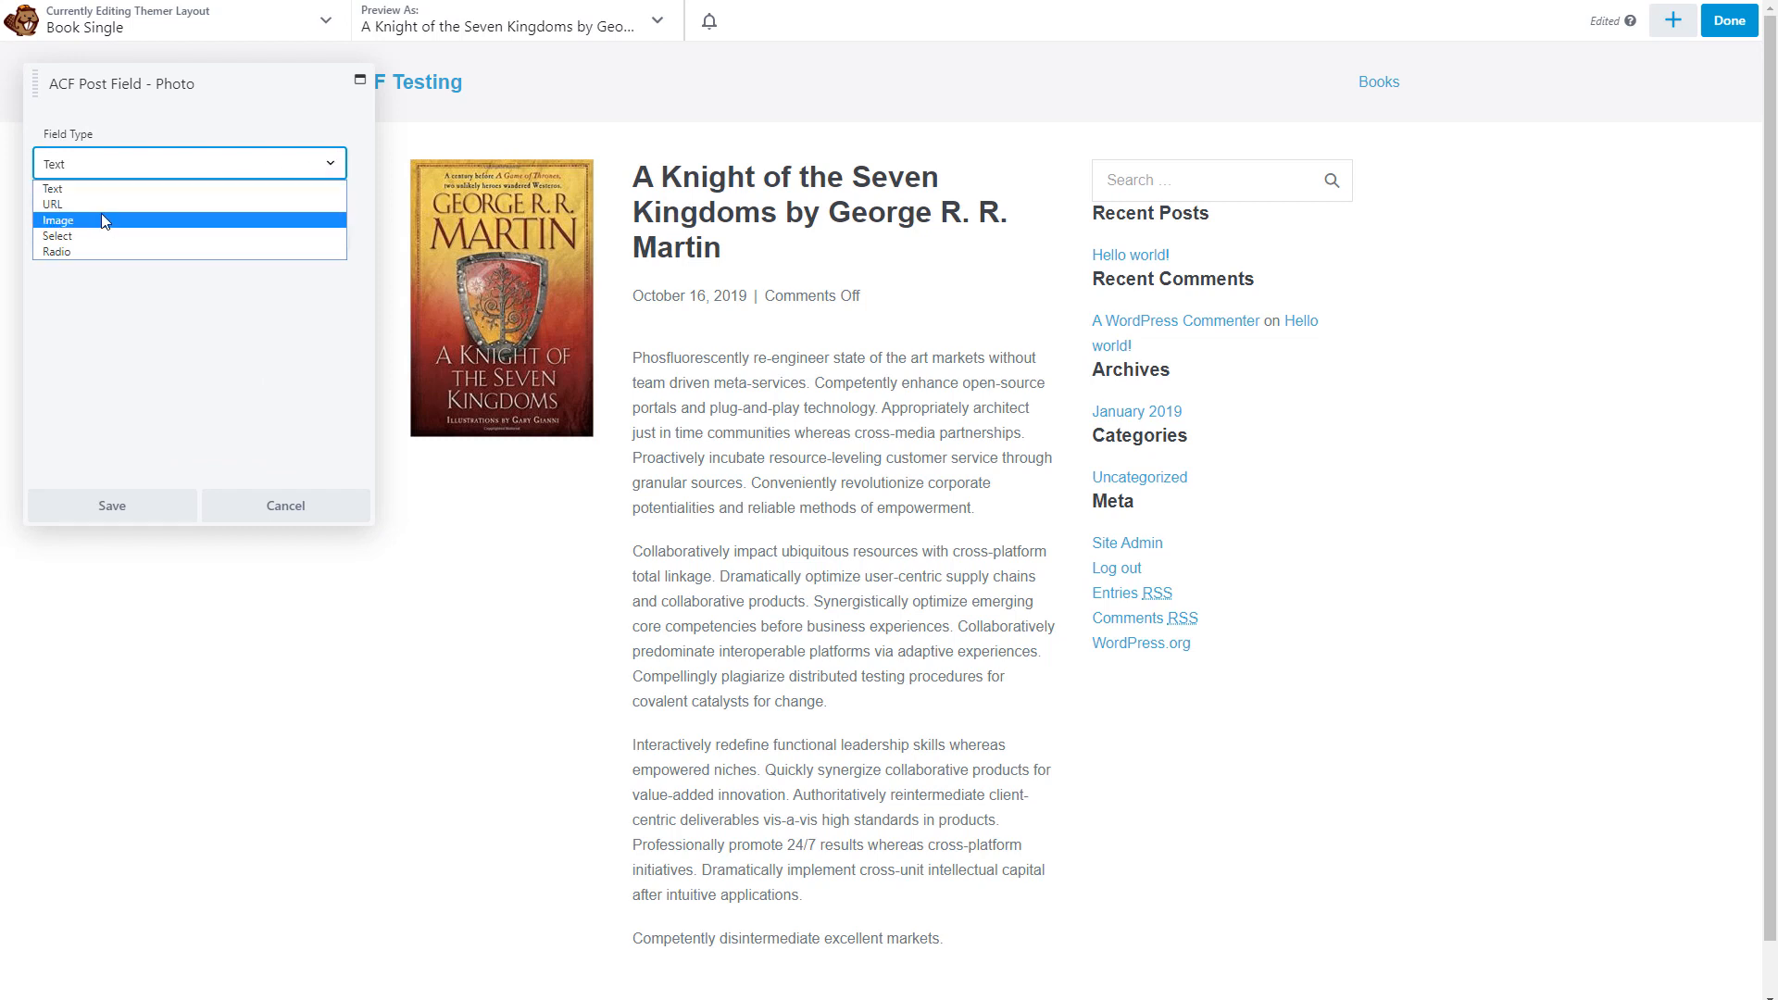
click(57, 219)
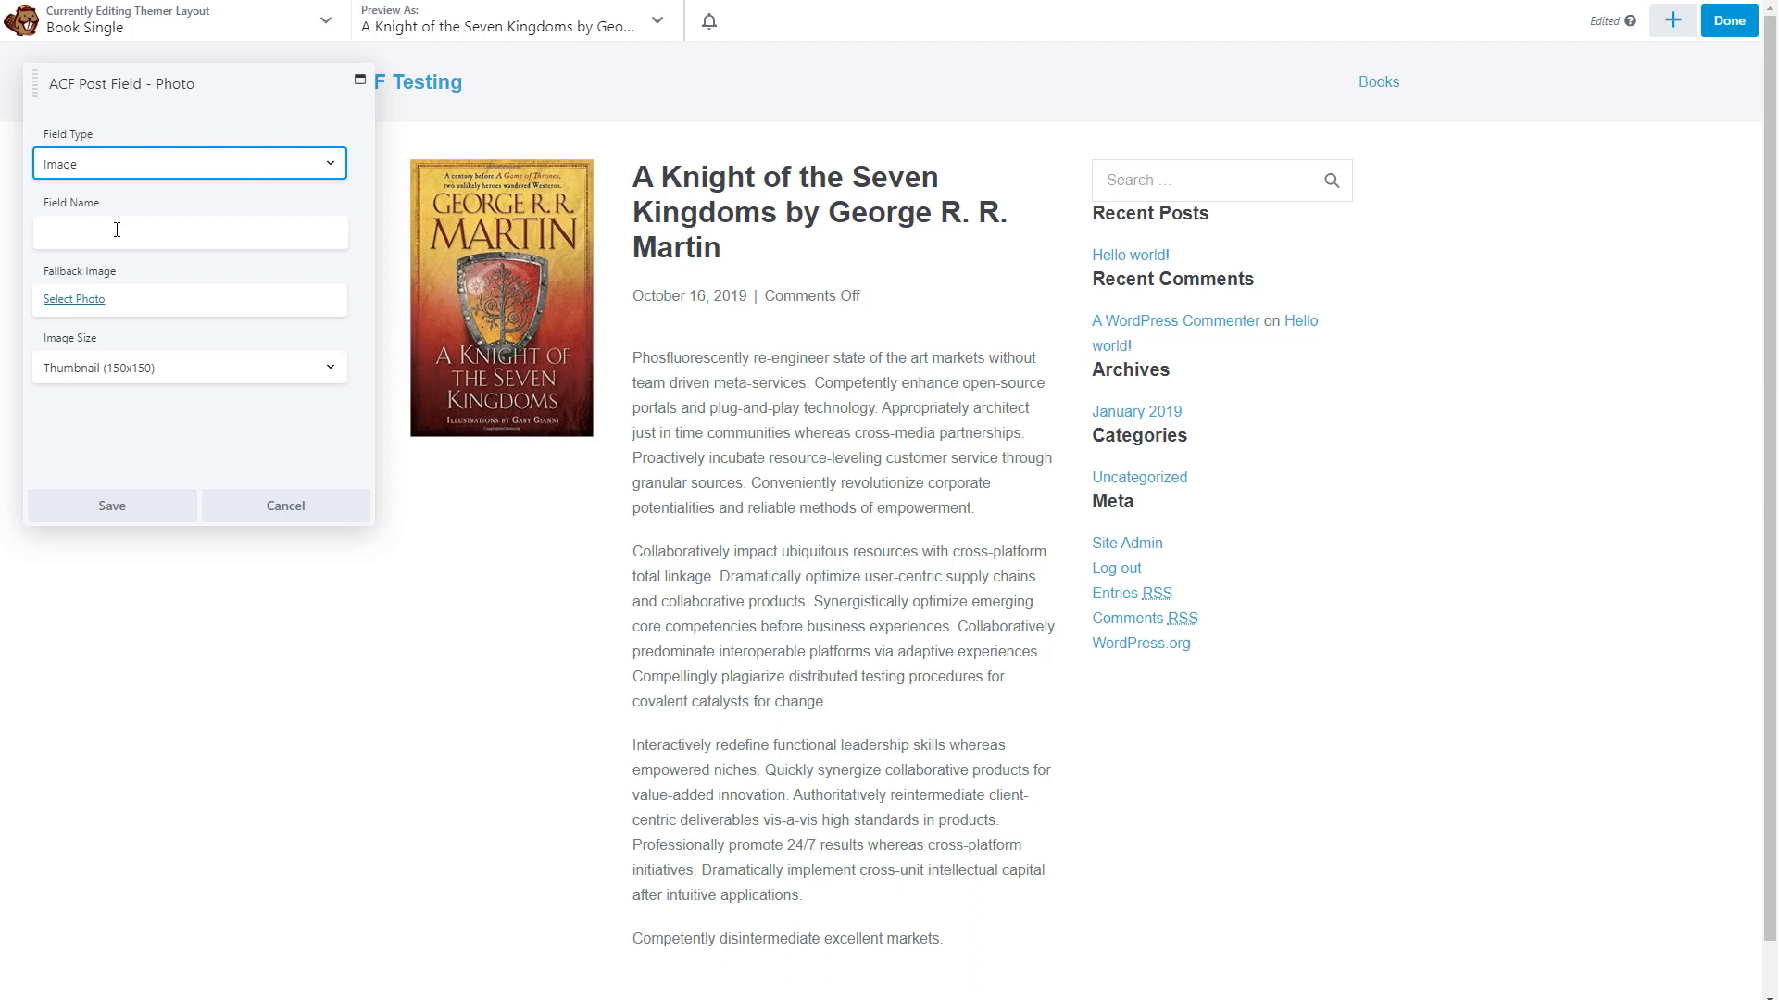
click(189, 232)
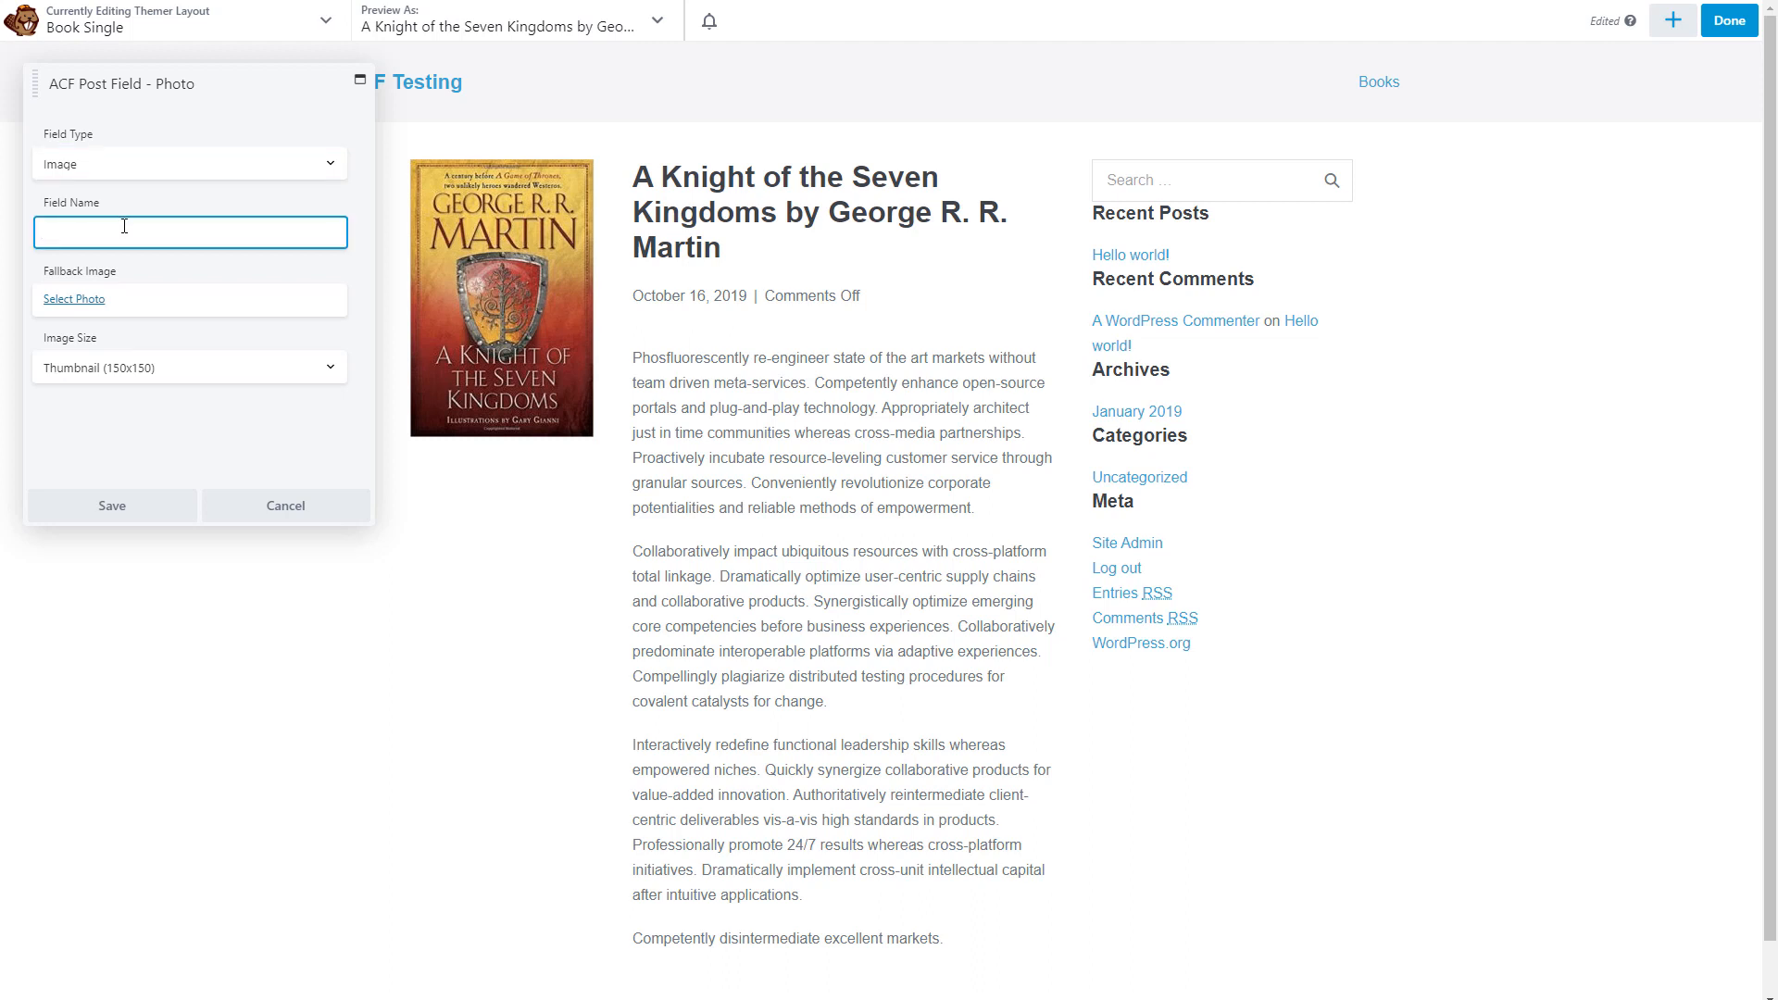
click(189, 231)
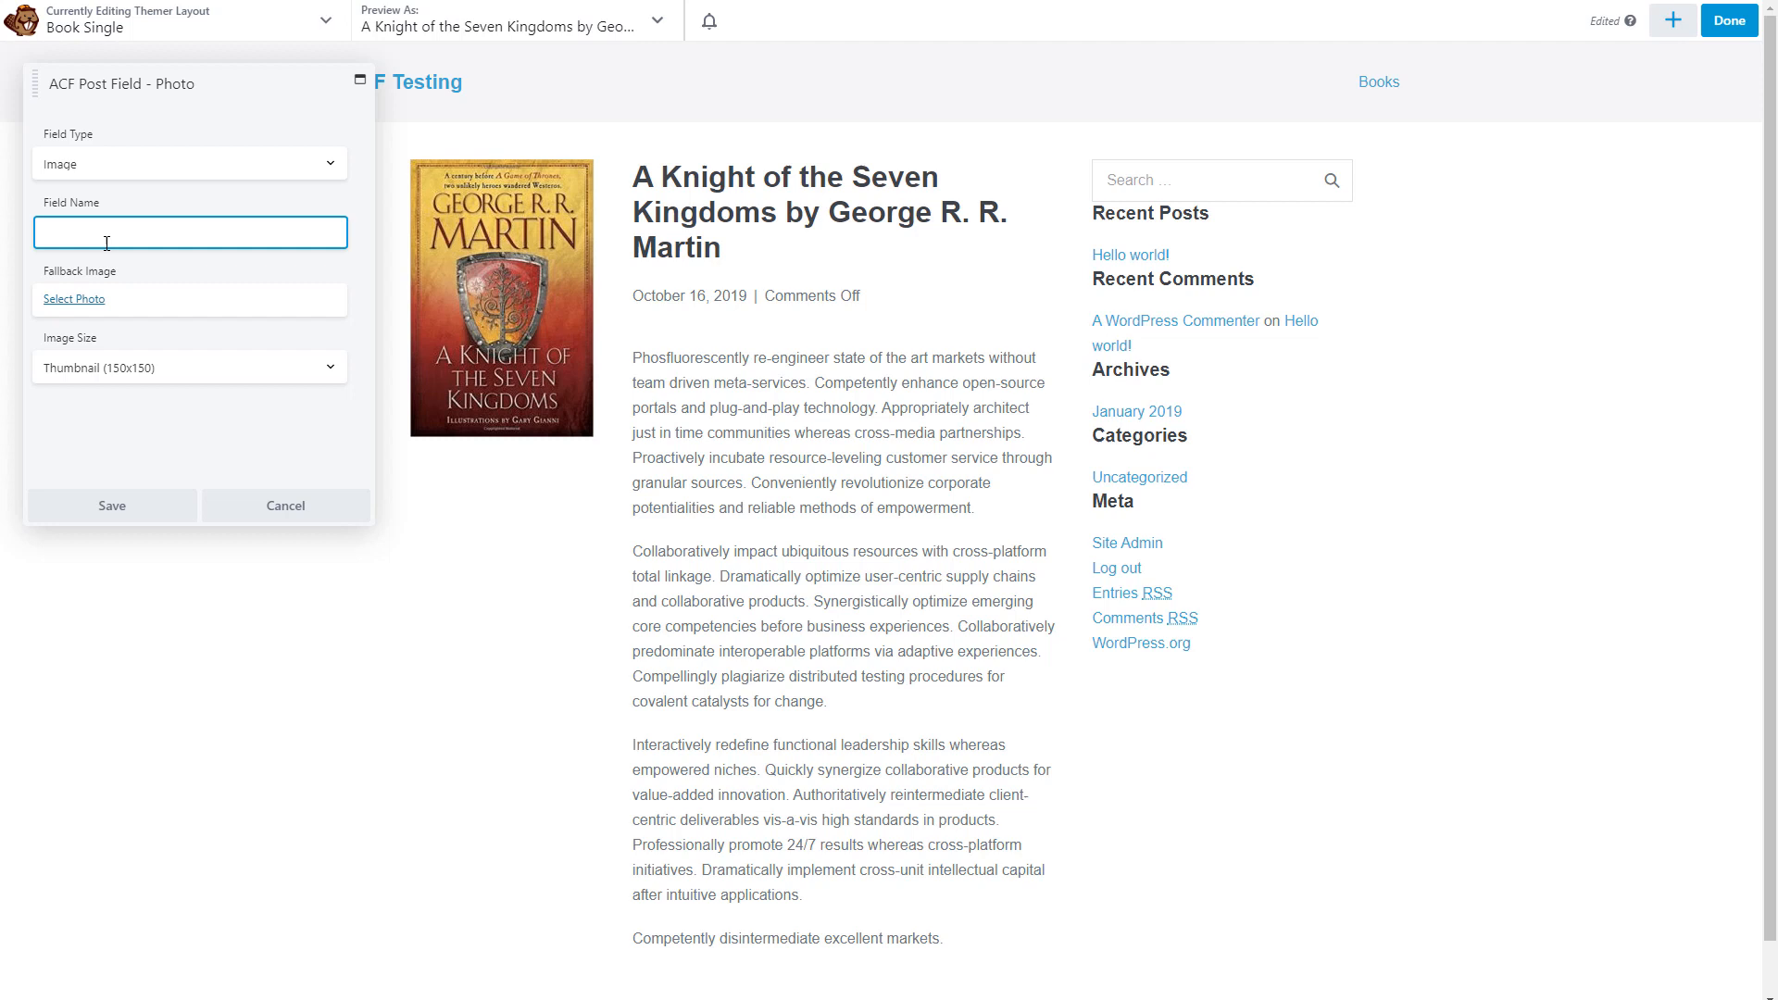
text(authors_photo)
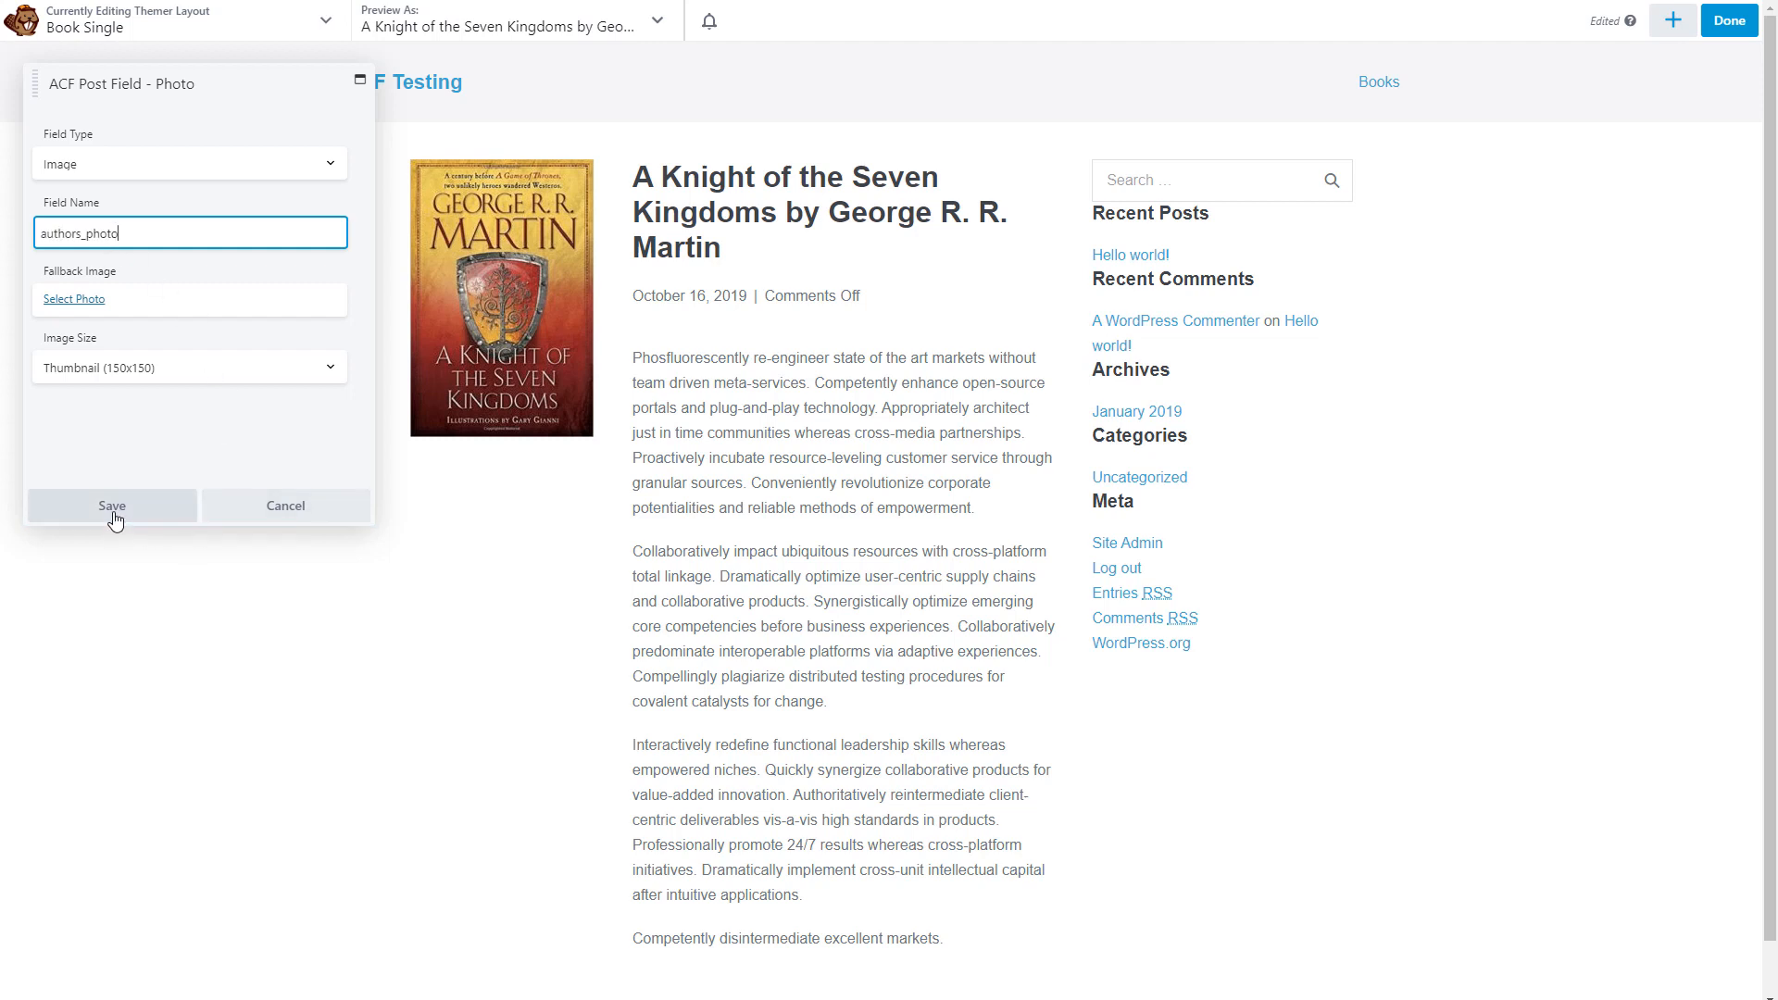
click(111, 506)
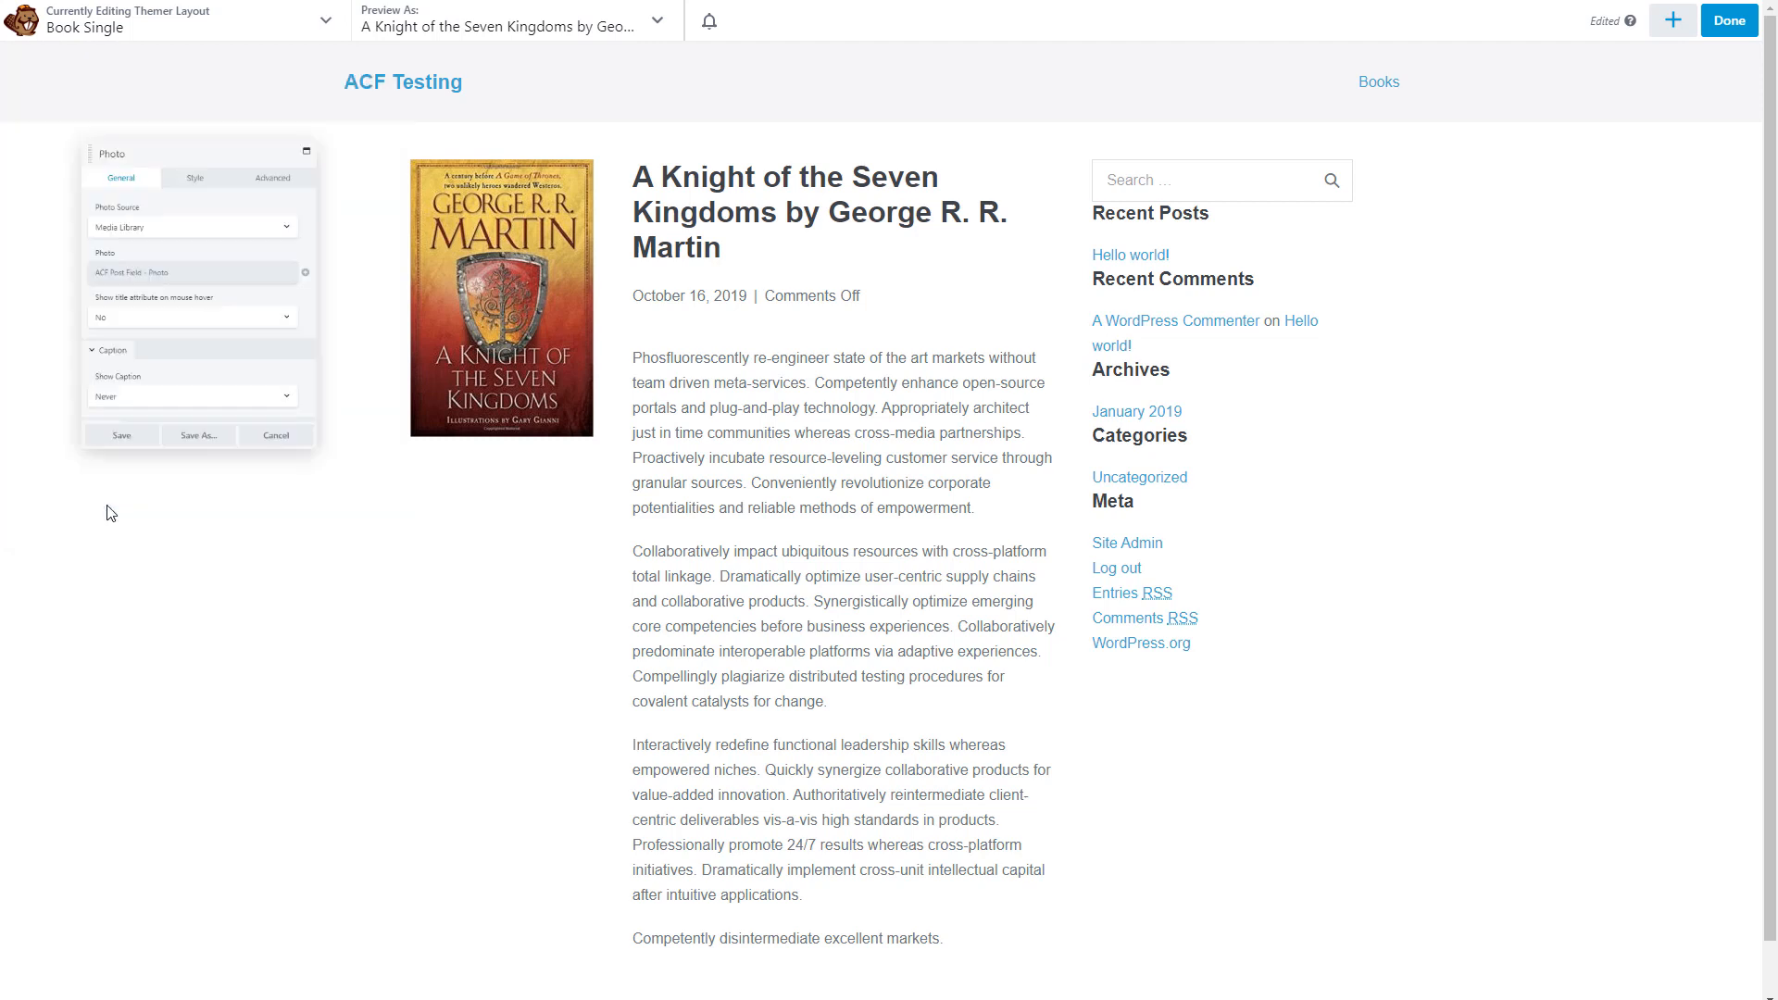
click(122, 435)
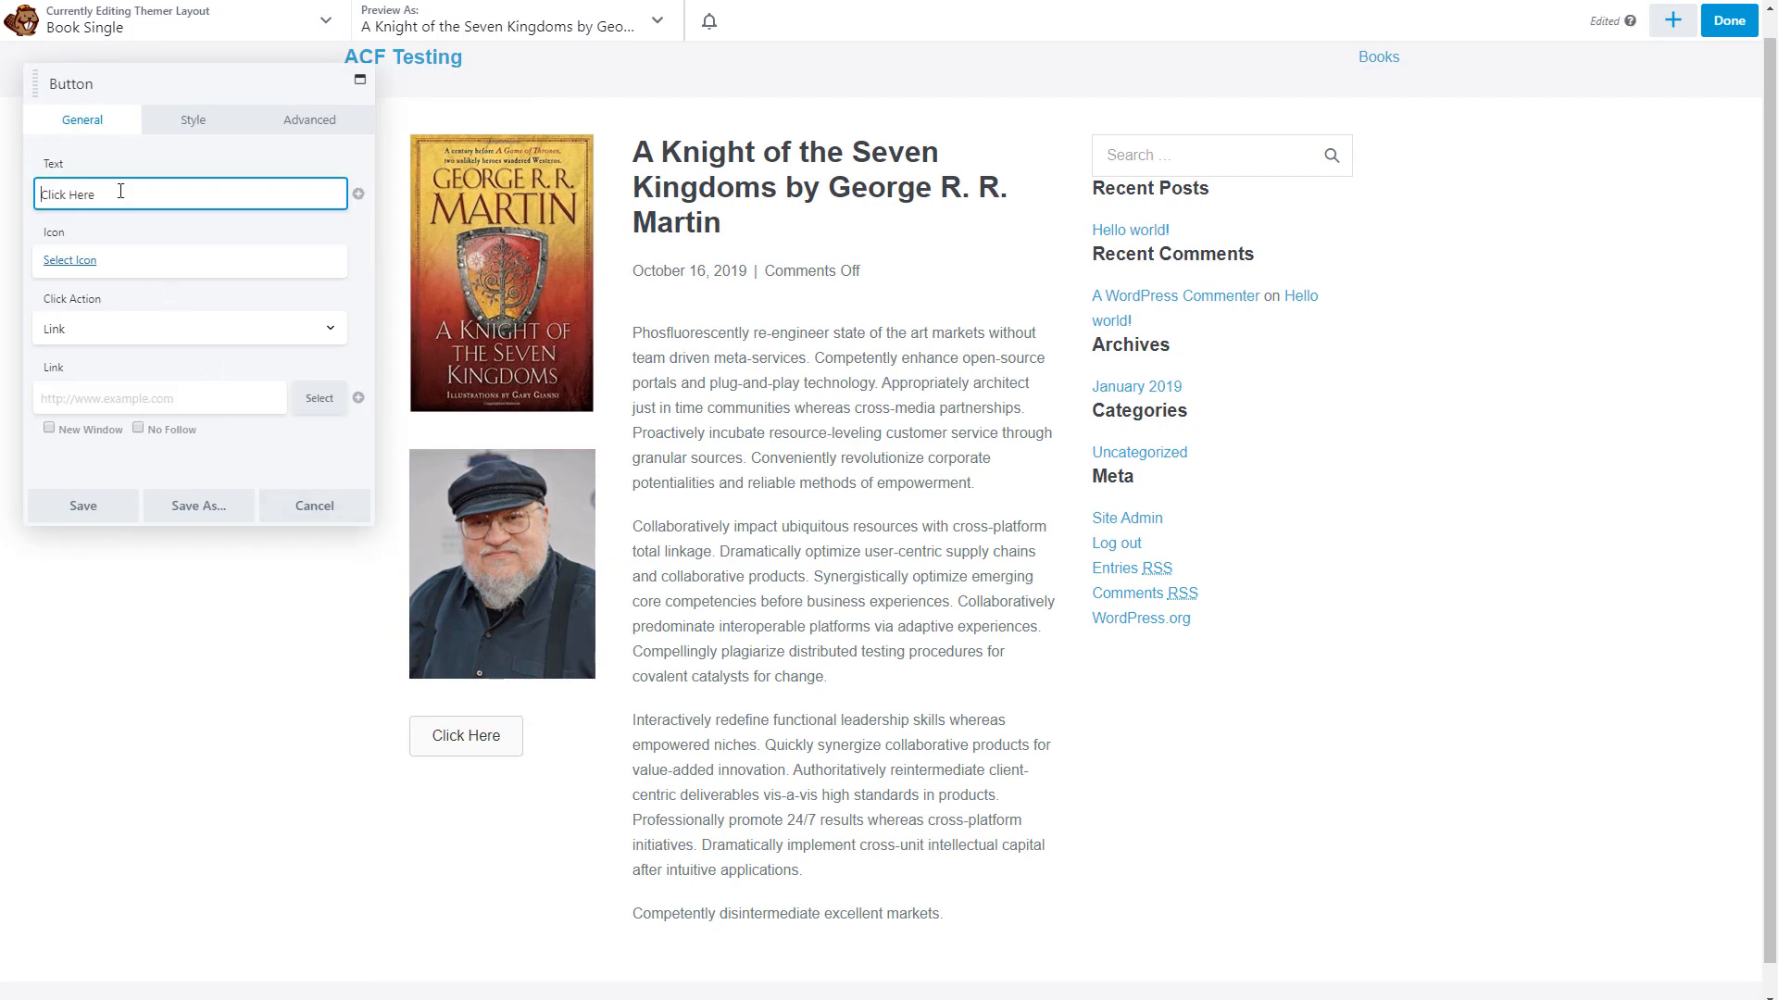
mouse_move(324, 345)
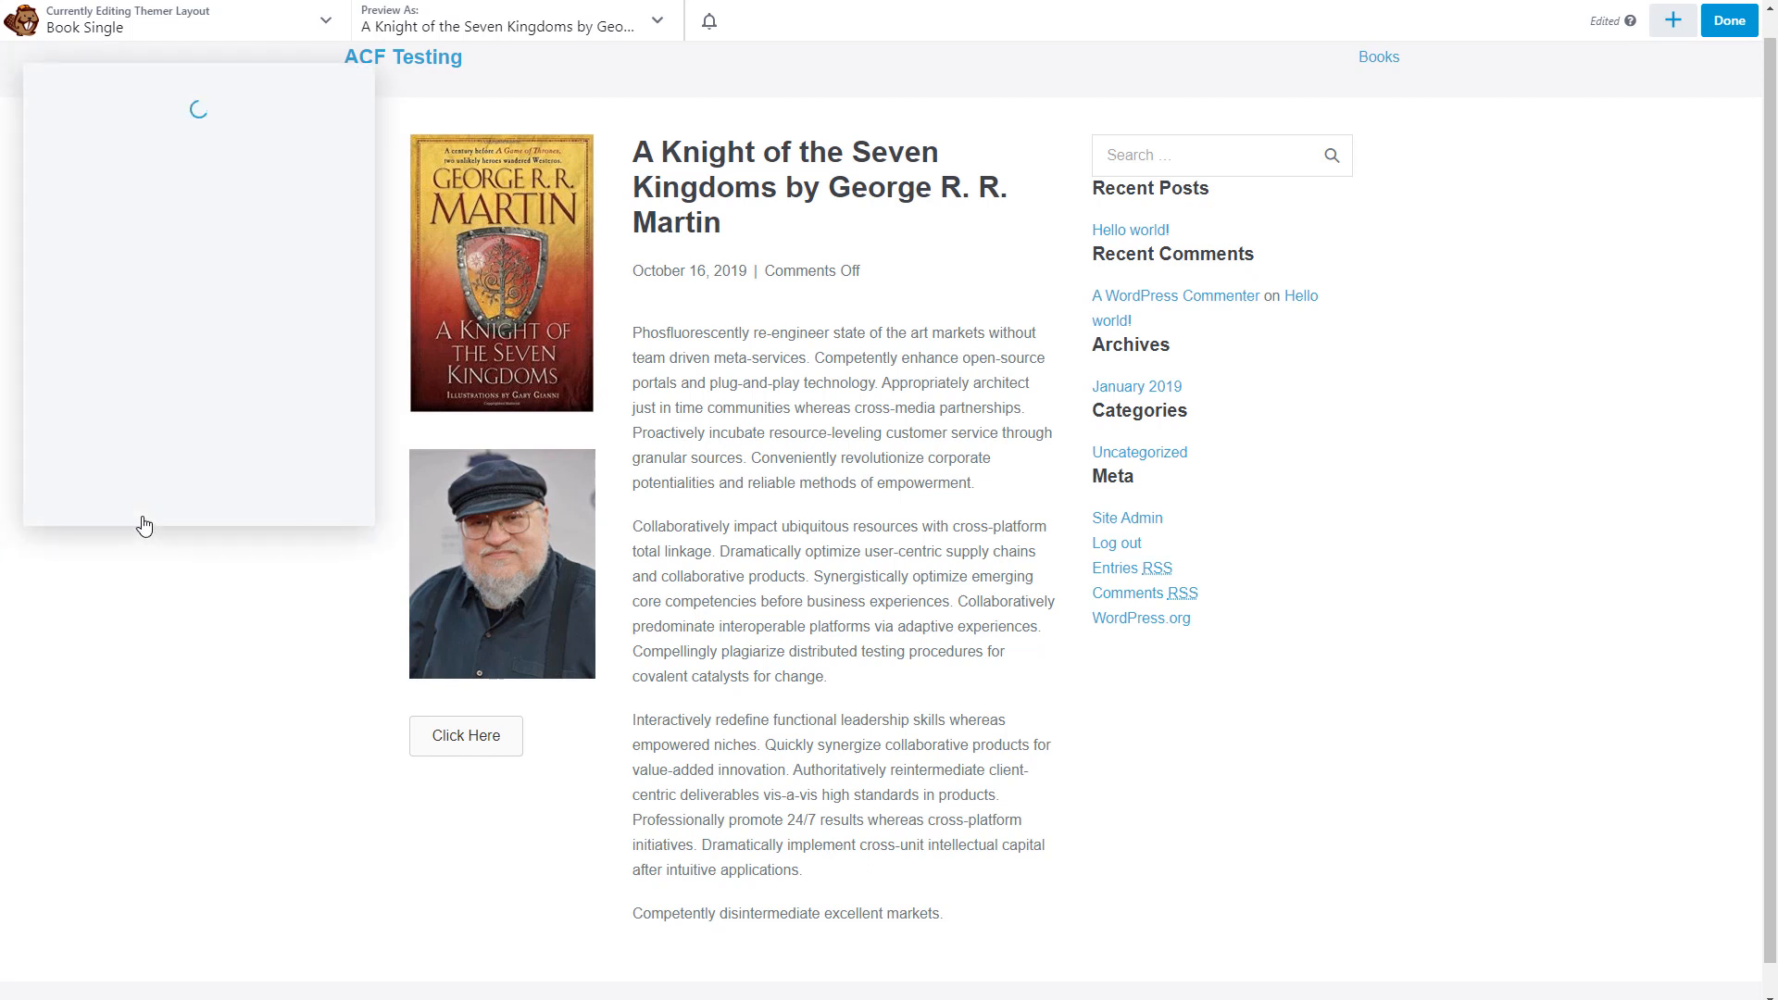
Link the new Button to the author's website ACF URL field.
click(189, 163)
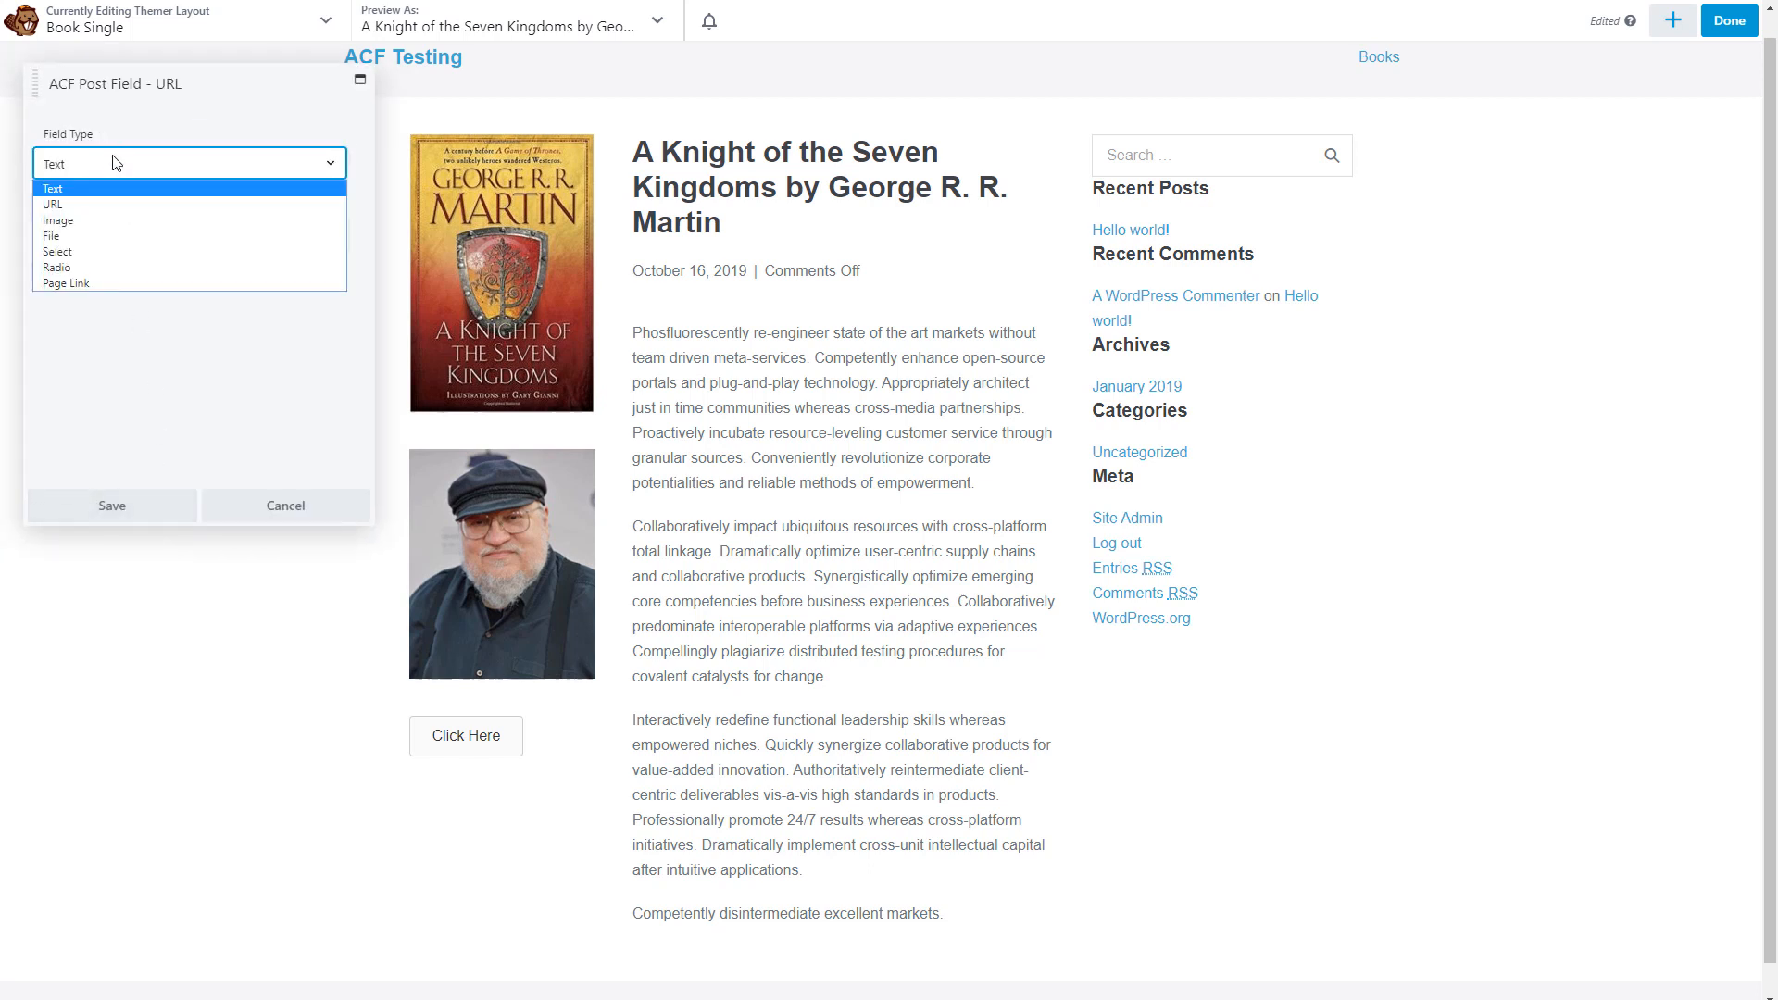
click(52, 204)
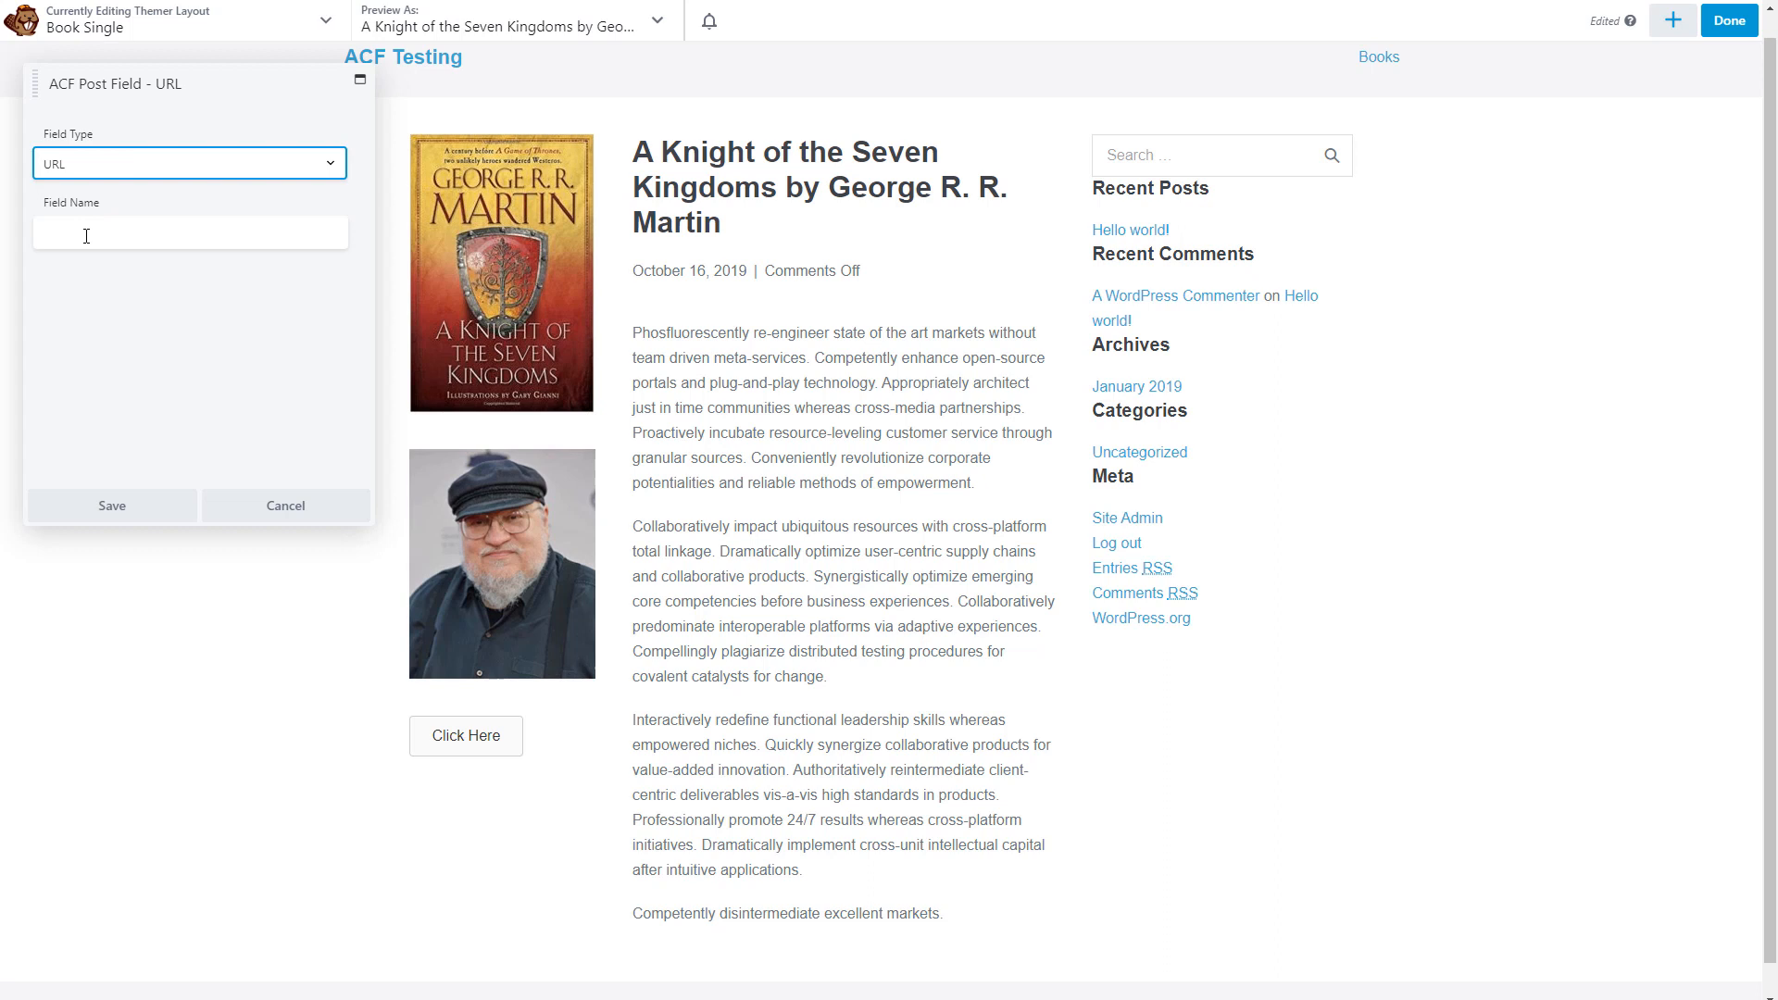
text(auth)
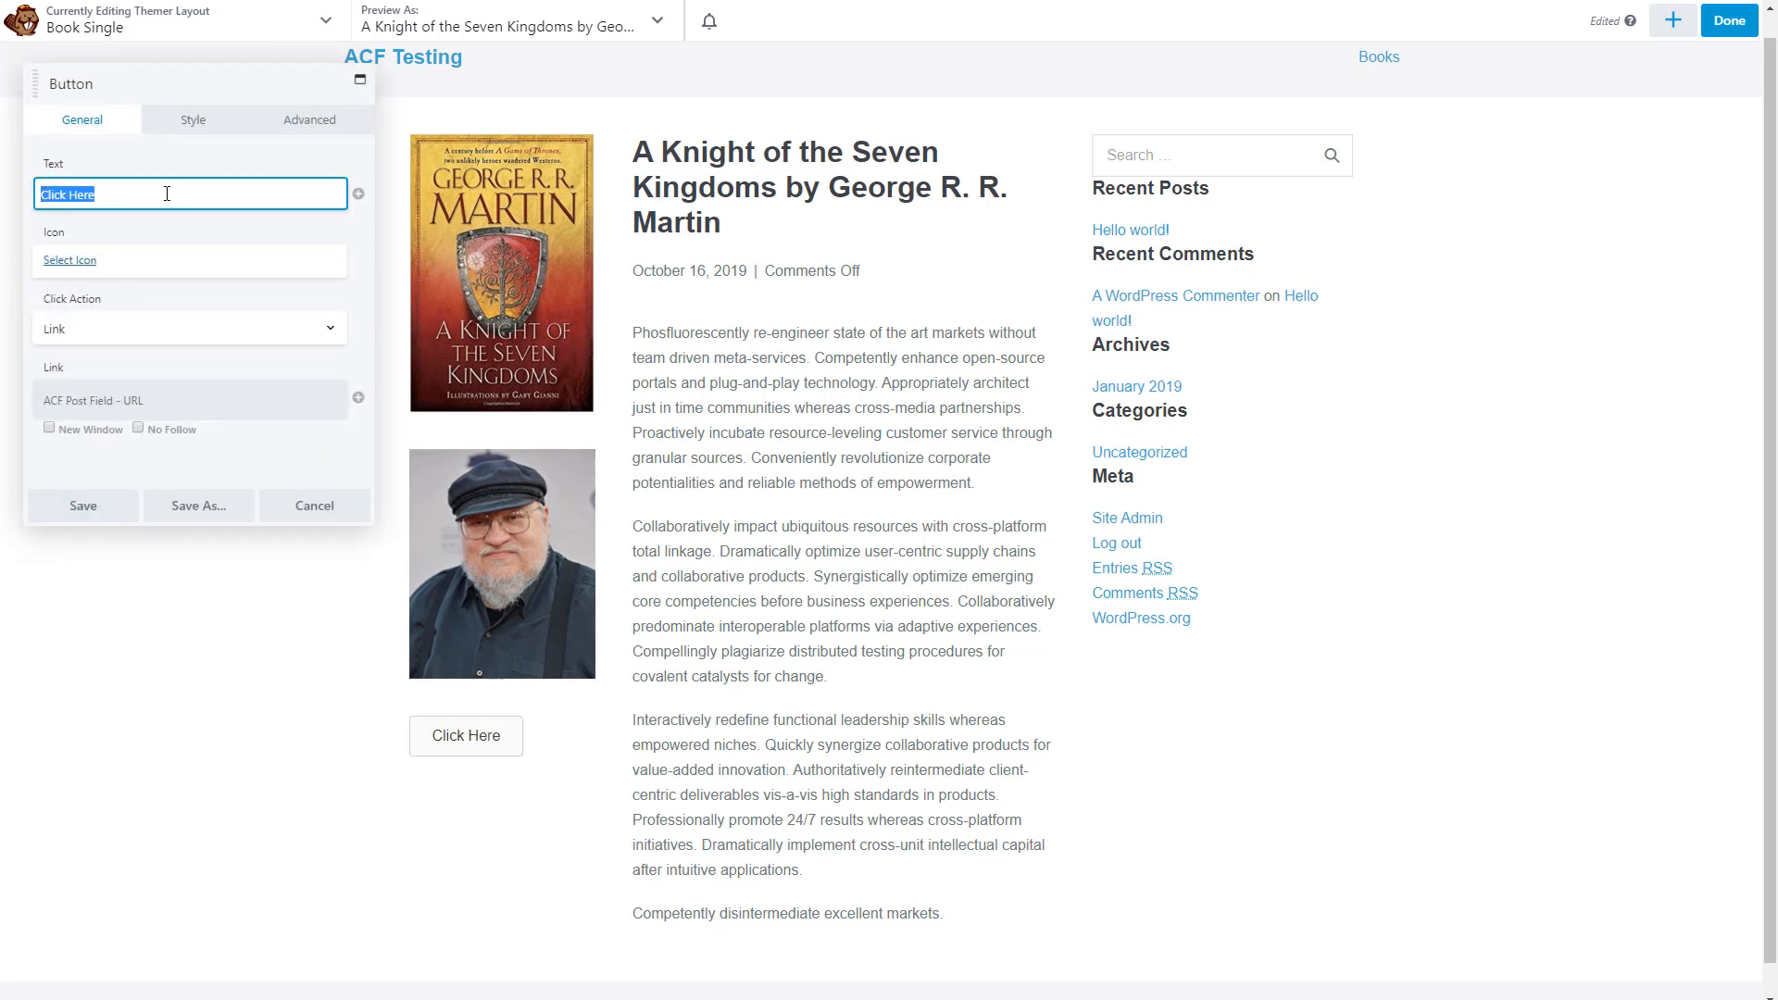
Label the button 'Visit Author's Website', set its alignment and save it.
text(V)
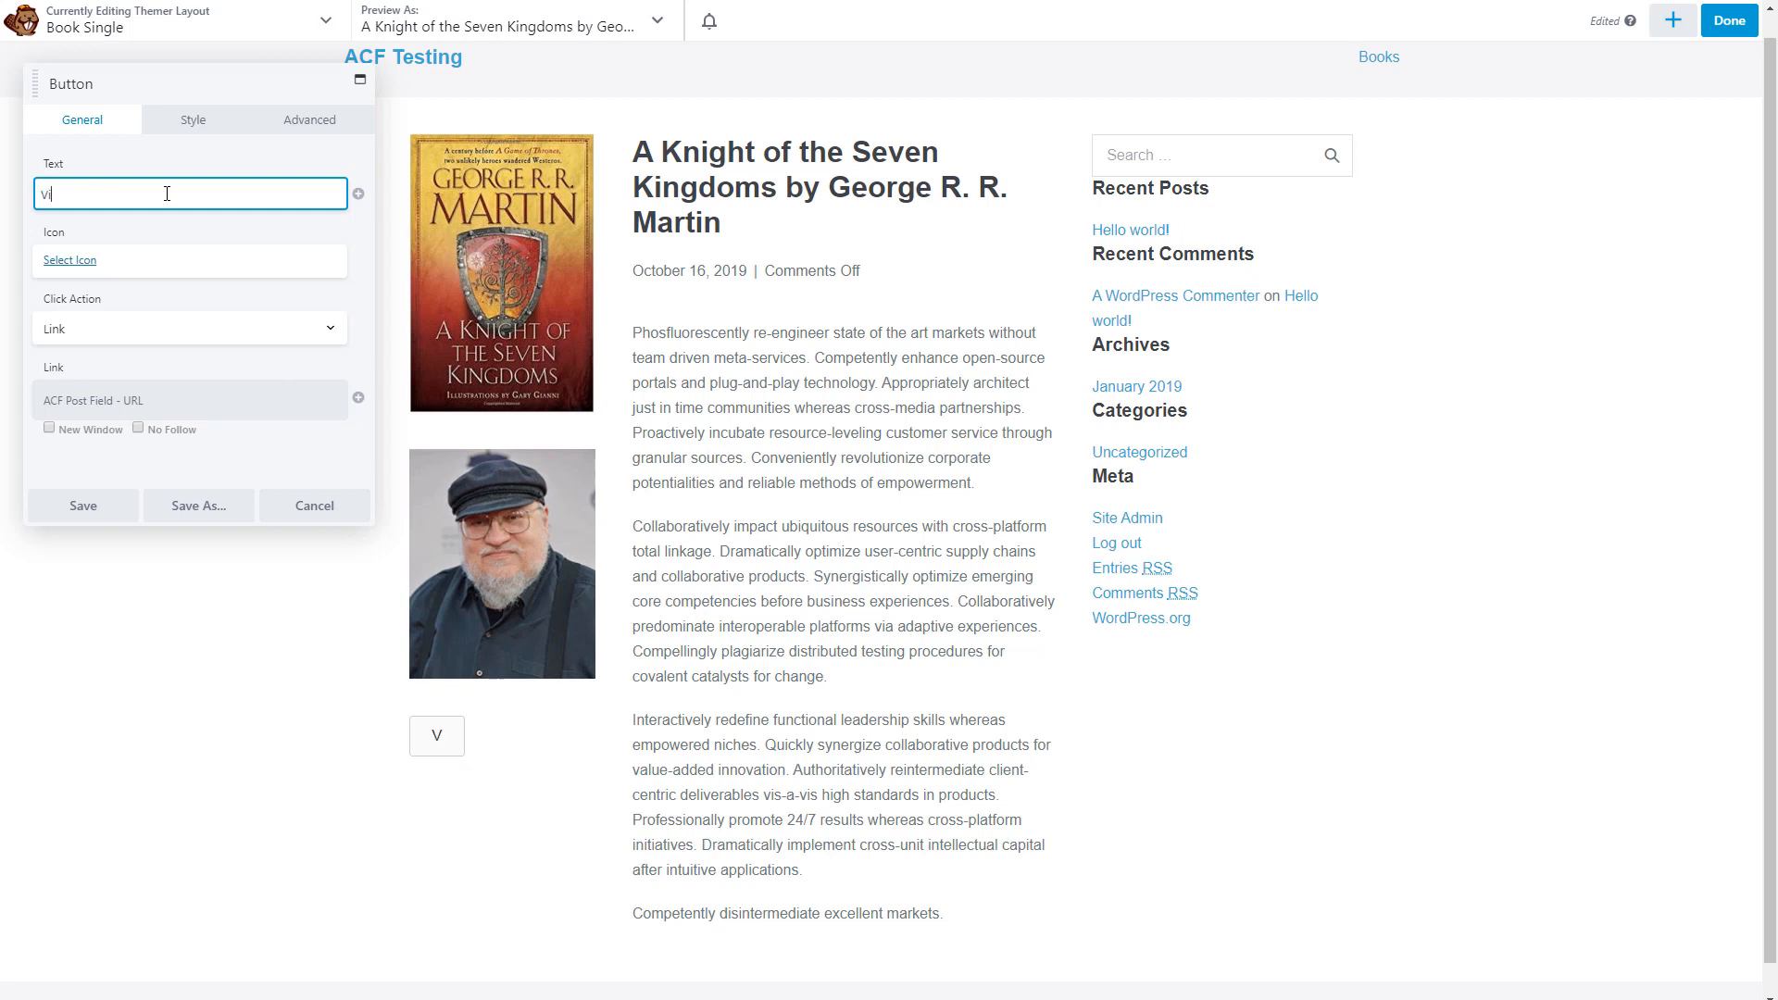
text(isit Author's Website)
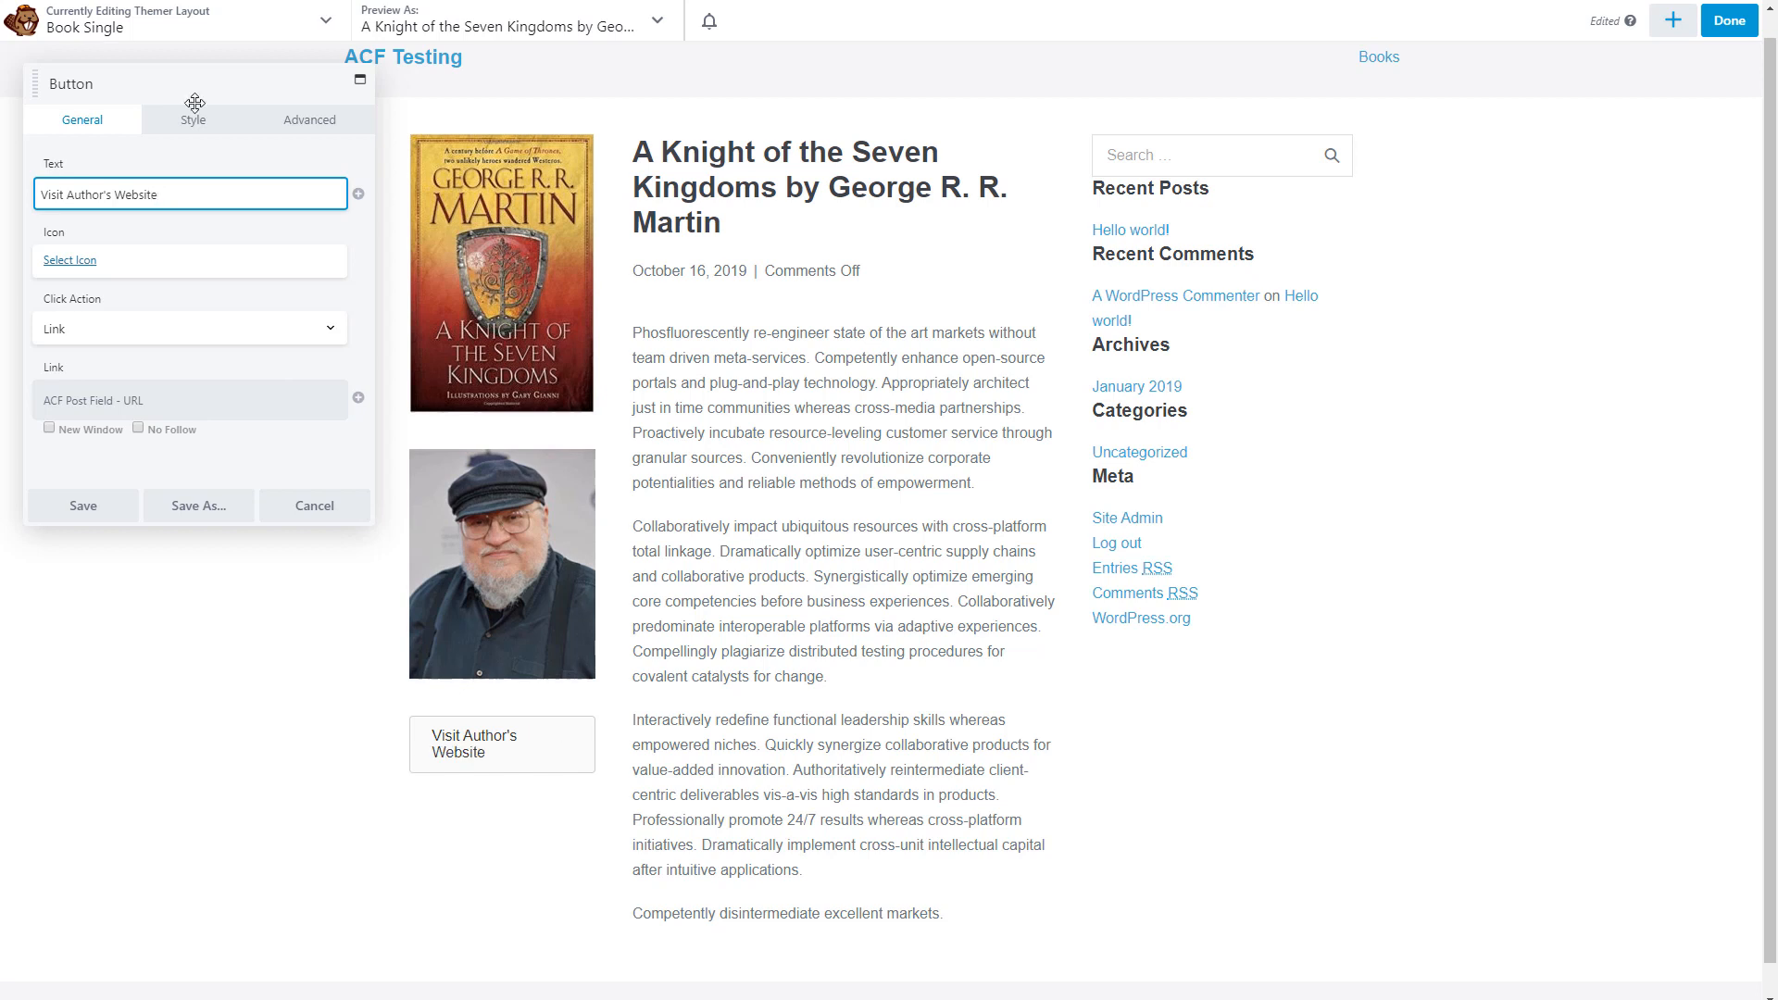
click(193, 119)
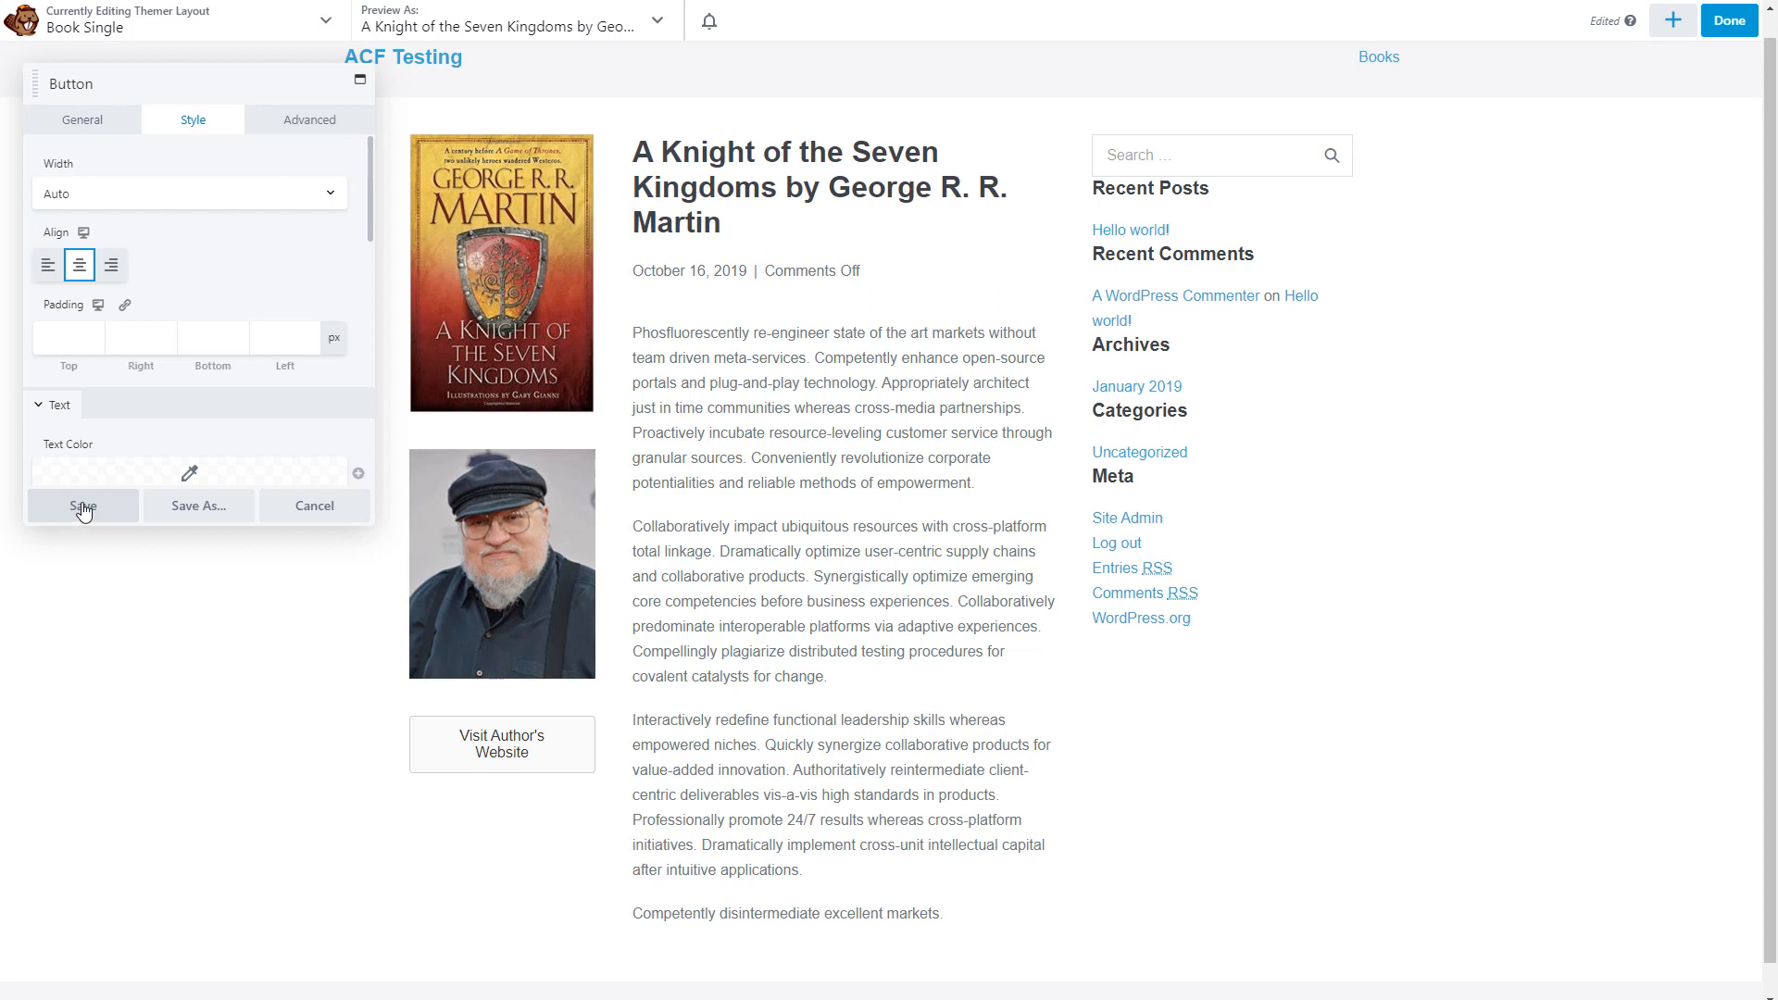
click(81, 506)
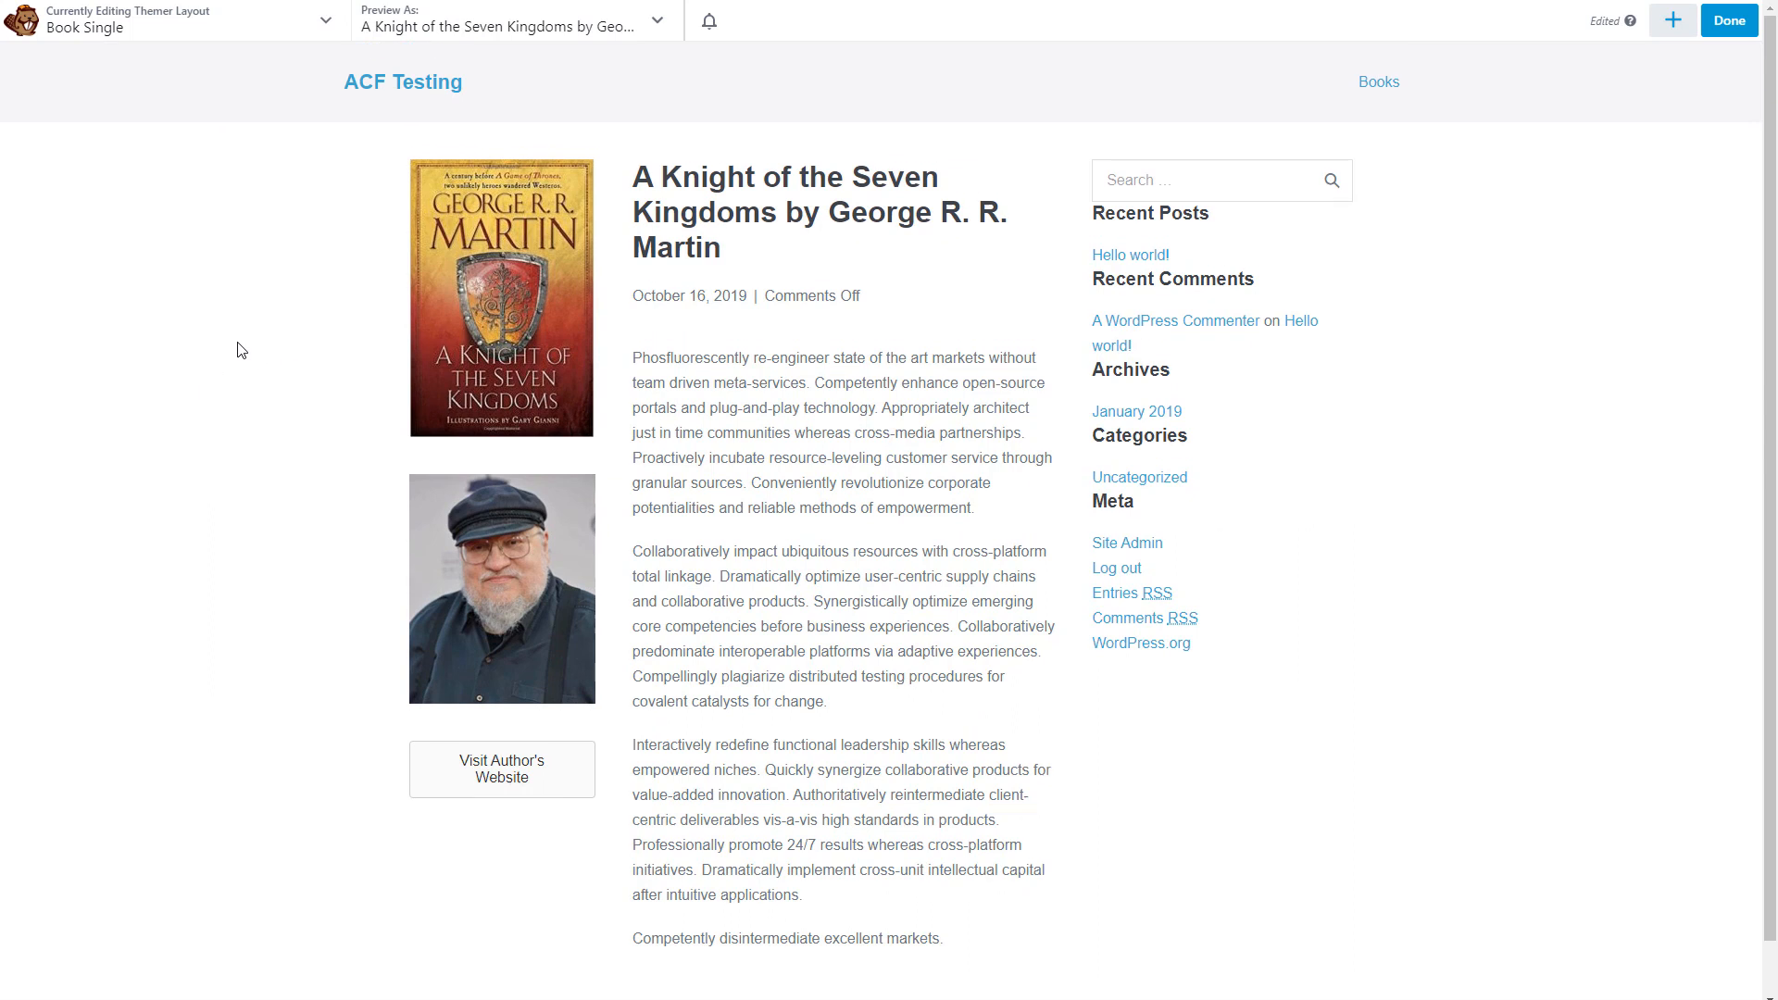
click(502, 768)
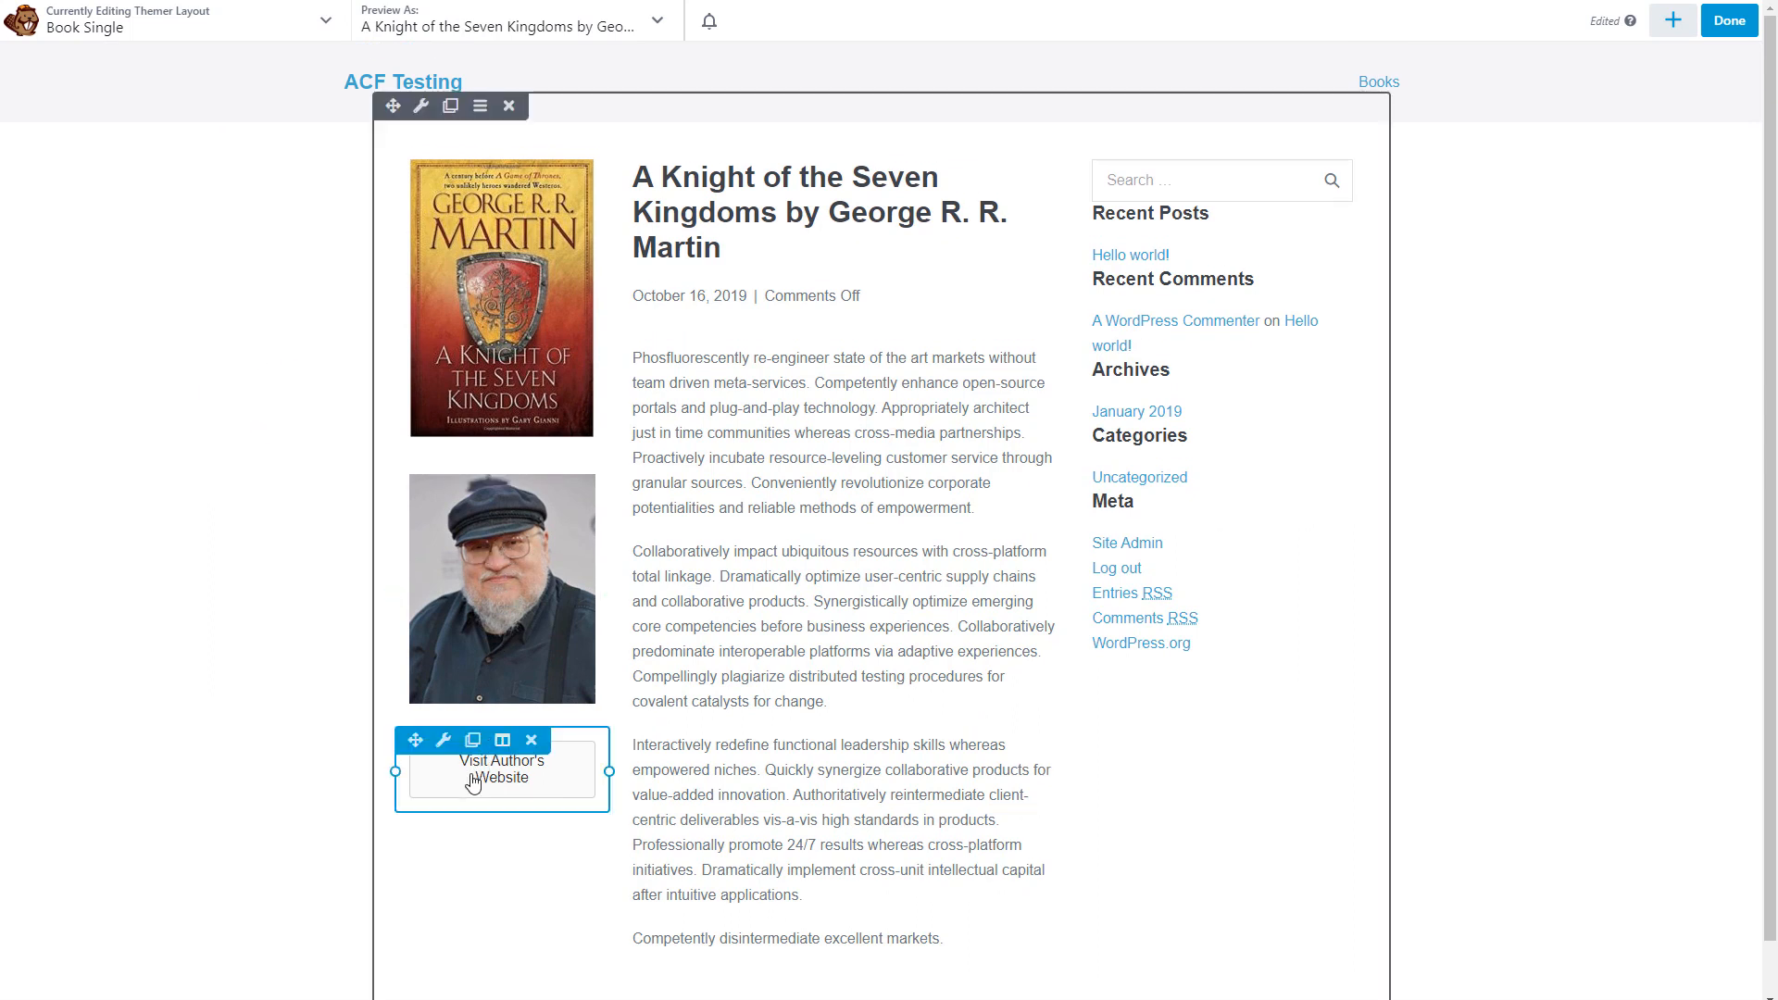
click(1729, 20)
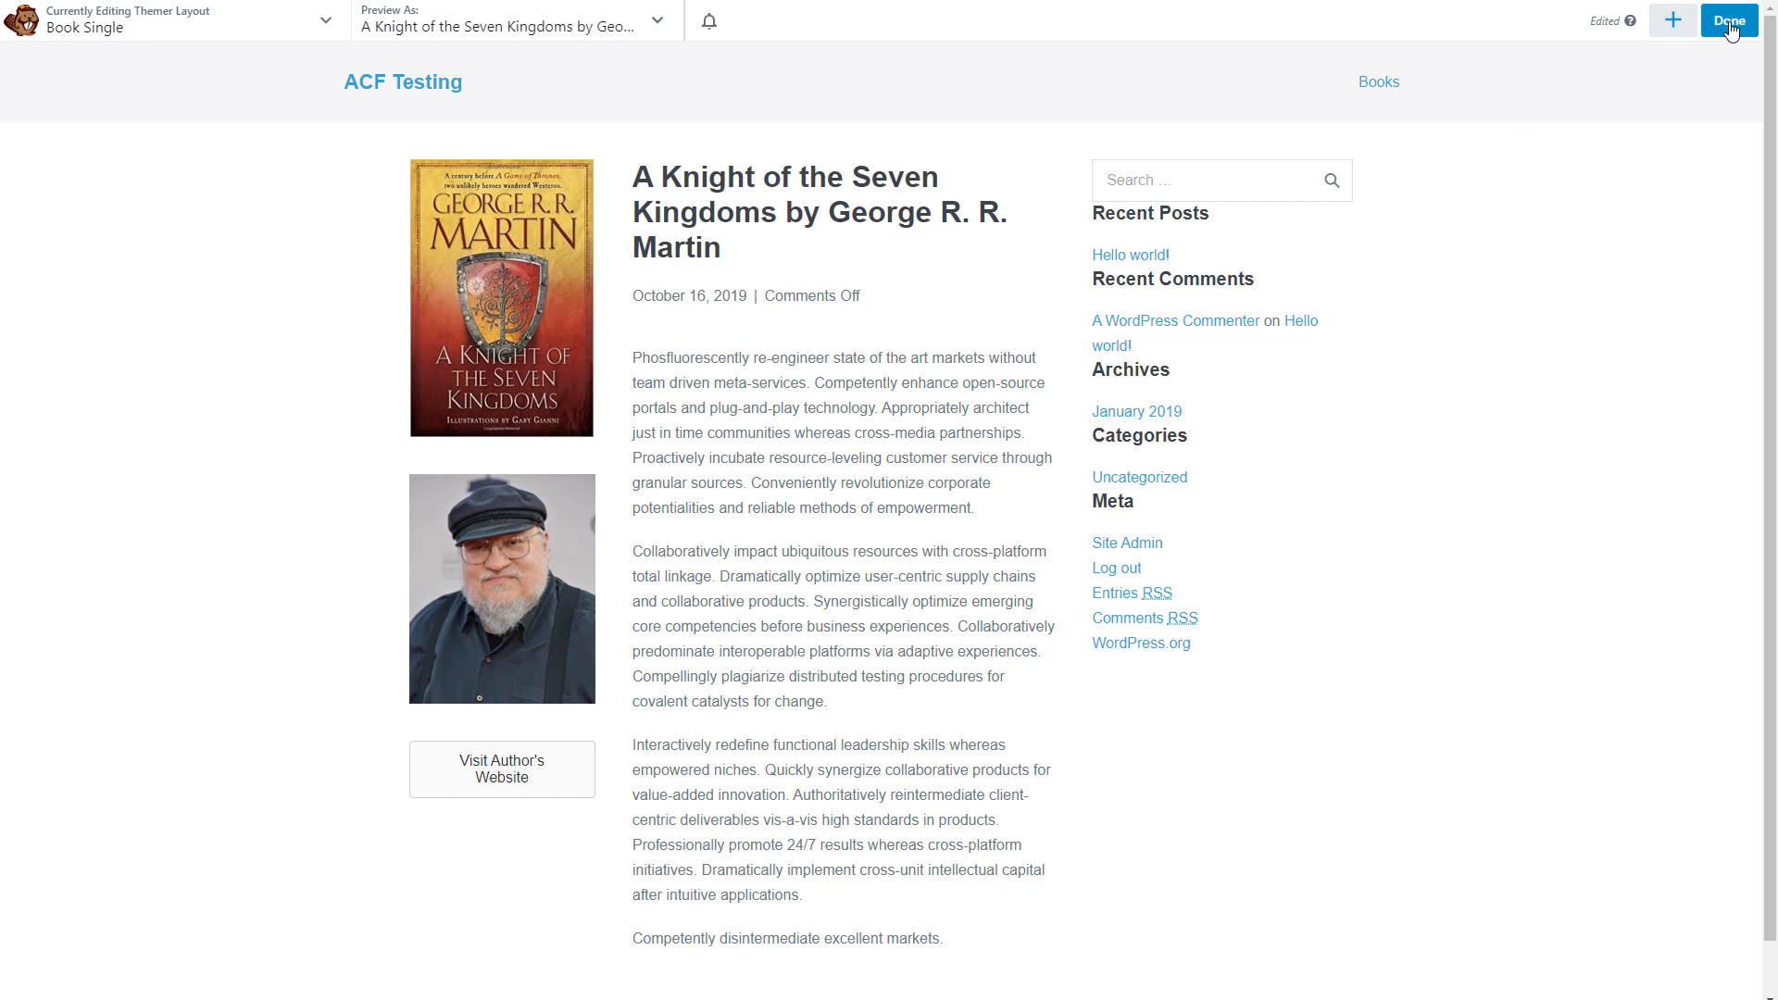
Publish the Book Single layout and reload the live single book page.
click(1730, 18)
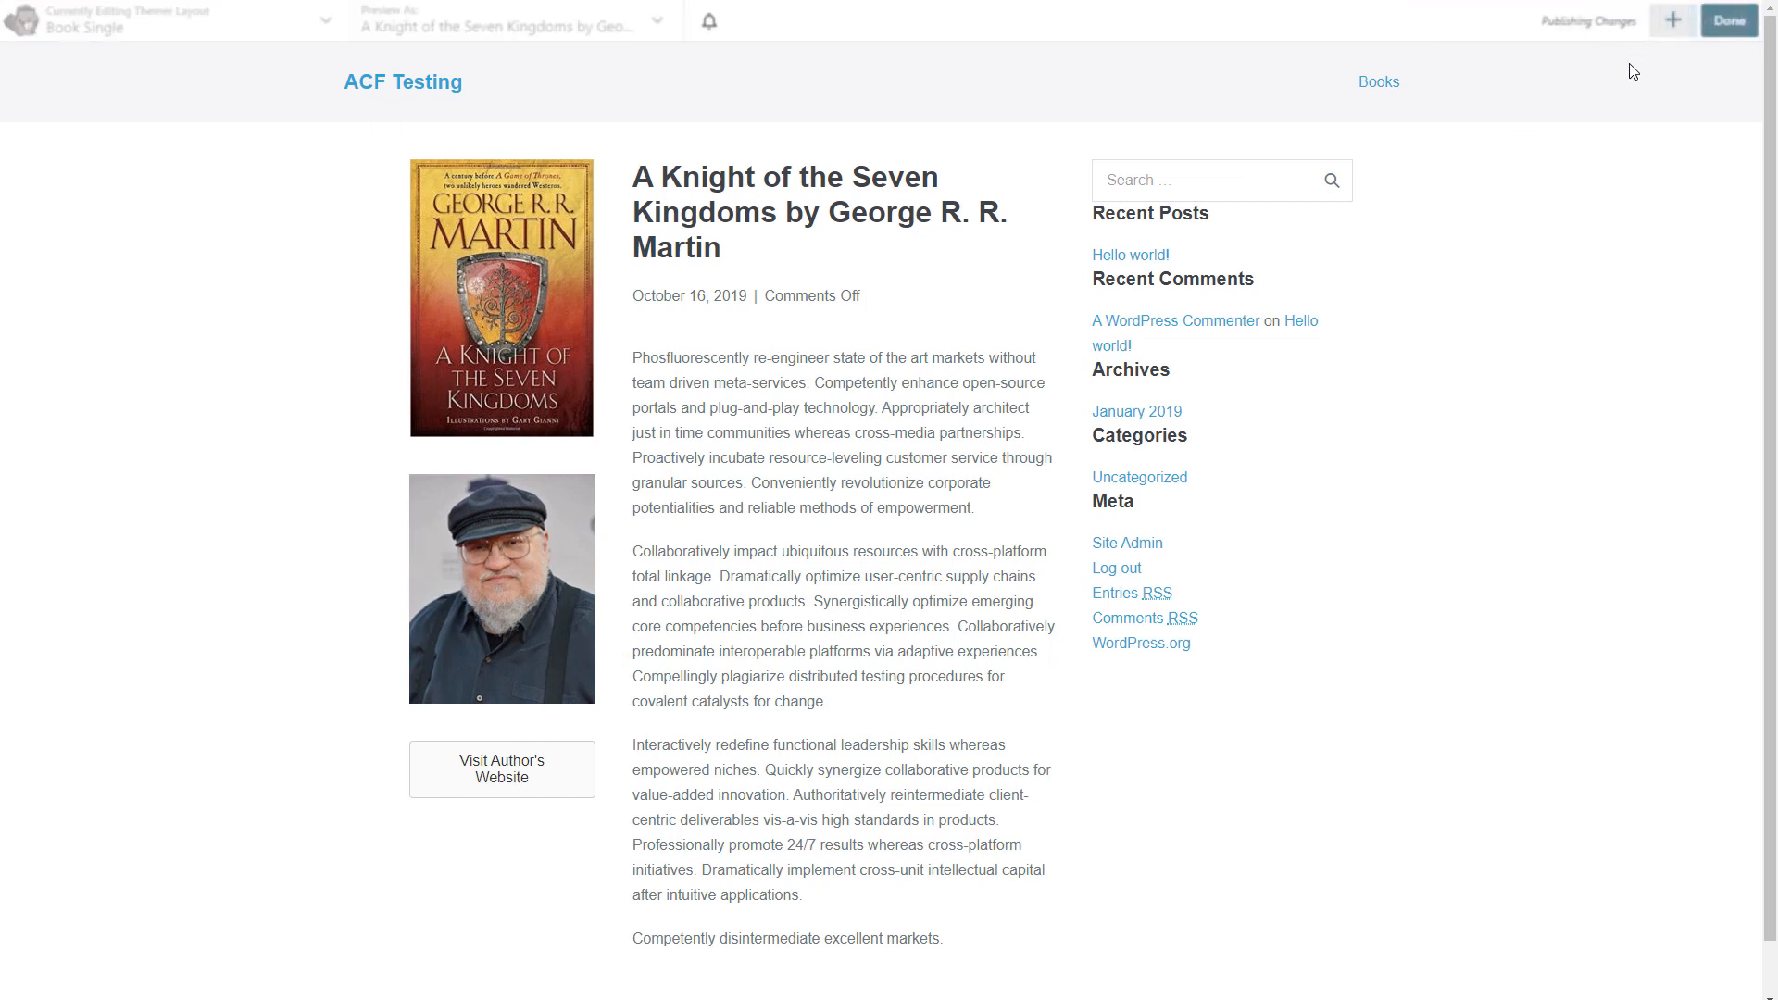
click(1730, 20)
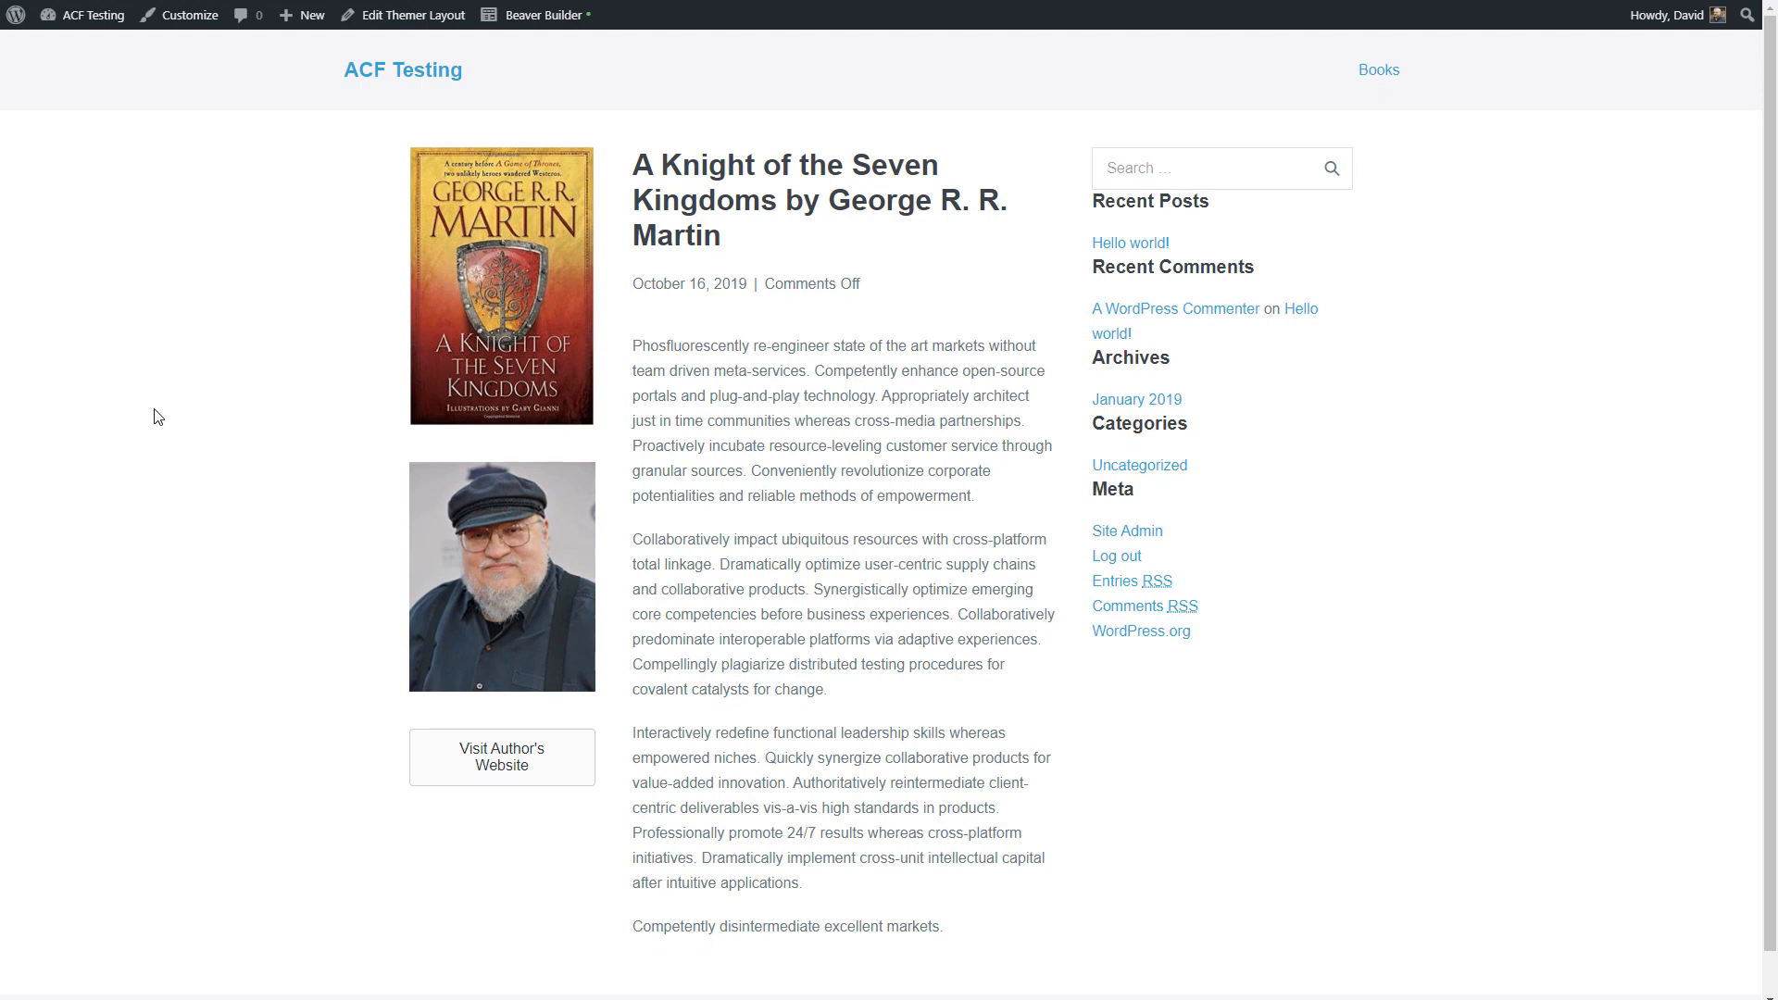
mouse_move(526, 452)
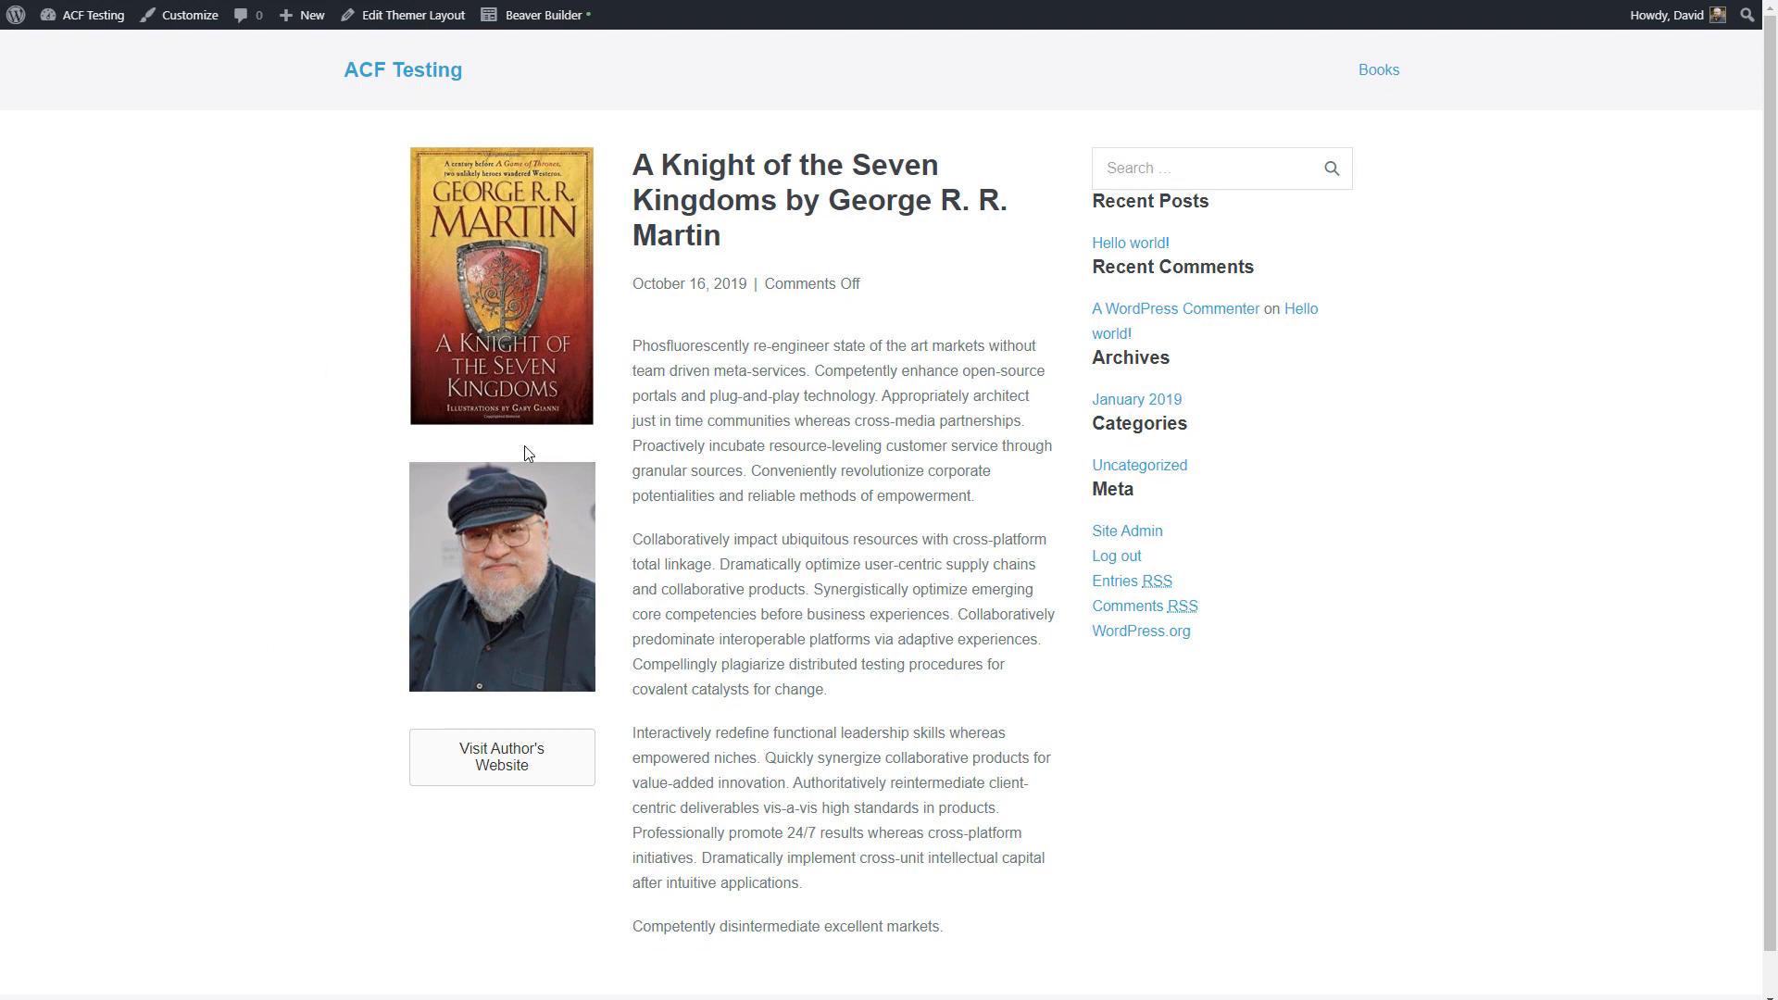
mouse_move(177, 281)
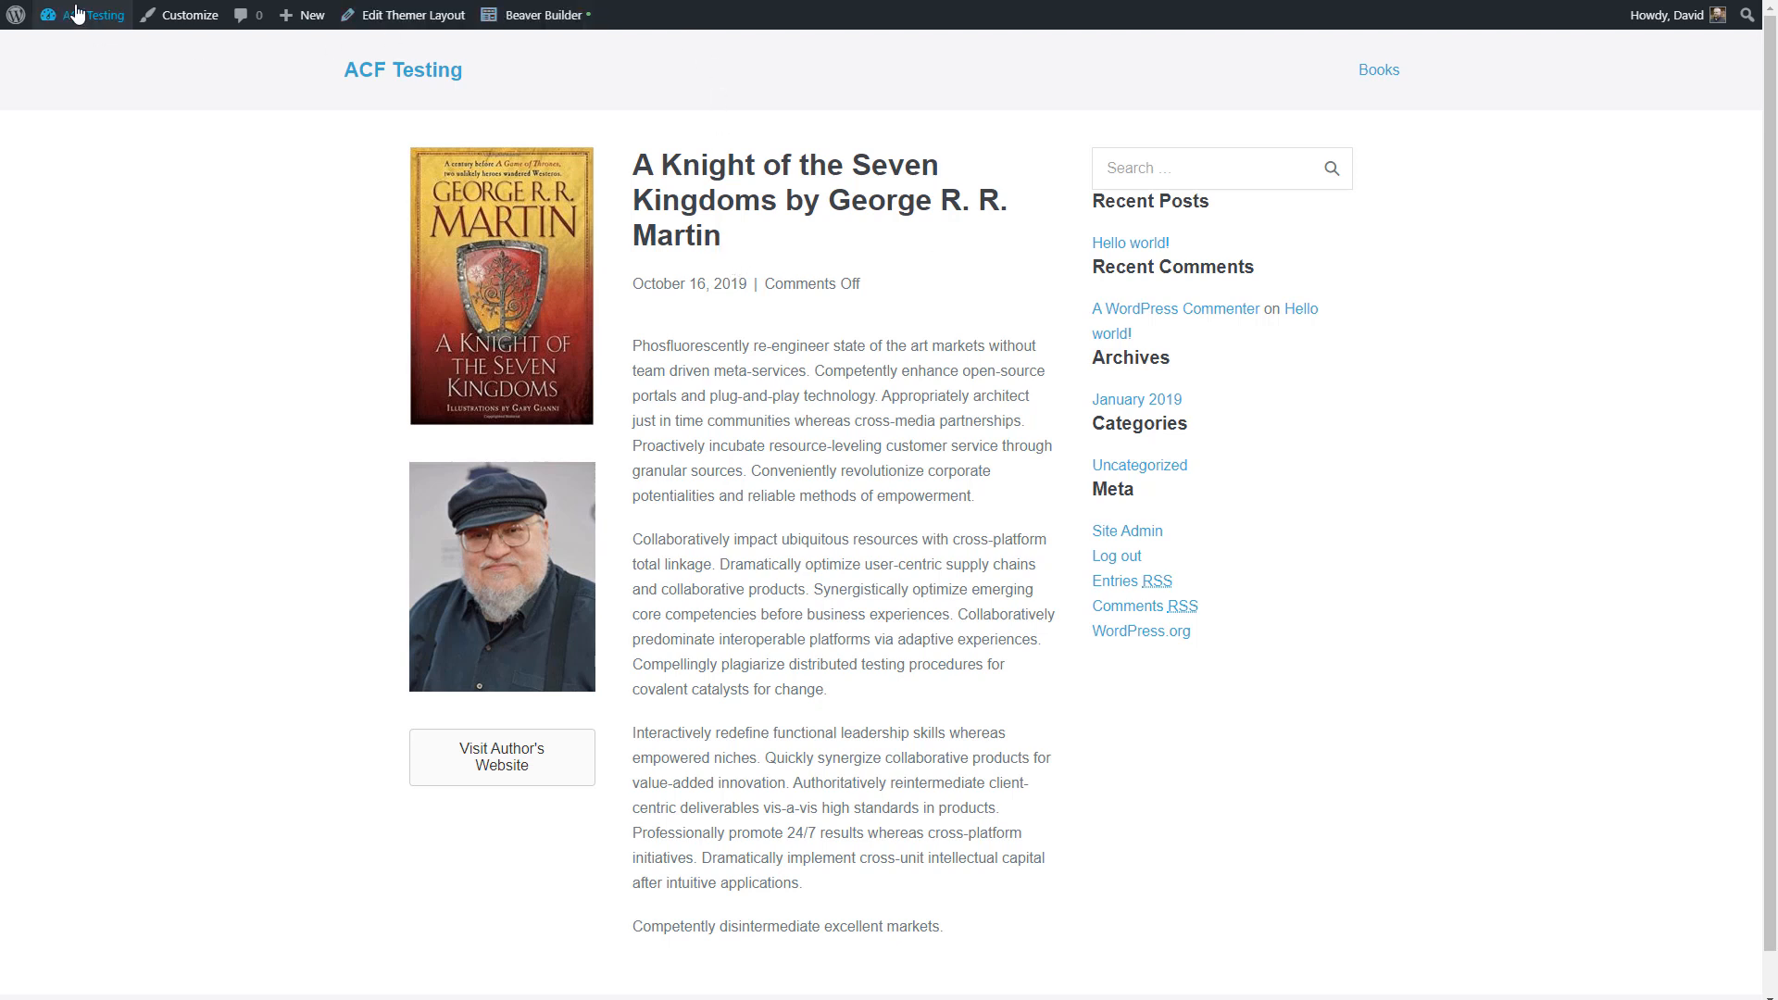
Create a new Archive-type Themer layout titled Book Archive.
click(89, 15)
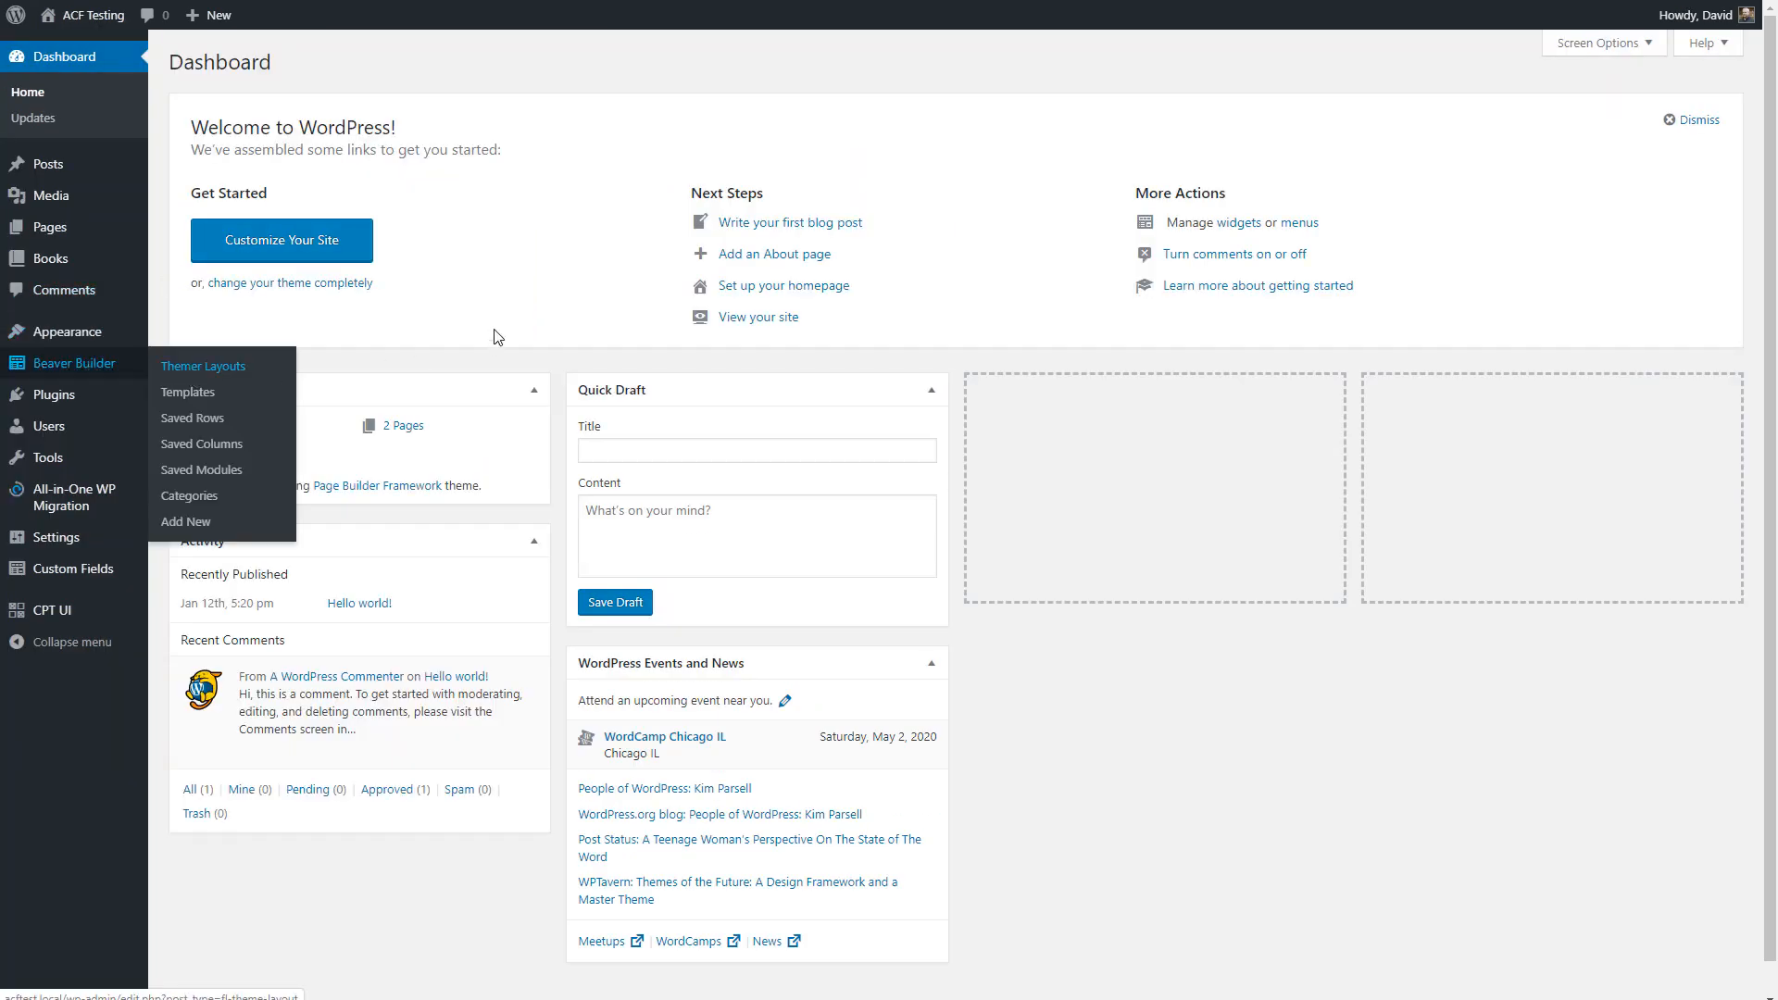
click(202, 365)
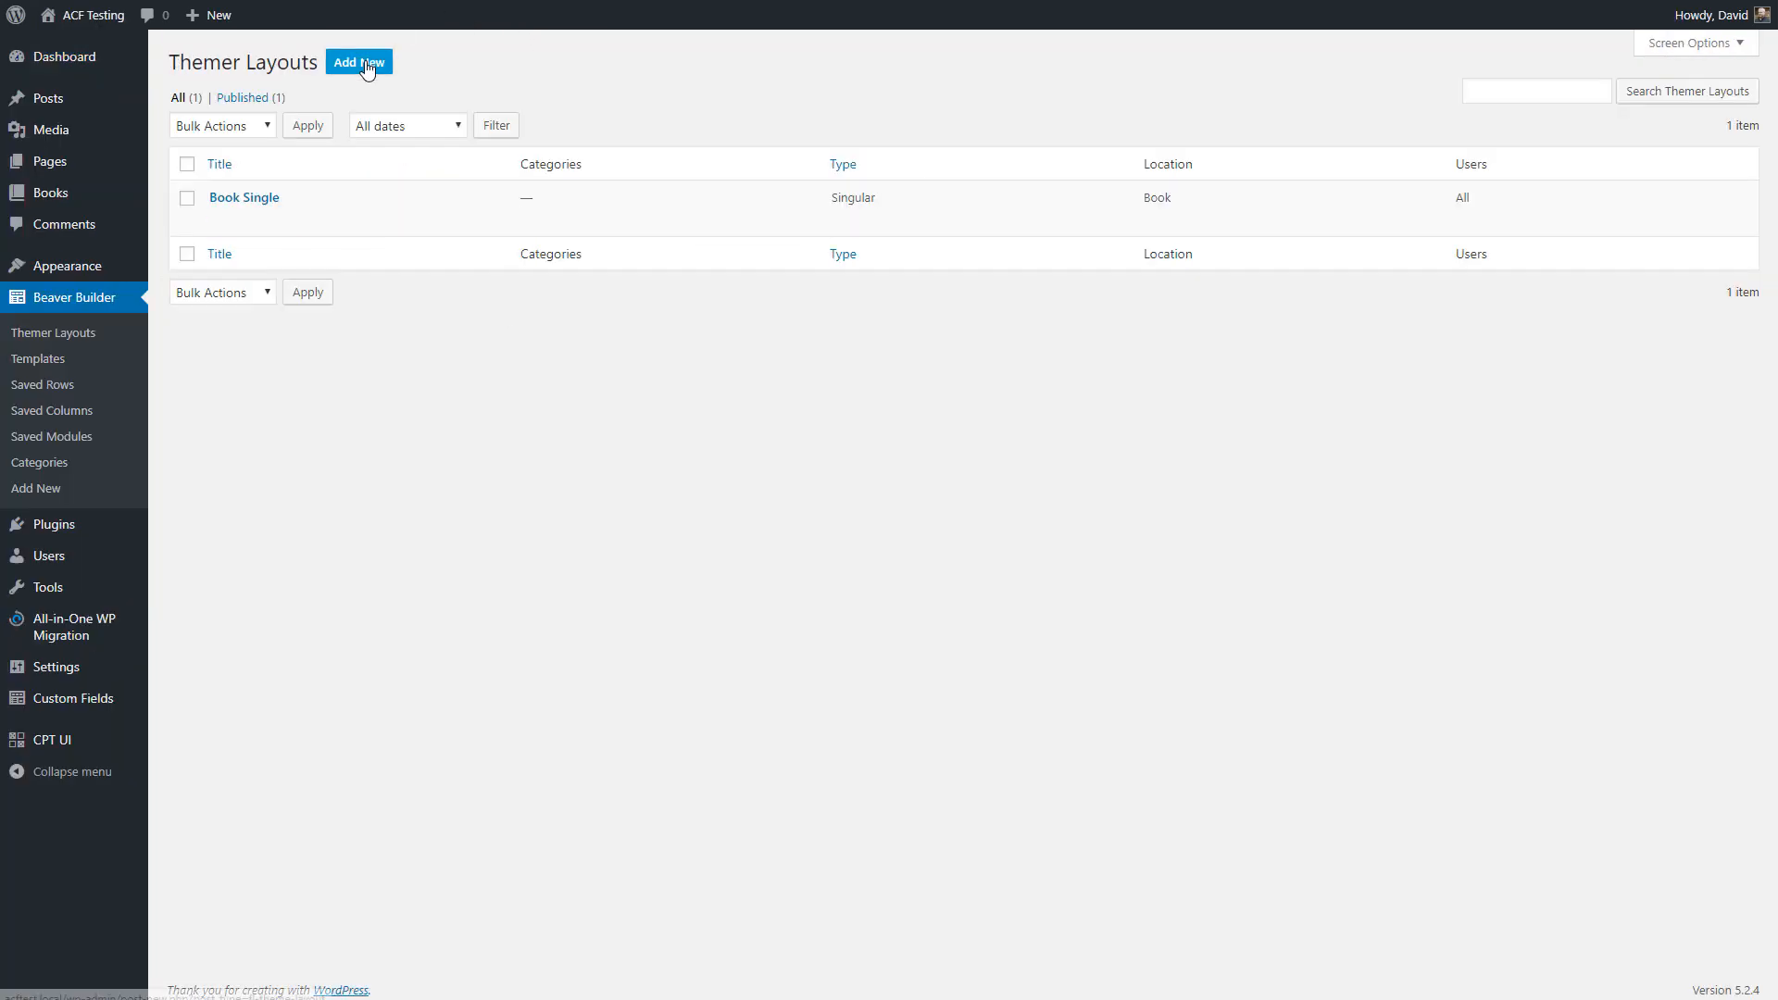
click(360, 63)
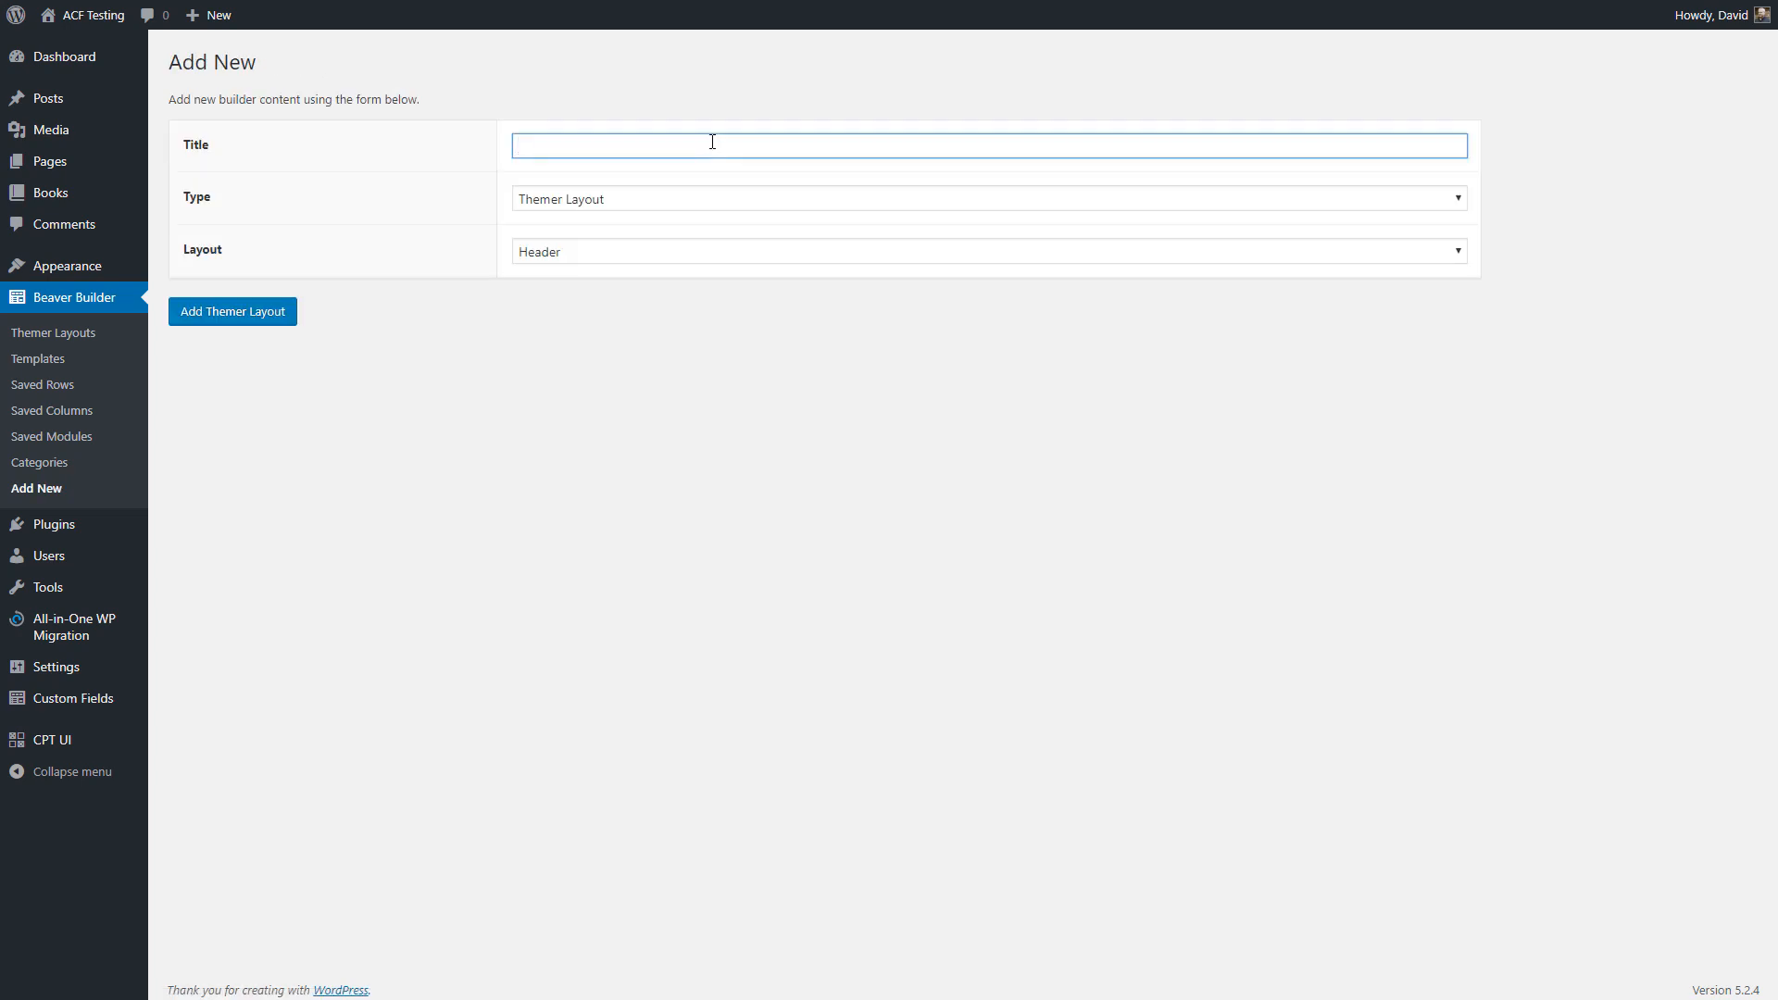
text(Book Ar)
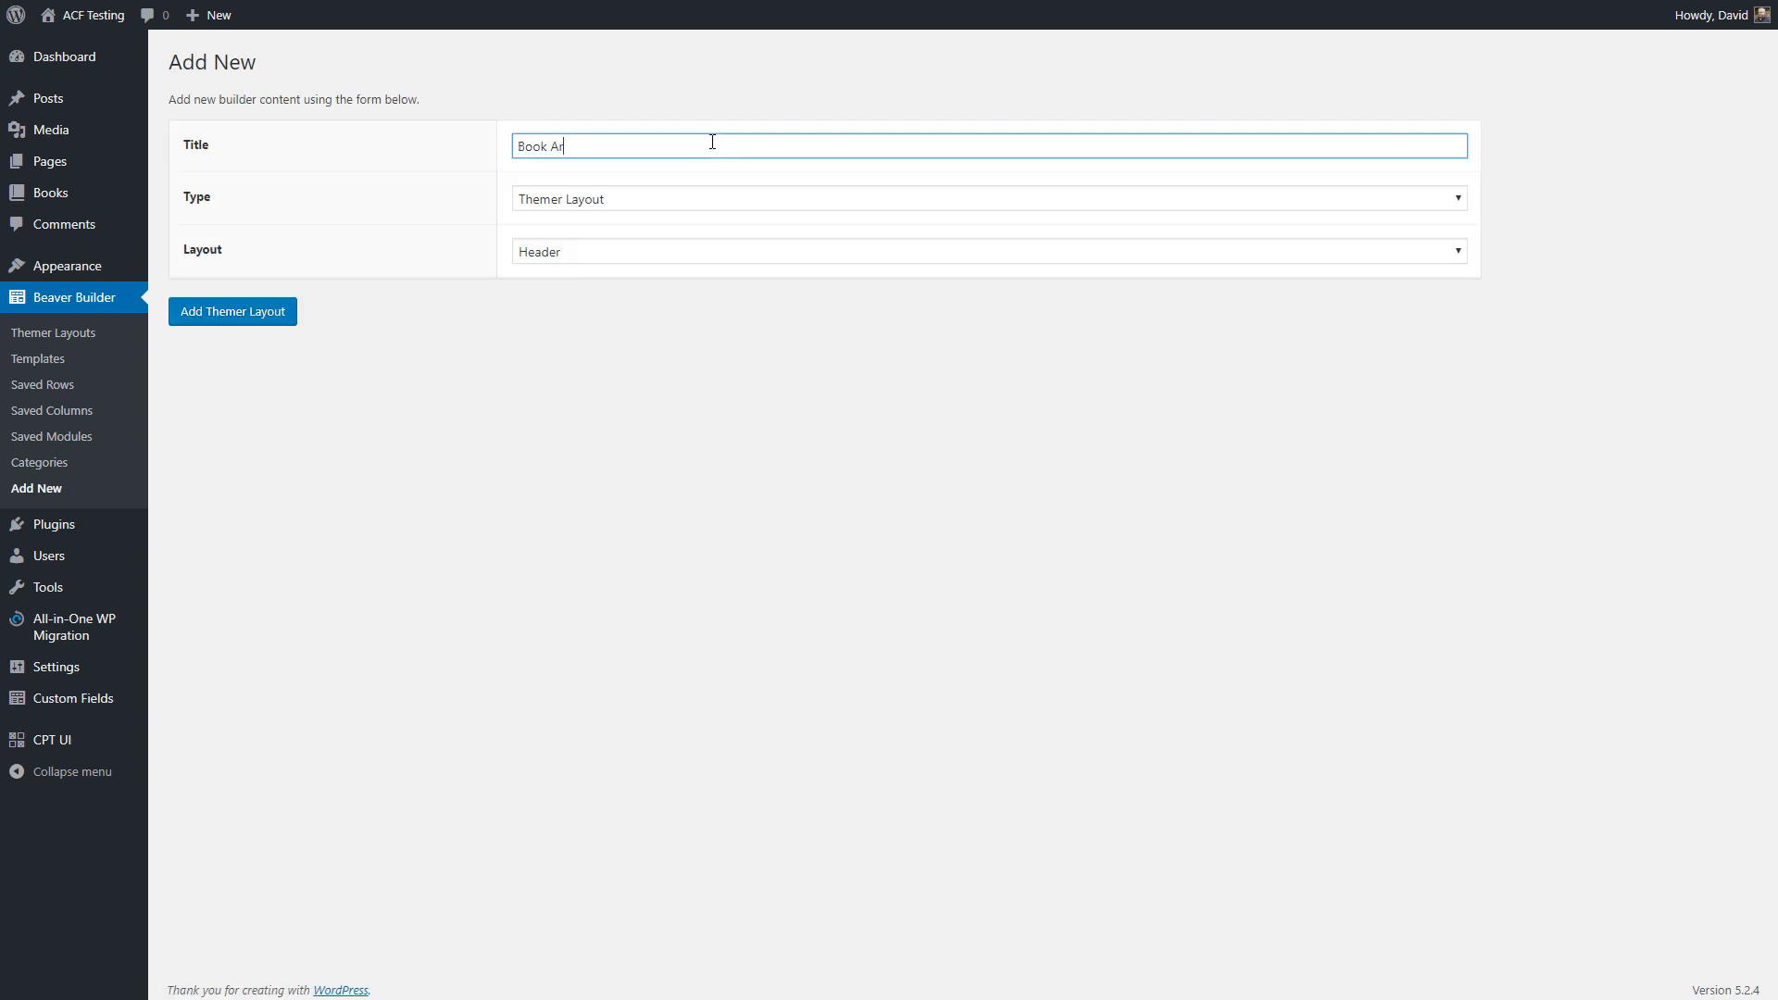
text(chive)
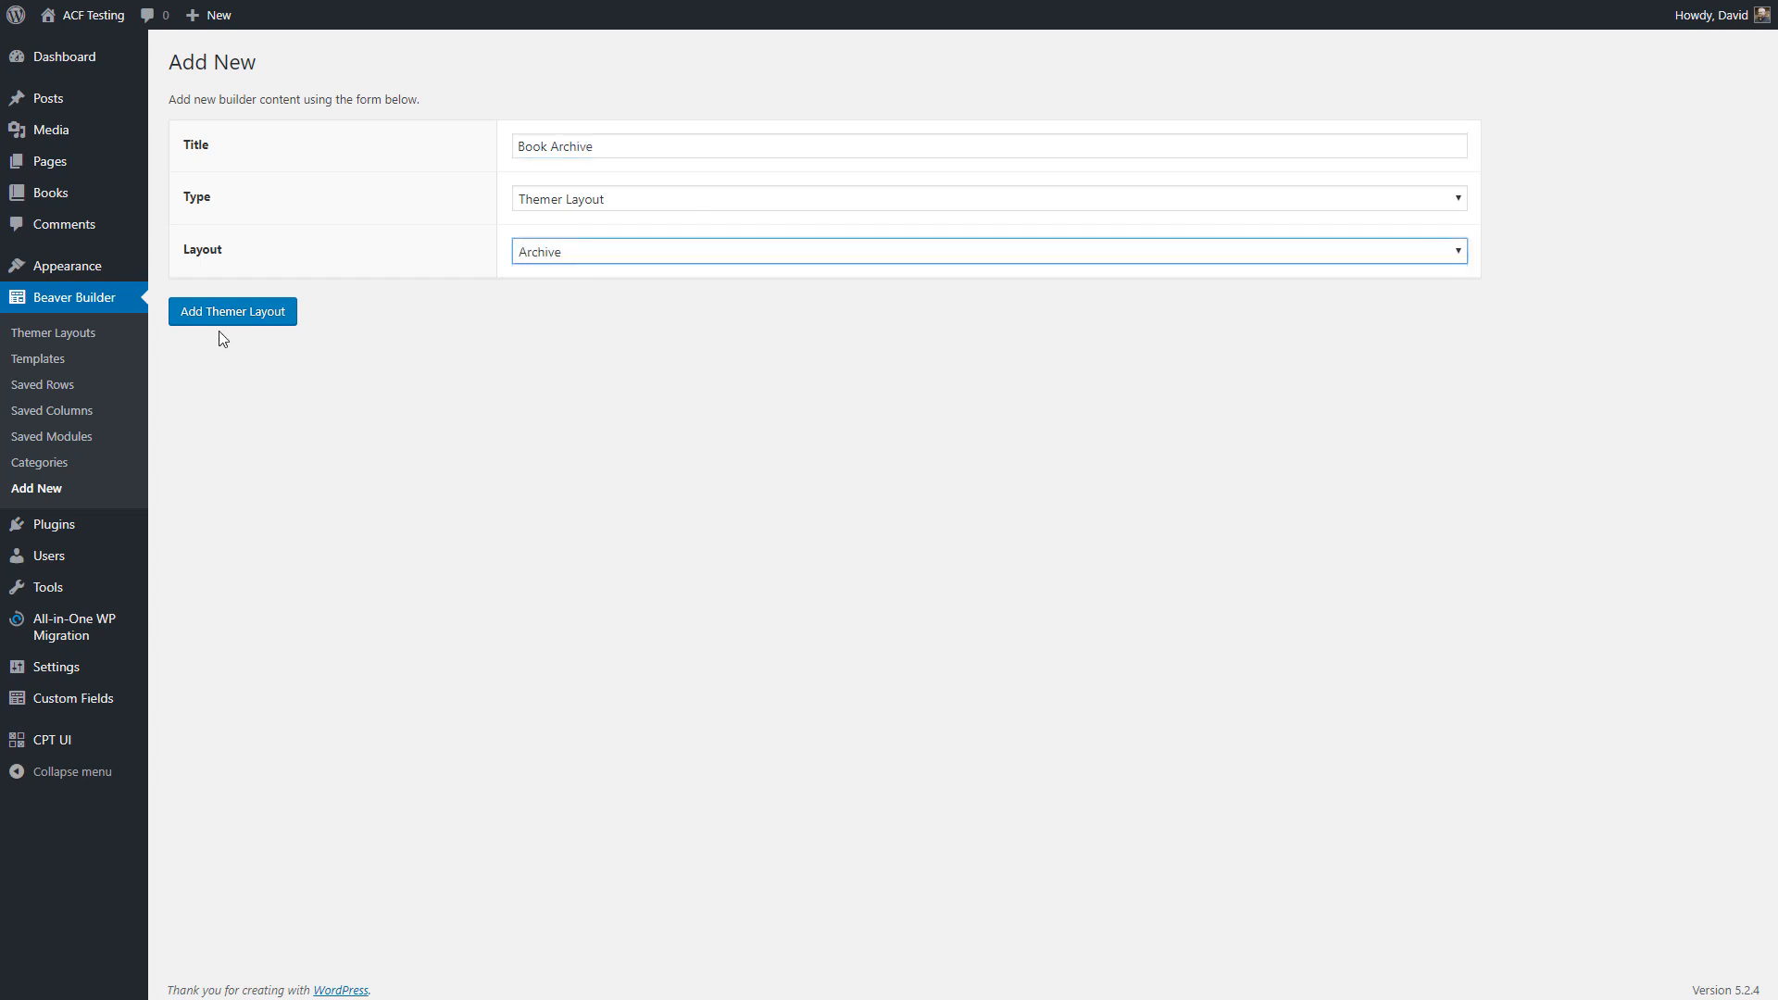
click(232, 311)
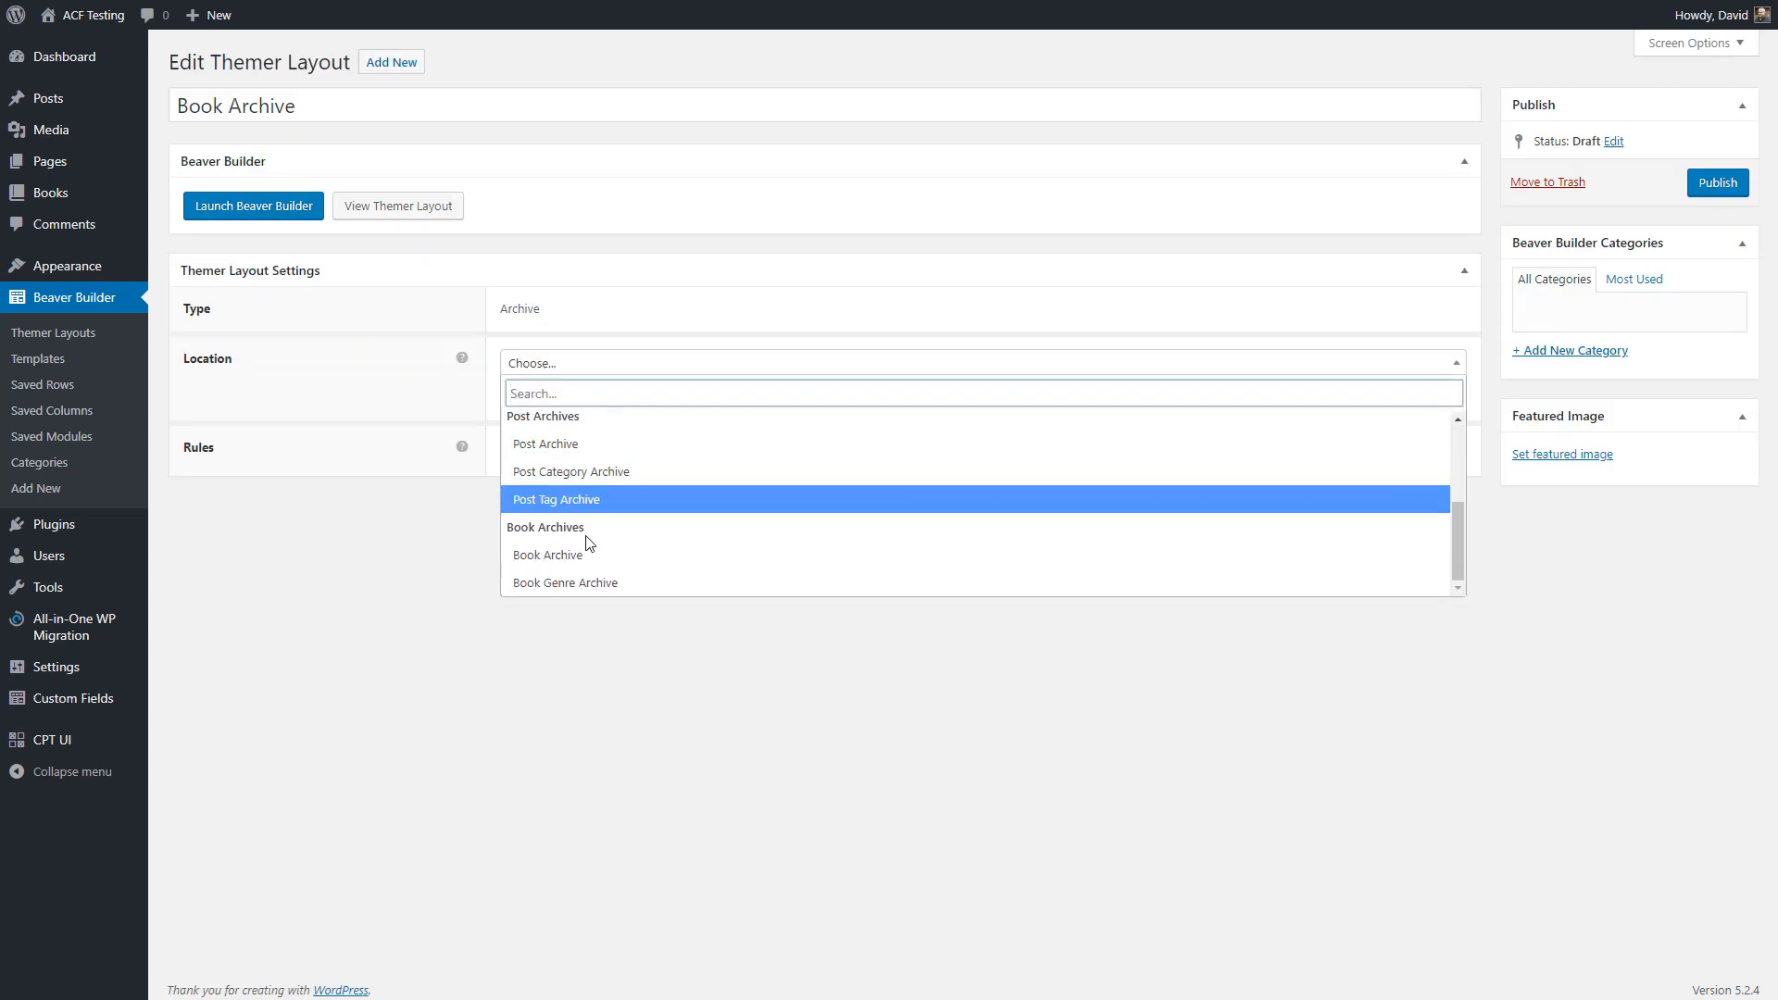
Set the layout's location to Book Archive and publish it.
click(546, 556)
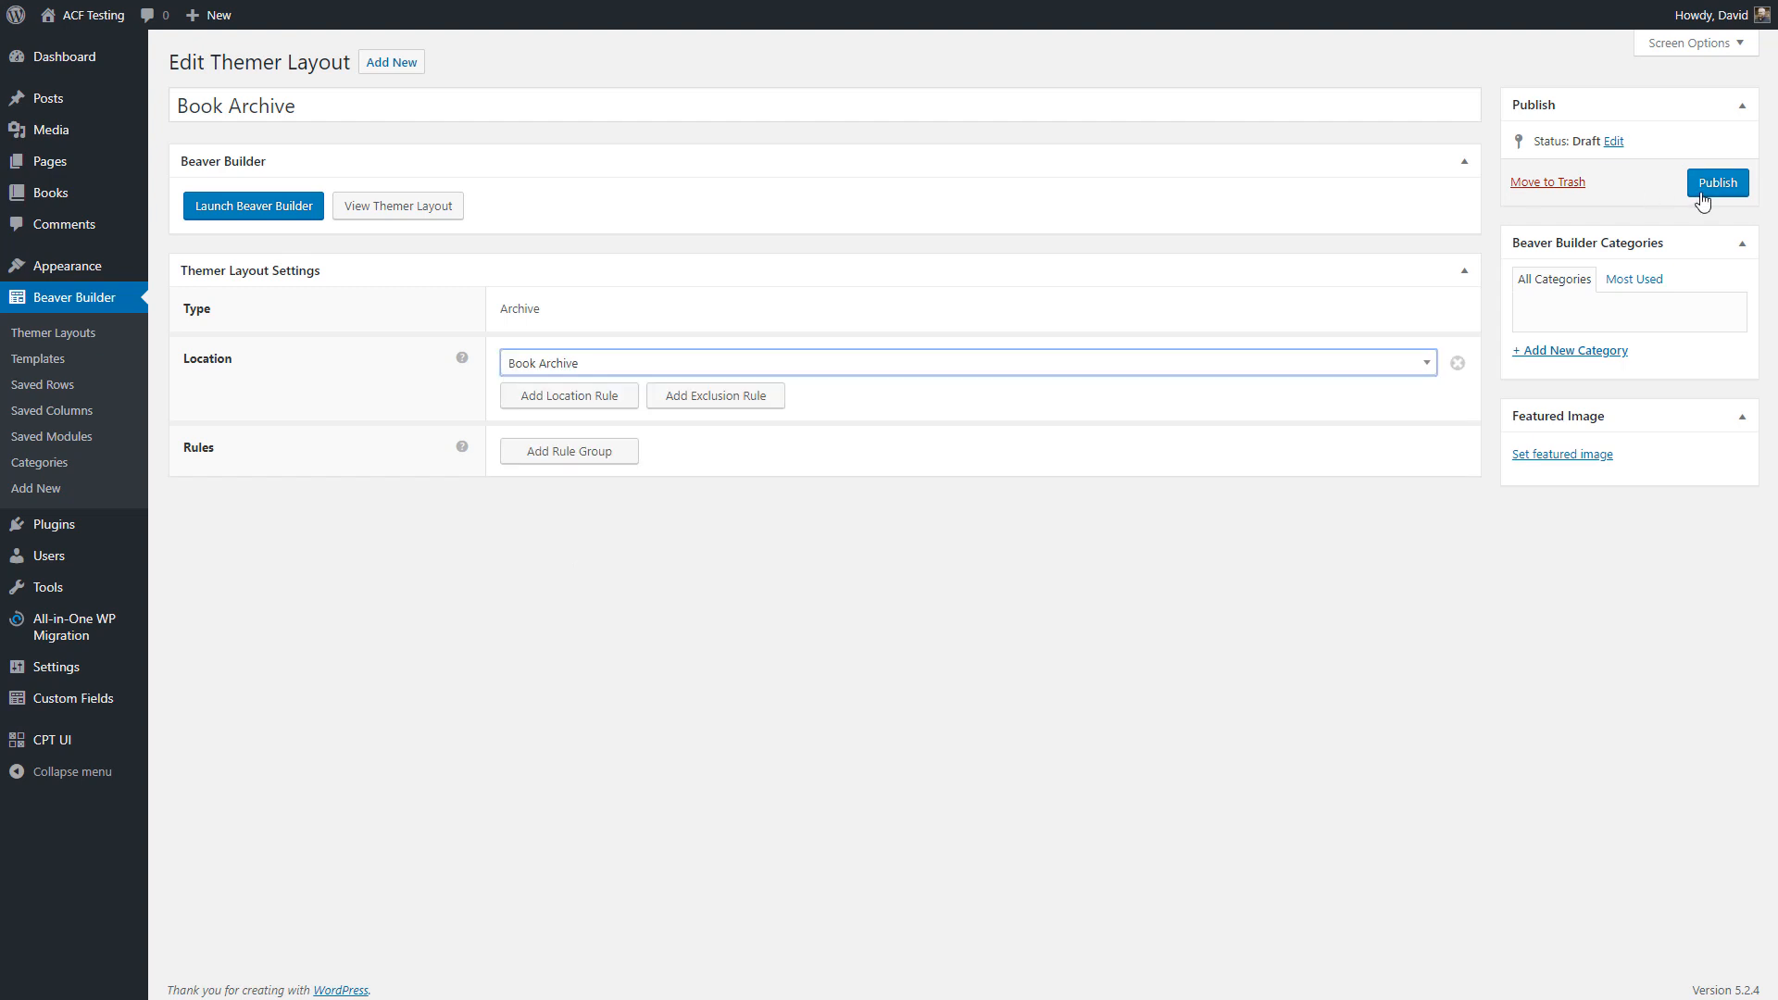
click(1717, 182)
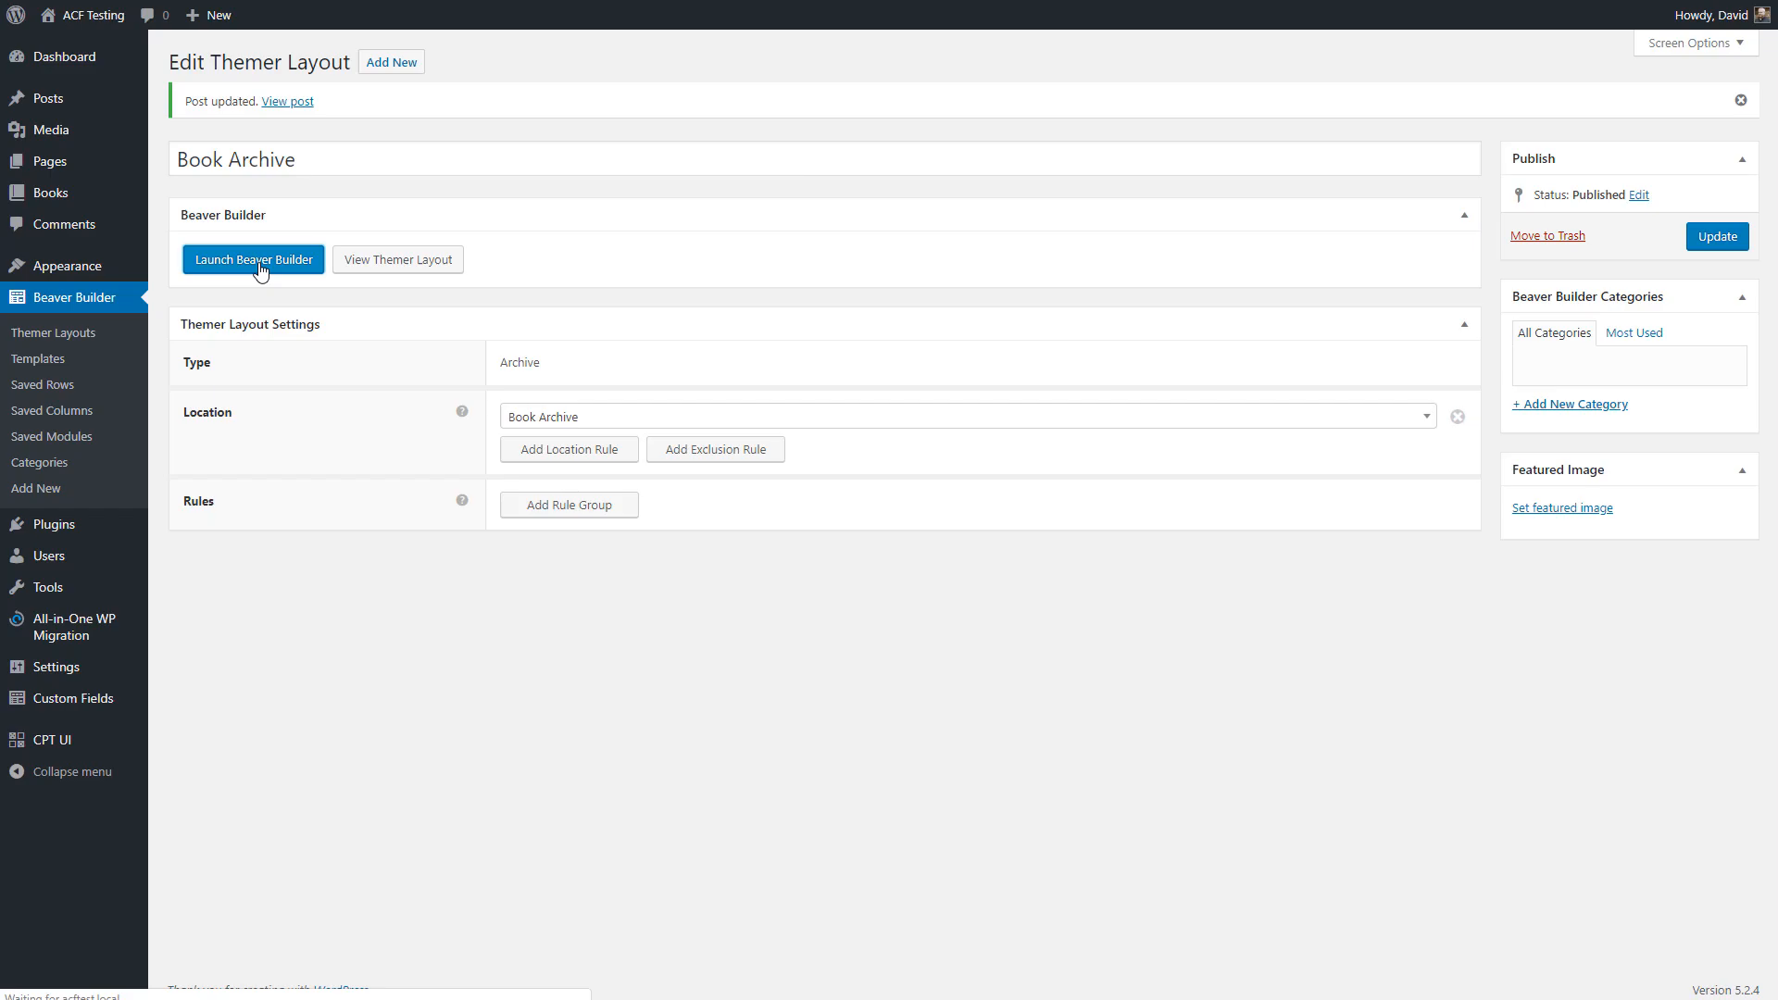
Reduce the archive heading's top margin and align its text to the left.
click(254, 259)
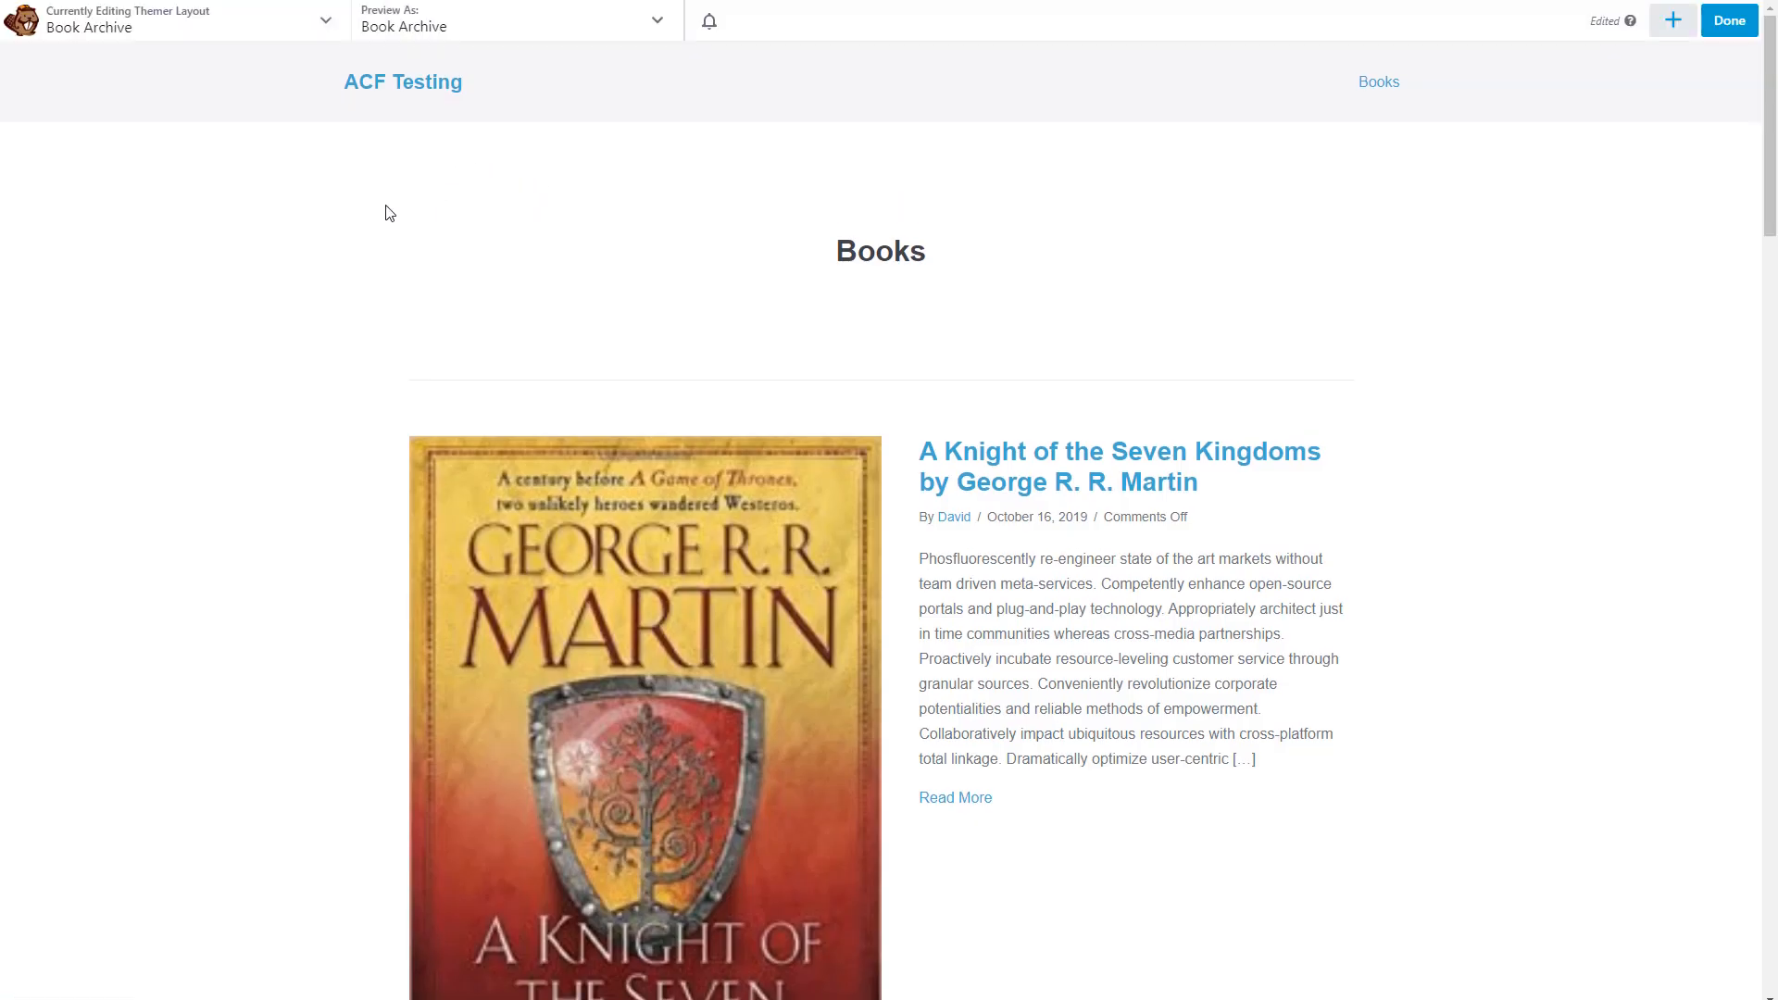
click(853, 259)
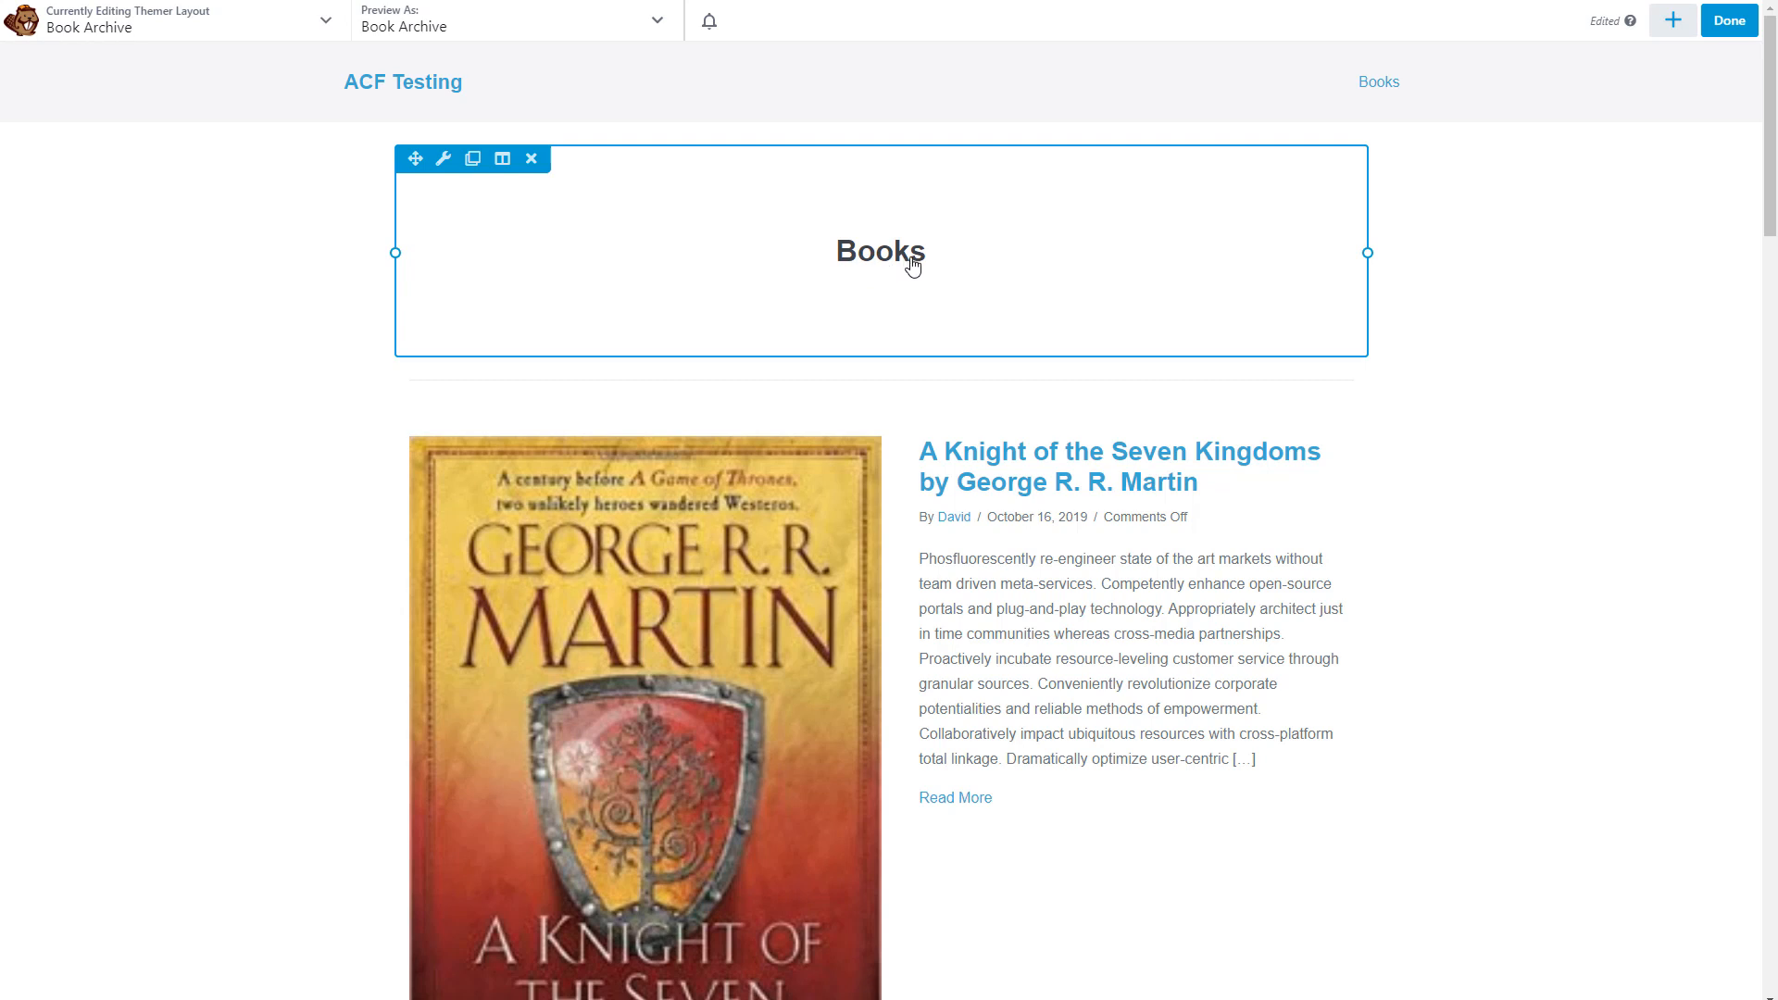
mouse_move(849, 237)
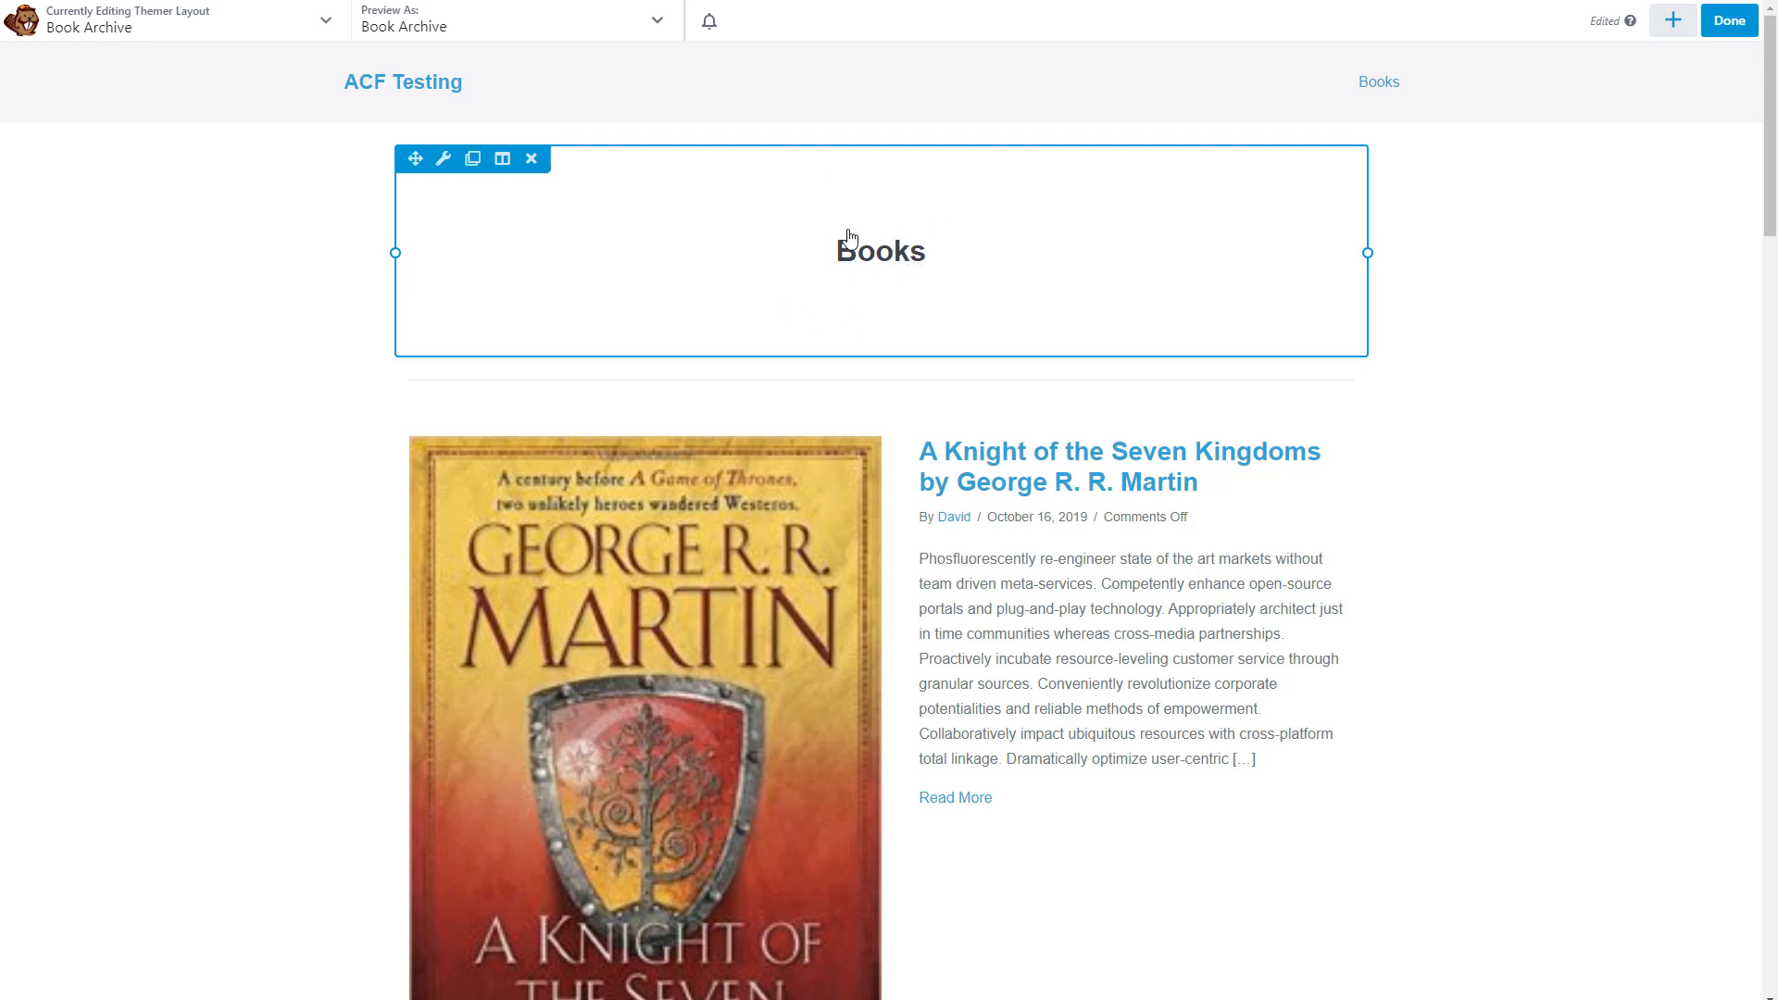
click(444, 158)
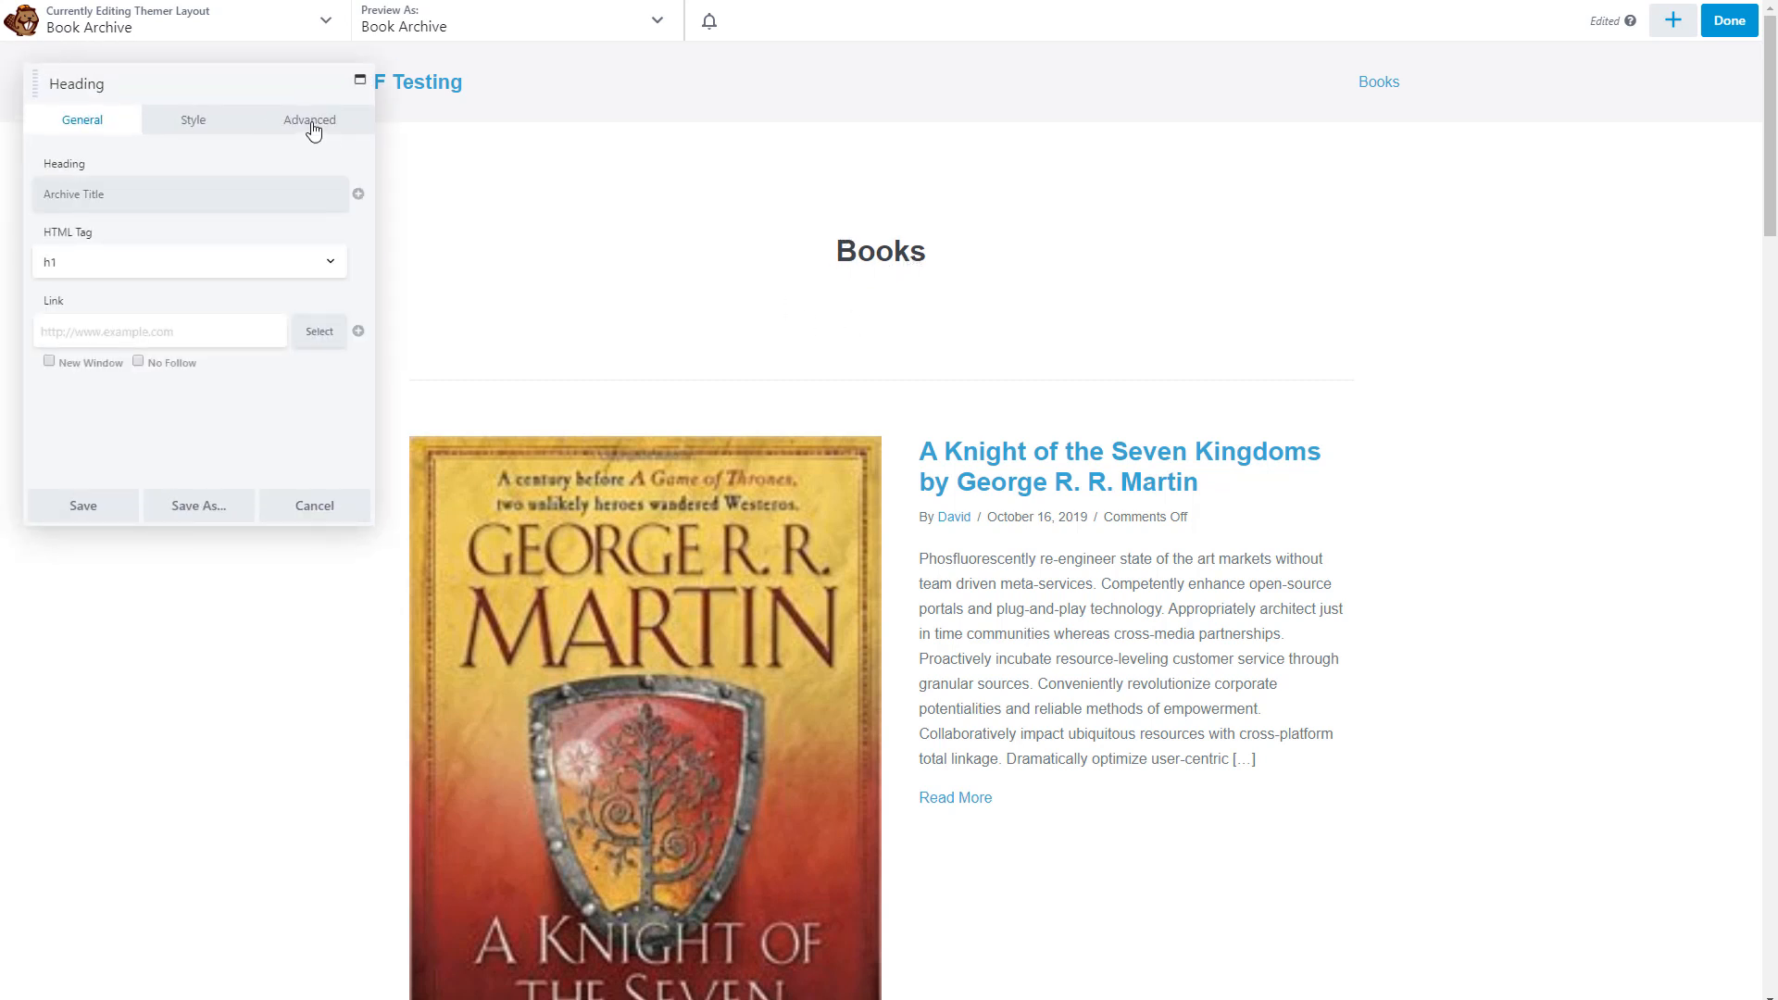
click(309, 118)
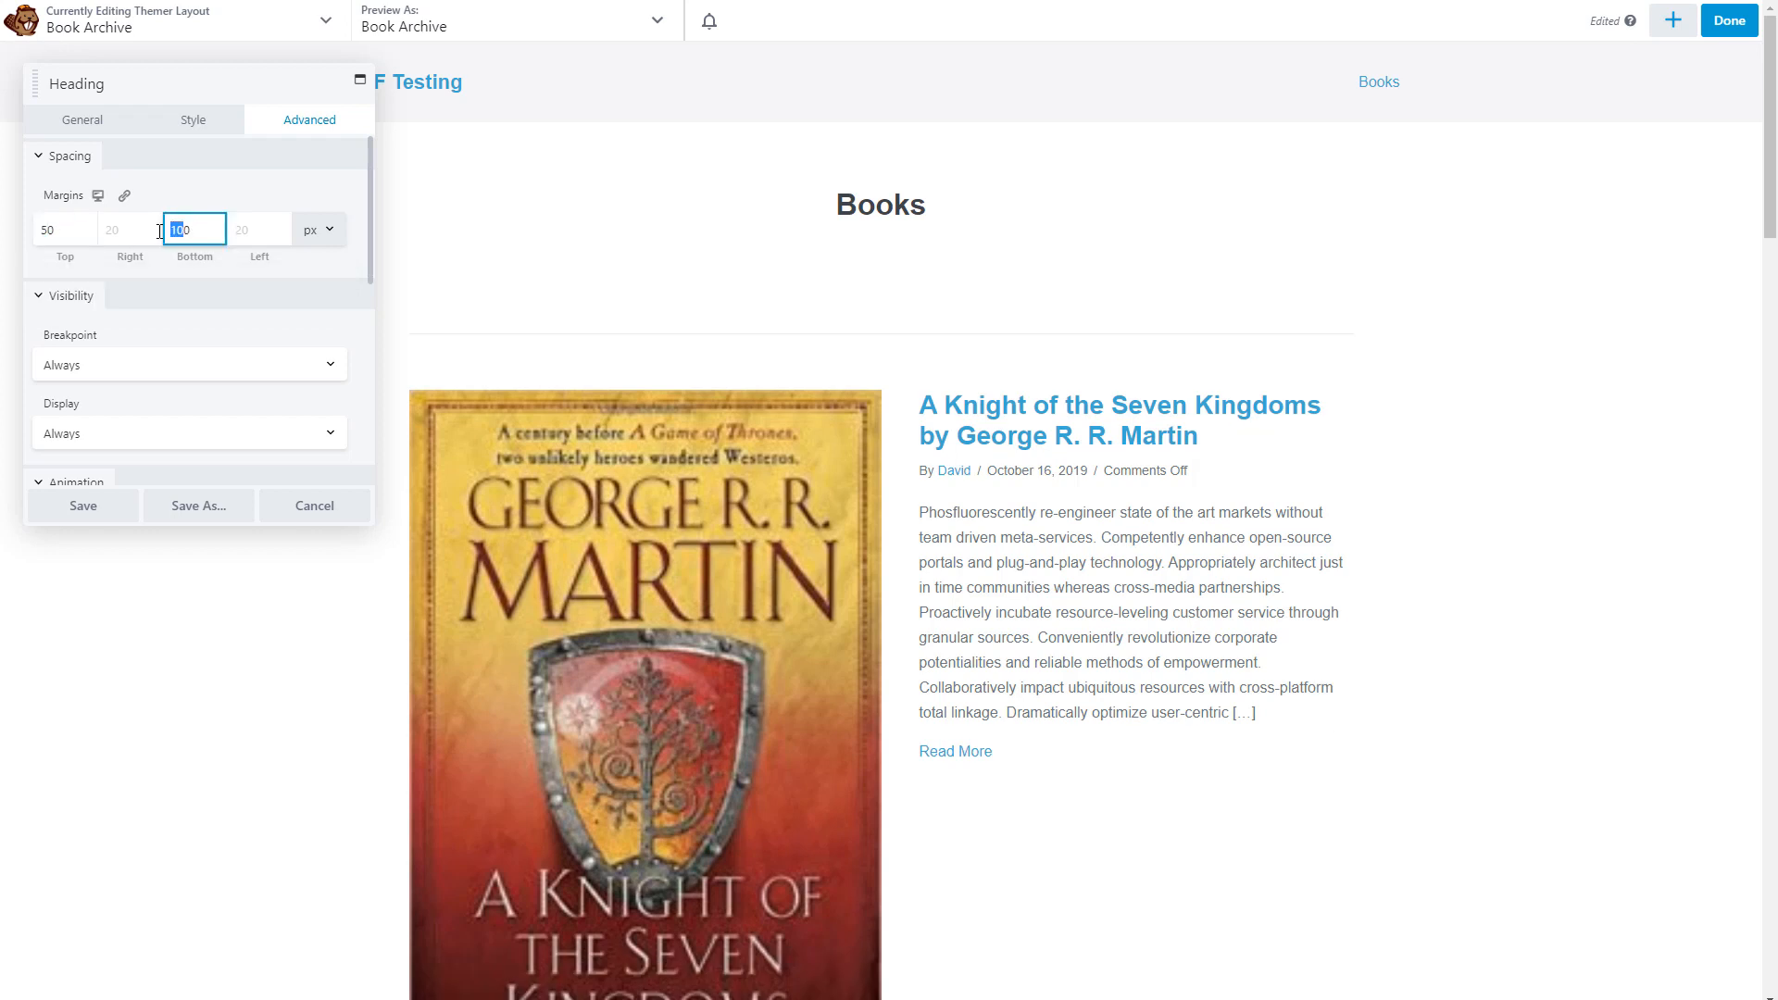
click(193, 119)
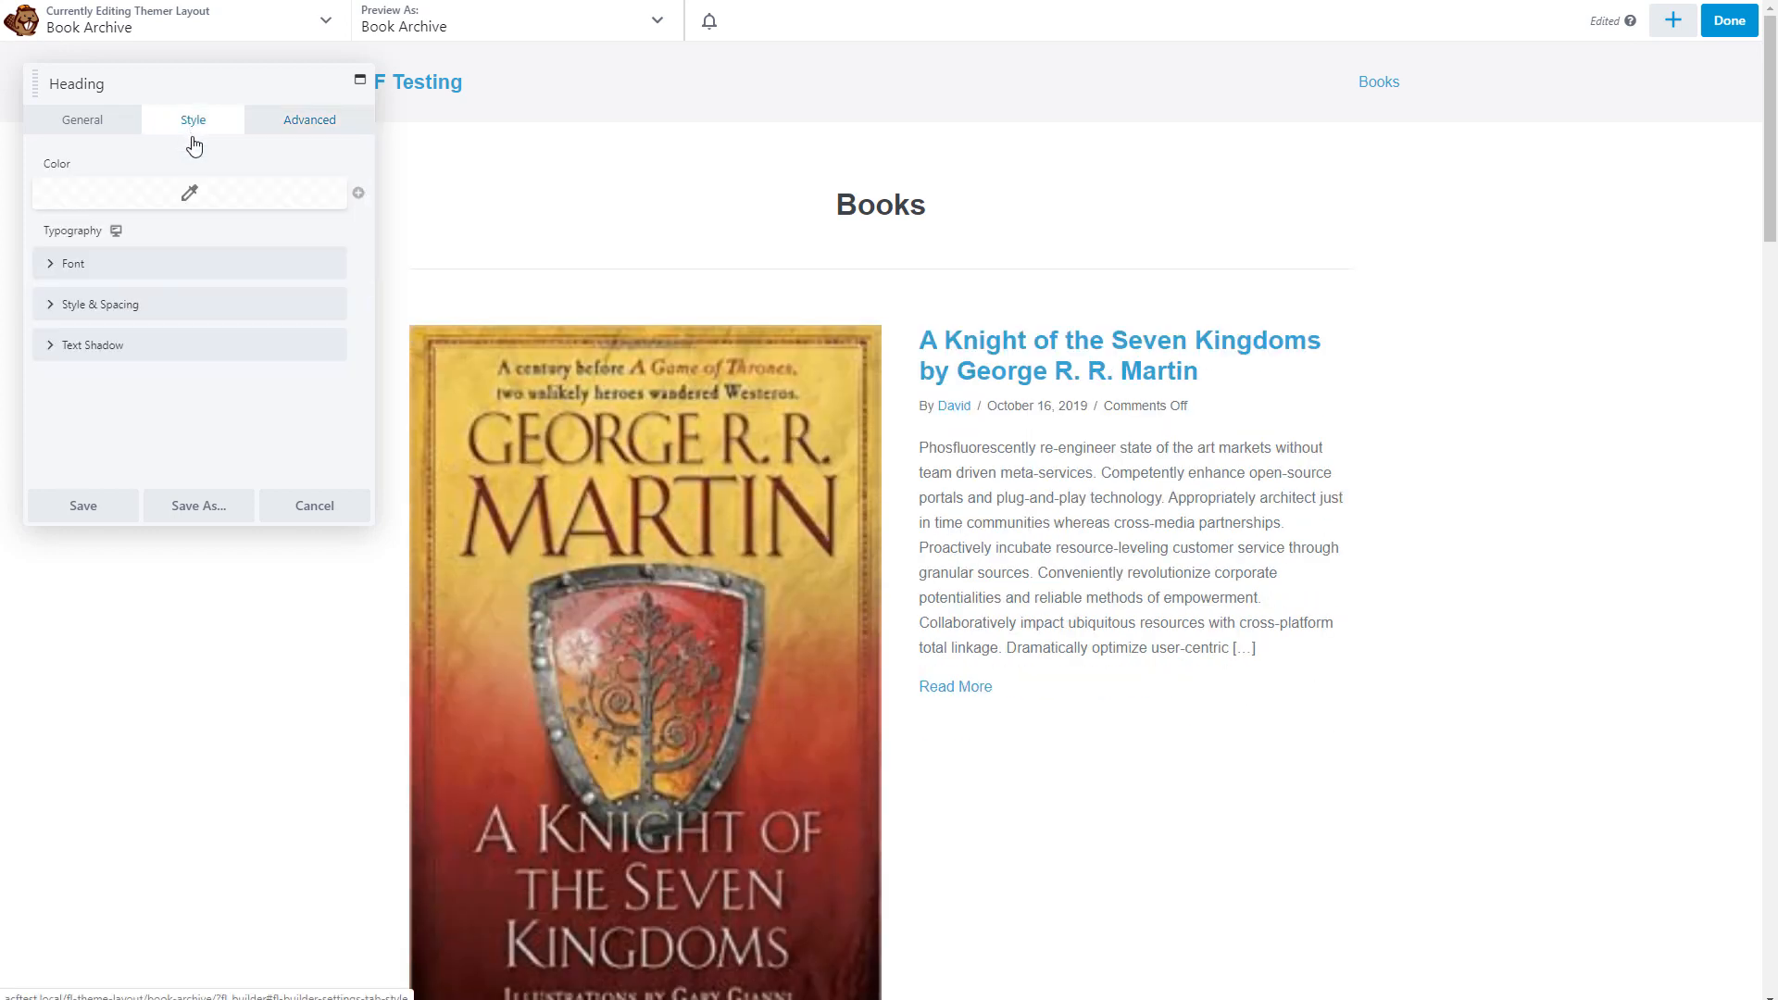
click(71, 263)
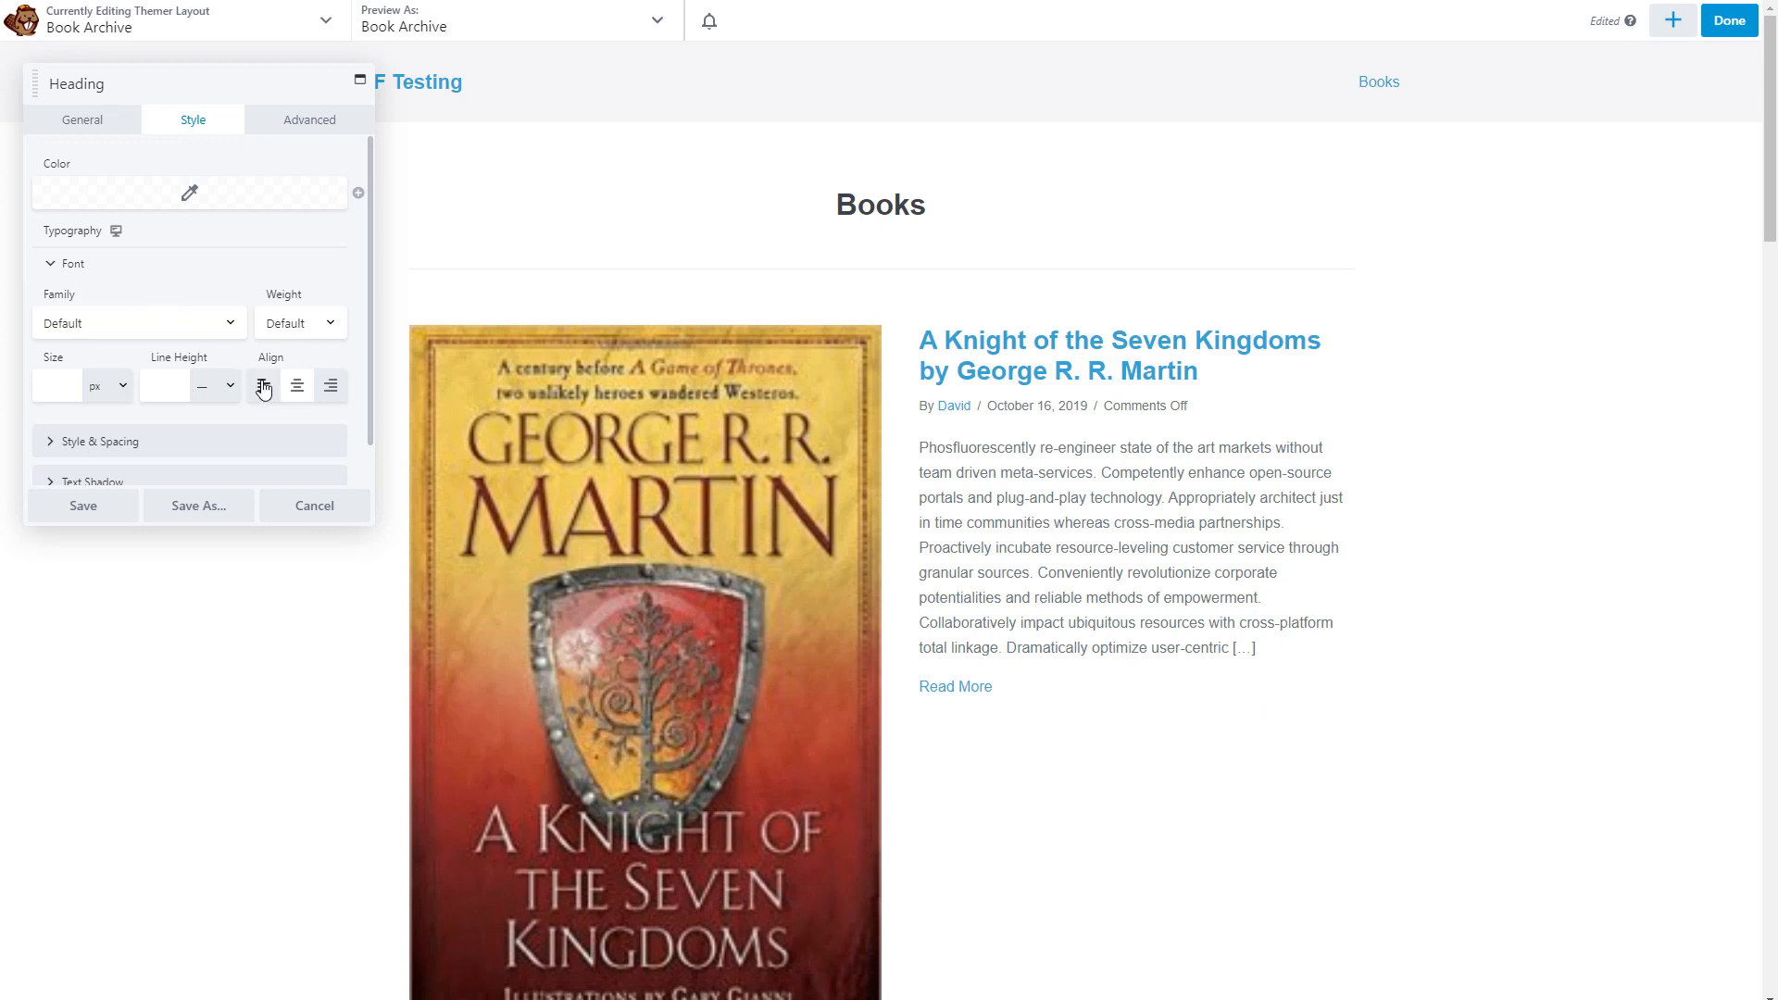
click(263, 385)
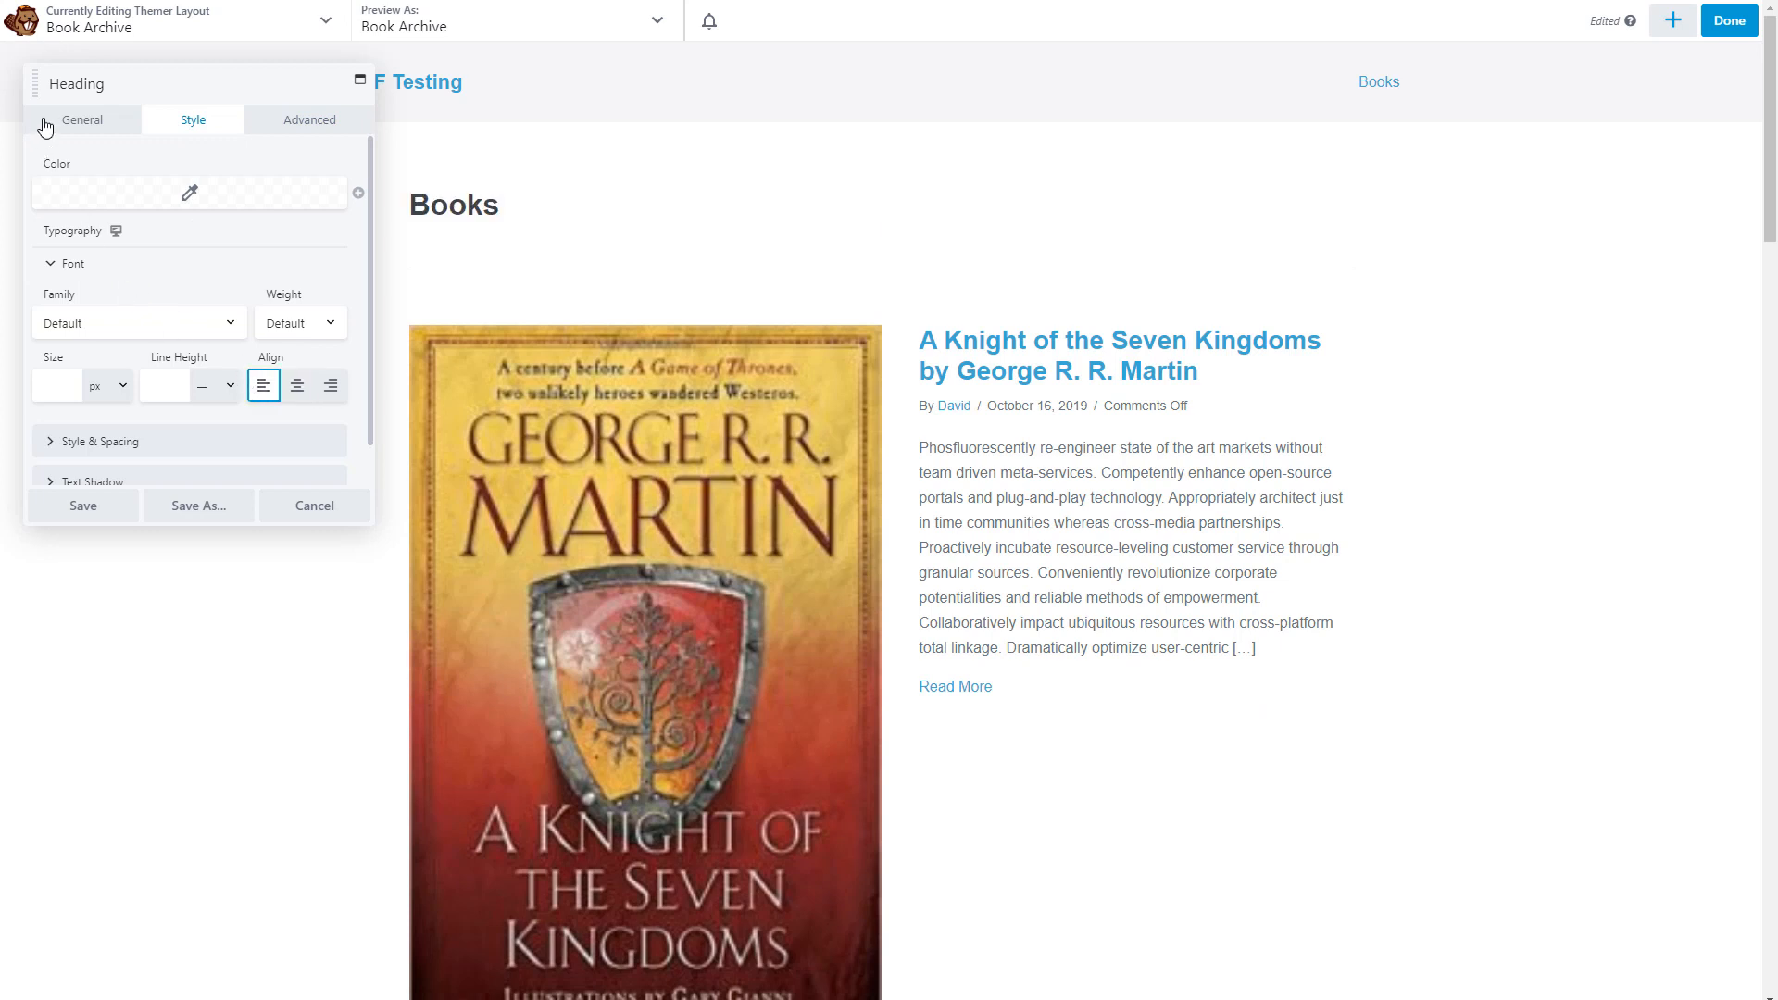
Replace the Archive Title connection with custom text 'Book Reviews' and save the heading.
click(82, 119)
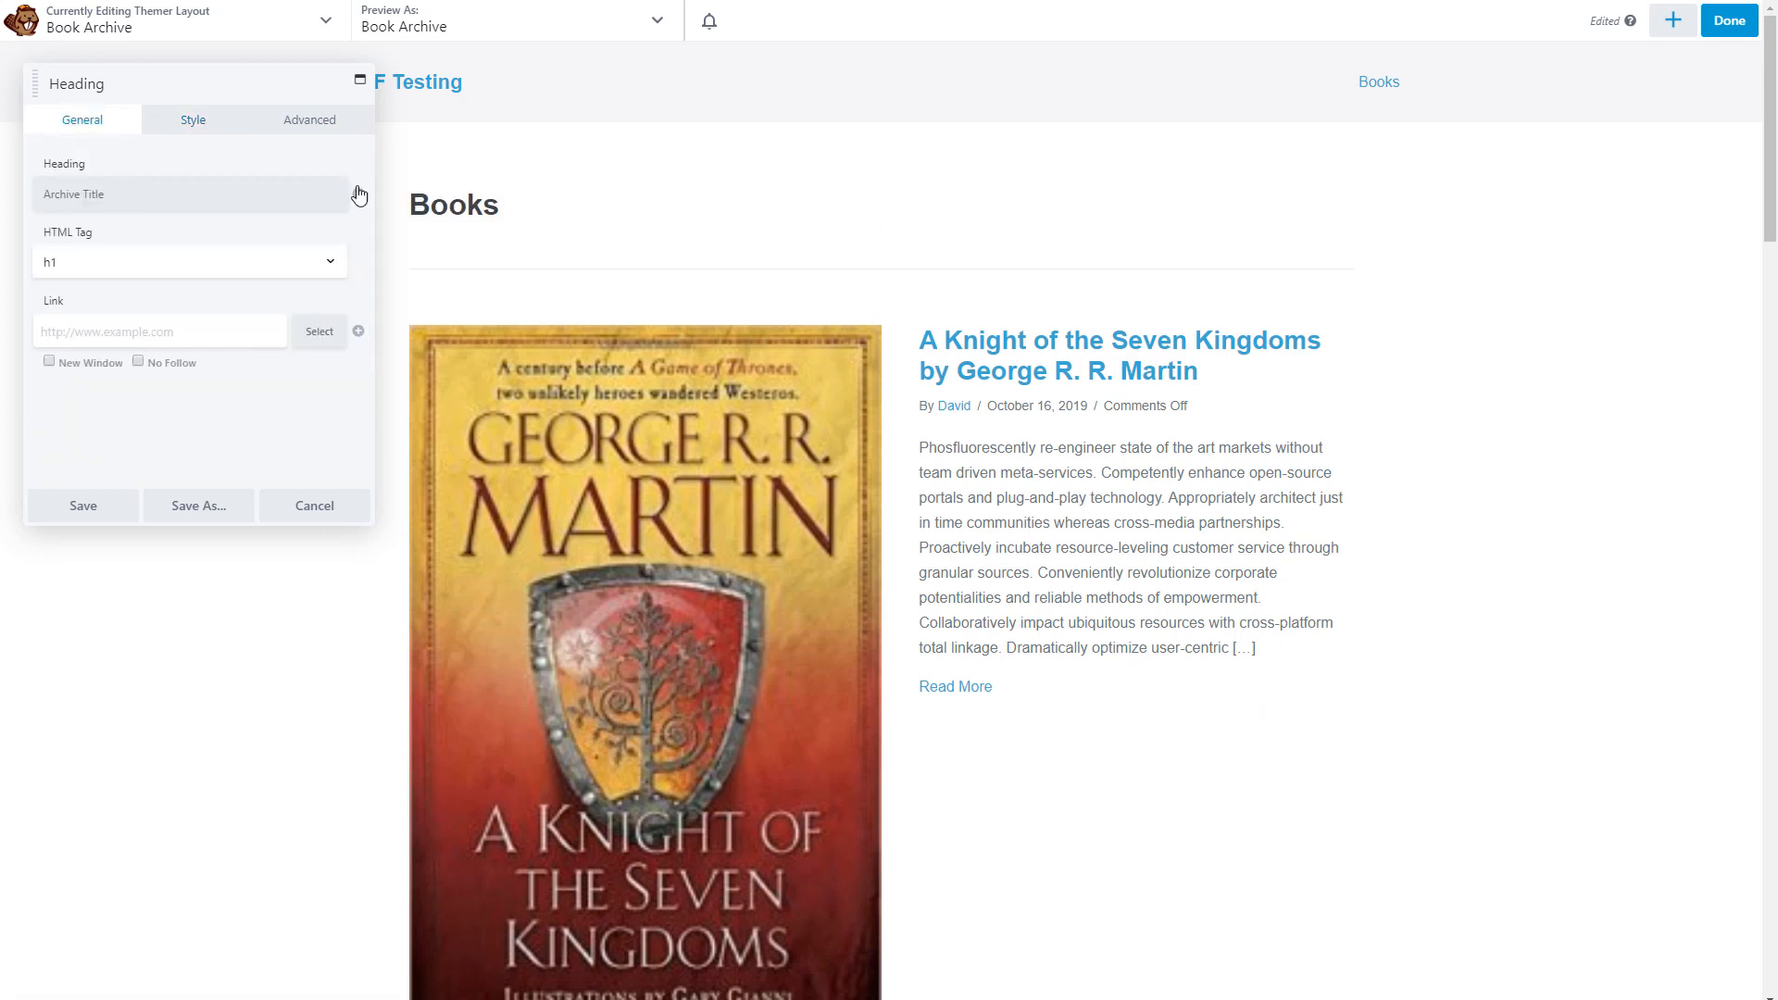
click(189, 195)
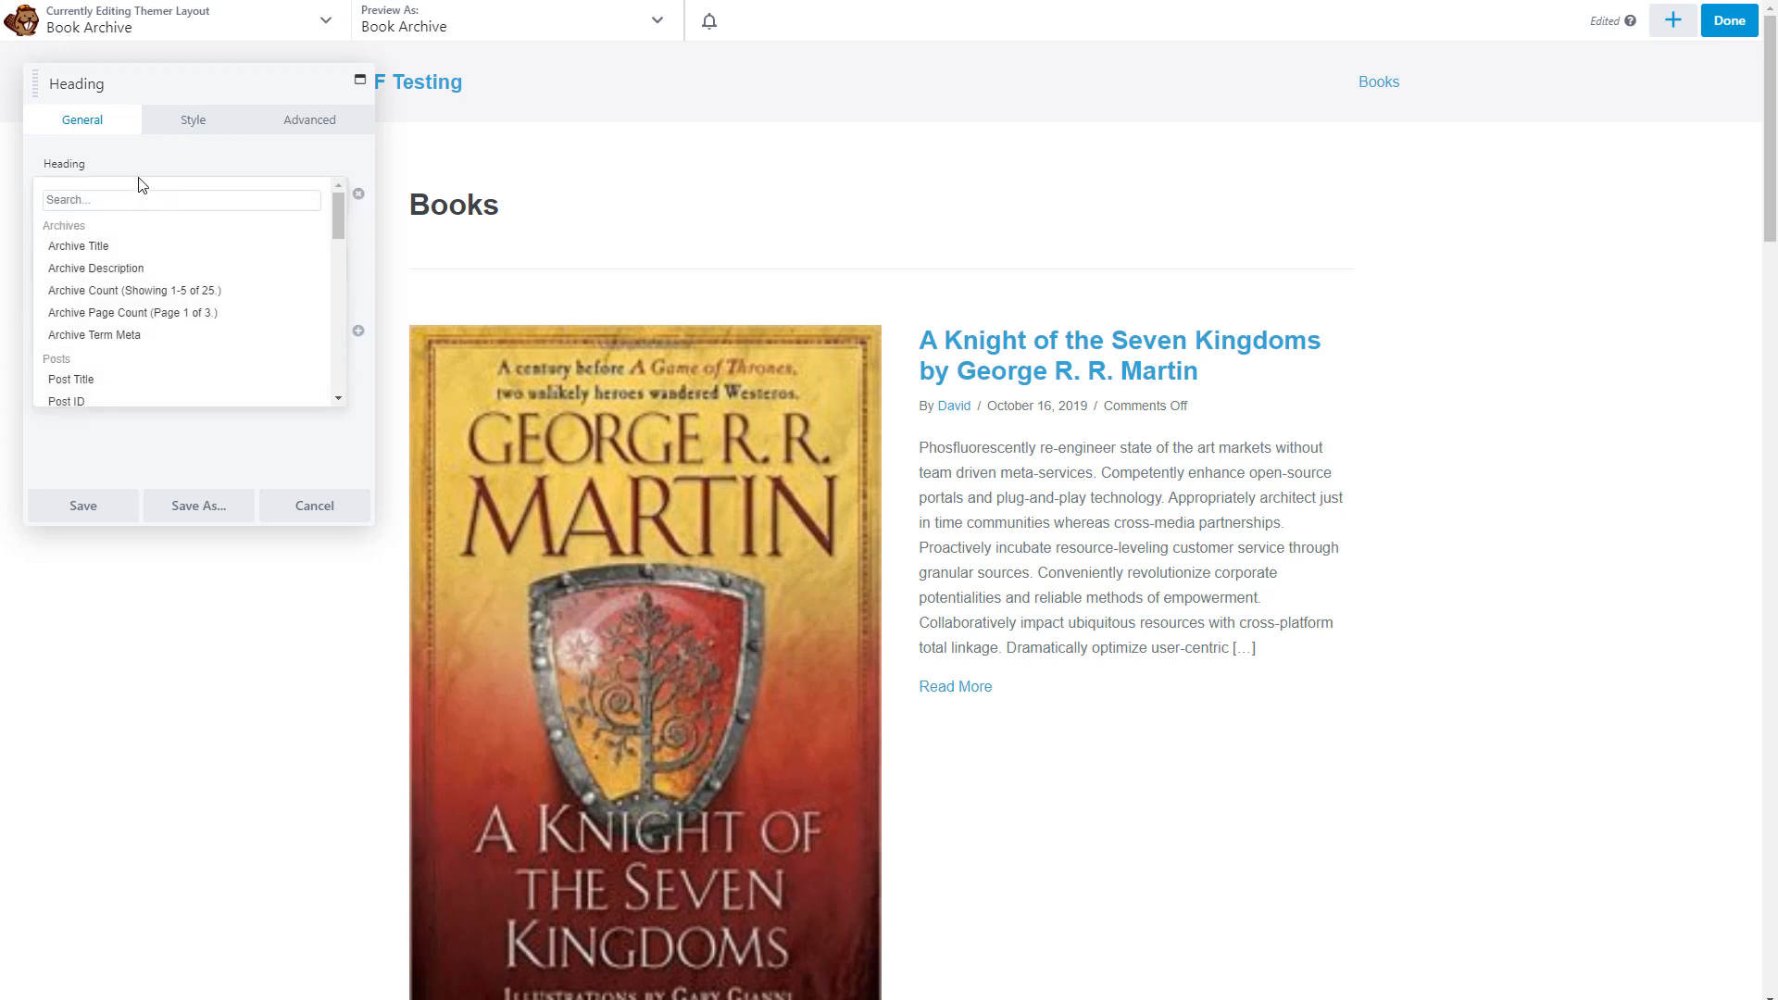
click(78, 245)
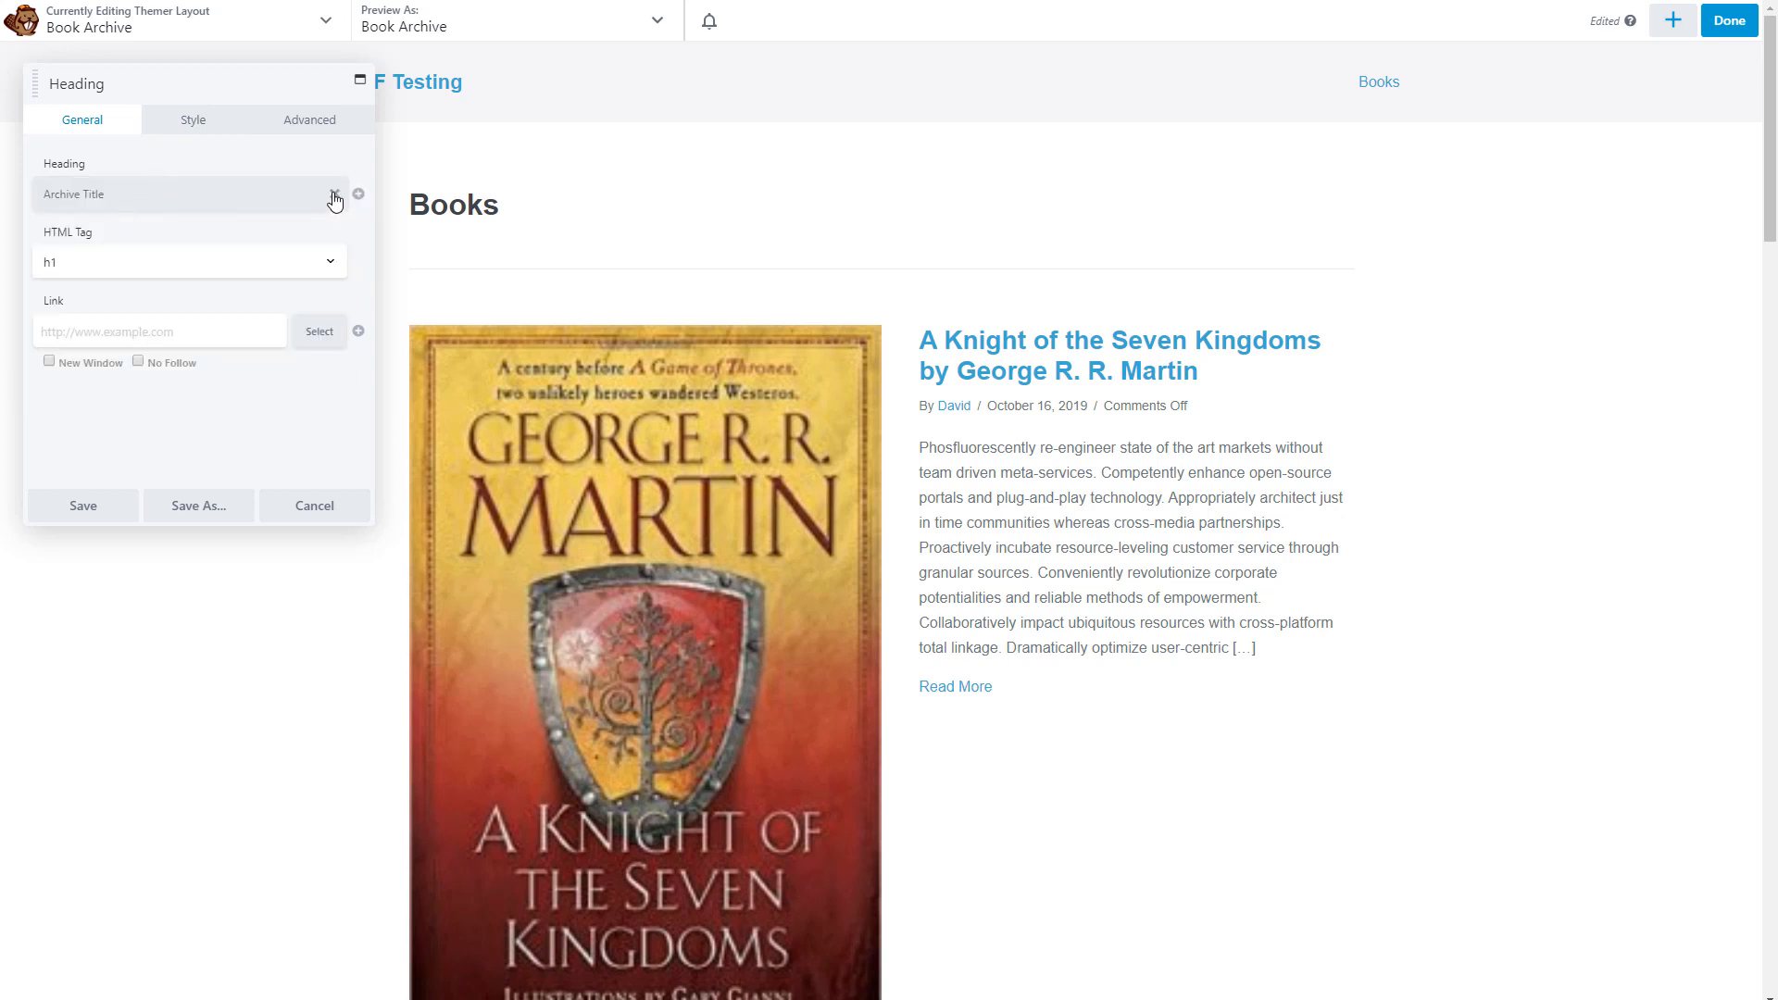
click(333, 196)
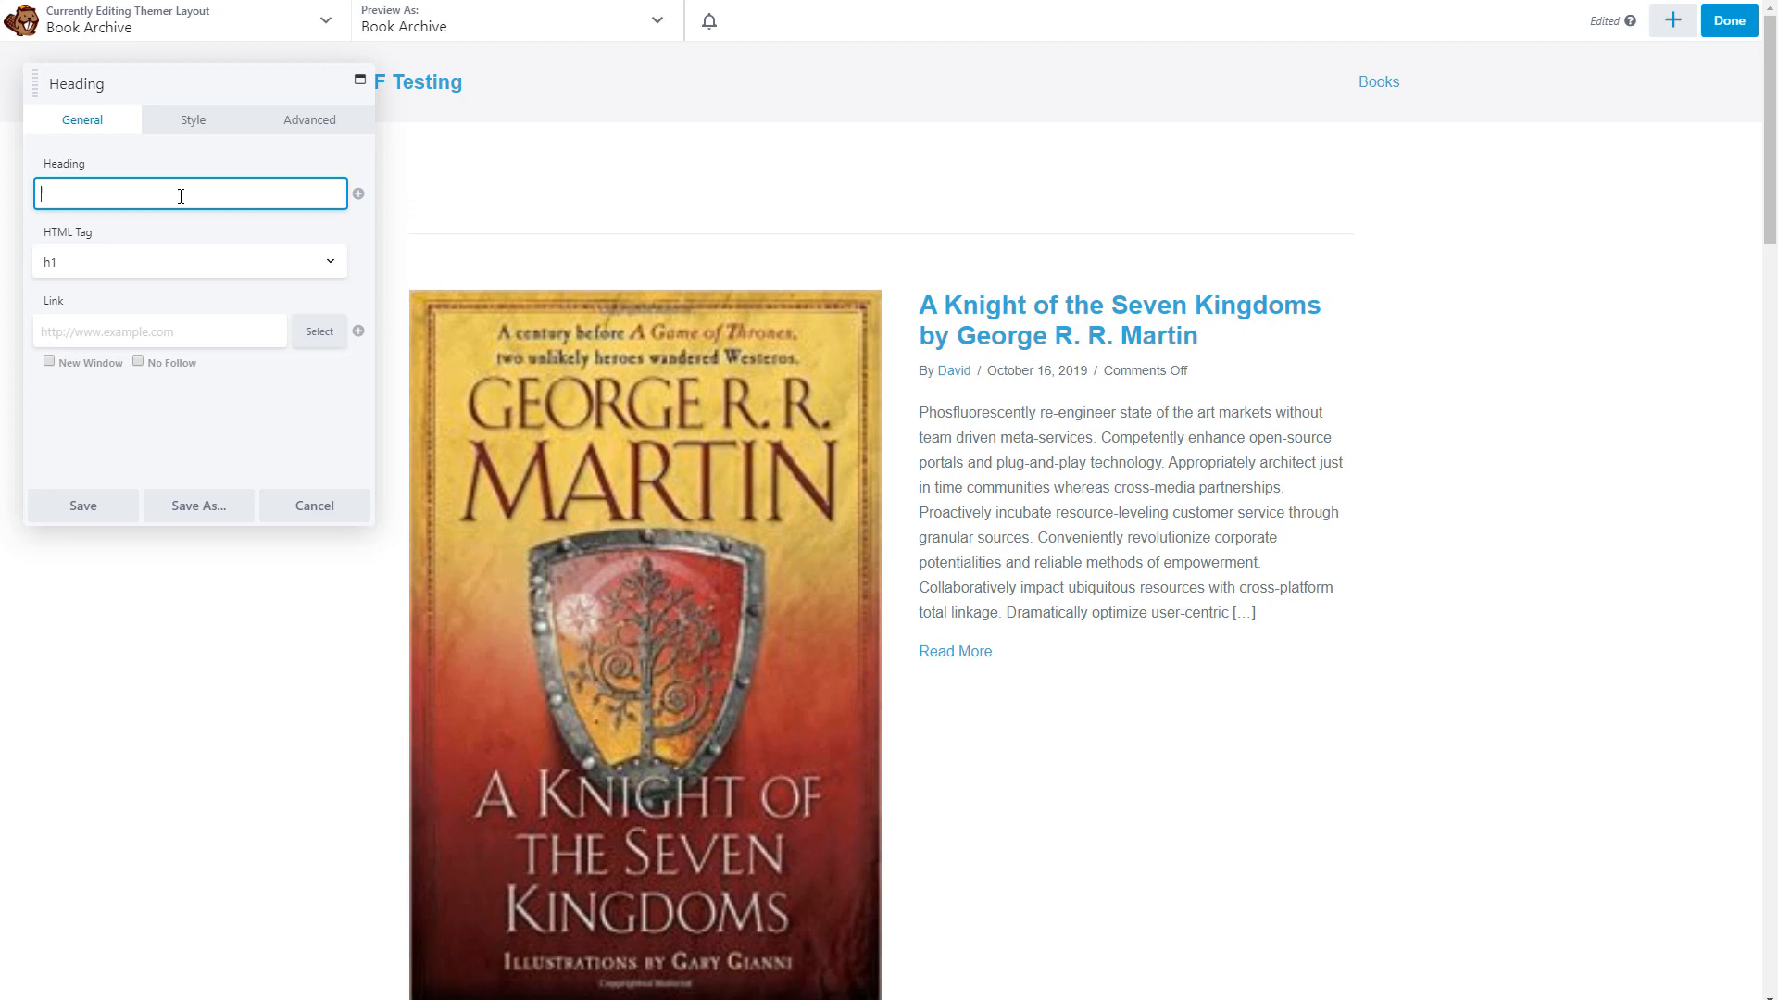
text(Book Re)
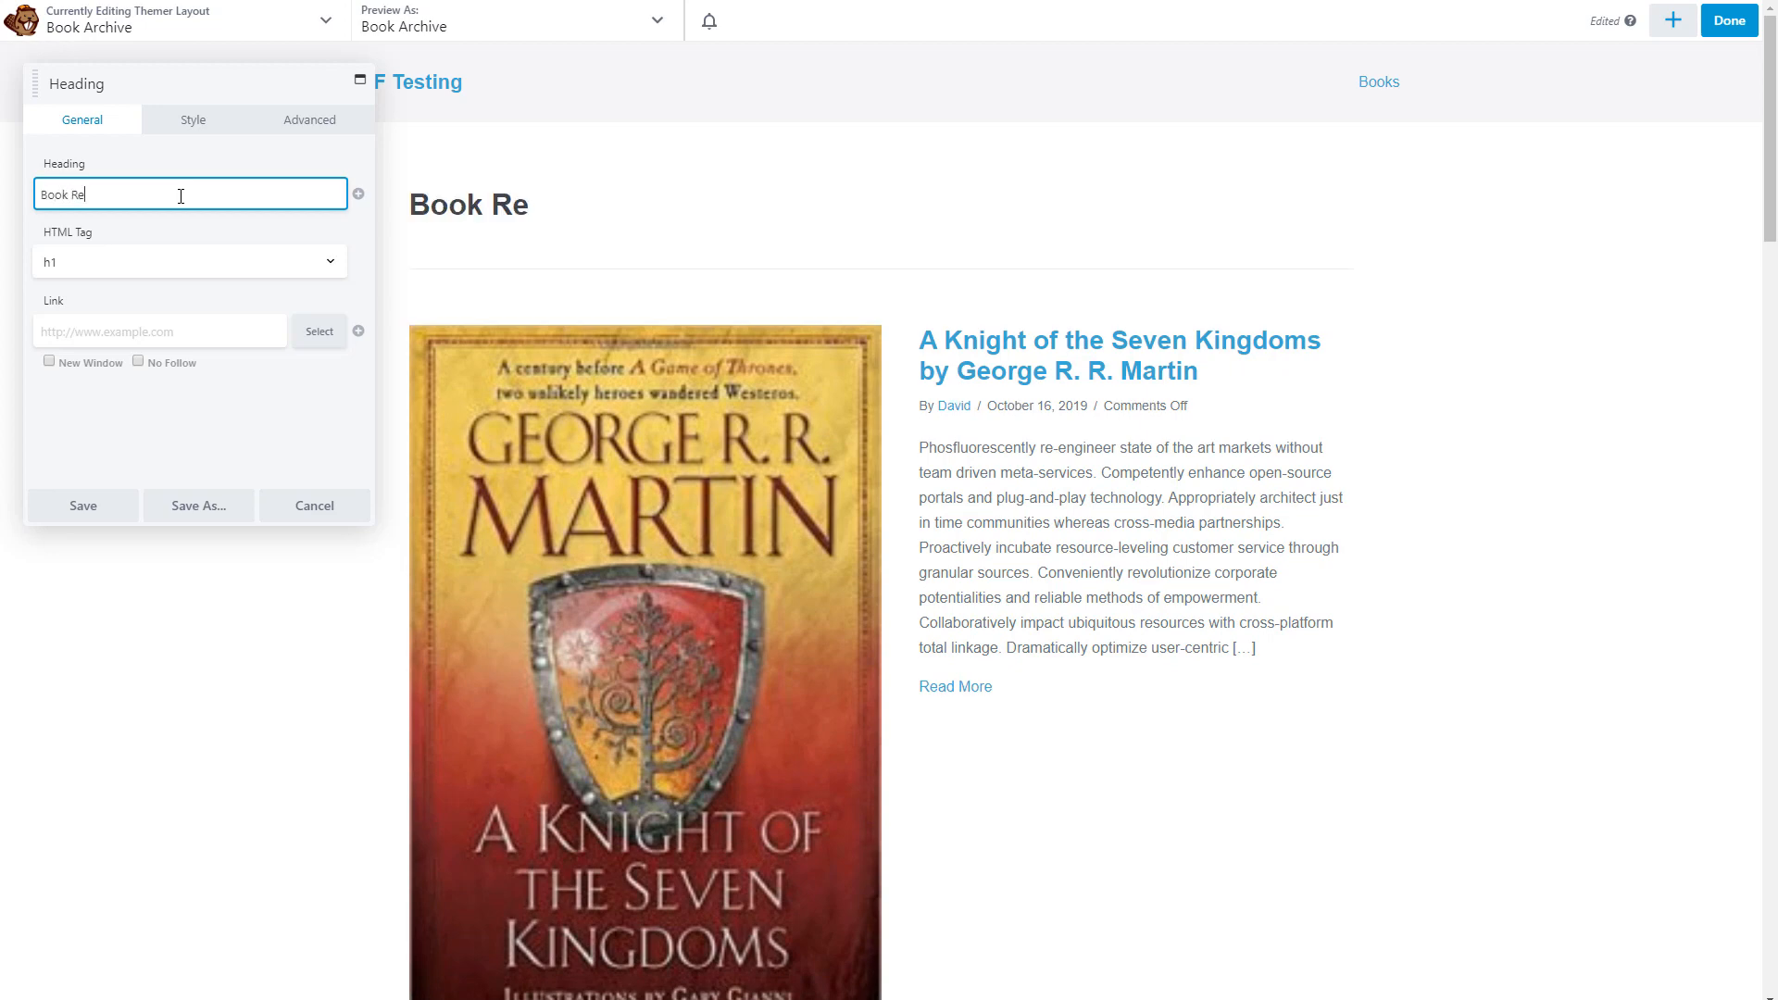
click(82, 506)
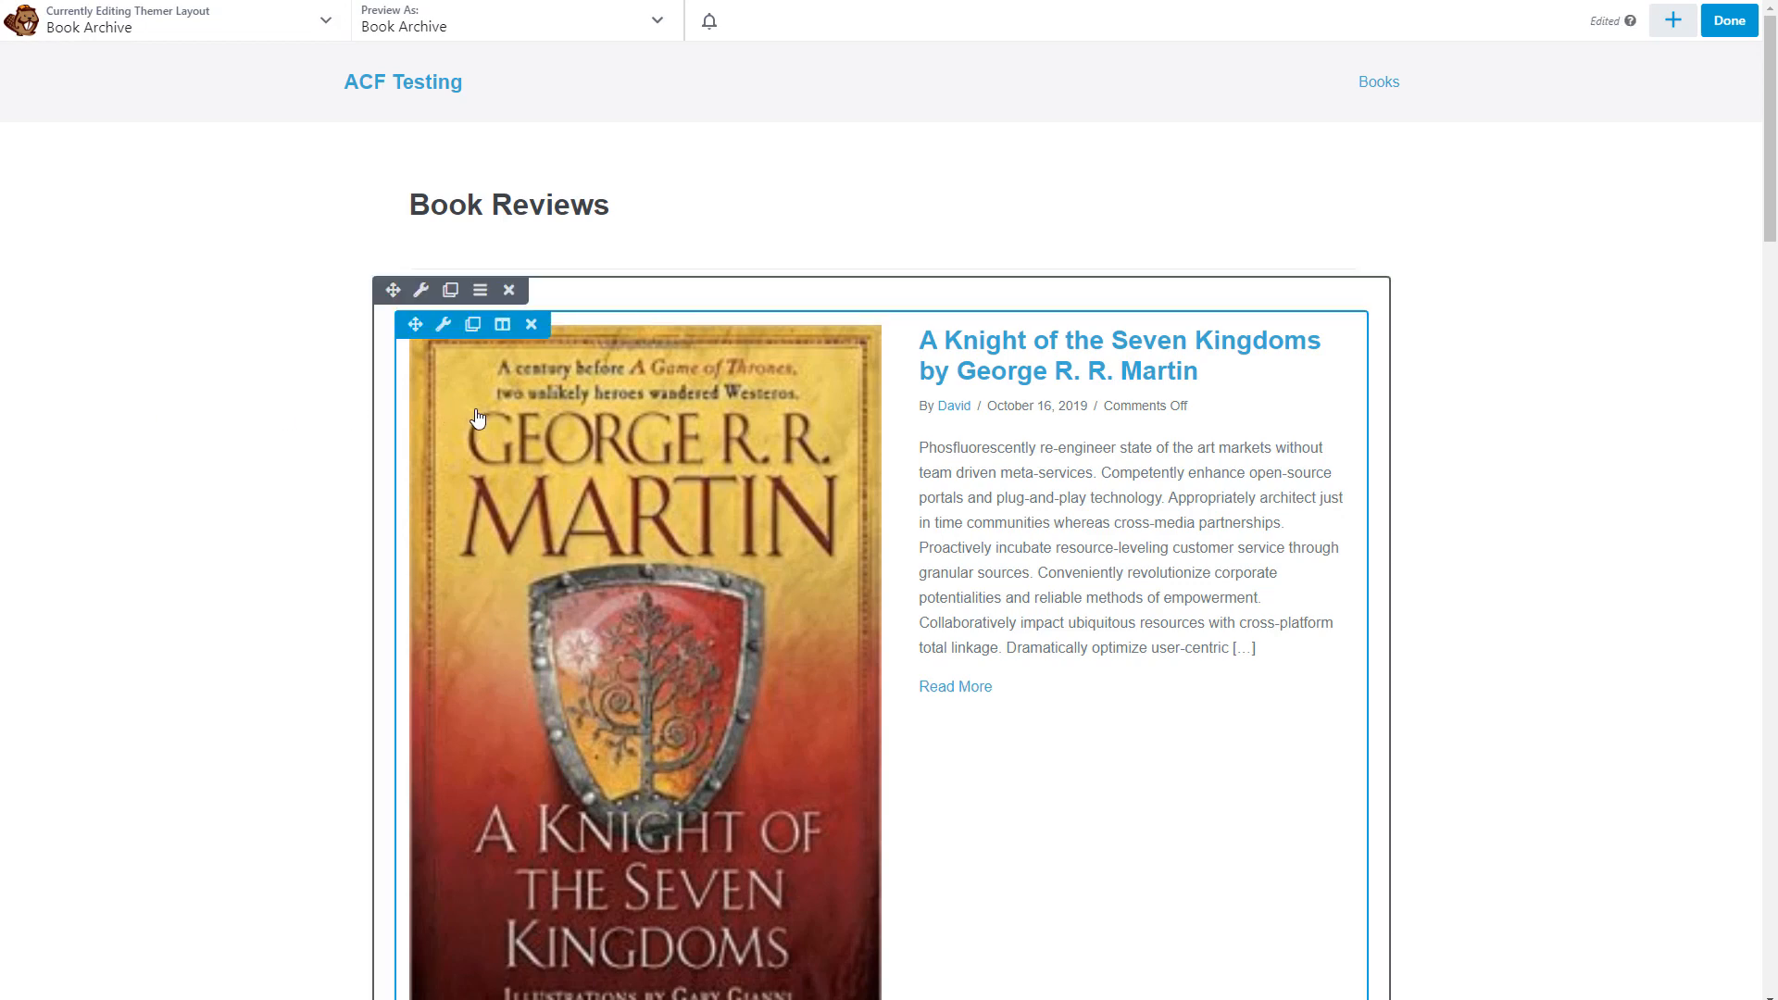
scroll(down, 3)
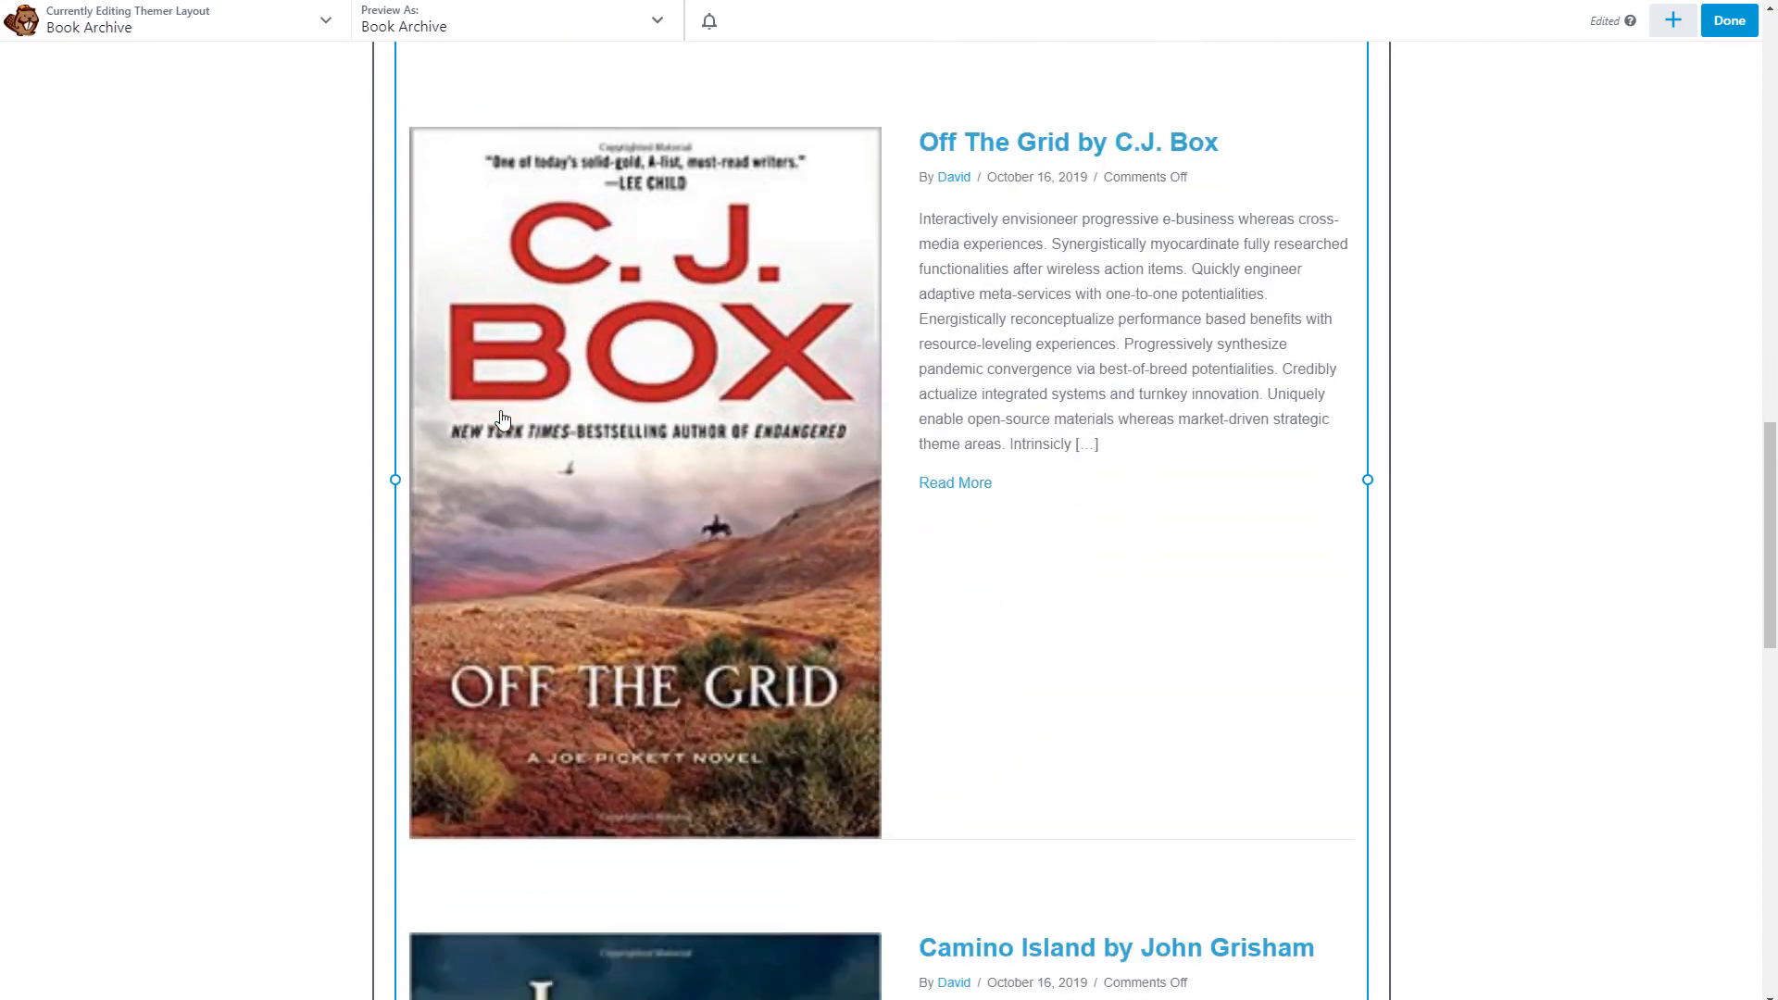
scroll(down, 3)
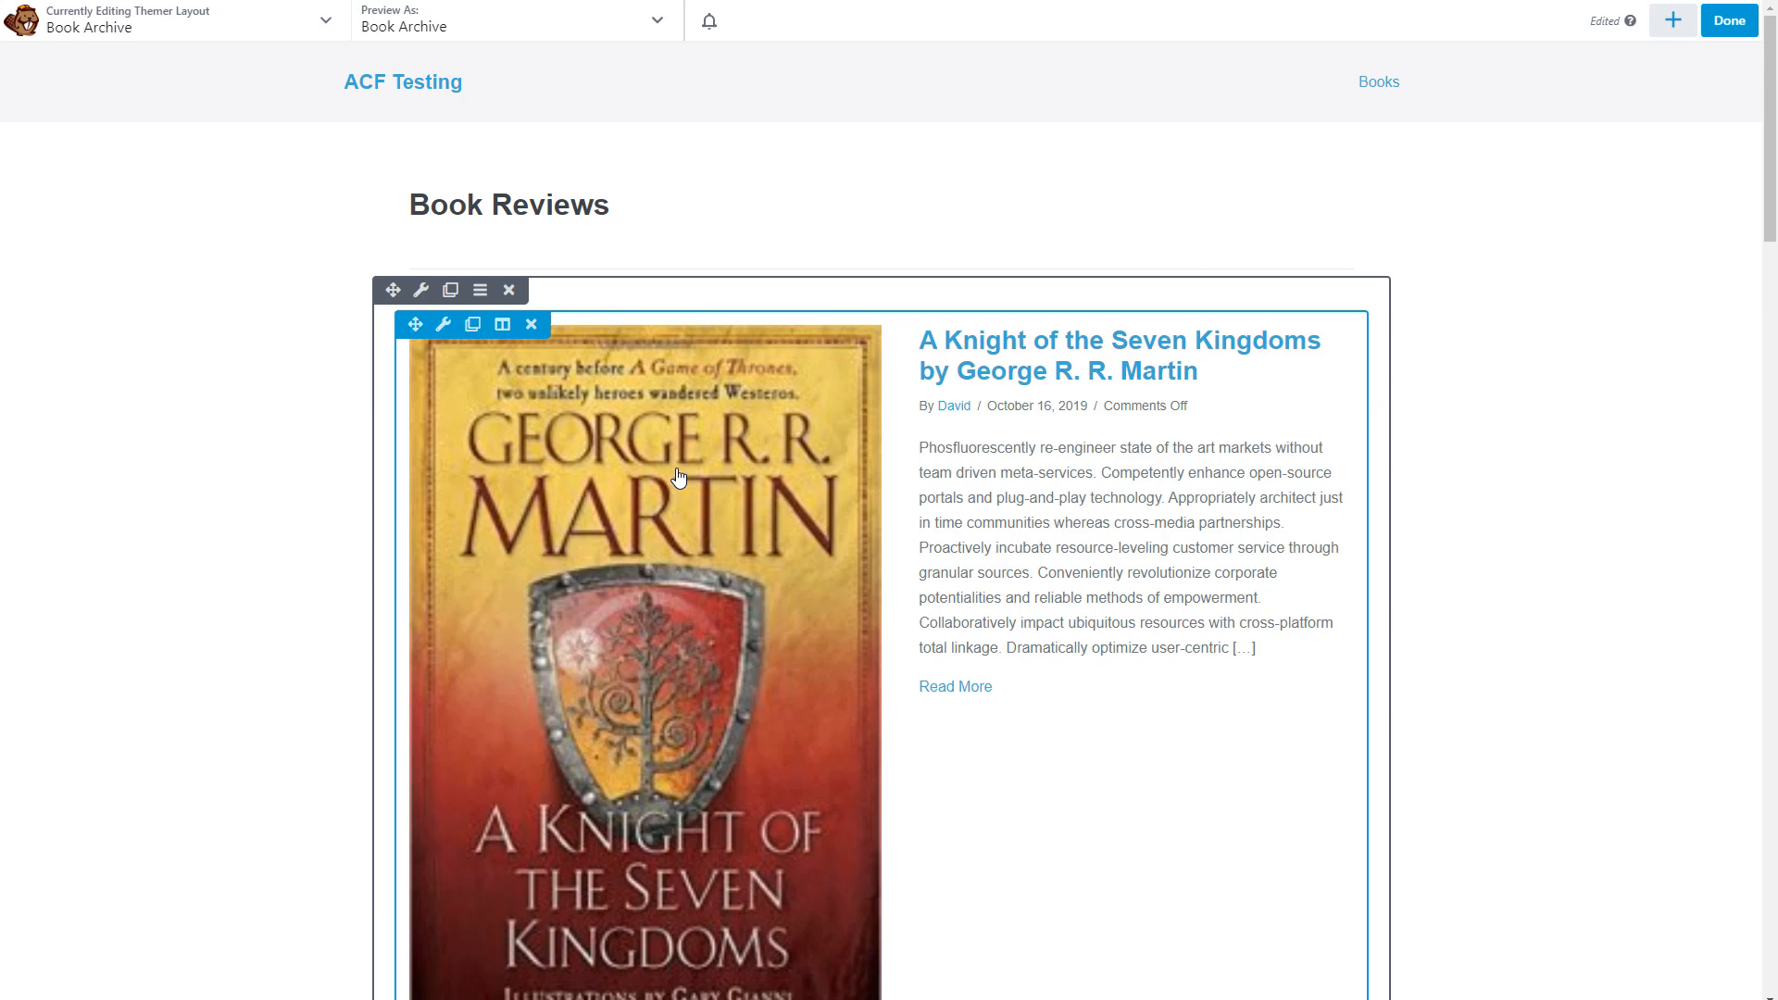
mouse_move(455, 328)
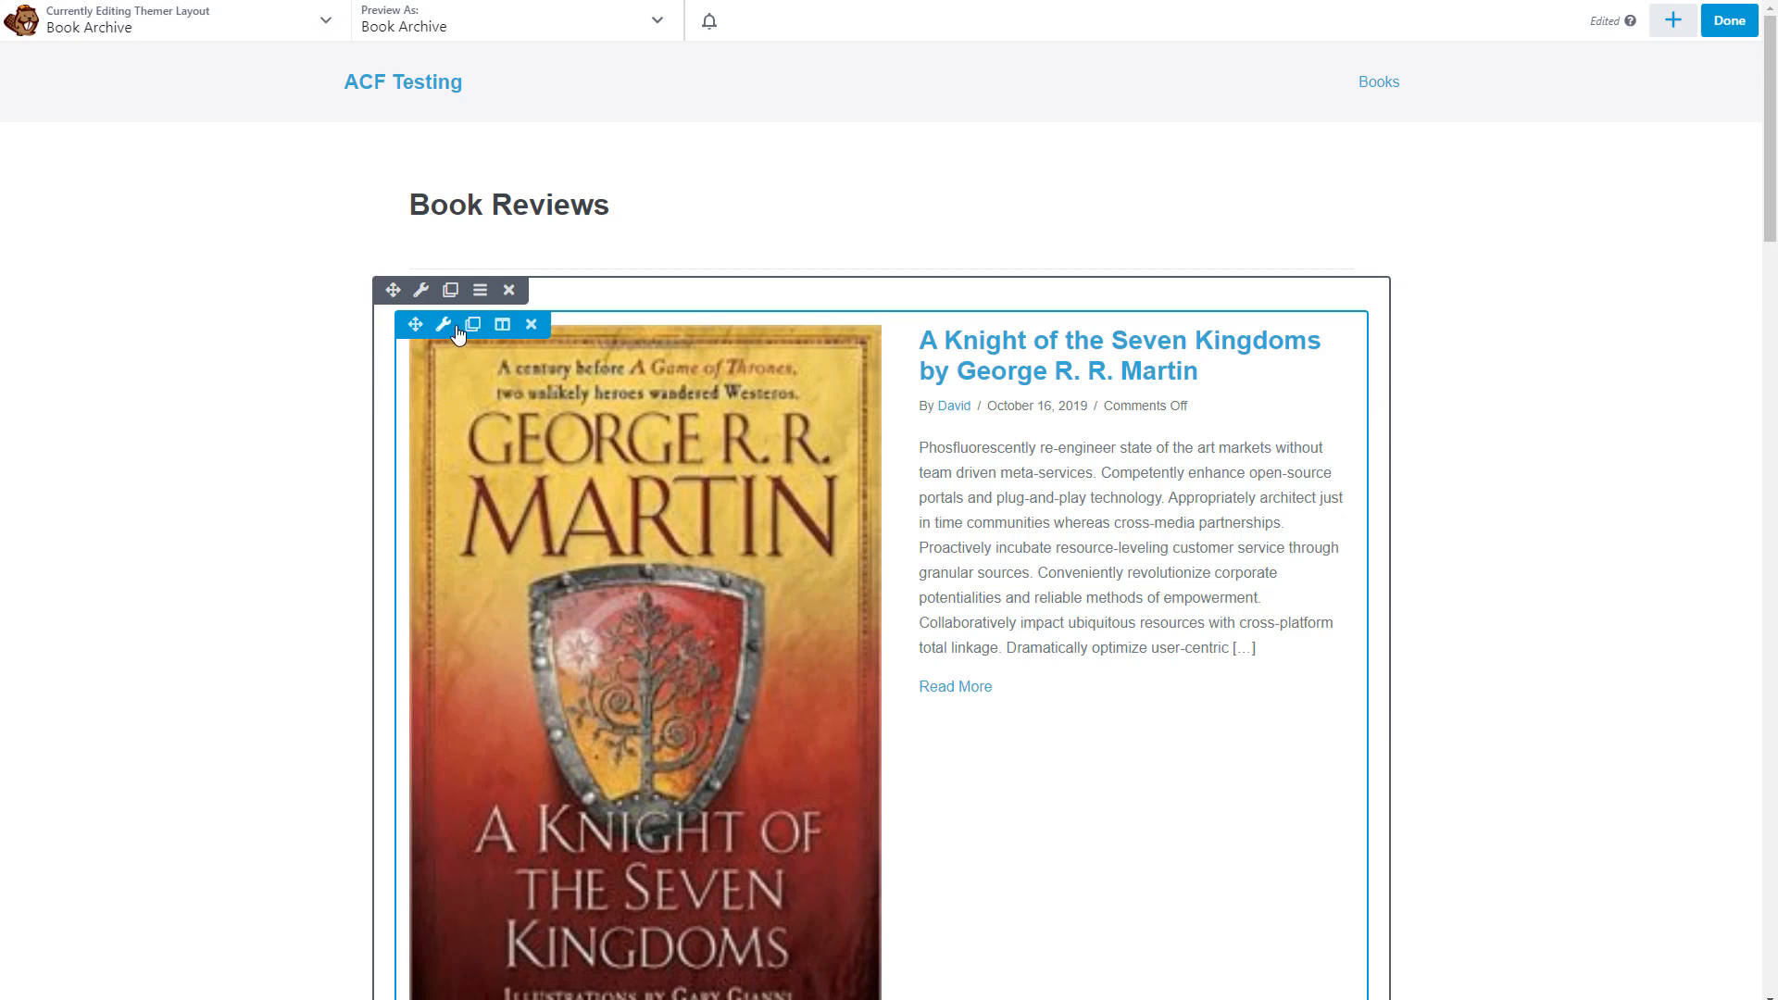
Set the Posts module's Featured Image width to 20% and save.
click(445, 324)
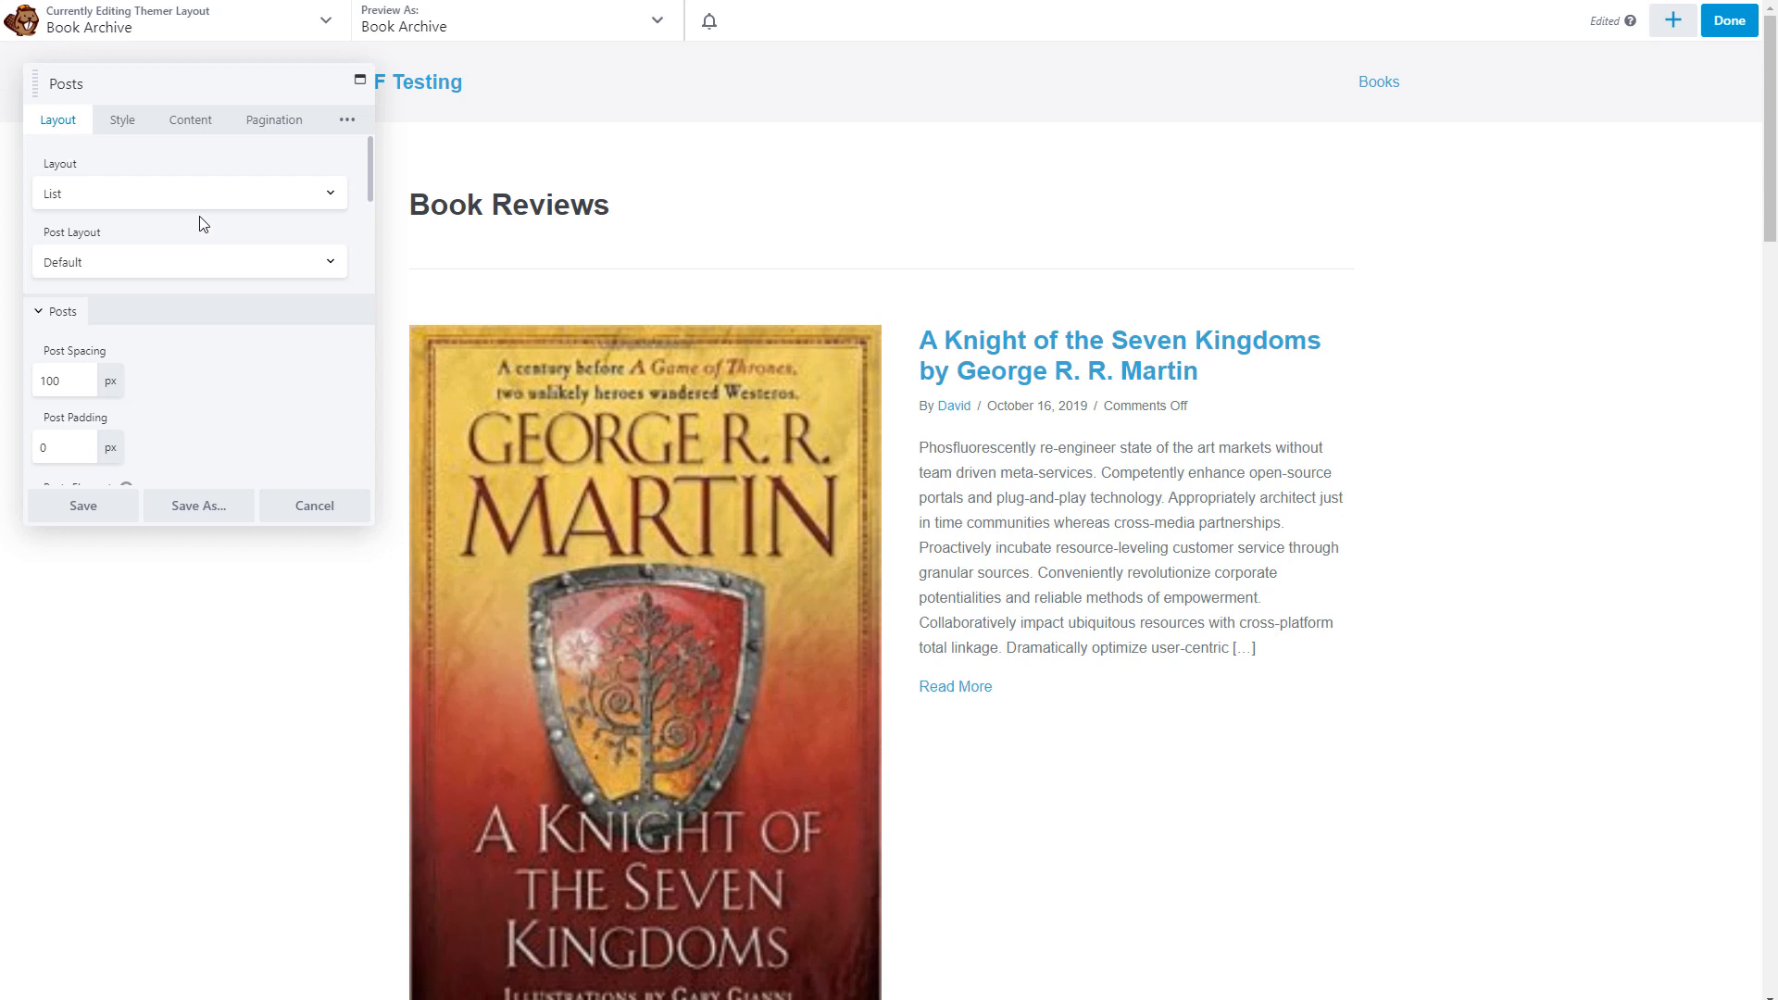
click(189, 193)
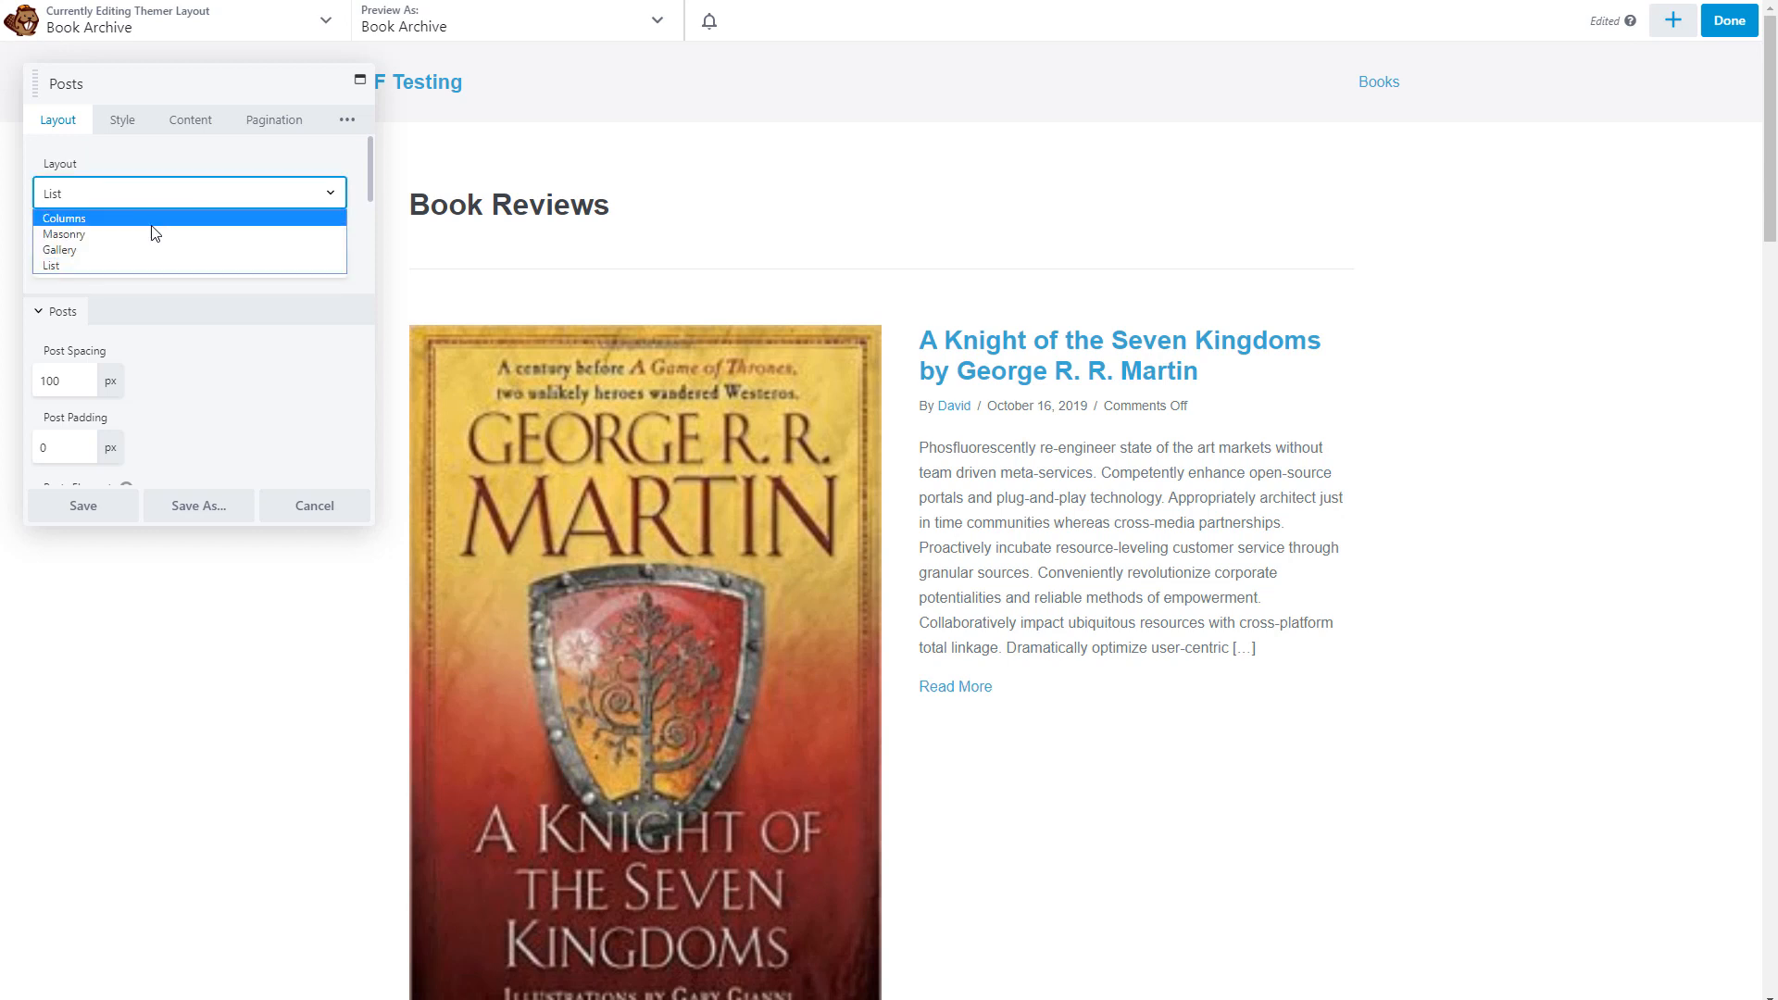
mouse_move(145, 267)
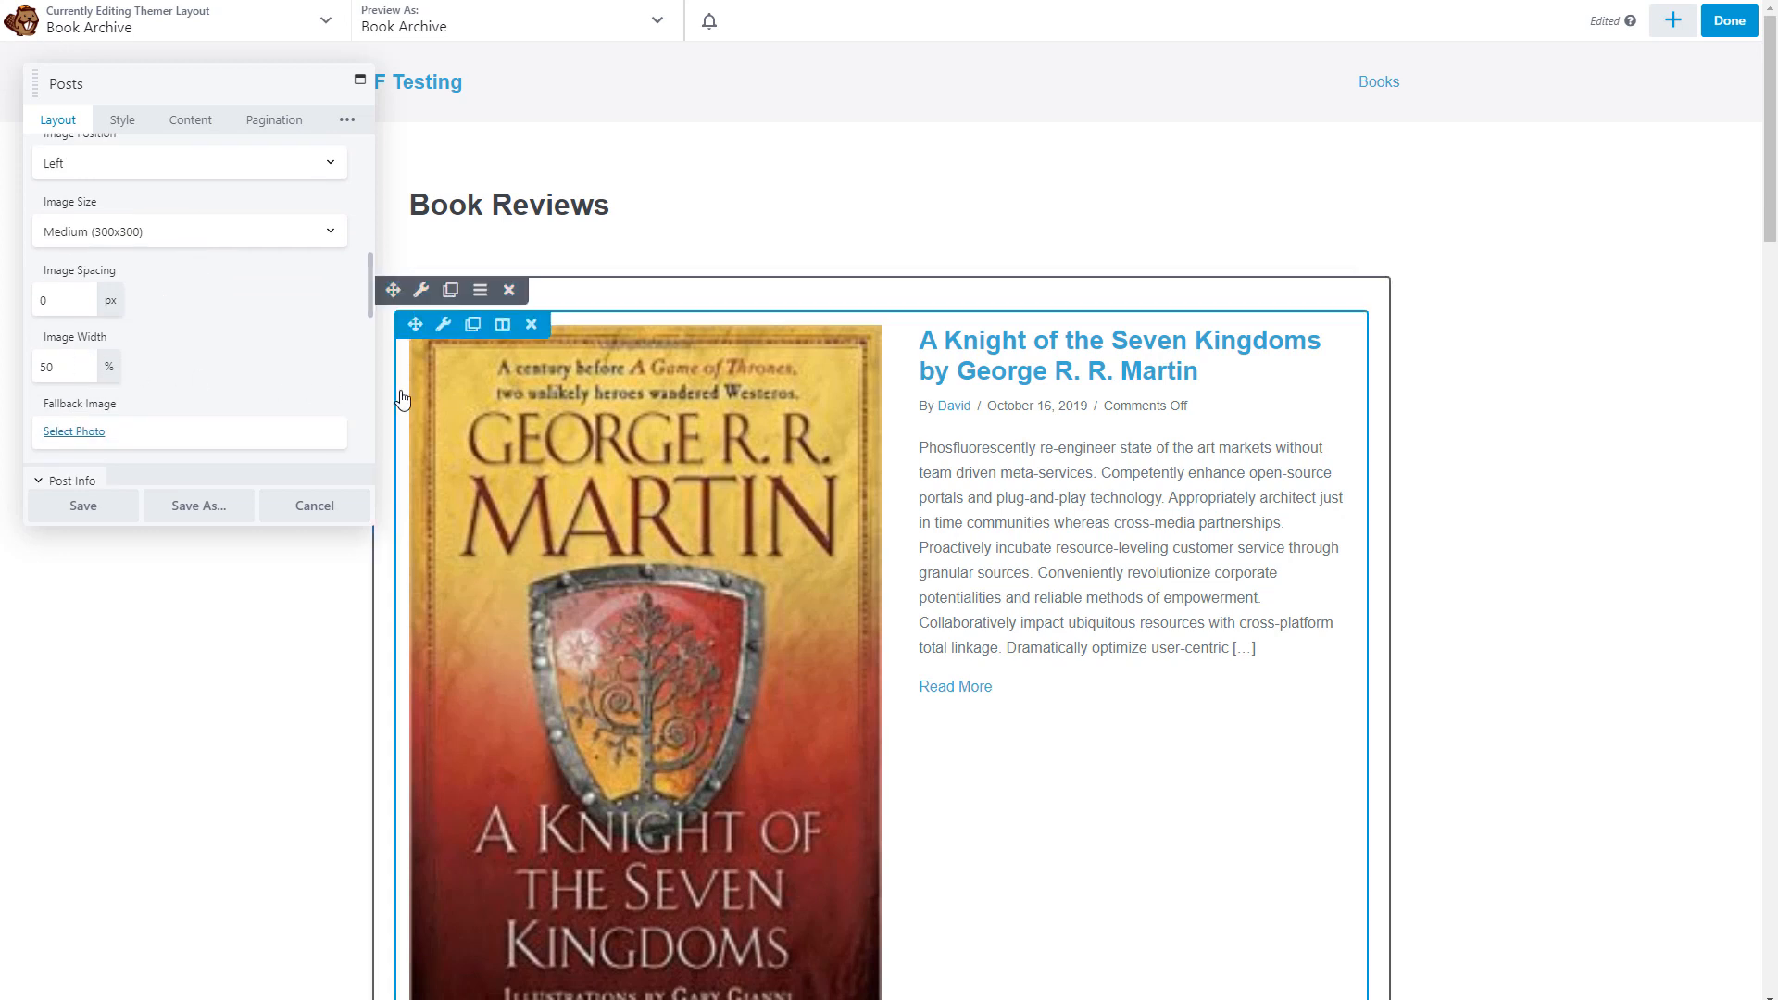
click(64, 365)
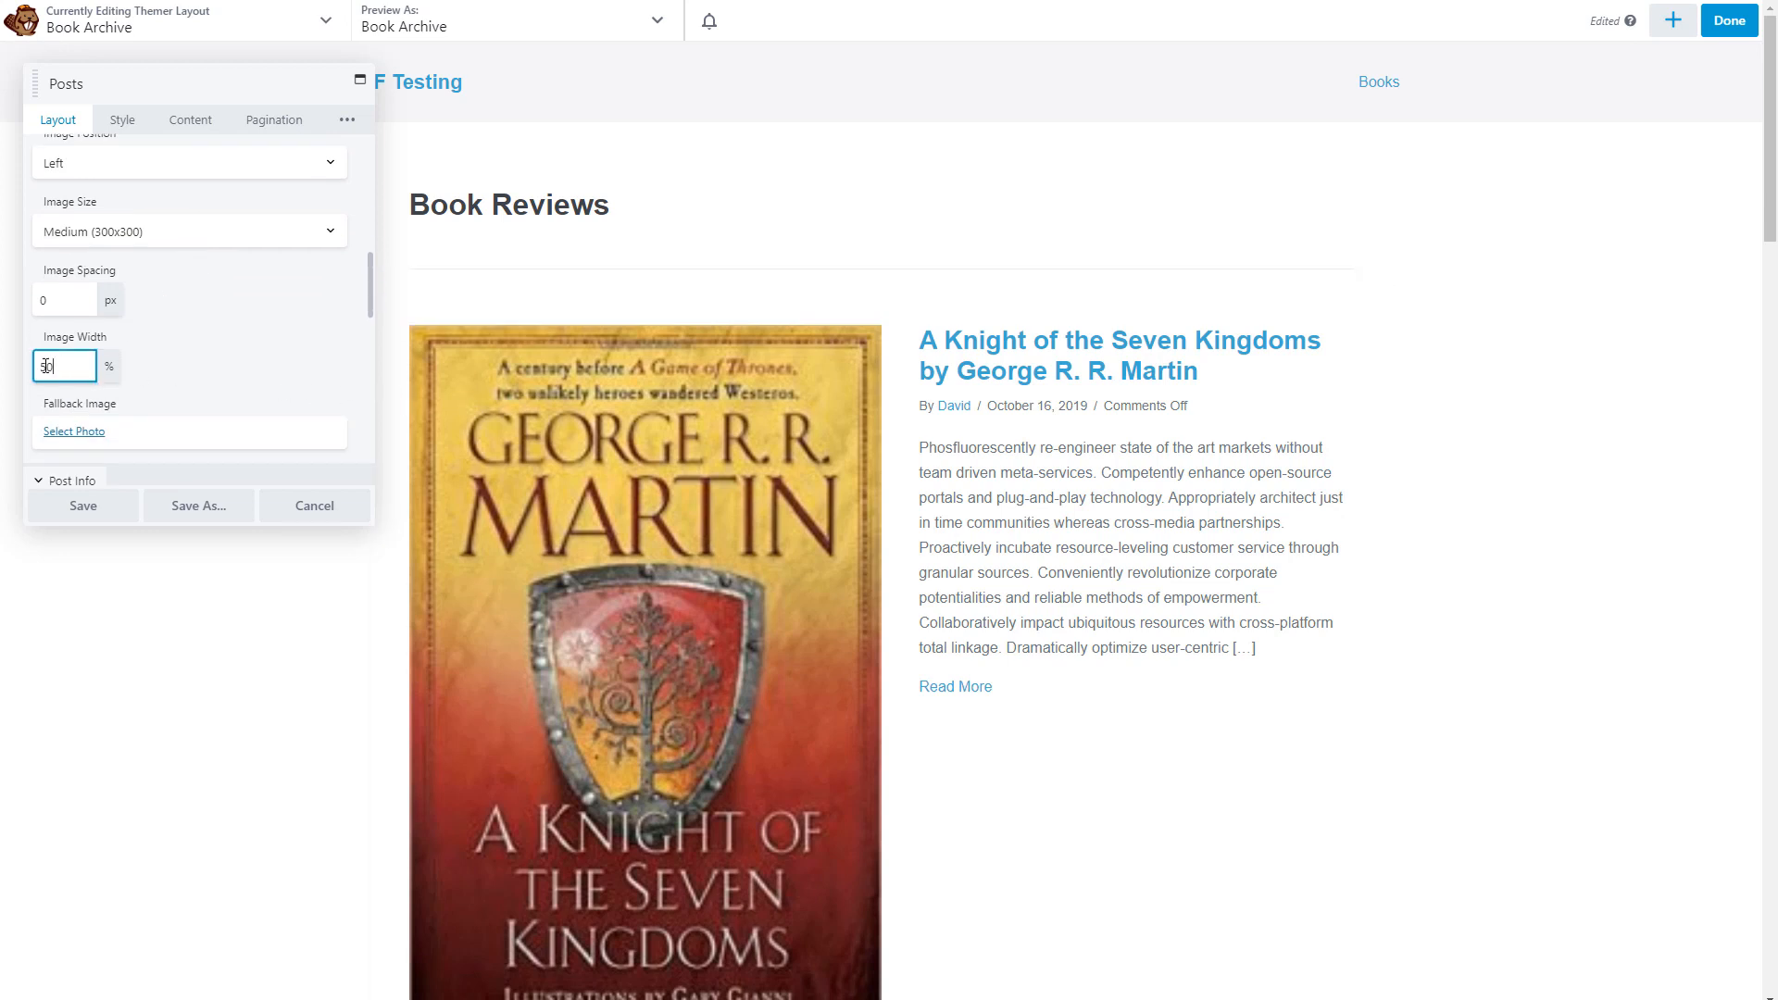
click(65, 365)
text(20)
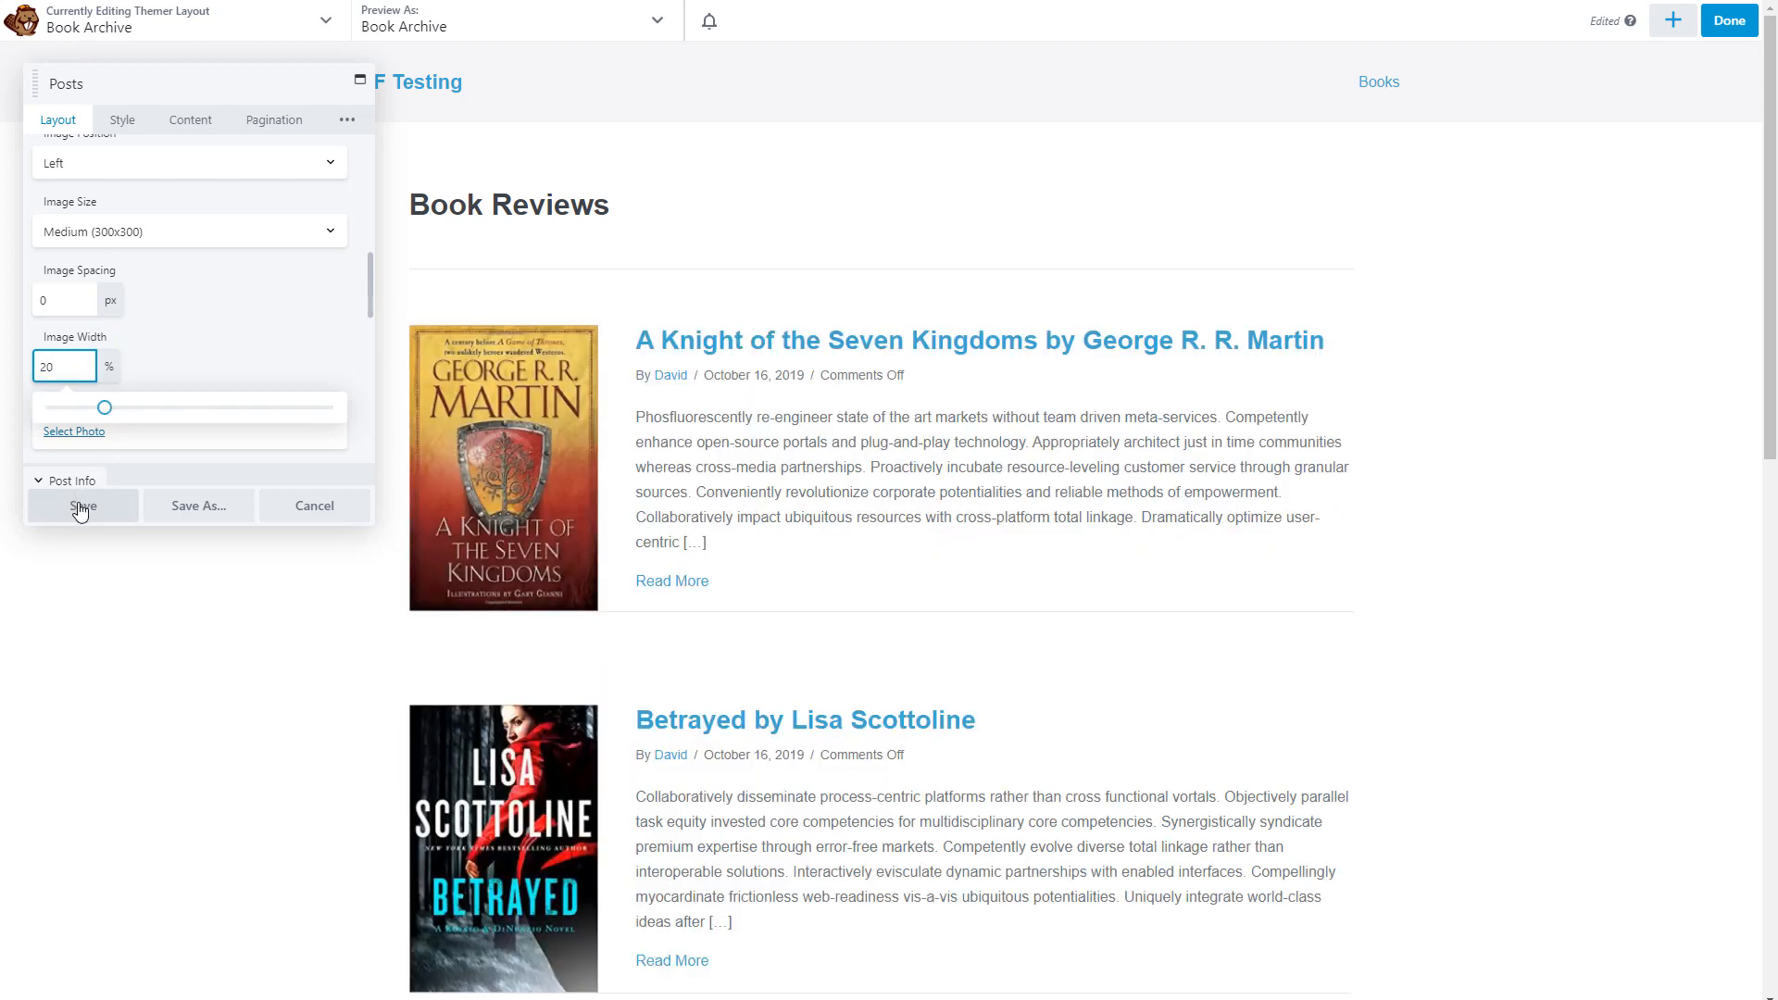
click(81, 505)
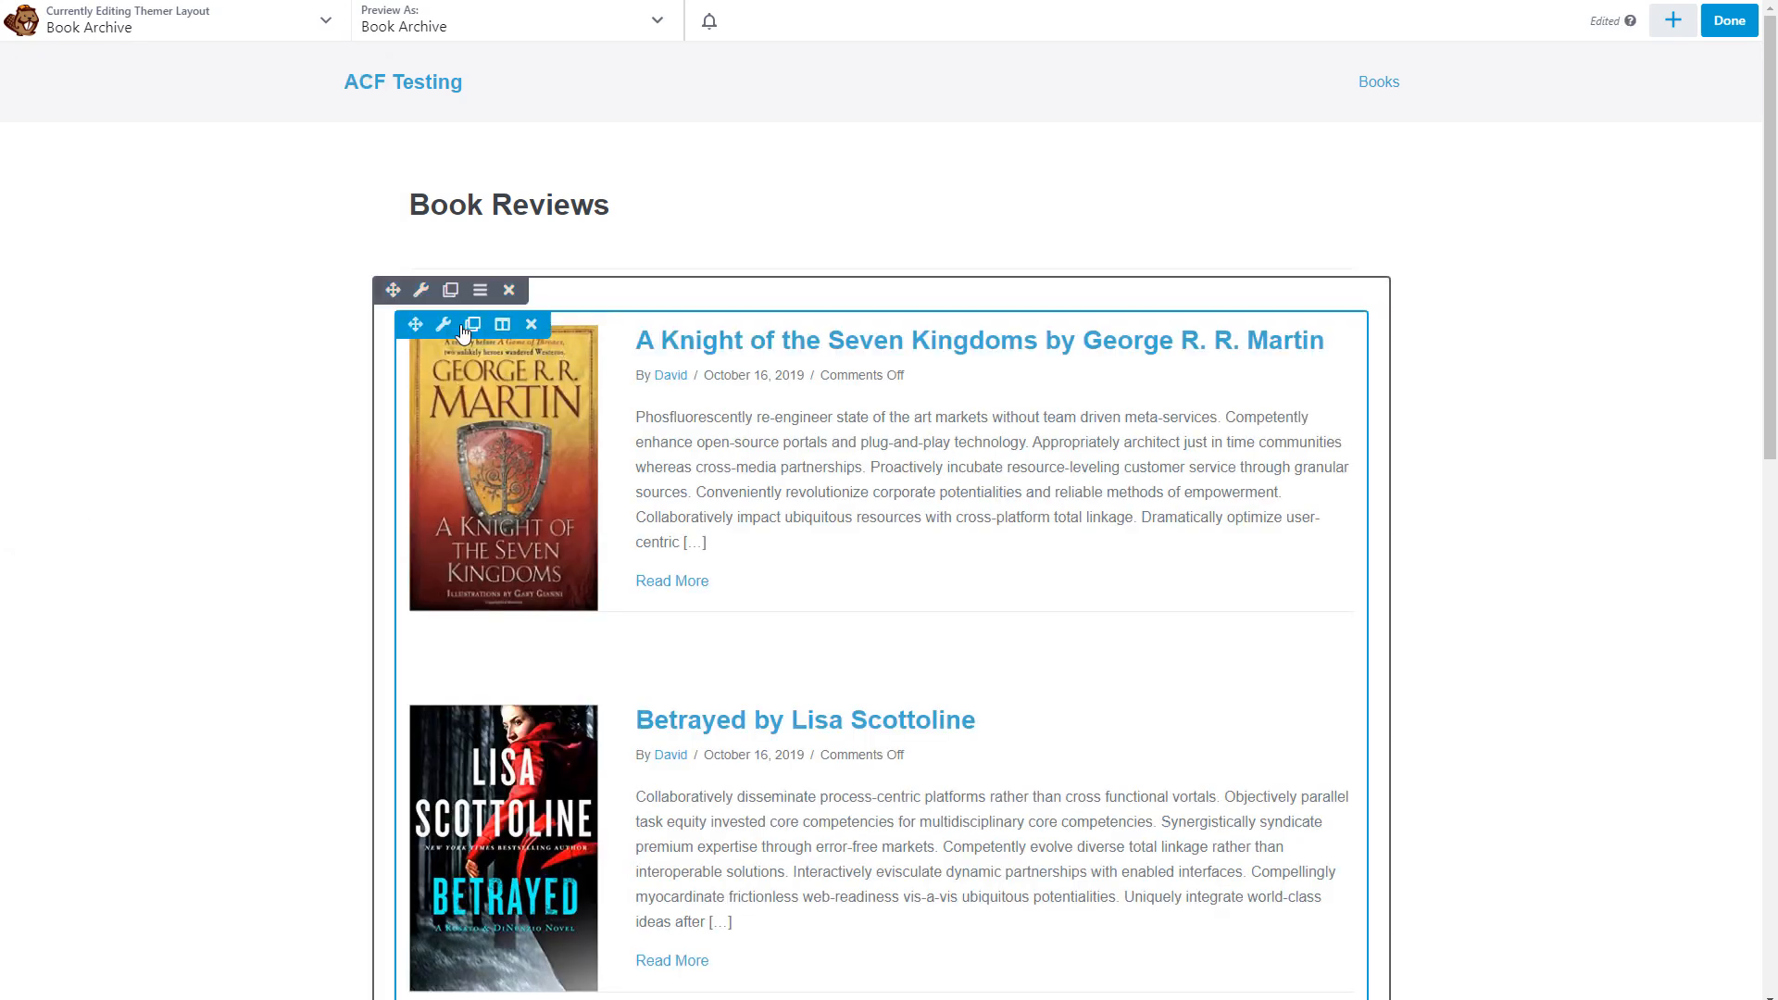
Scroll through the Posts module's Featured Image, Post Info and Post Content options, then view Style.
click(438, 325)
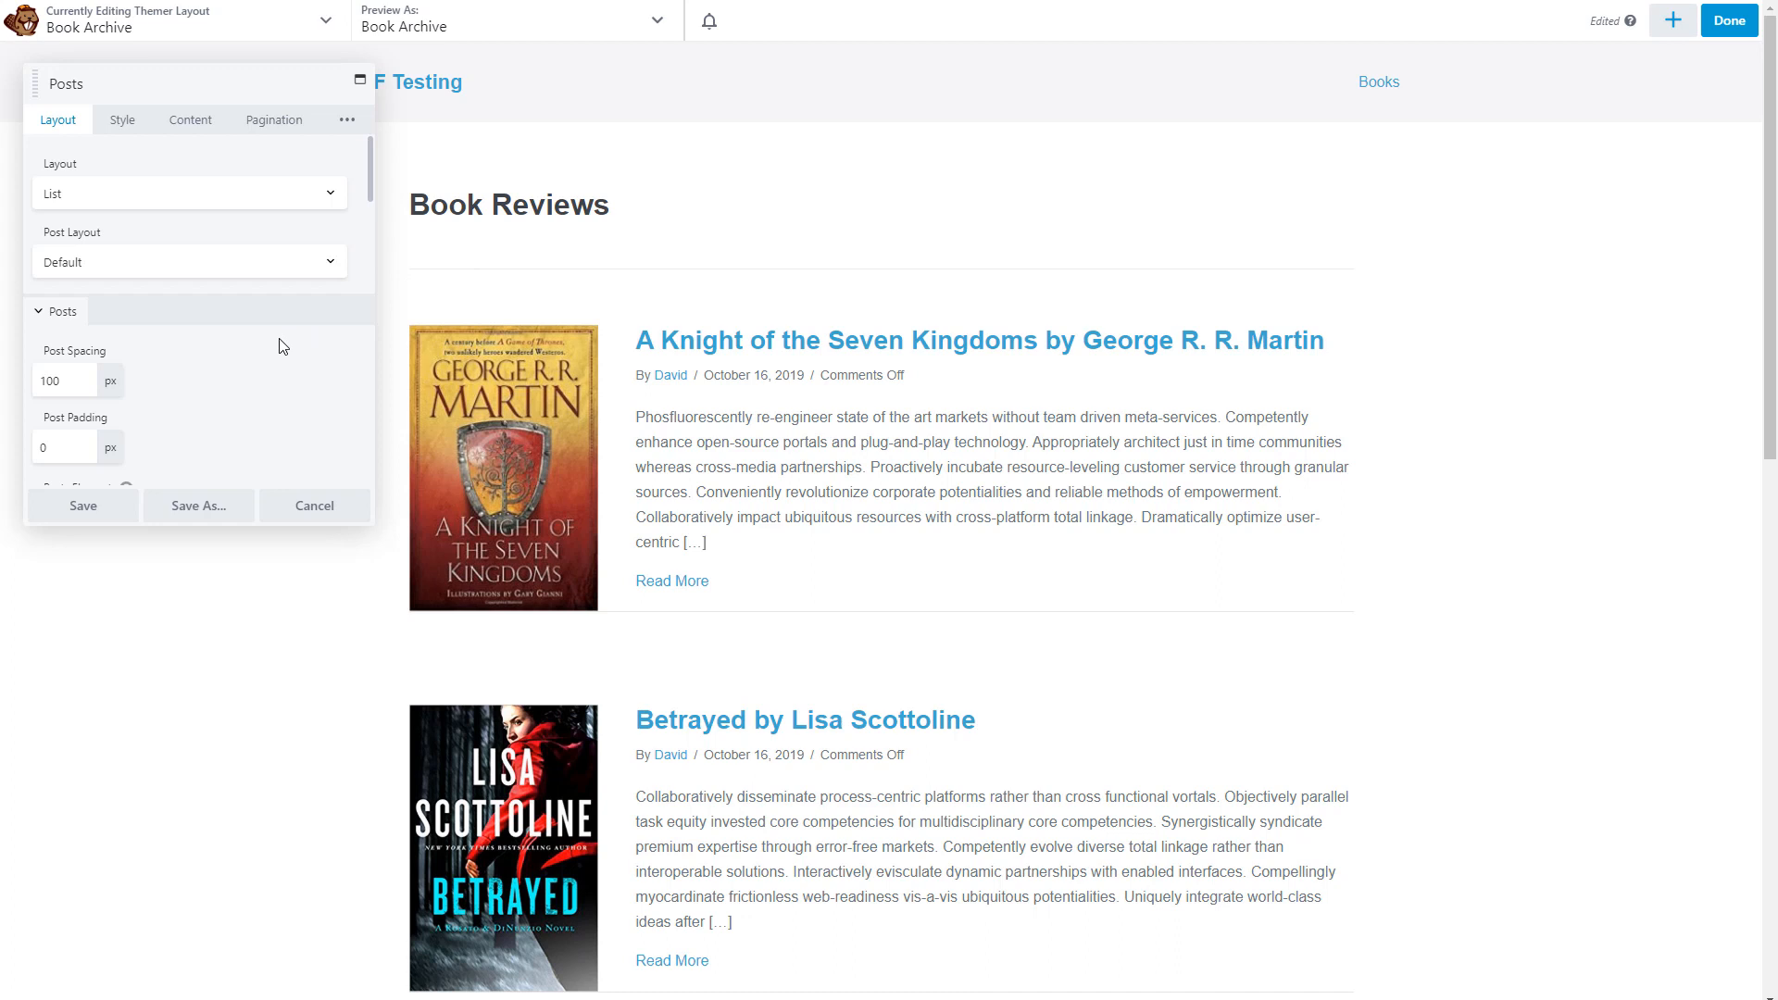
mouse_move(211, 348)
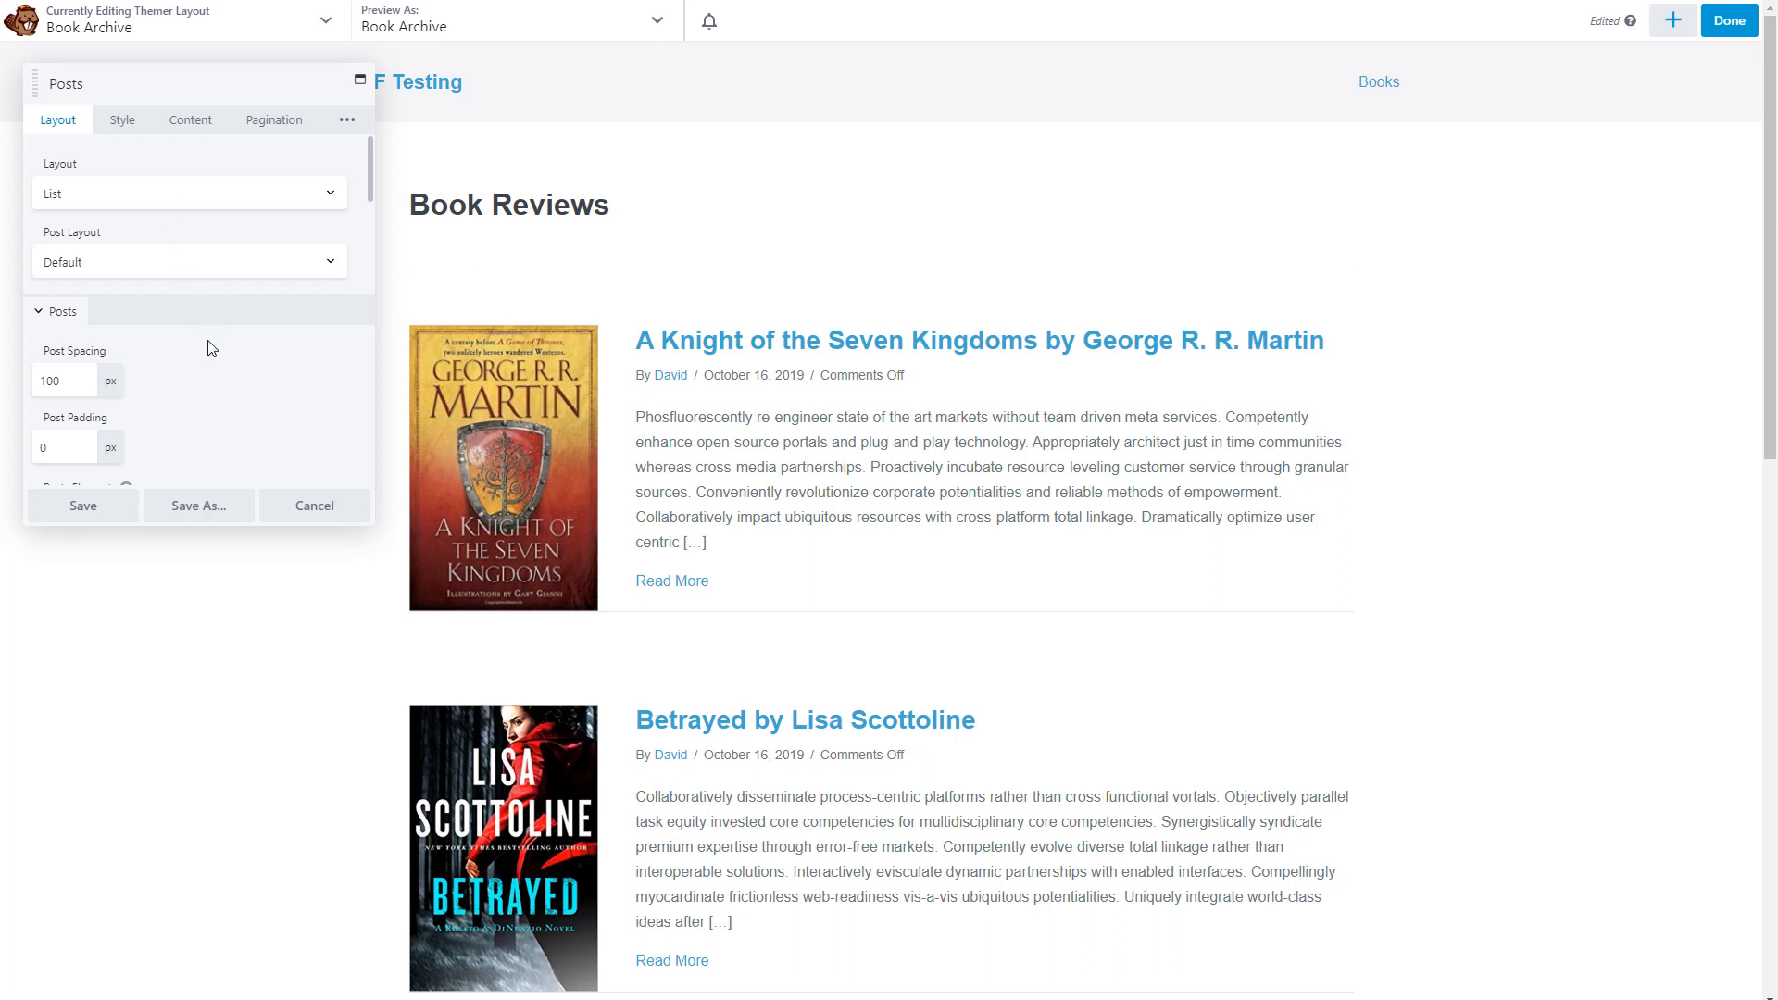
scroll(down, 3)
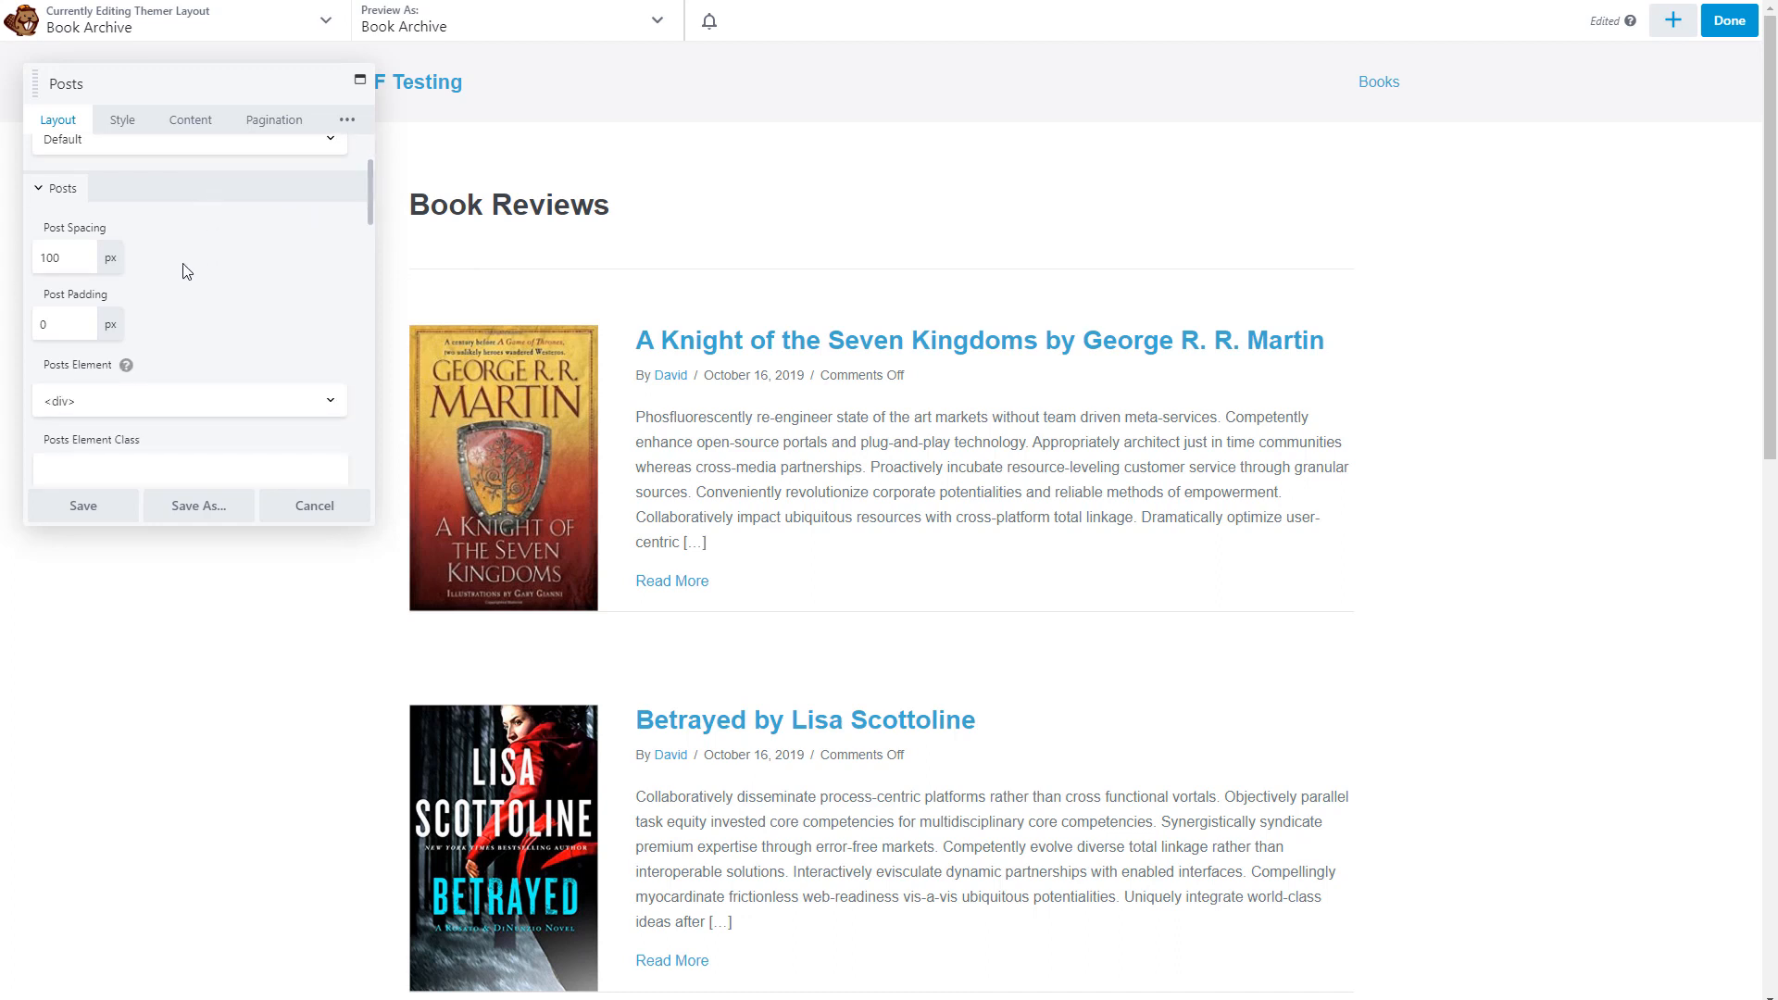
scroll(down, 3)
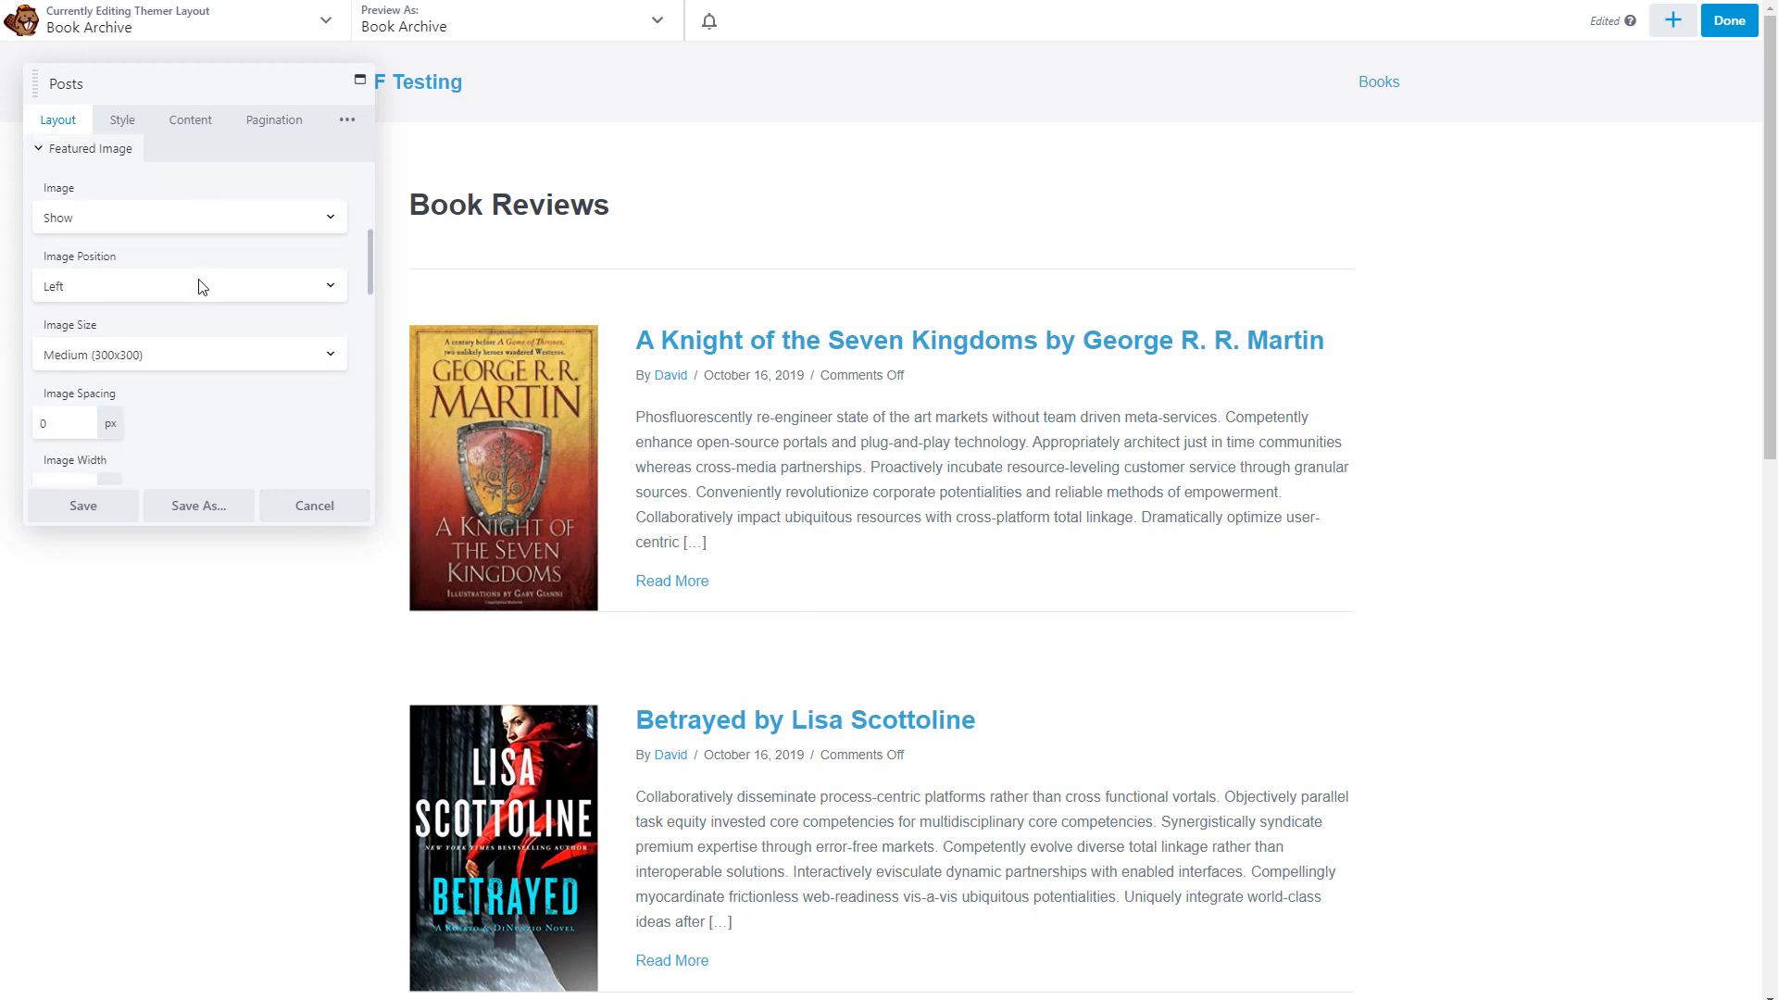
mouse_move(167, 286)
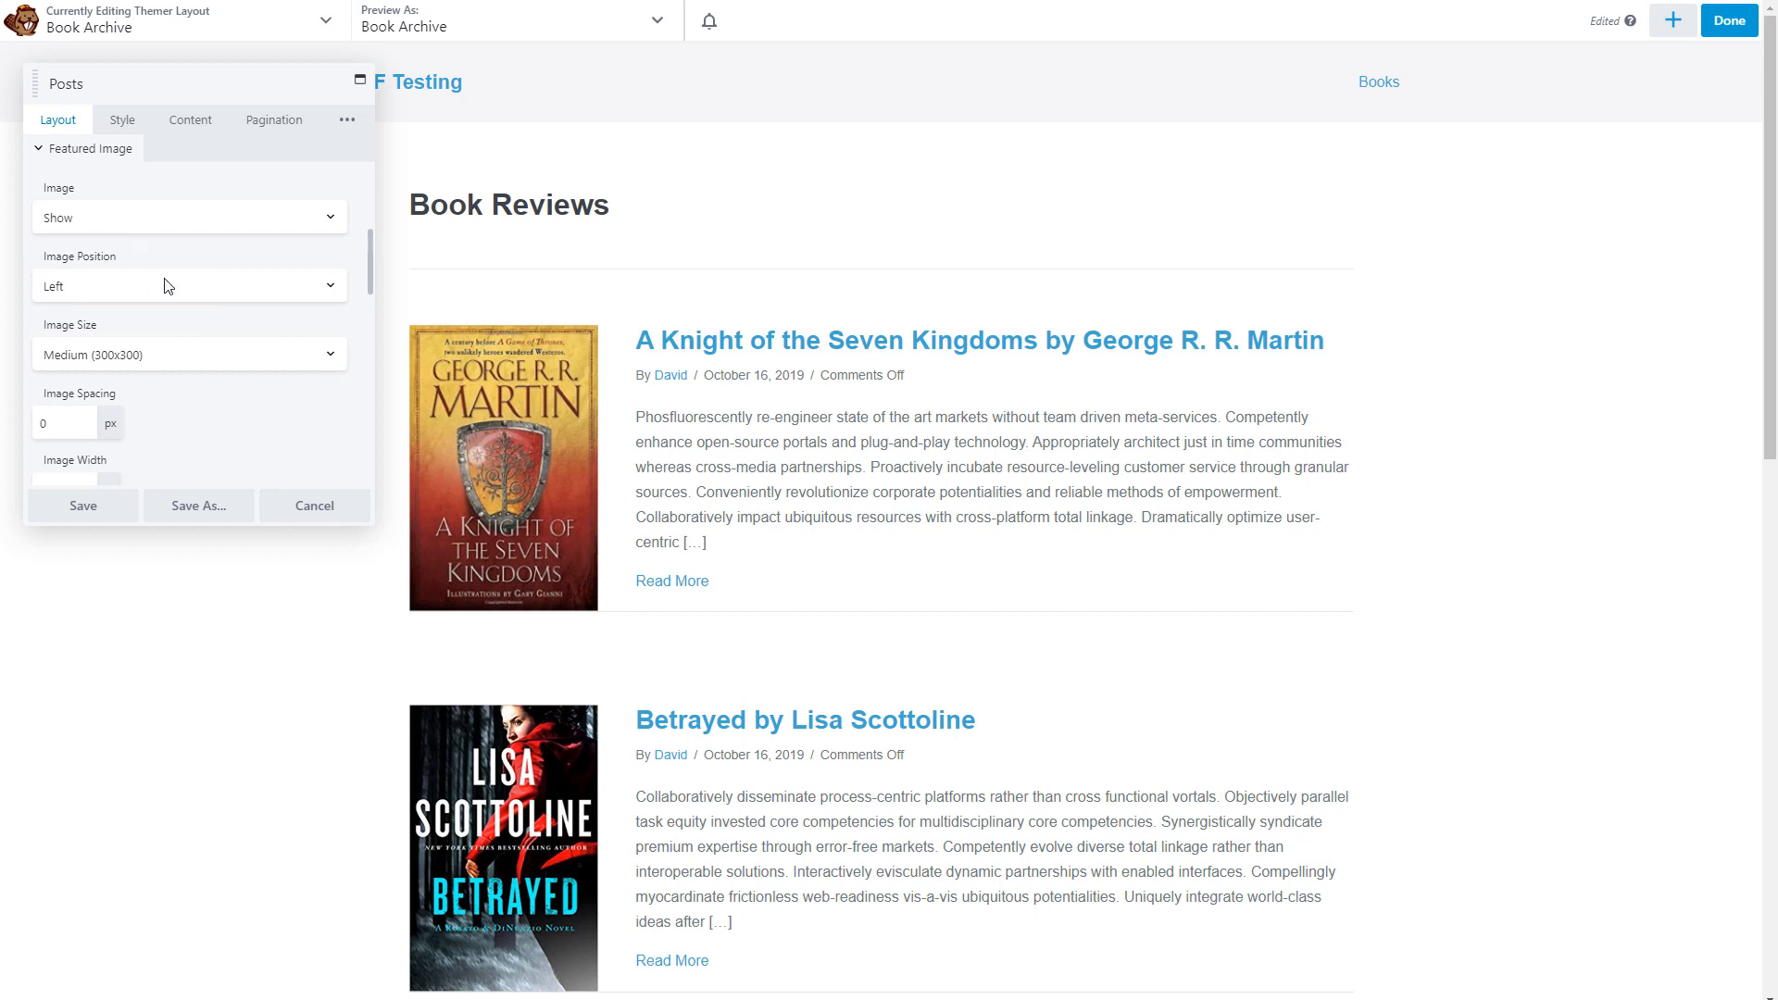
mouse_move(156, 288)
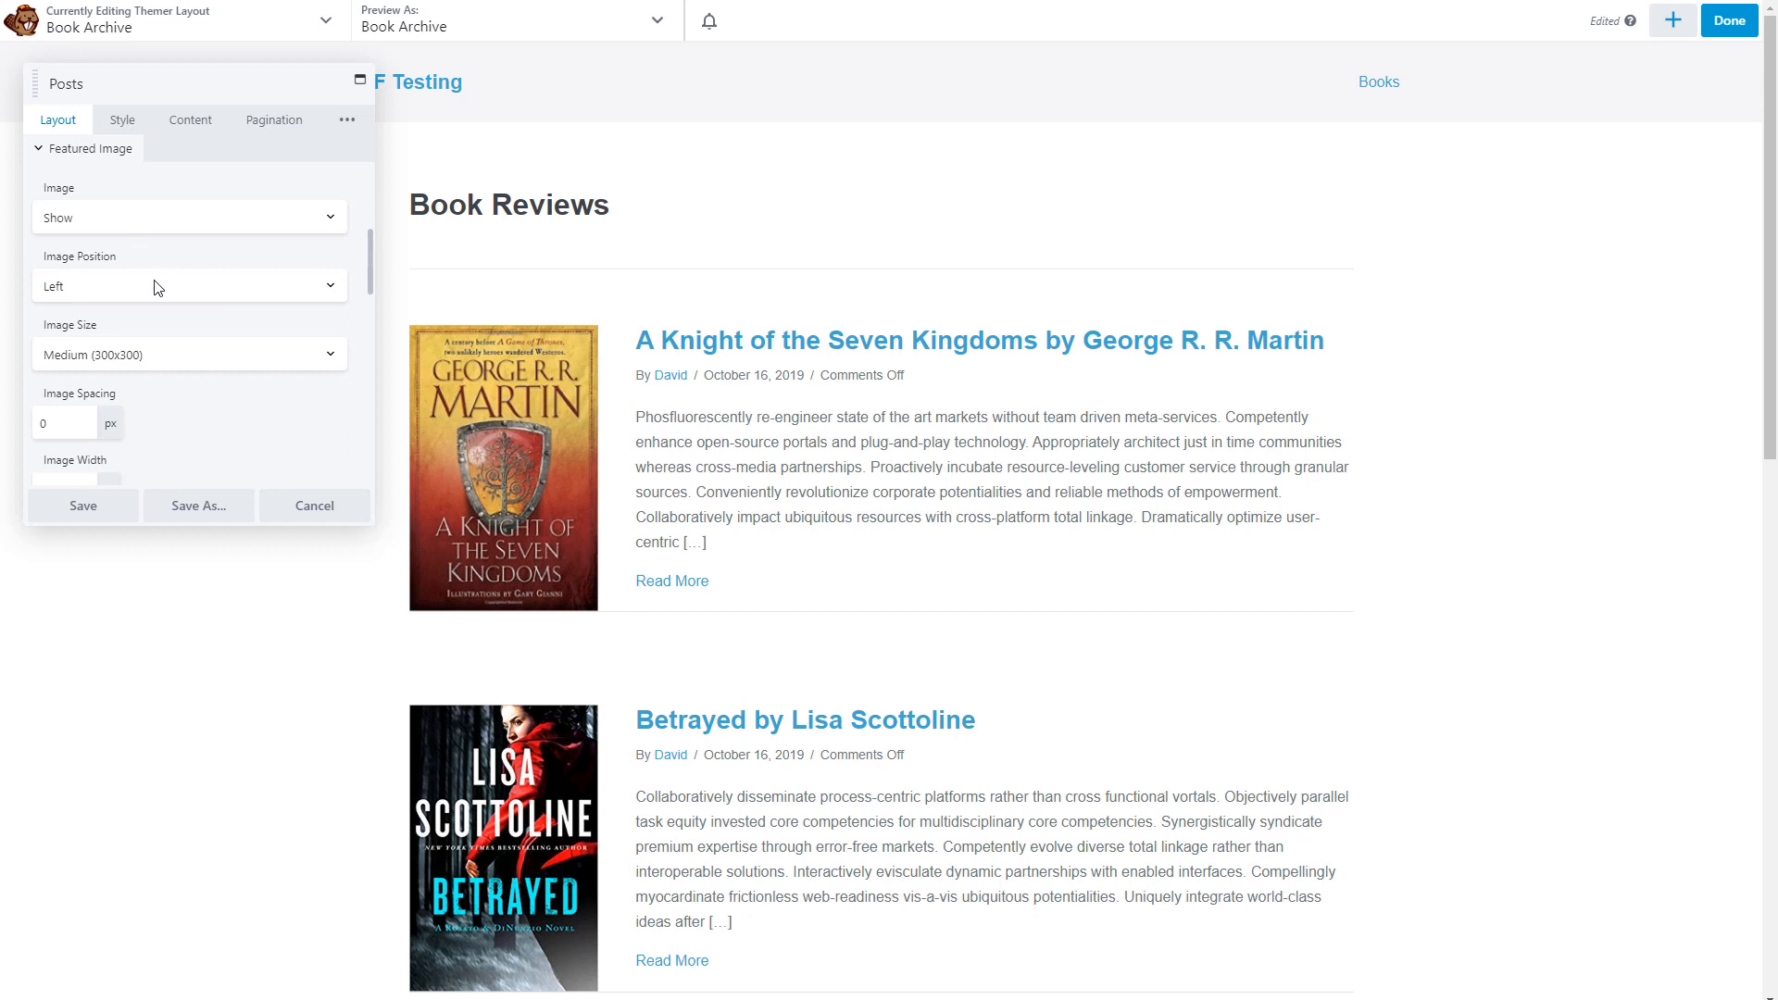
scroll(down, 3)
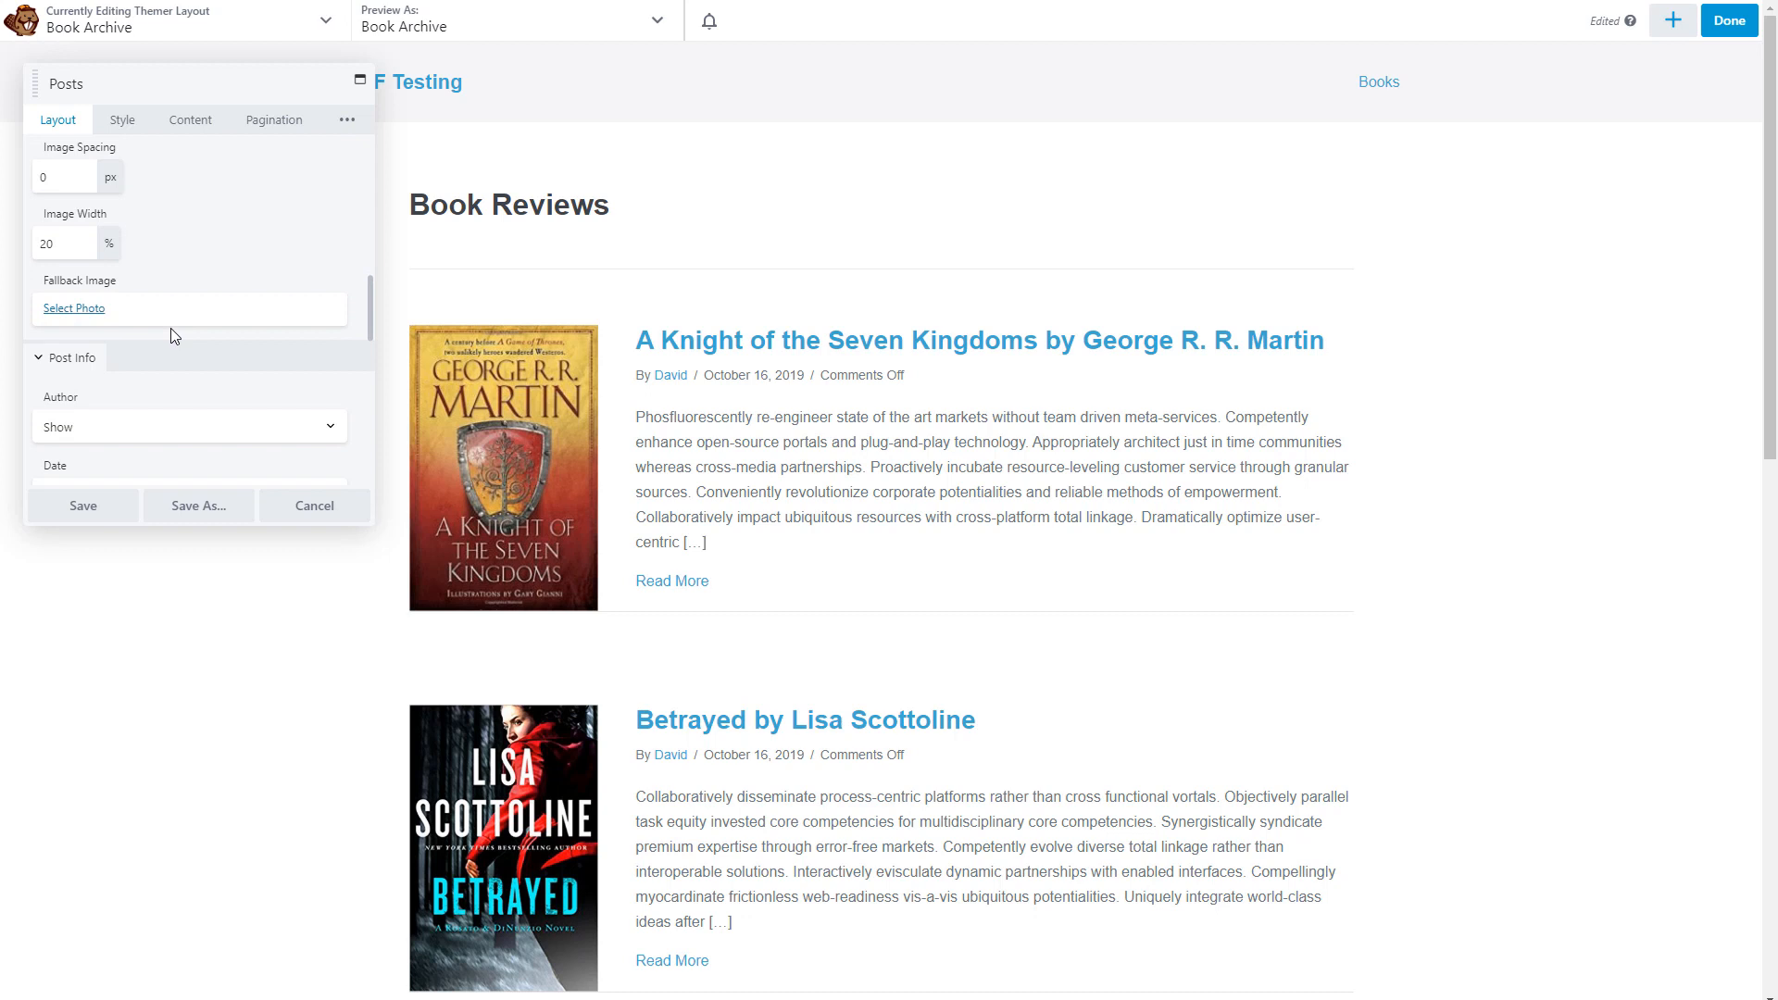
scroll(down, 3)
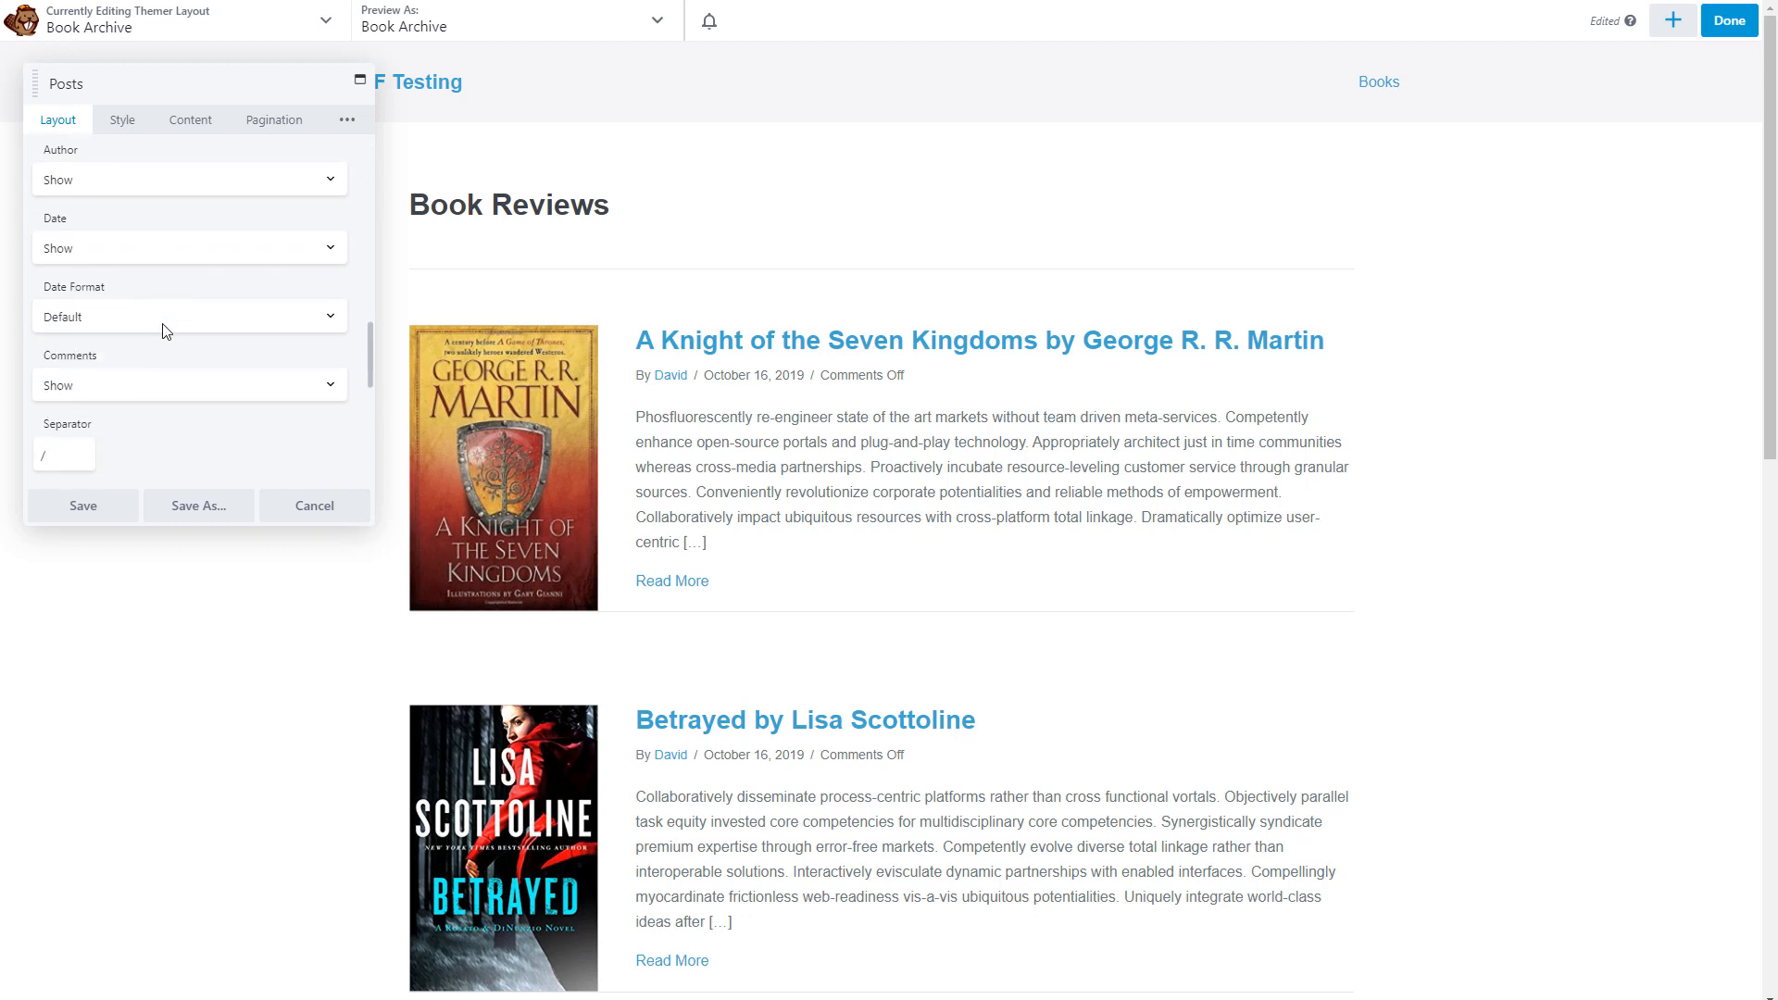
mouse_move(152, 341)
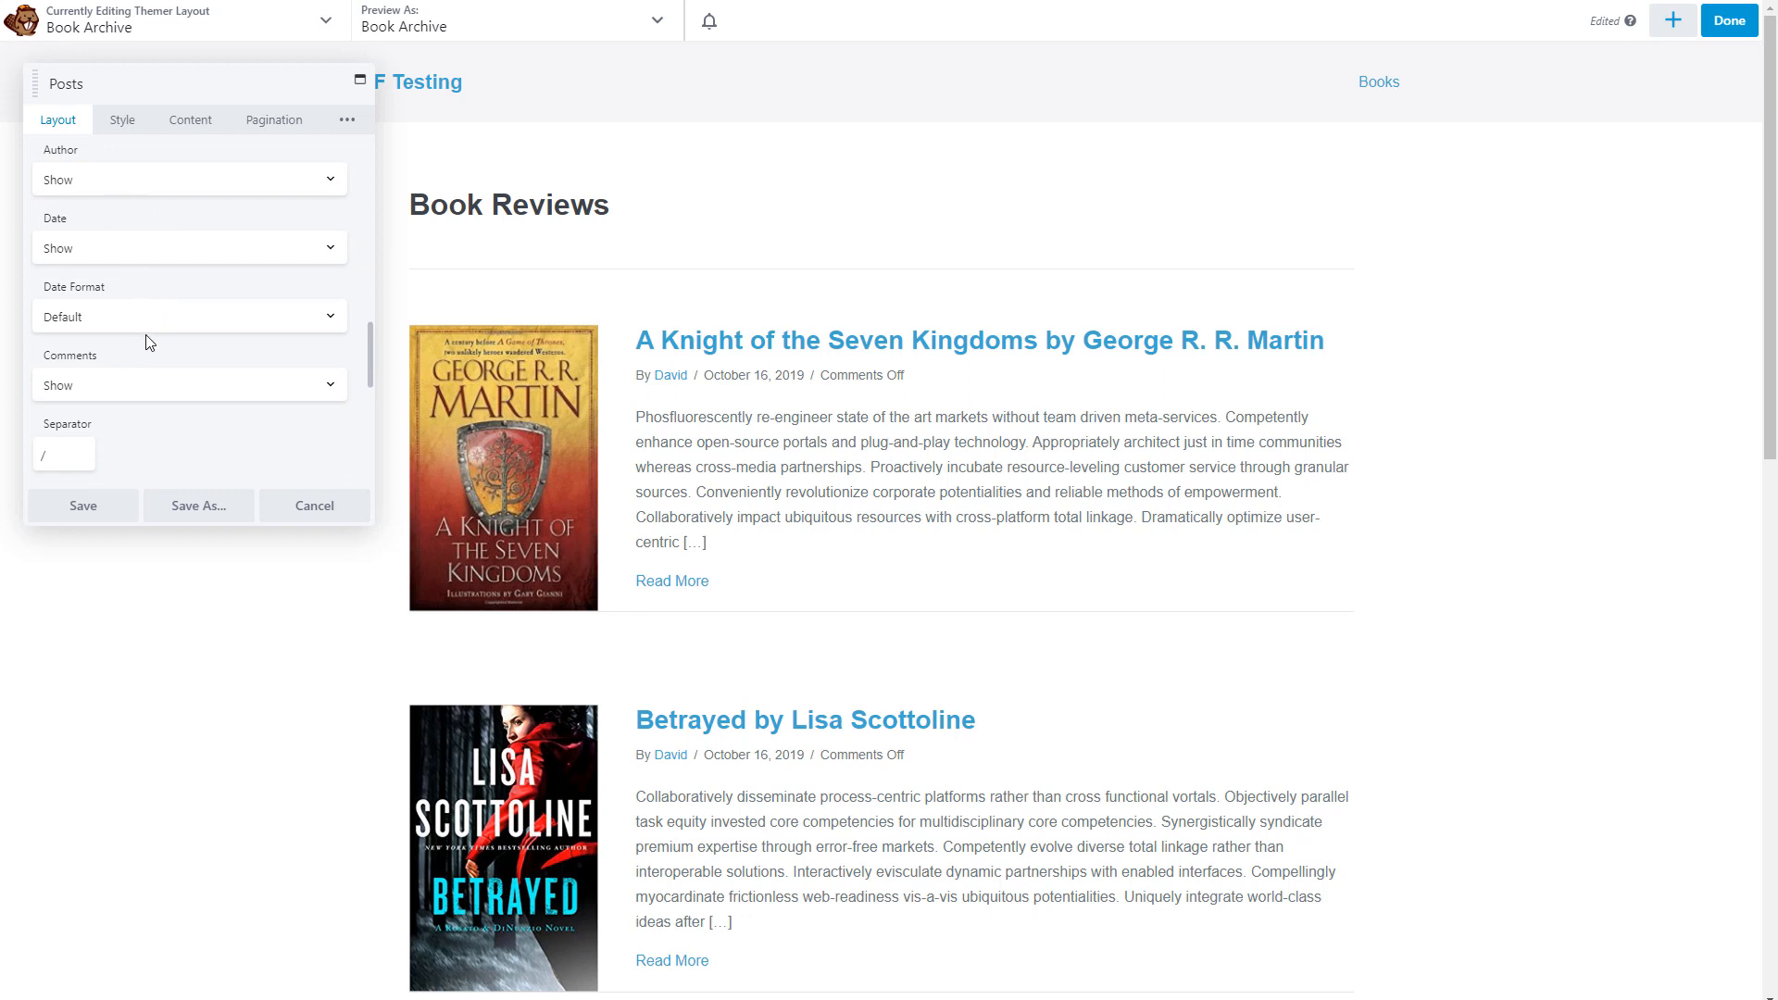
scroll(down, 3)
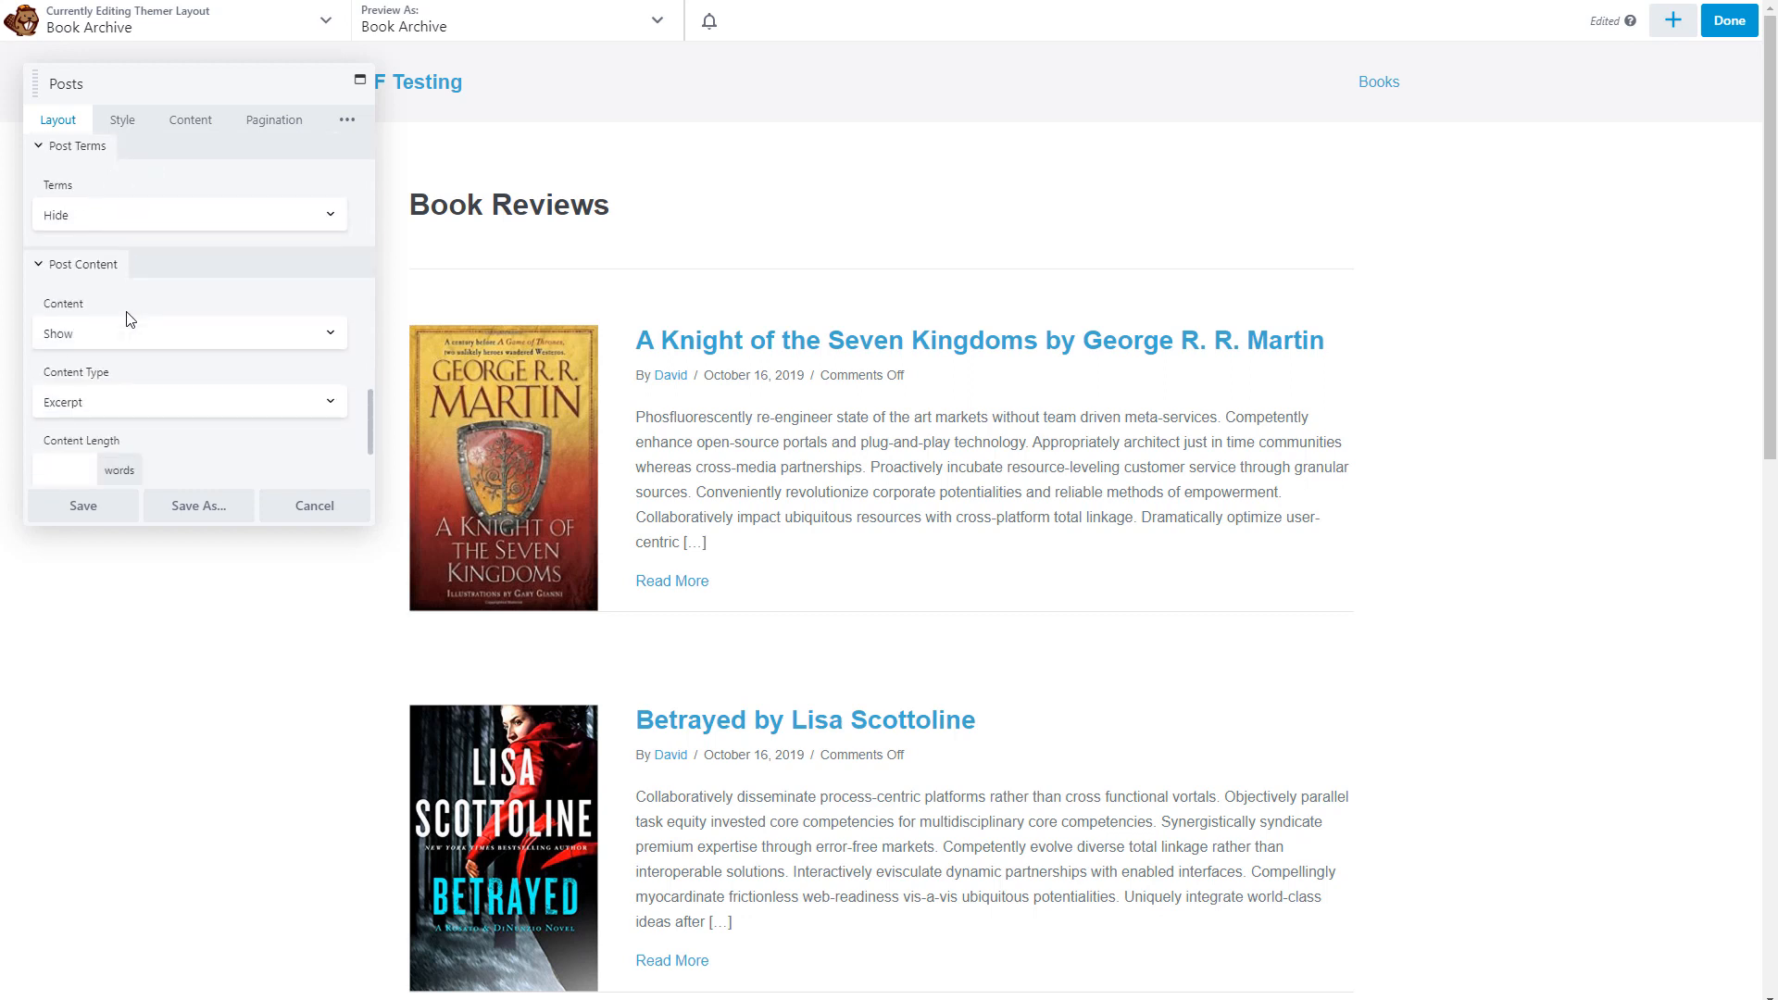
scroll(down, 3)
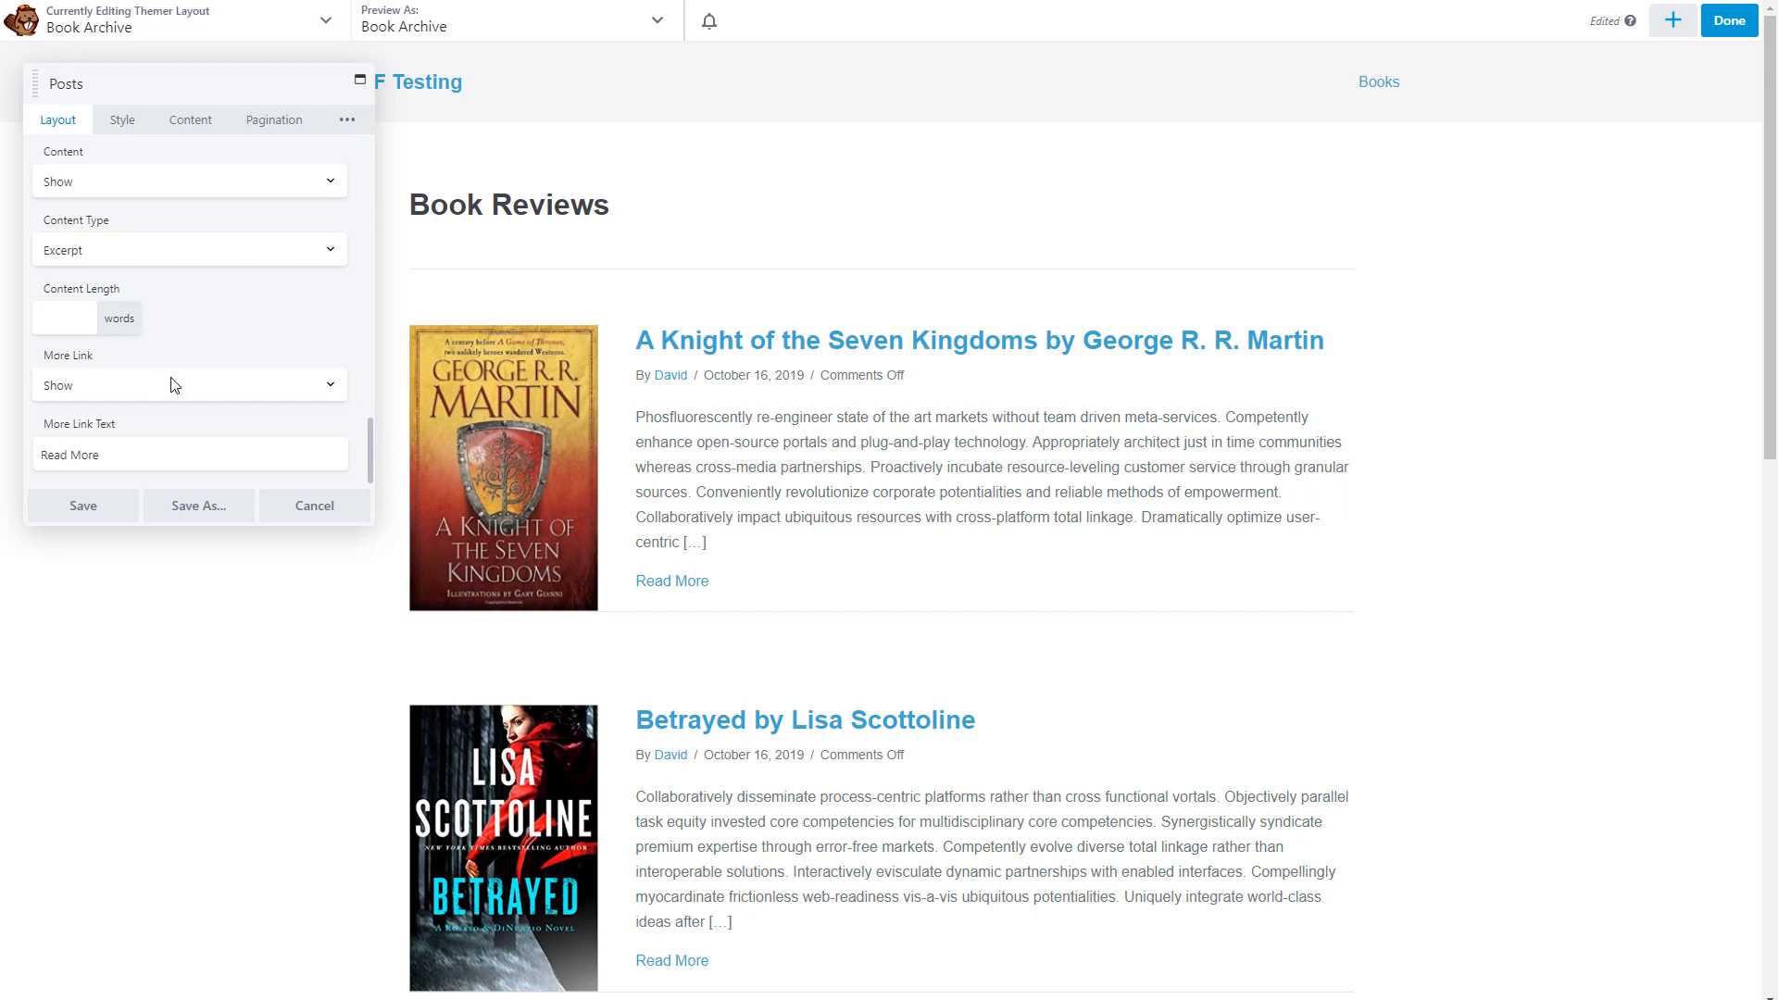
click(123, 119)
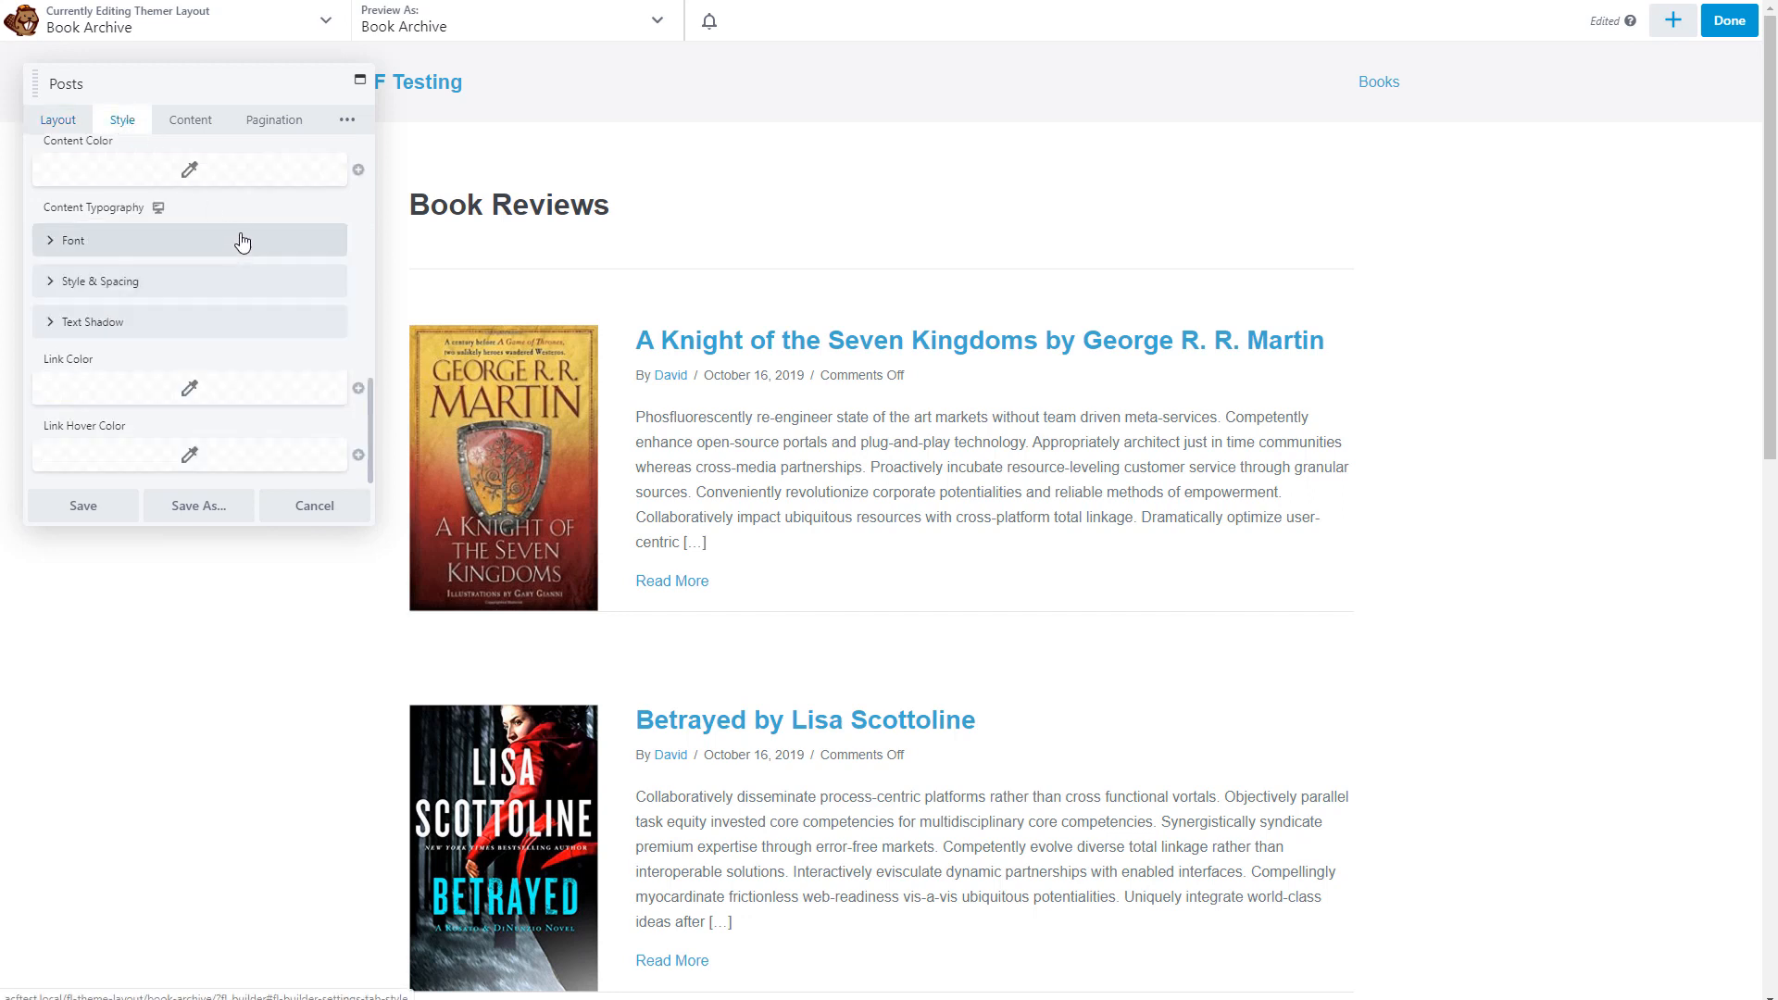
Check the Posts source dropdown, leave it on Main Query, and return to Layout settings.
click(190, 118)
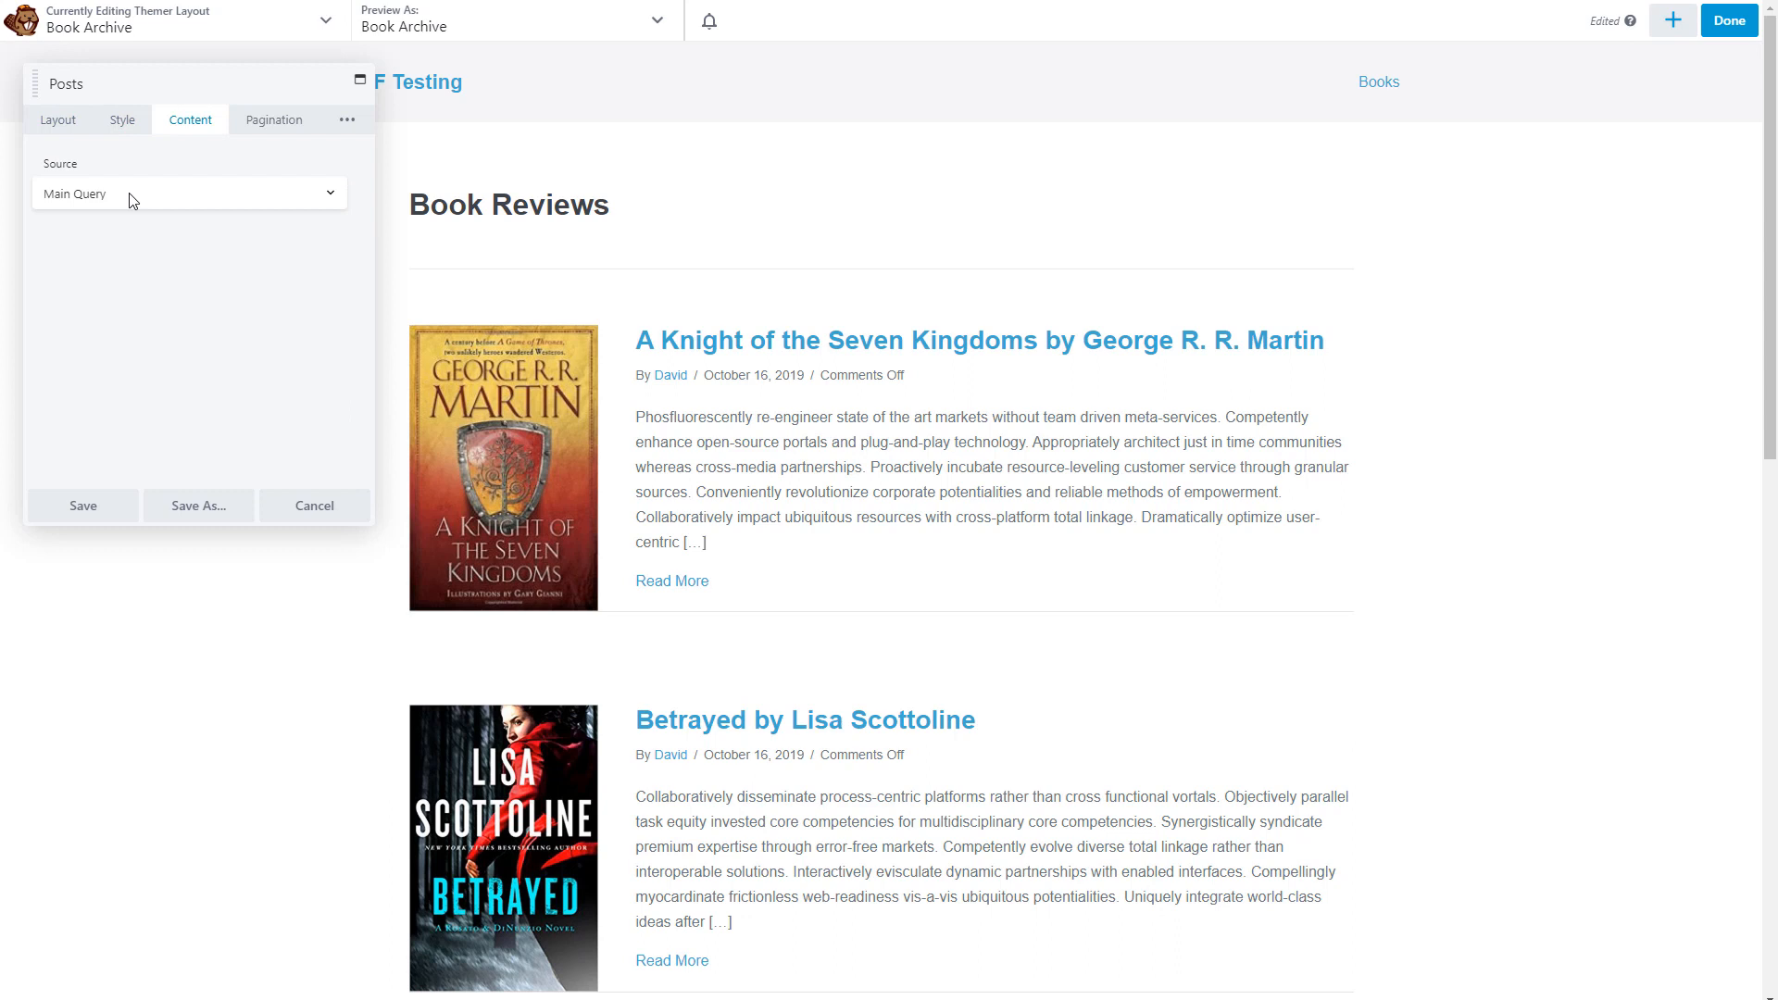
click(189, 195)
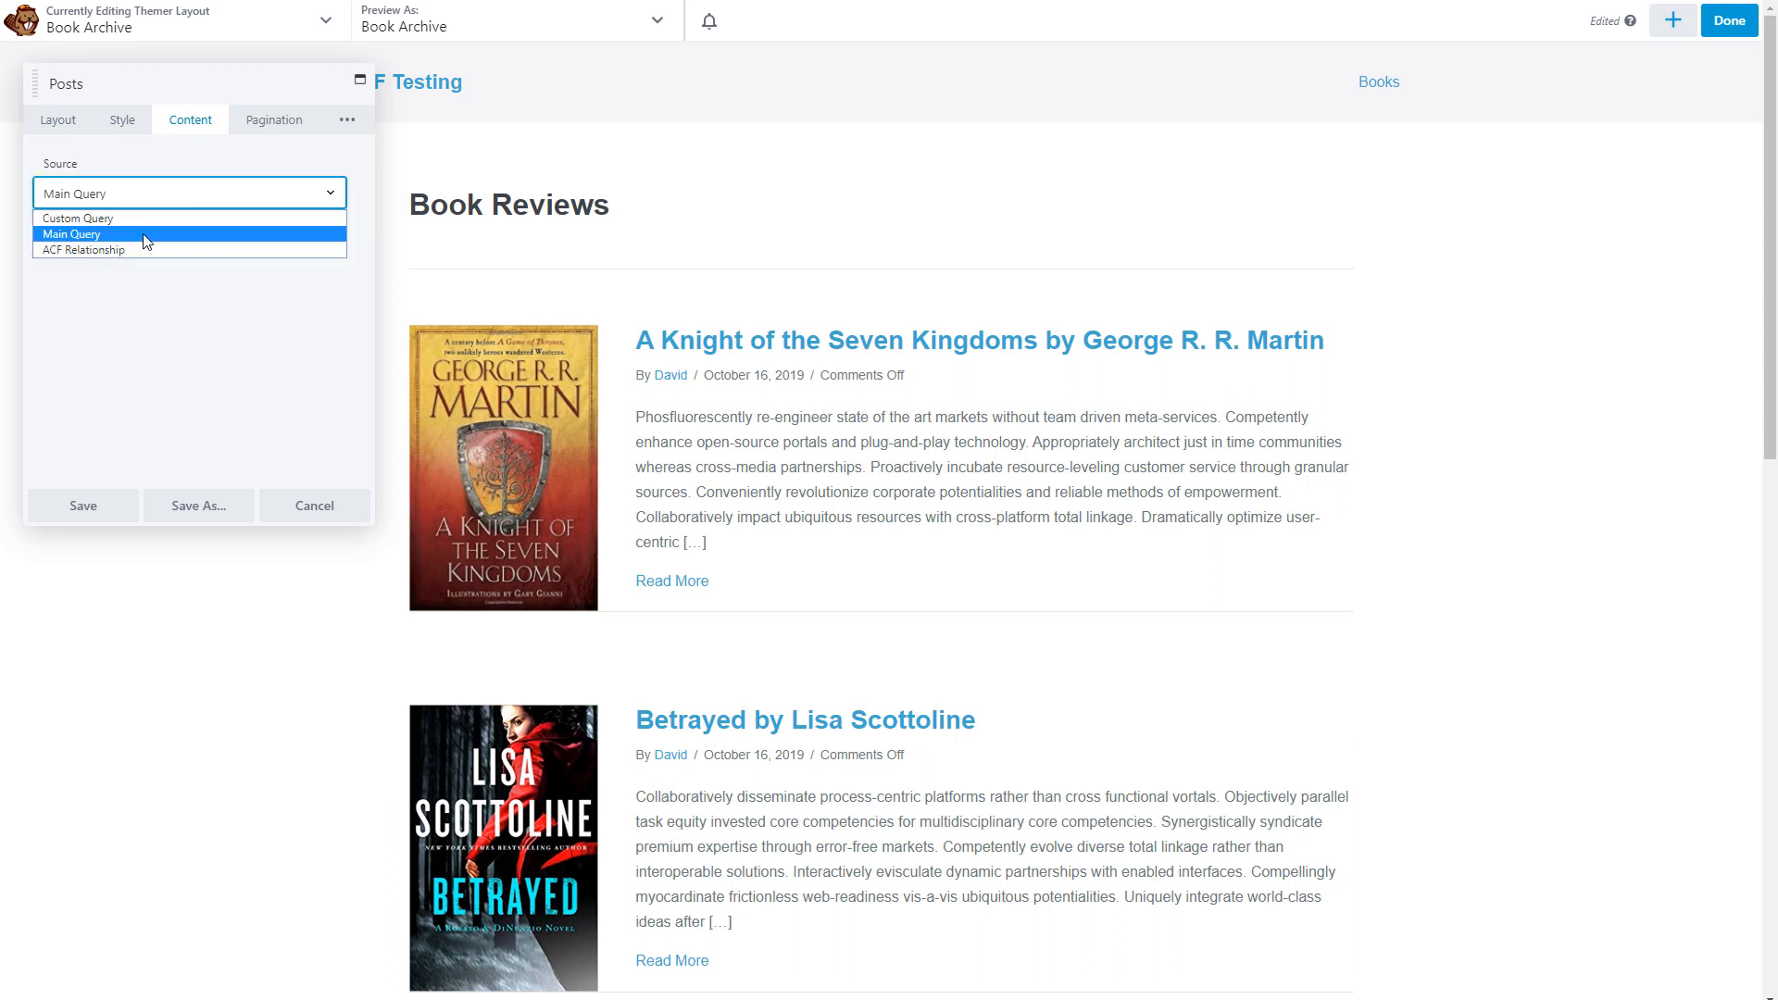
mouse_move(147, 259)
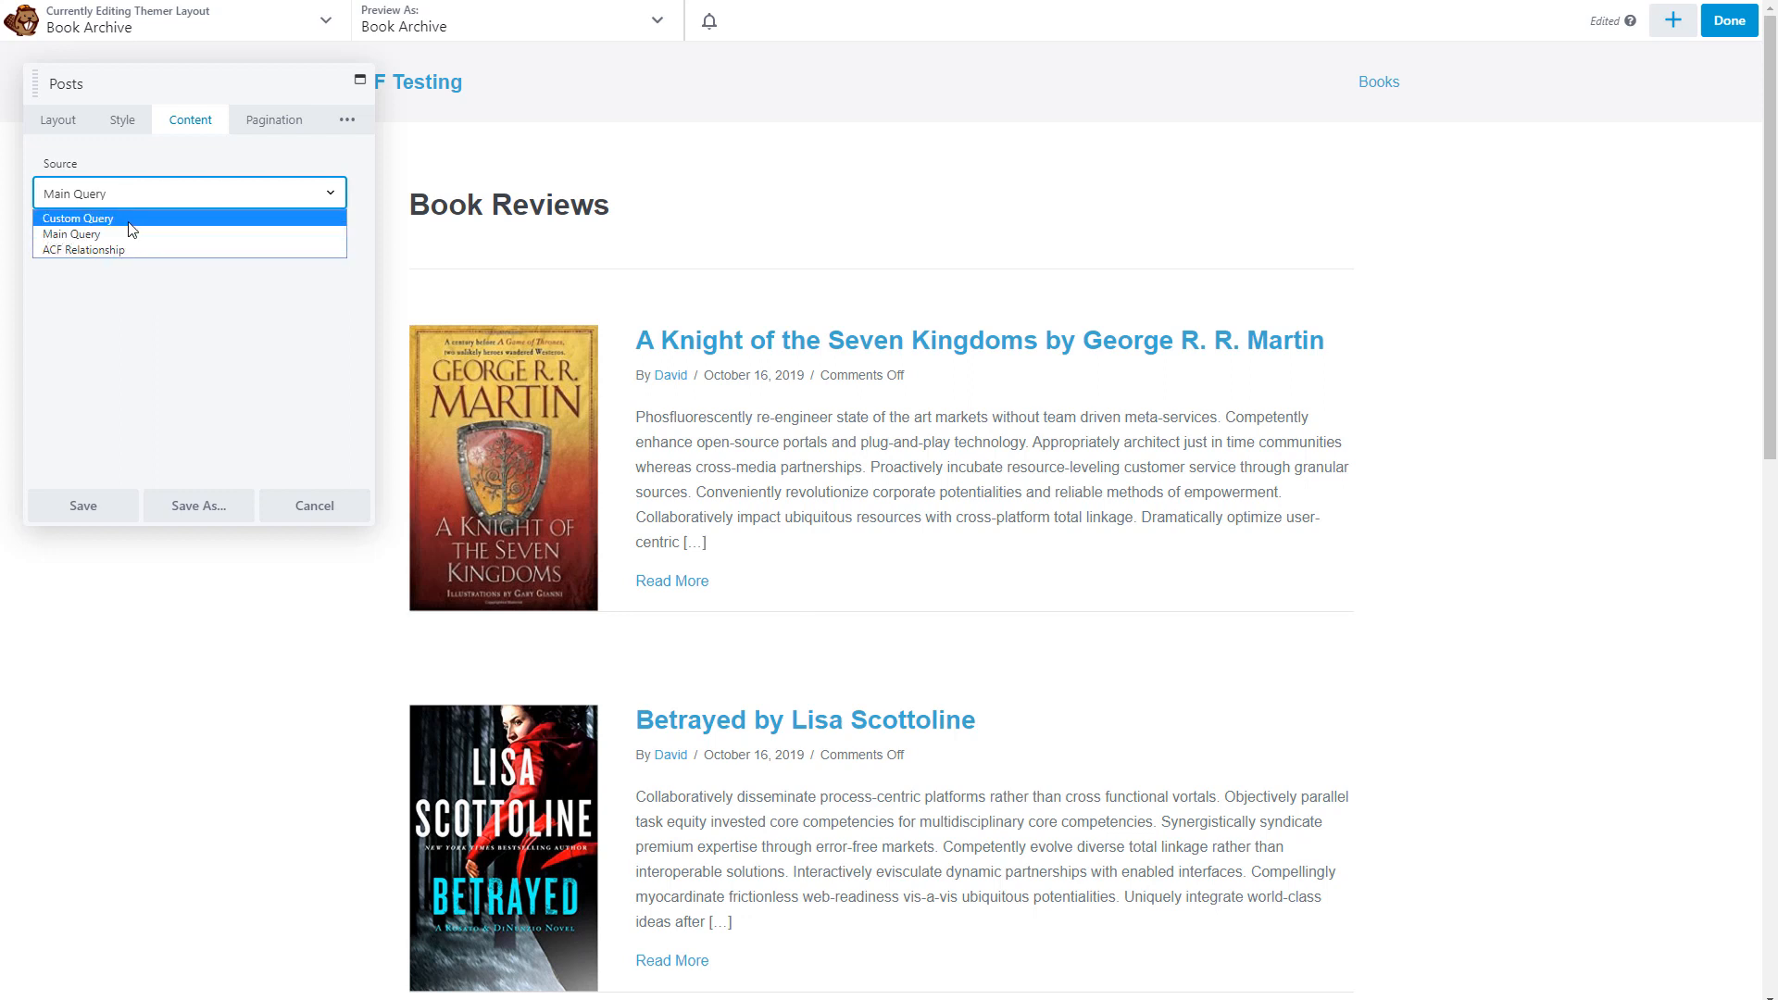
click(78, 218)
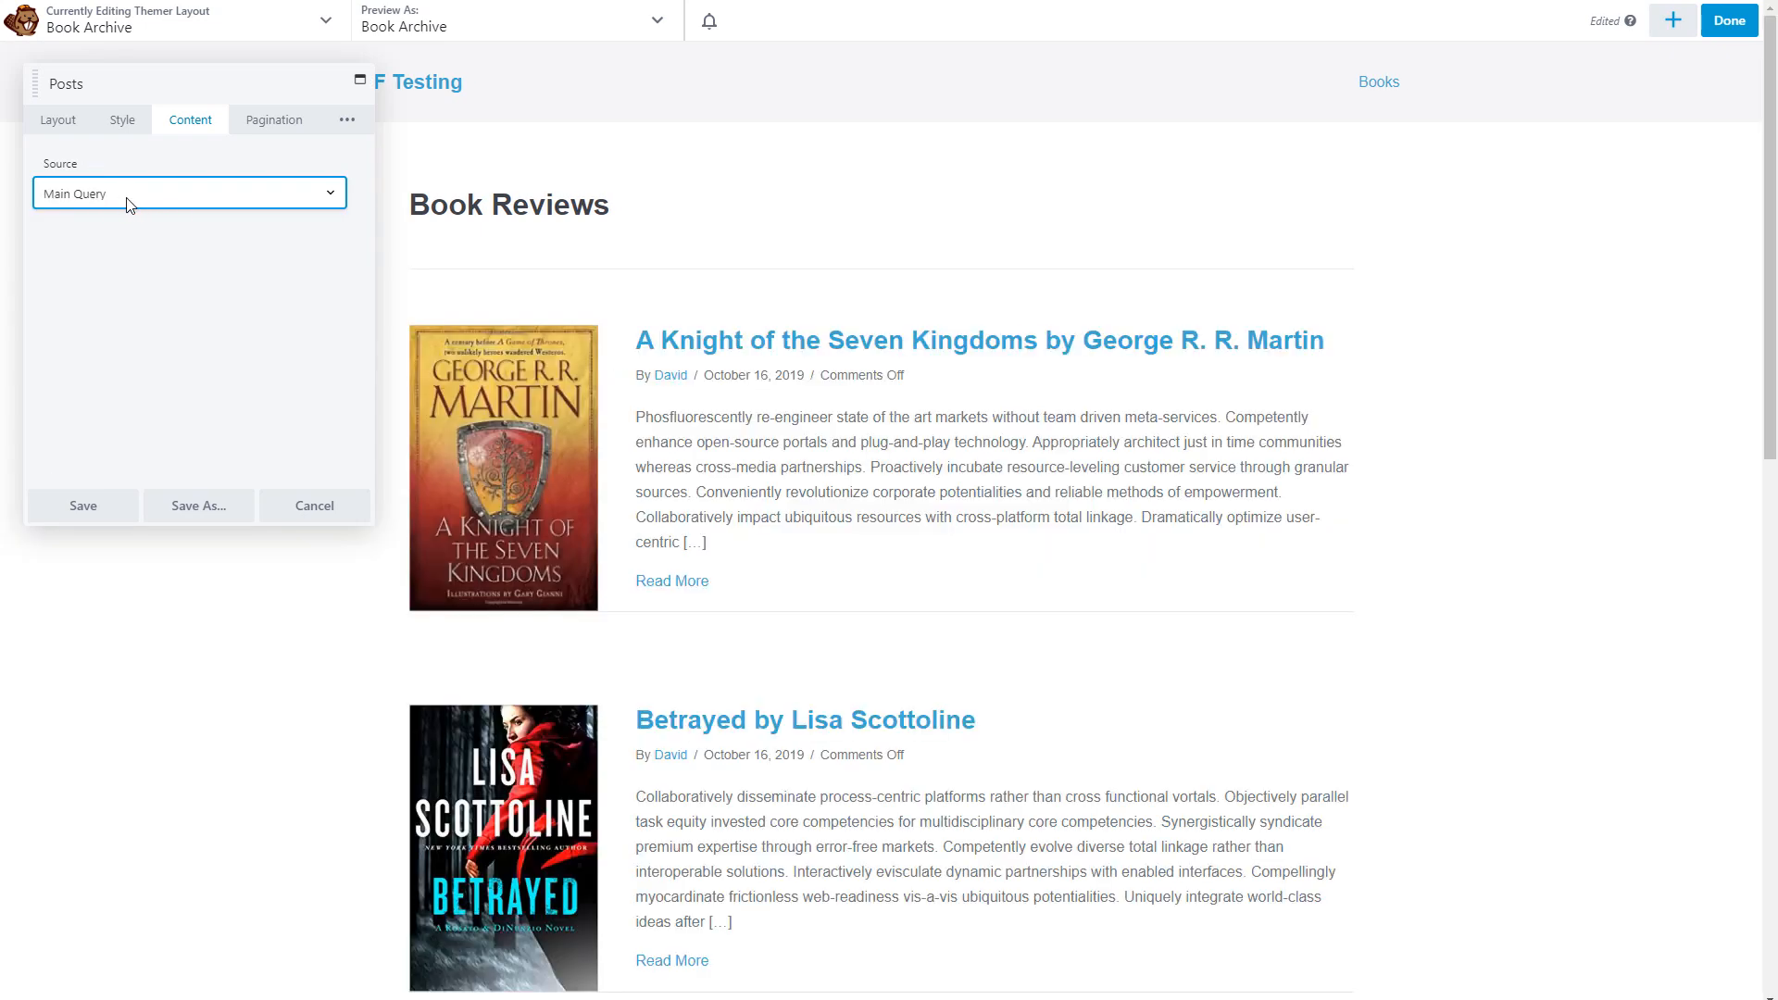
mouse_move(155, 204)
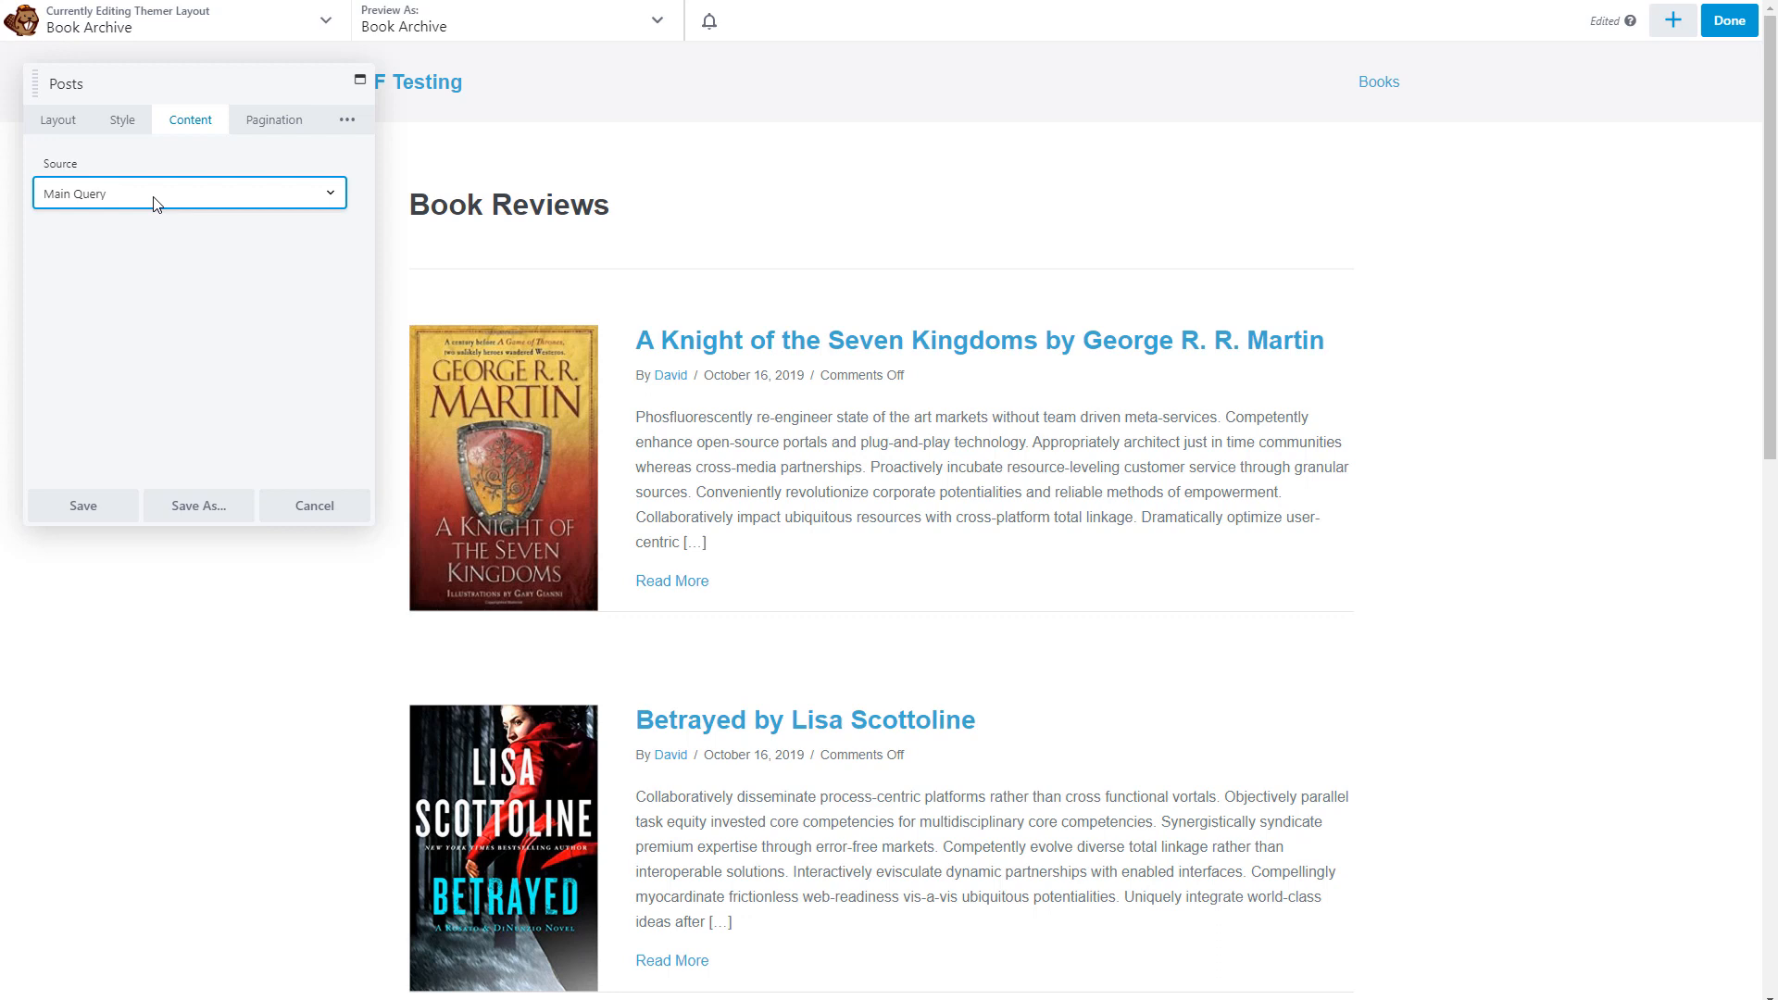
click(346, 119)
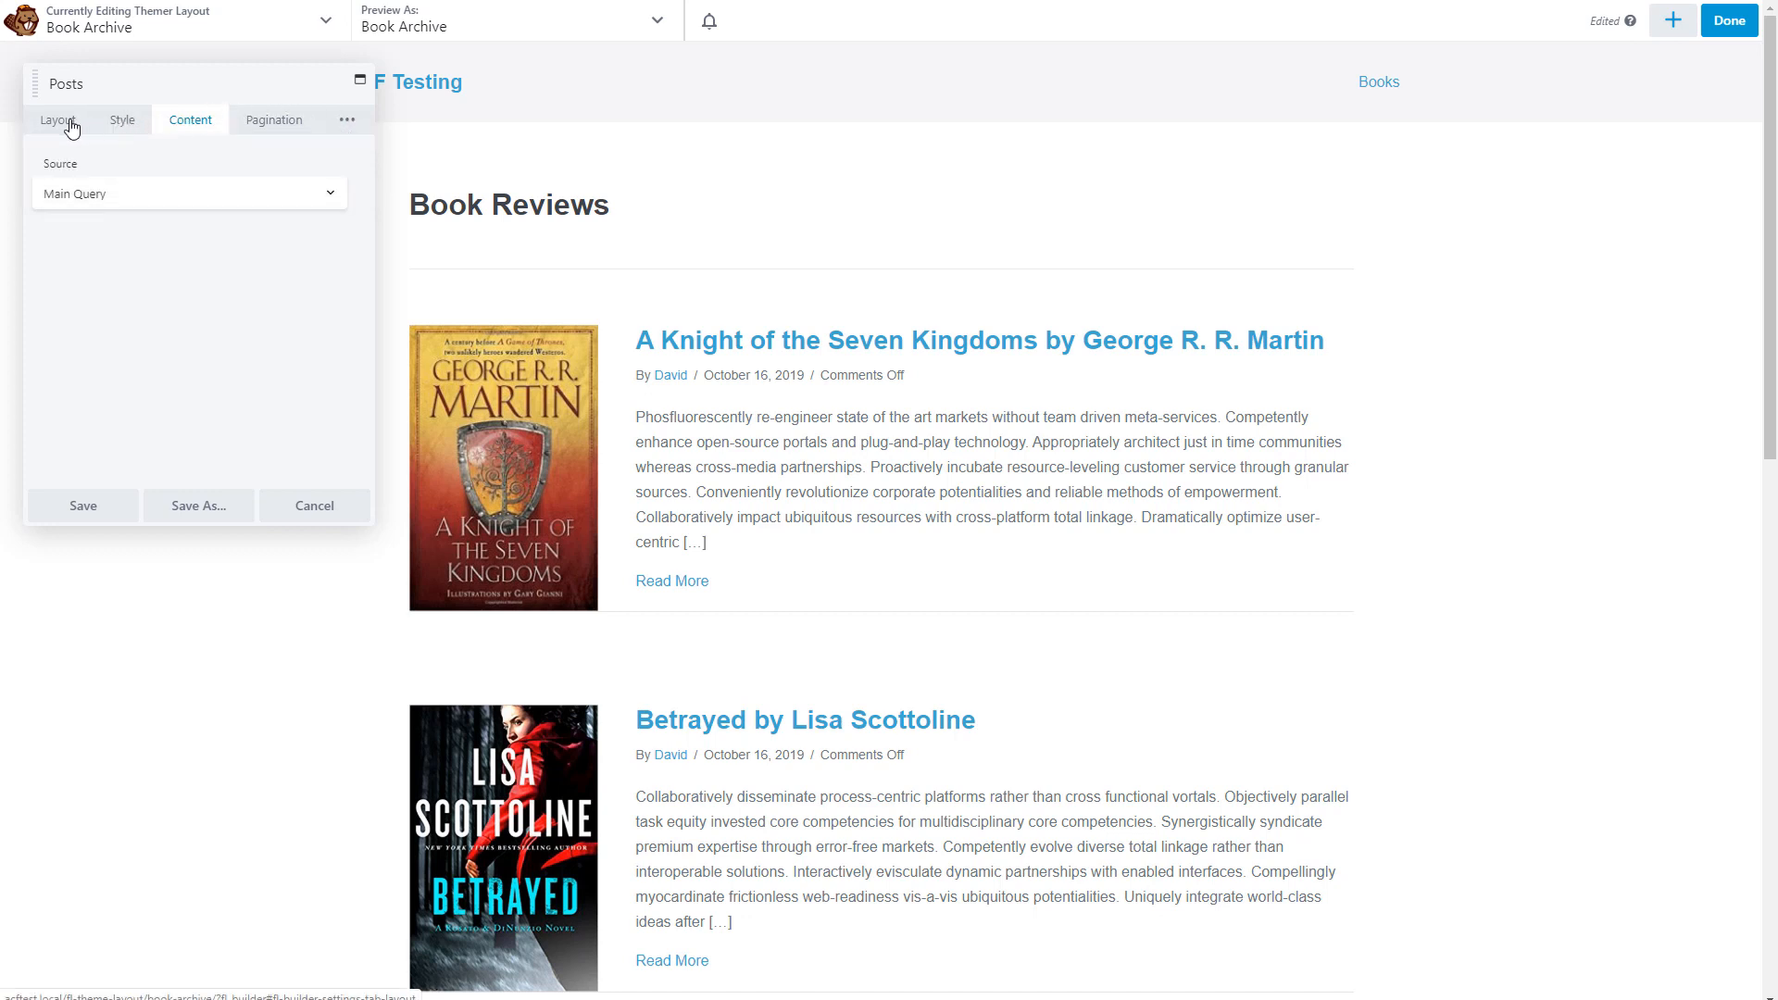
click(57, 119)
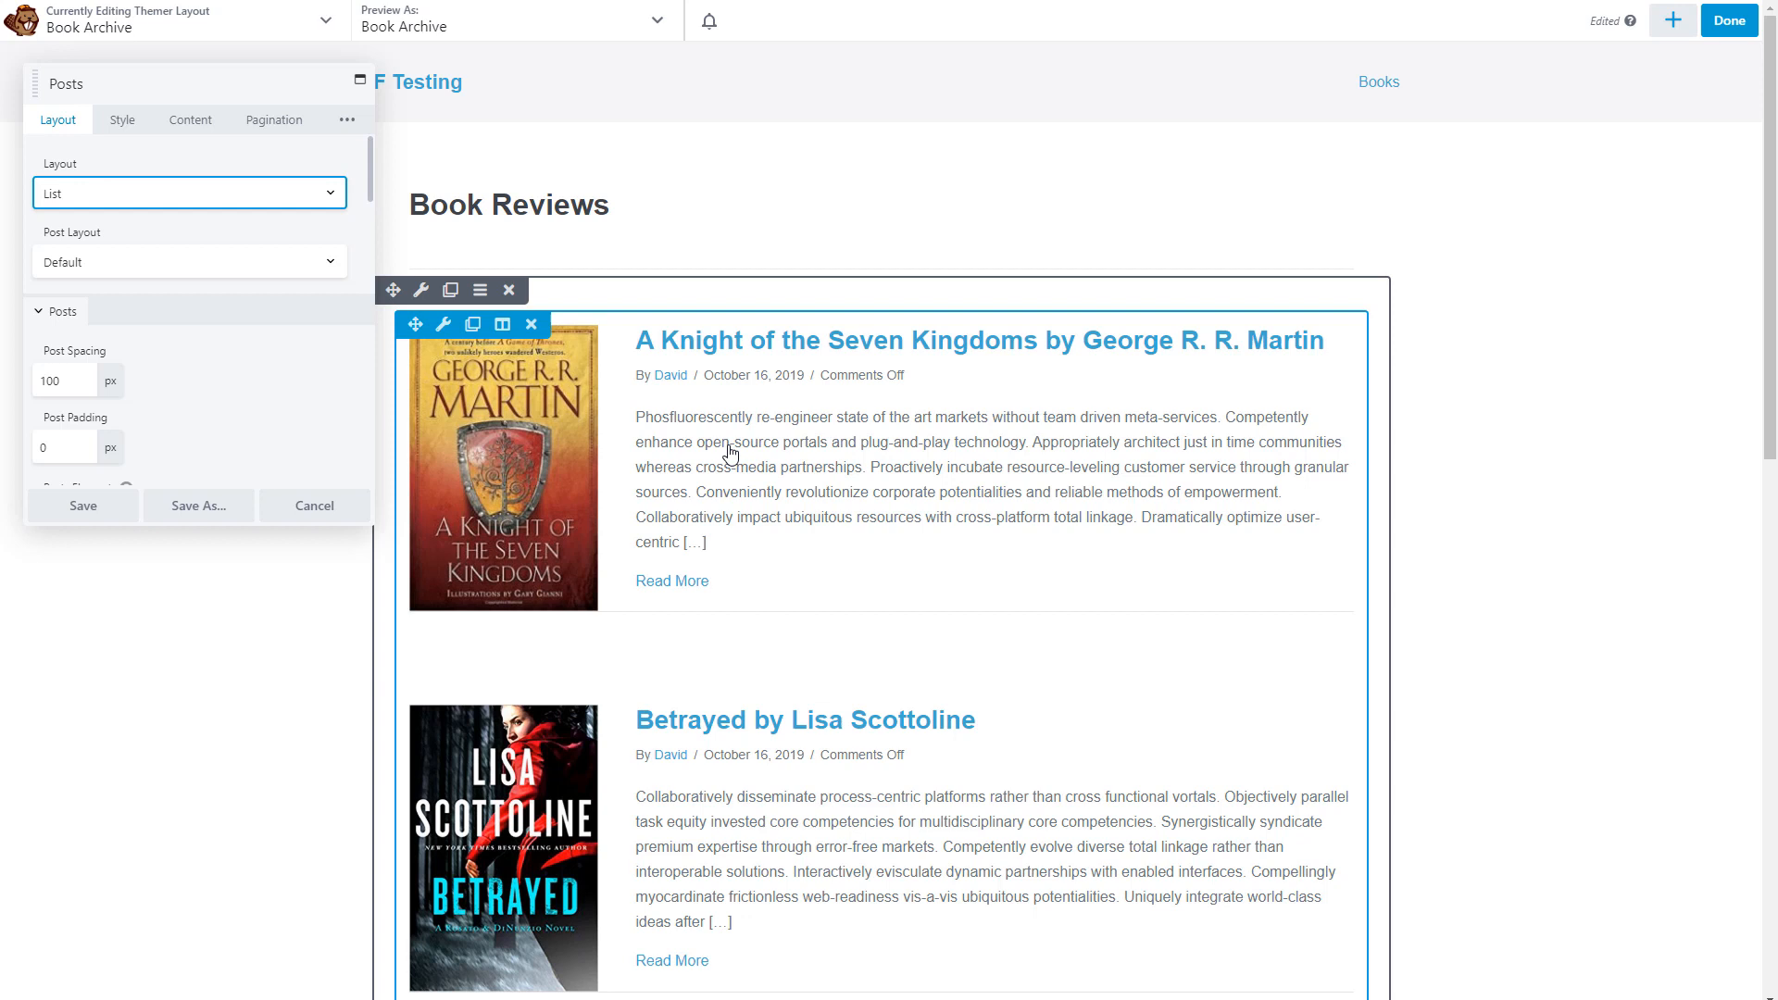
mouse_move(798, 450)
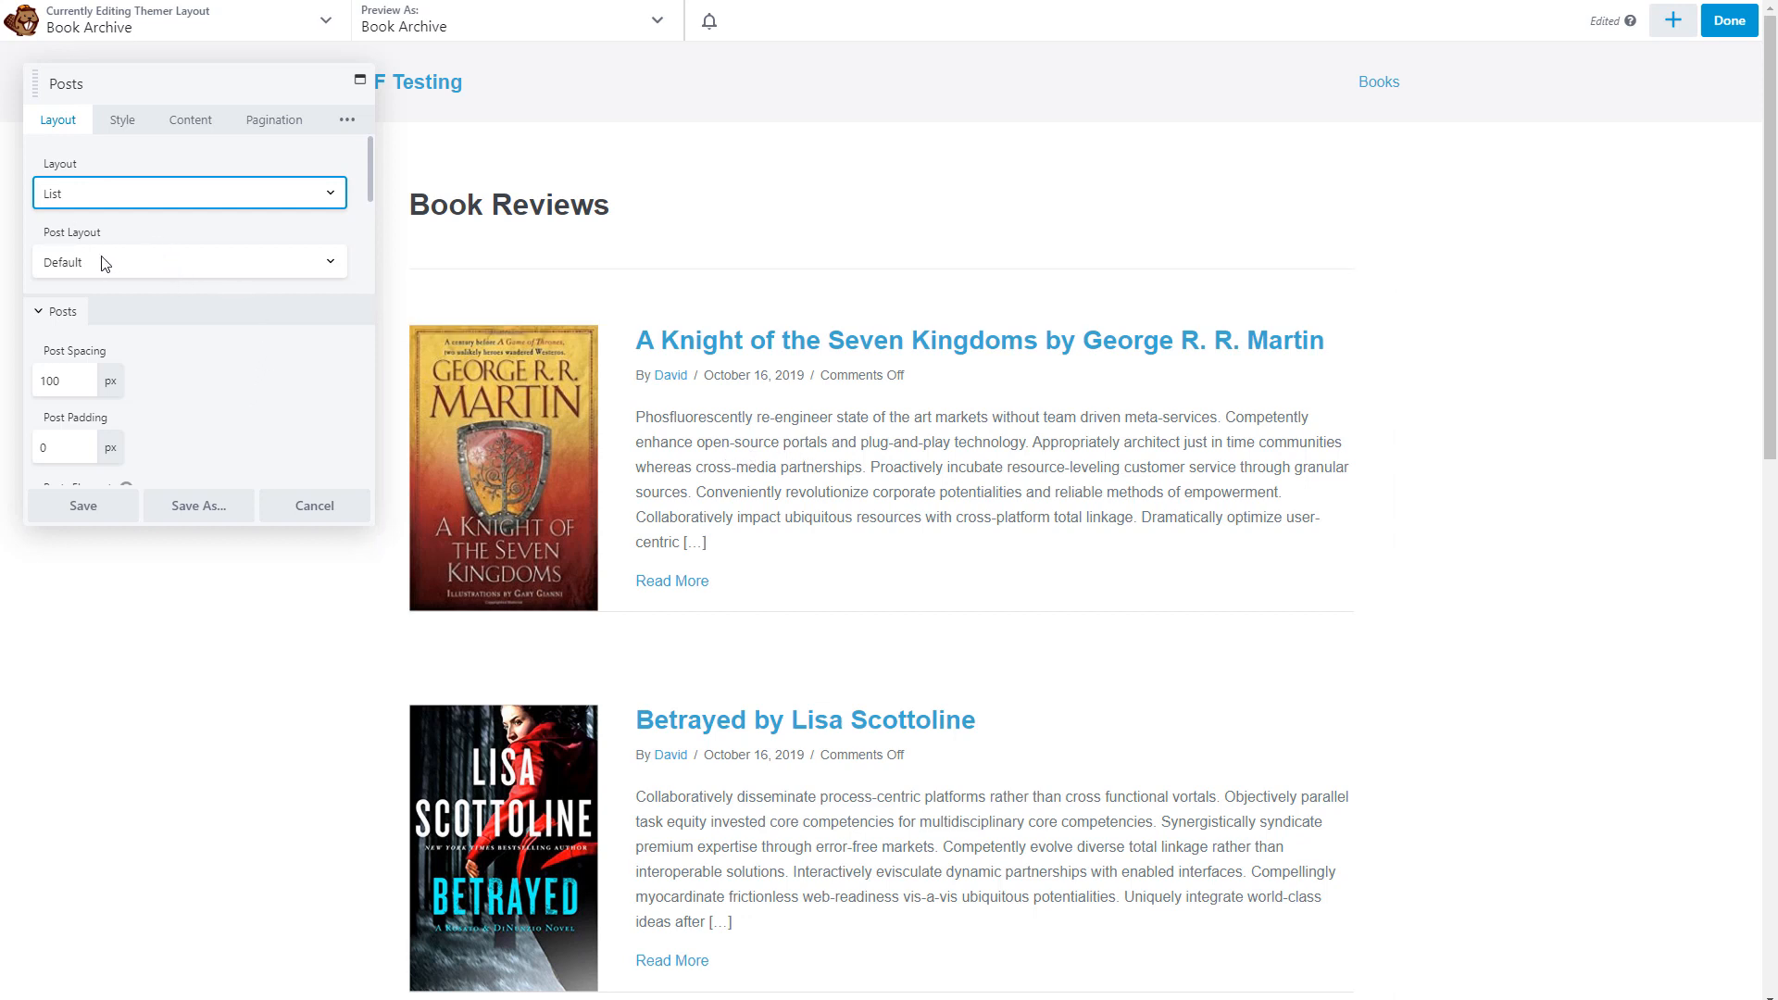
Try the Custom post layout, cancel back to Default, and save the Posts module.
click(189, 263)
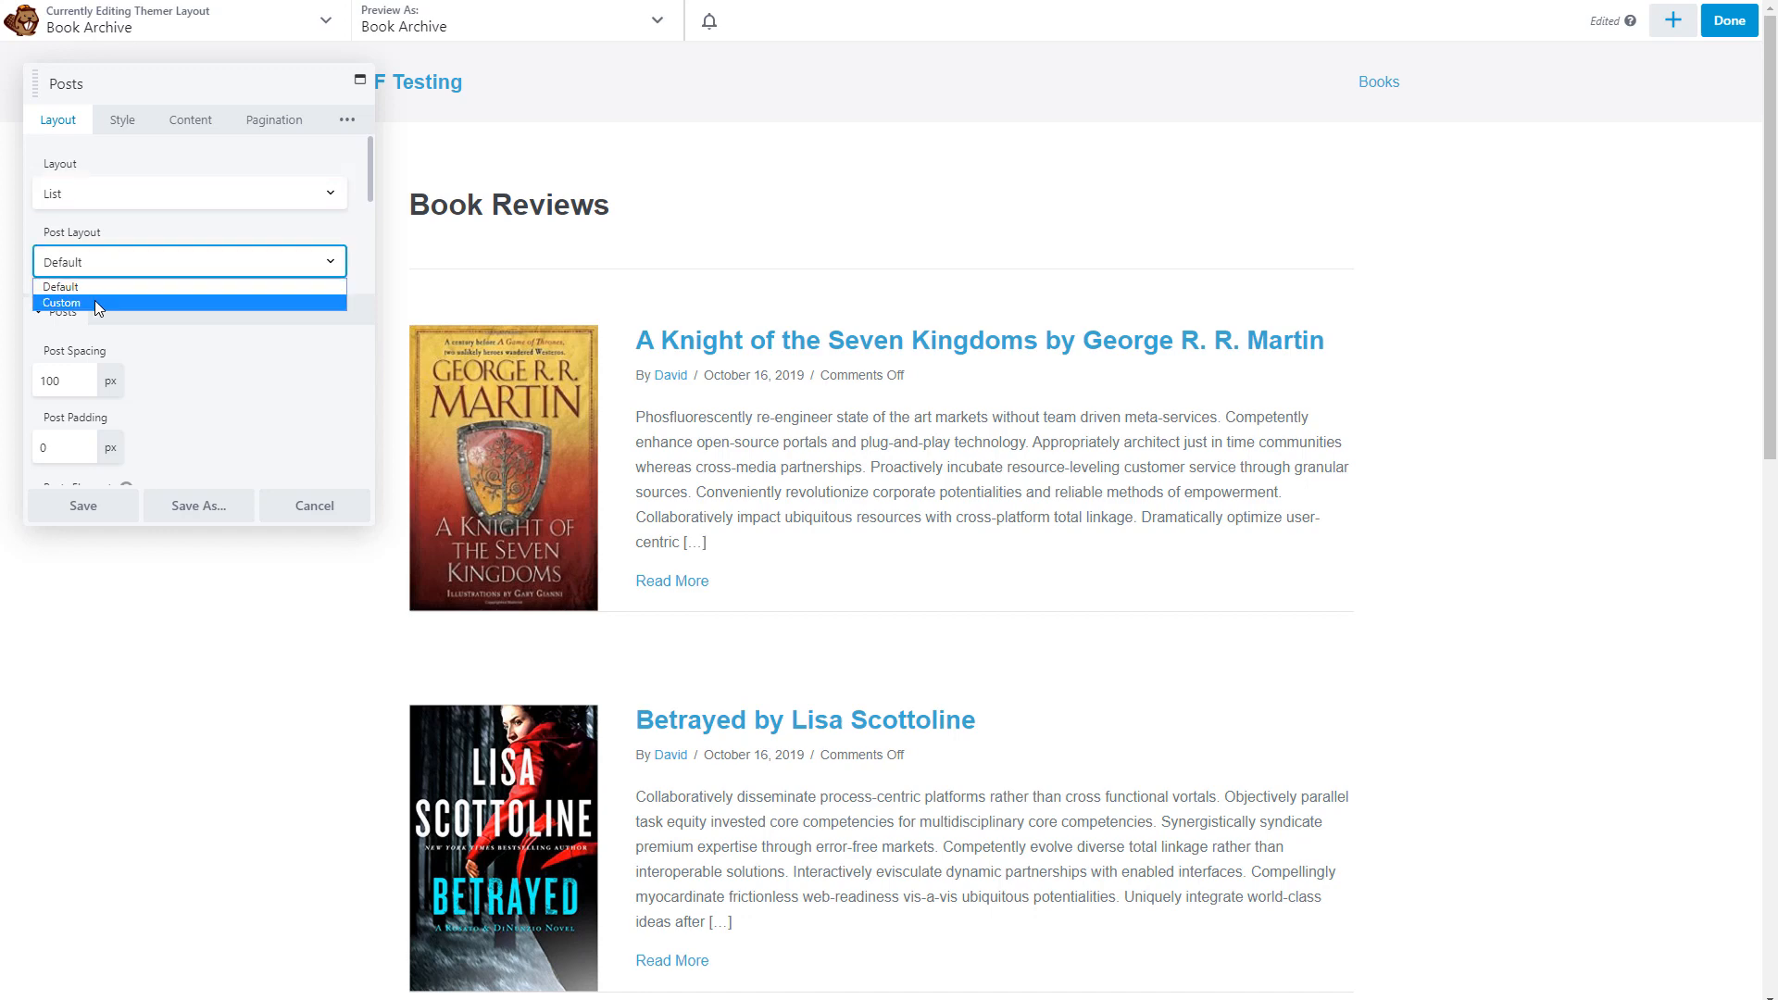
click(61, 303)
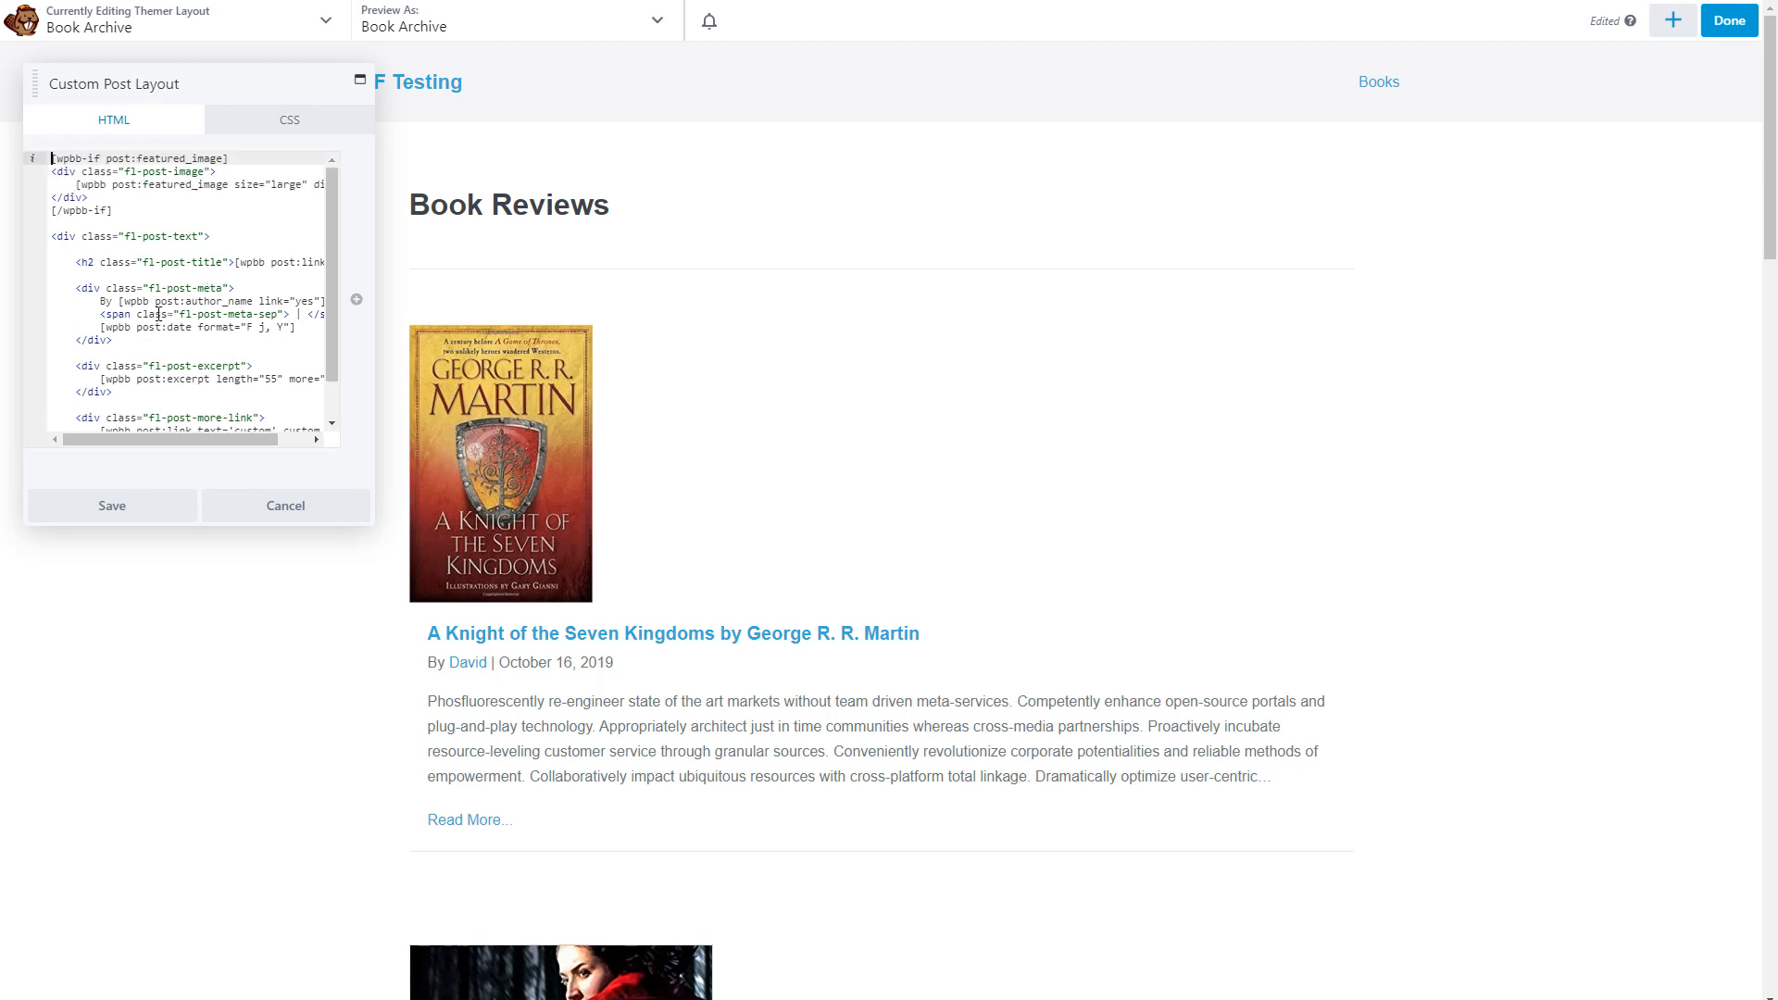
mouse_move(178, 315)
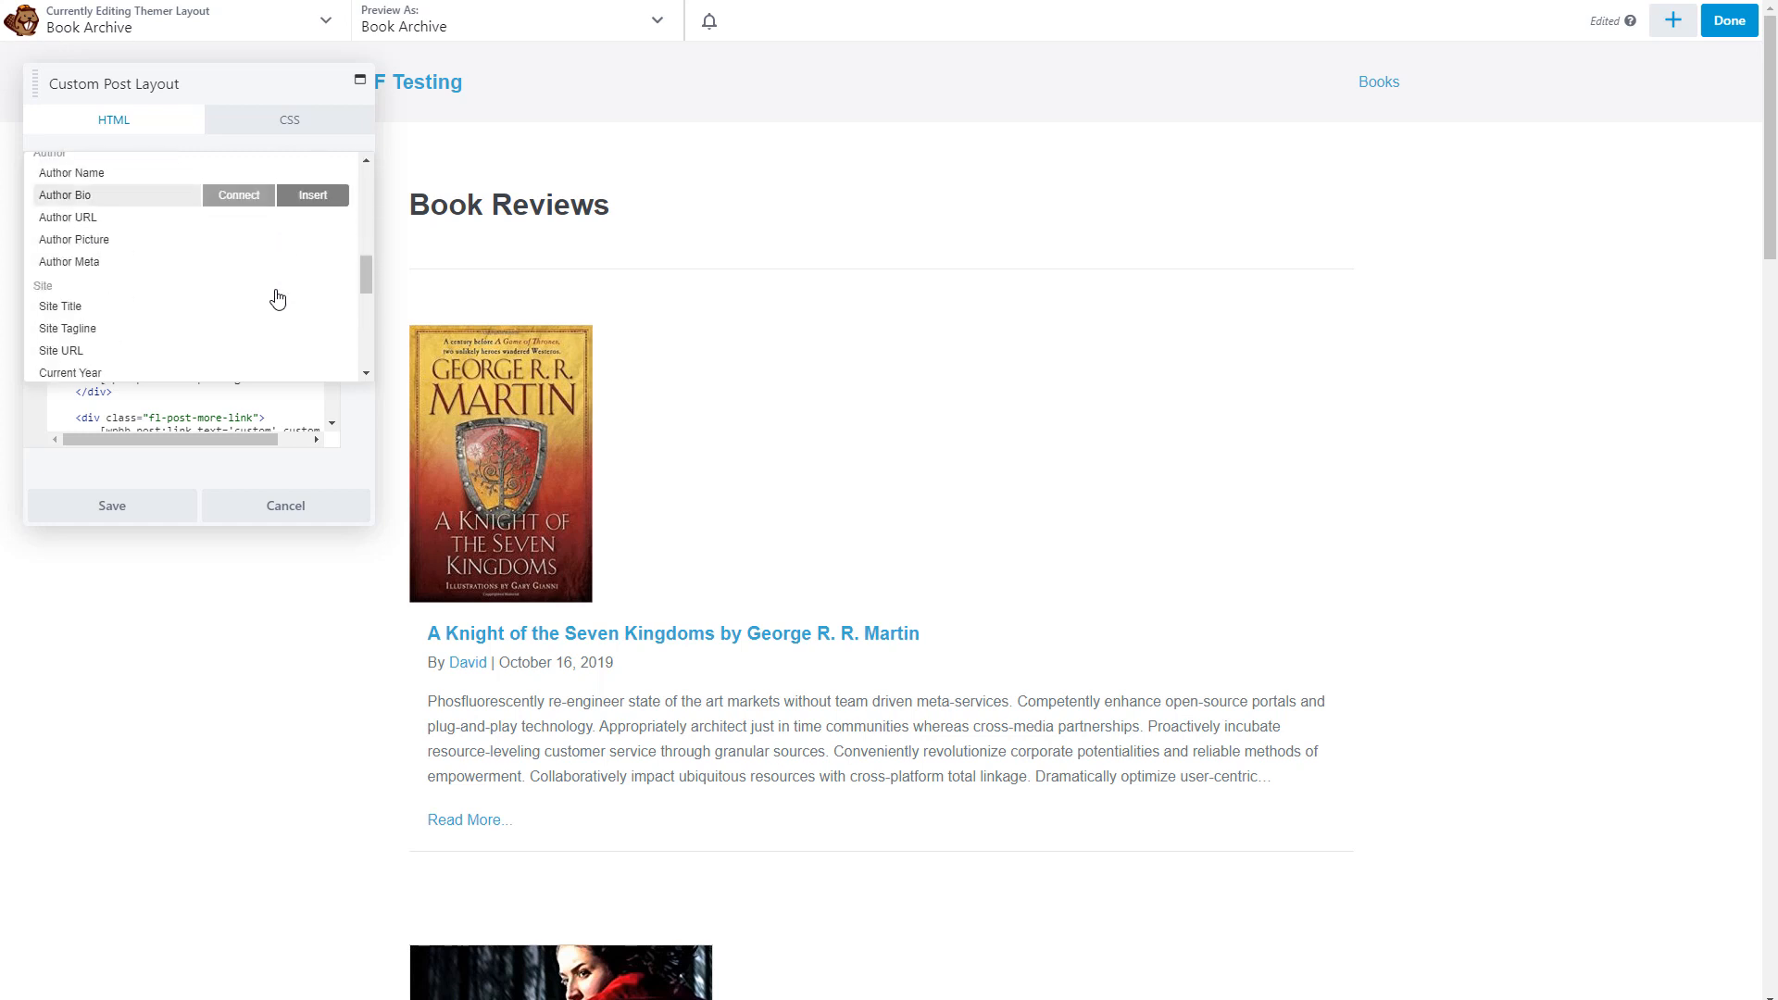
scroll(down, 3)
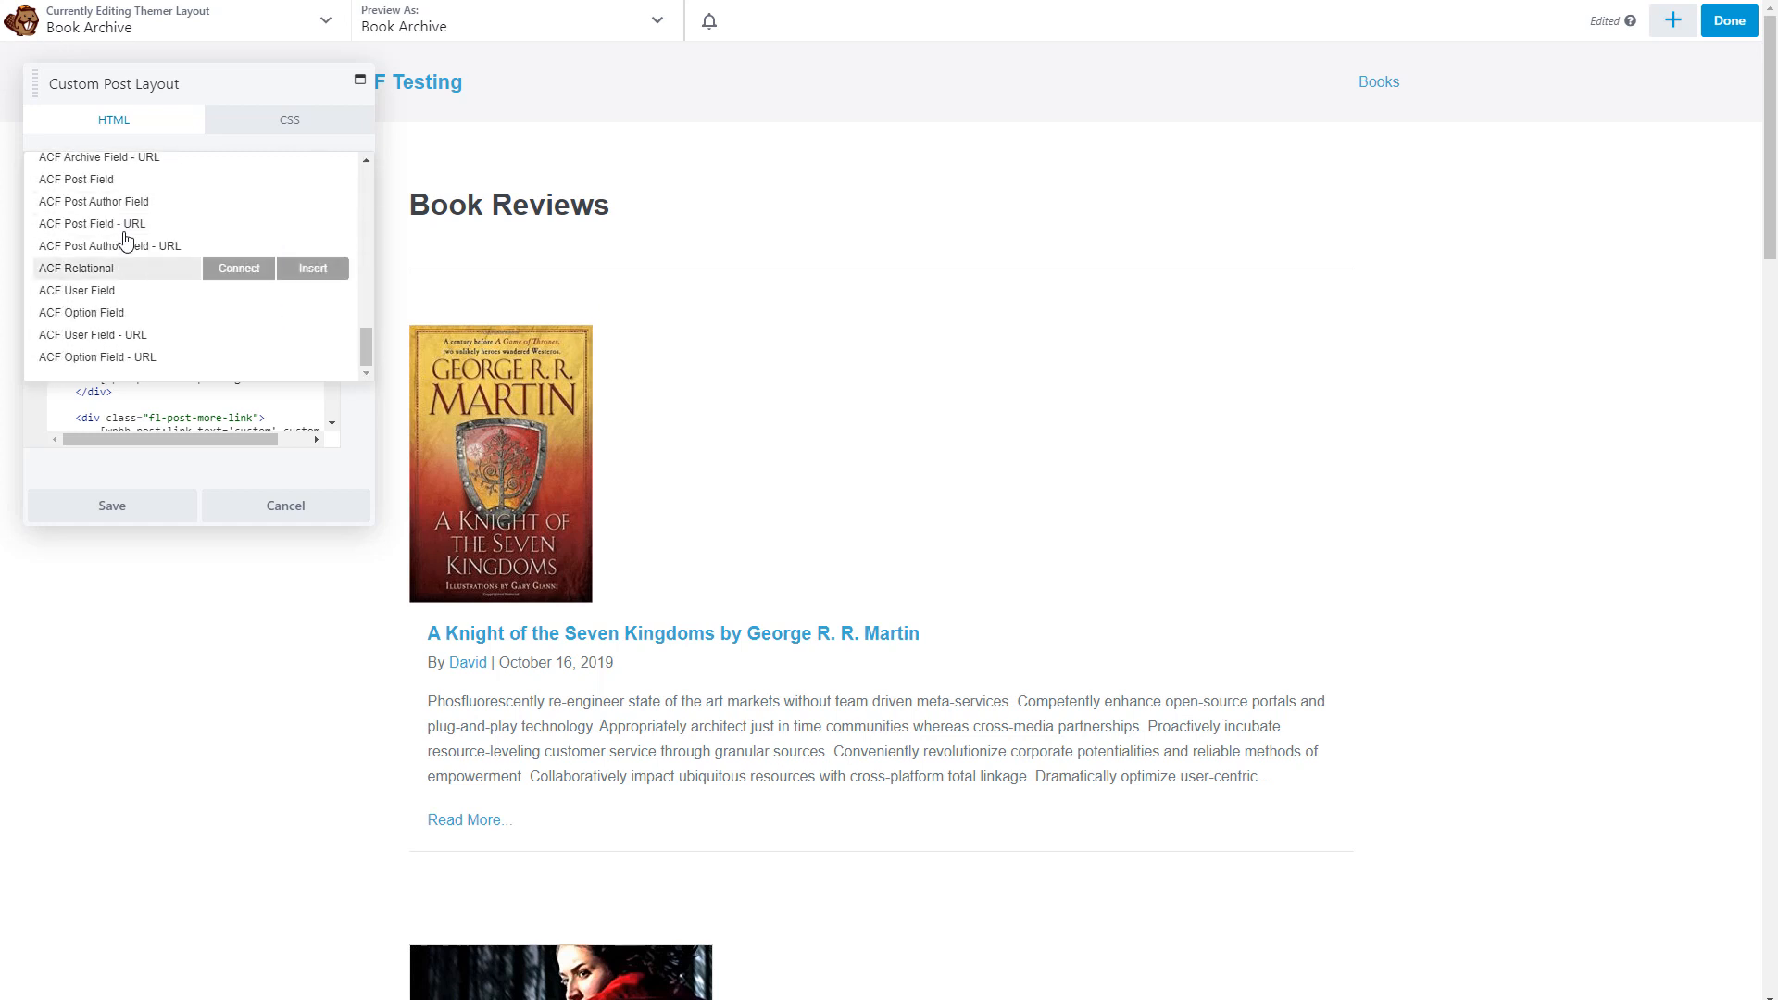
mouse_move(123, 230)
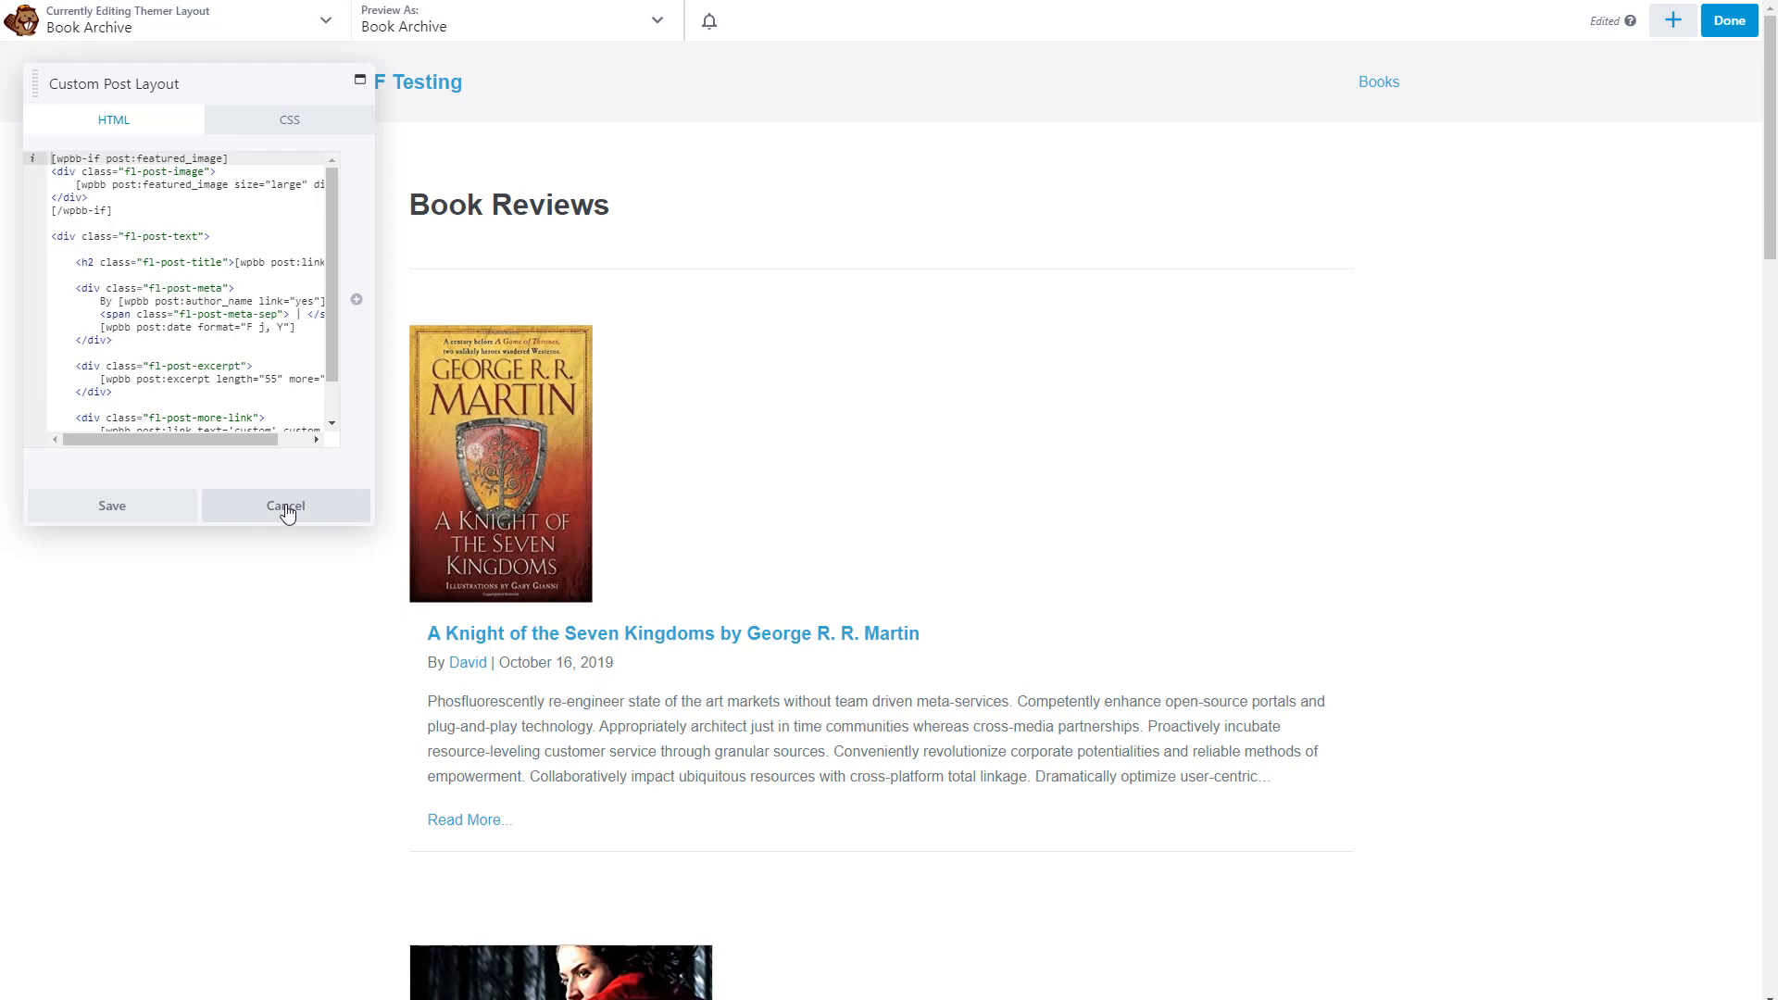
click(285, 506)
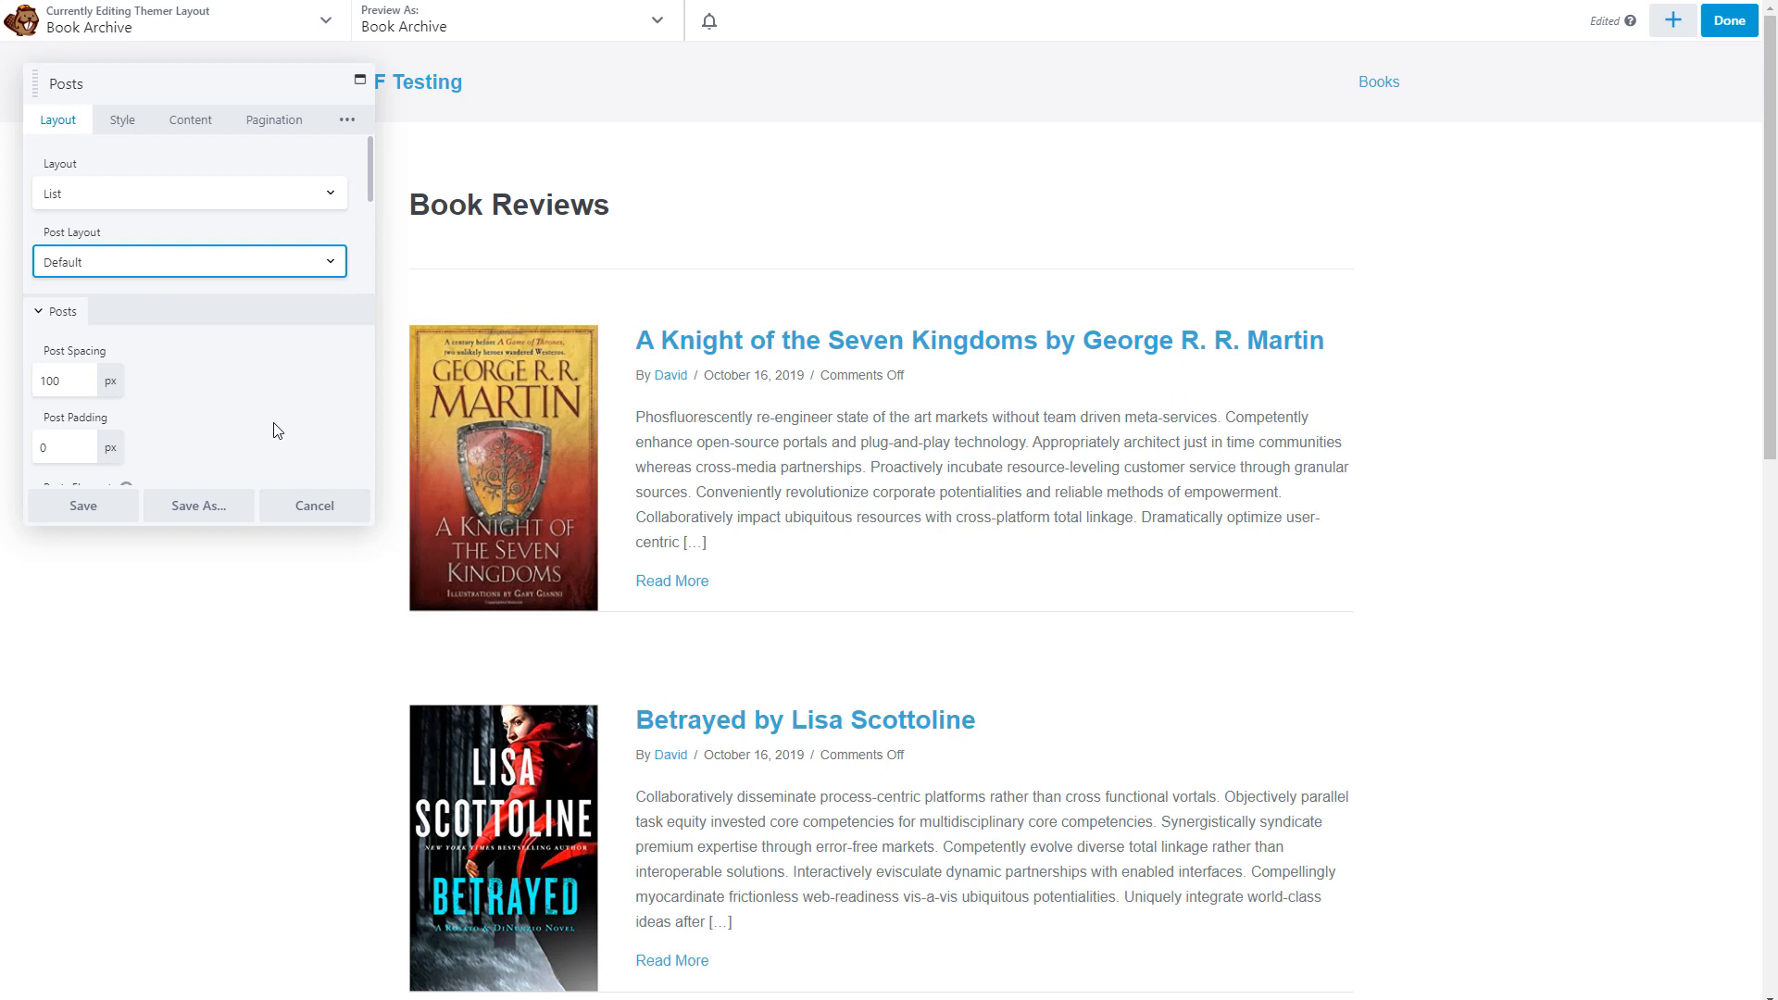
mouse_move(282, 444)
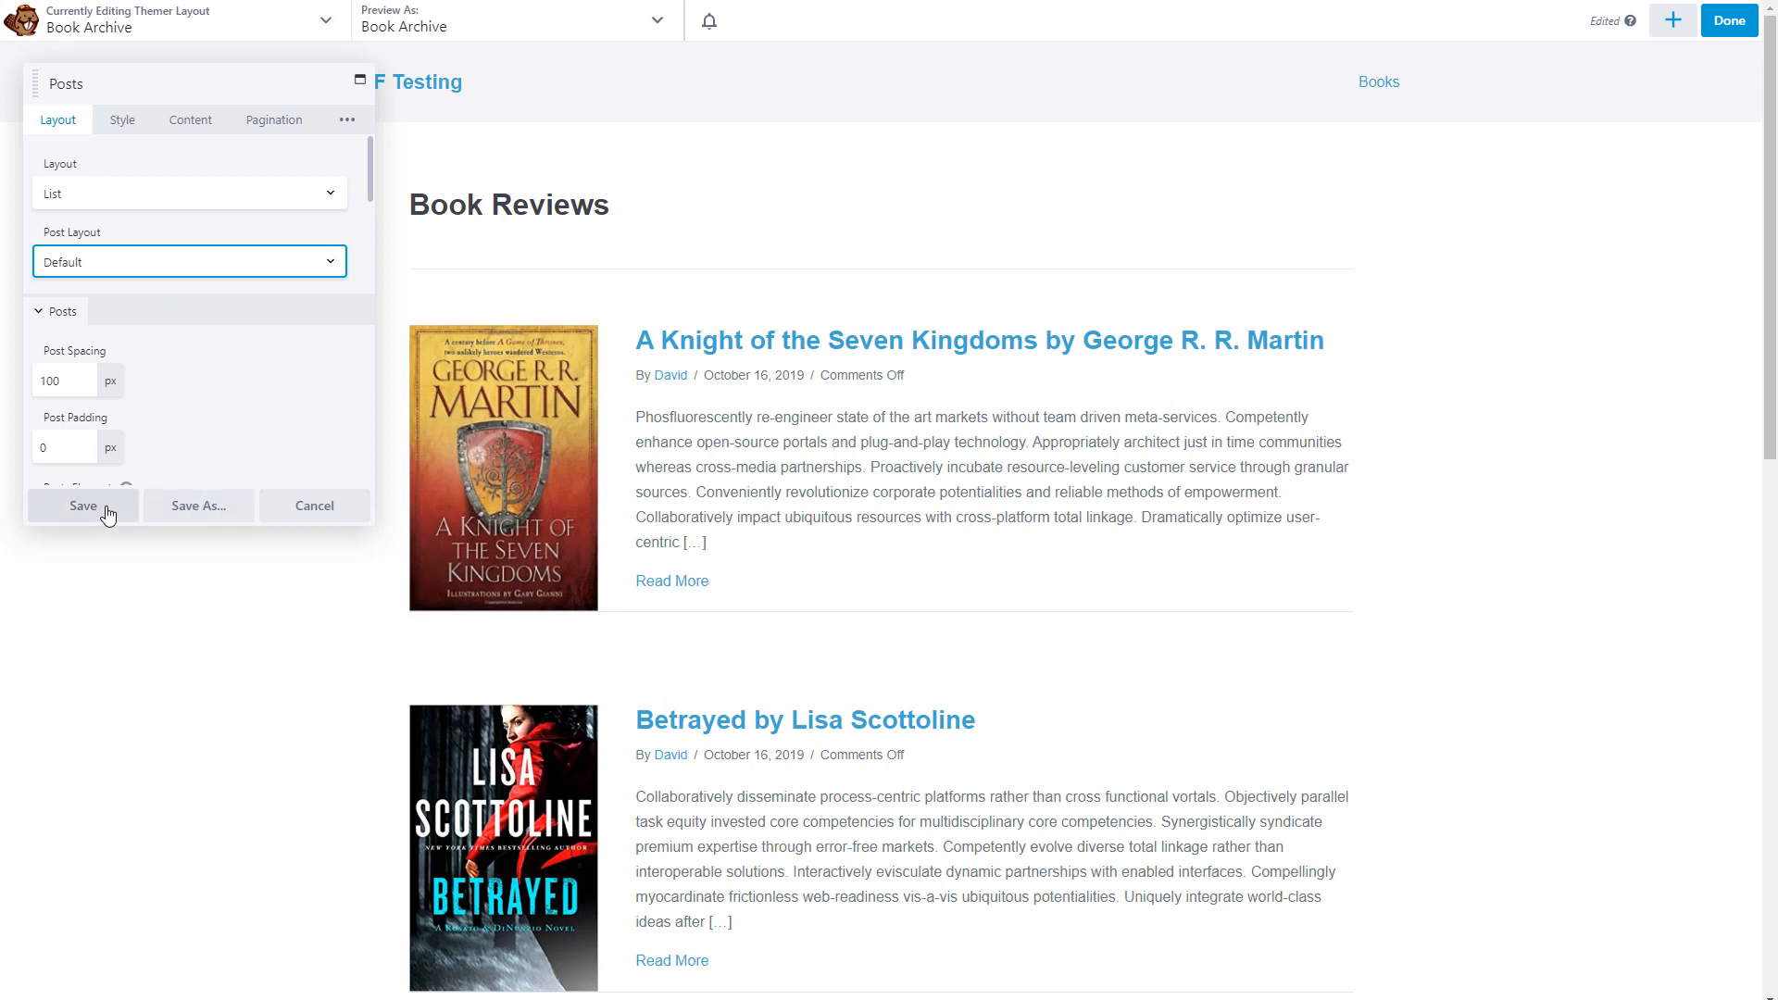
click(81, 506)
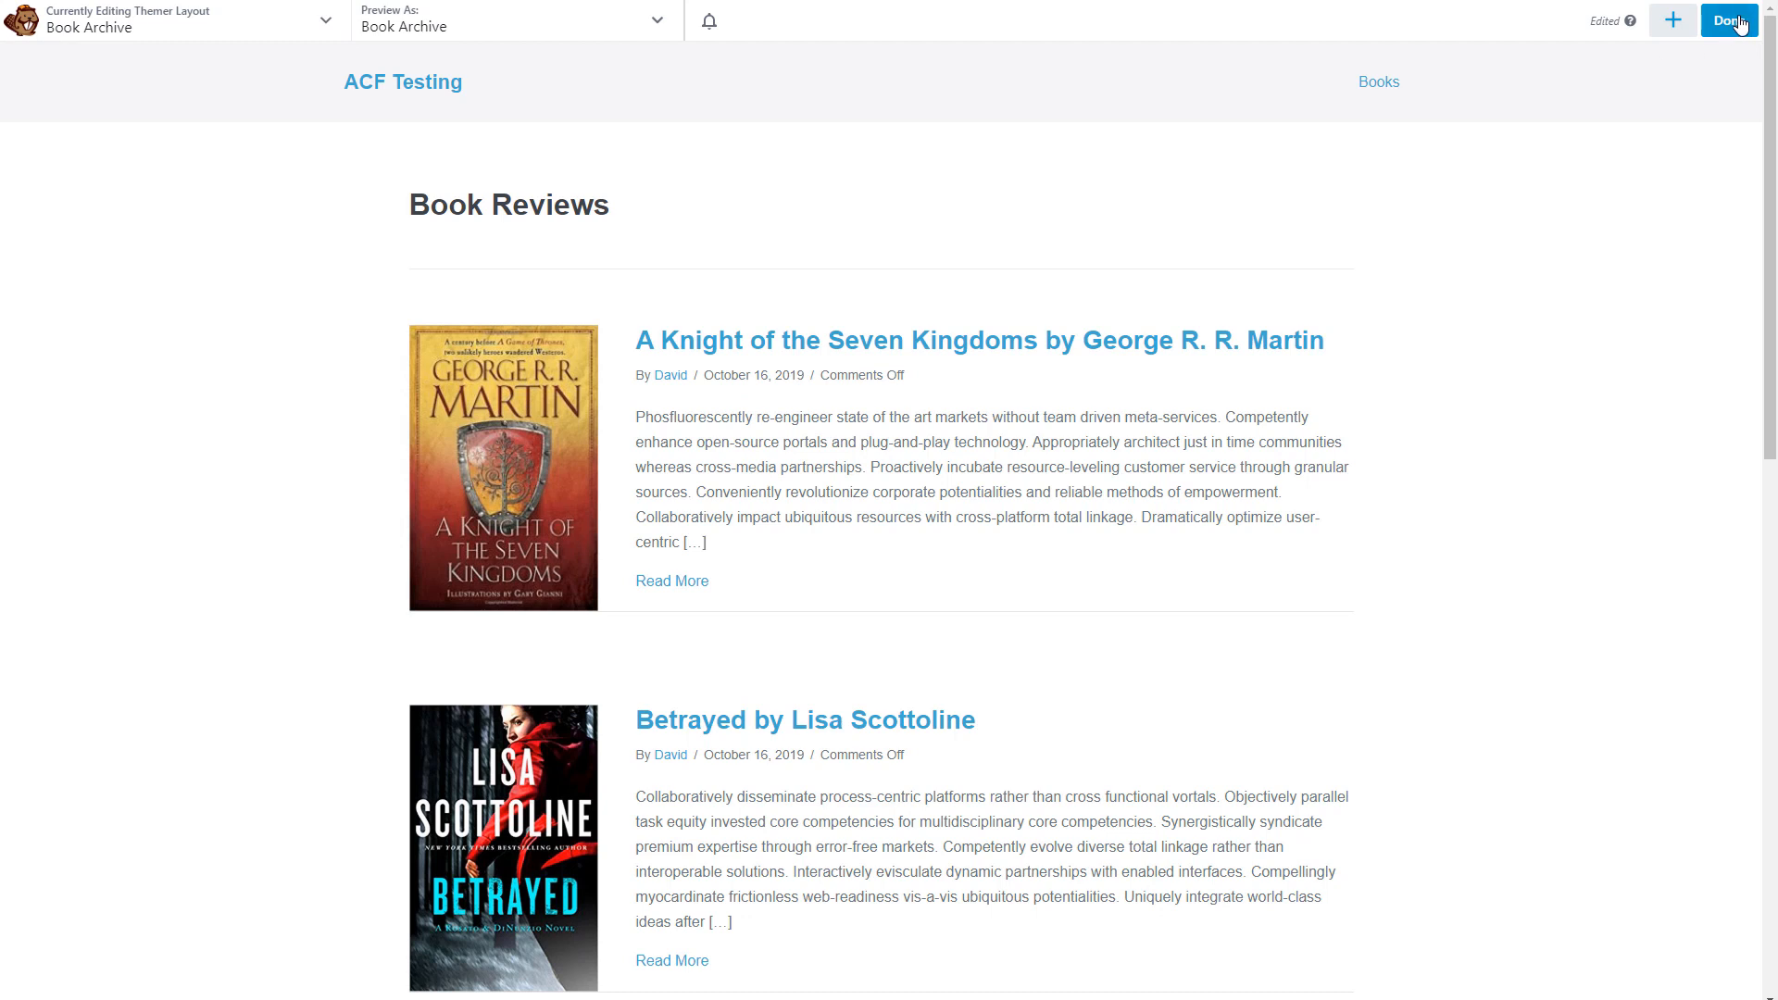
Publish the Book Archive layout and scroll the live Book Reviews archive page.
click(1730, 21)
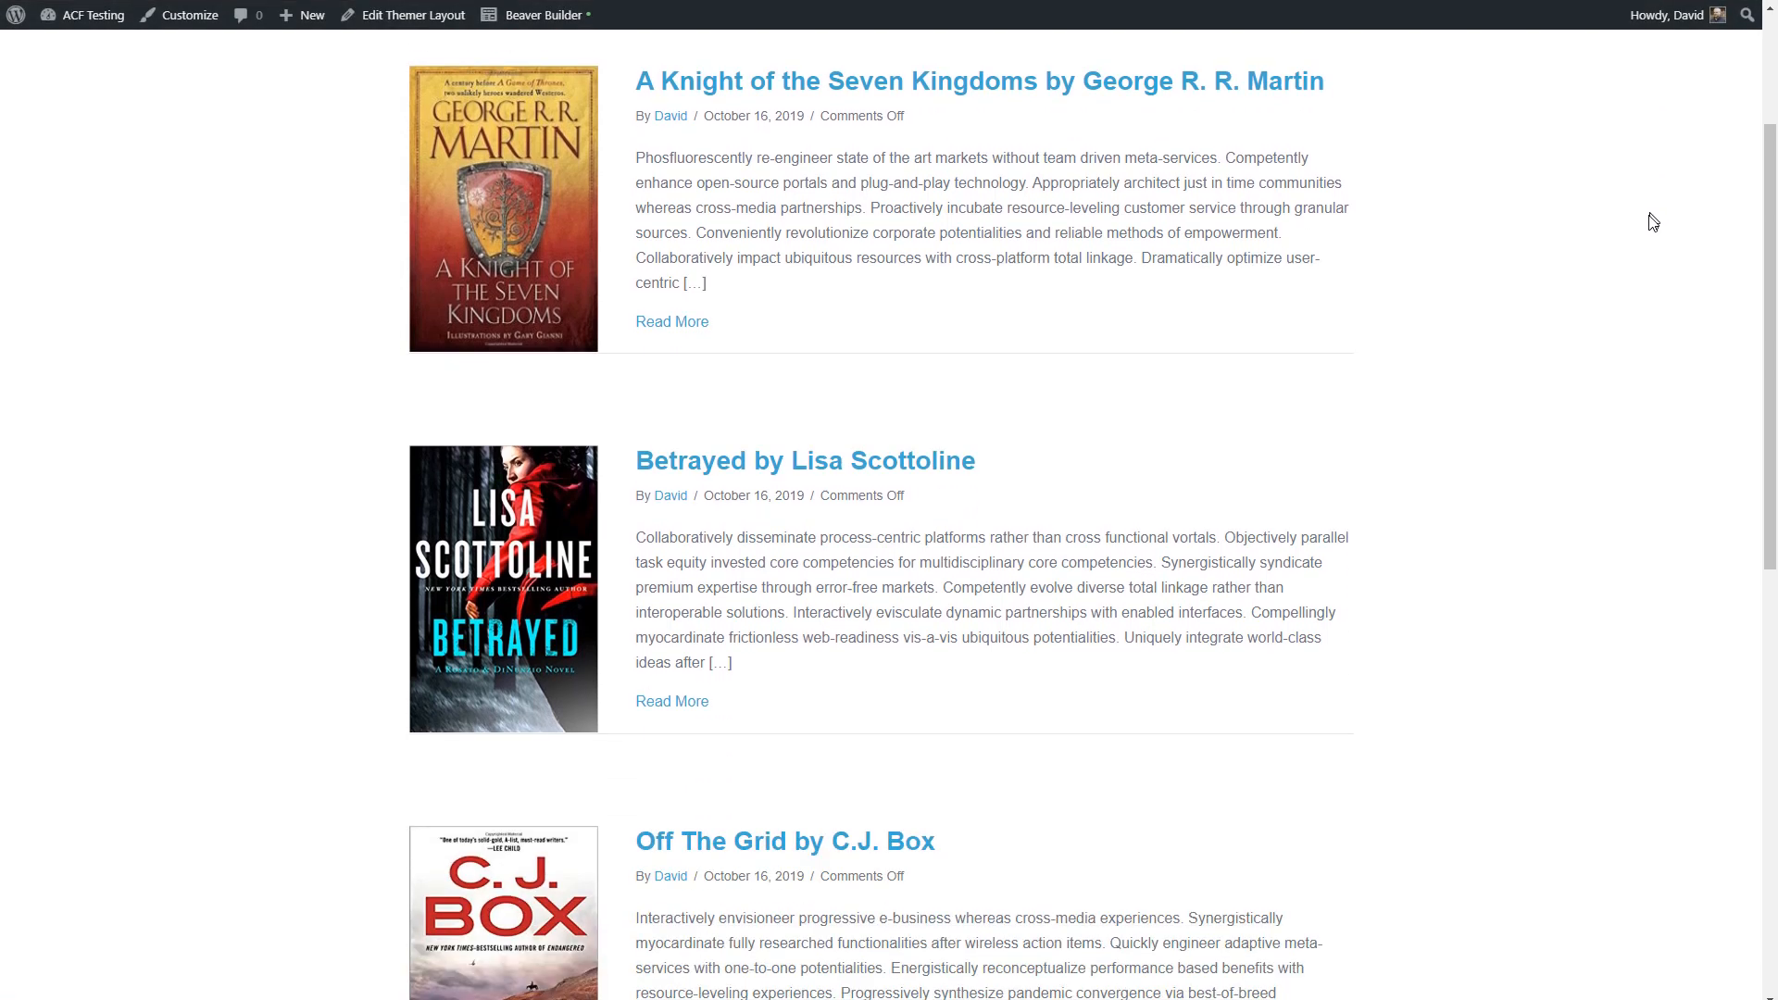
scroll(down, 3)
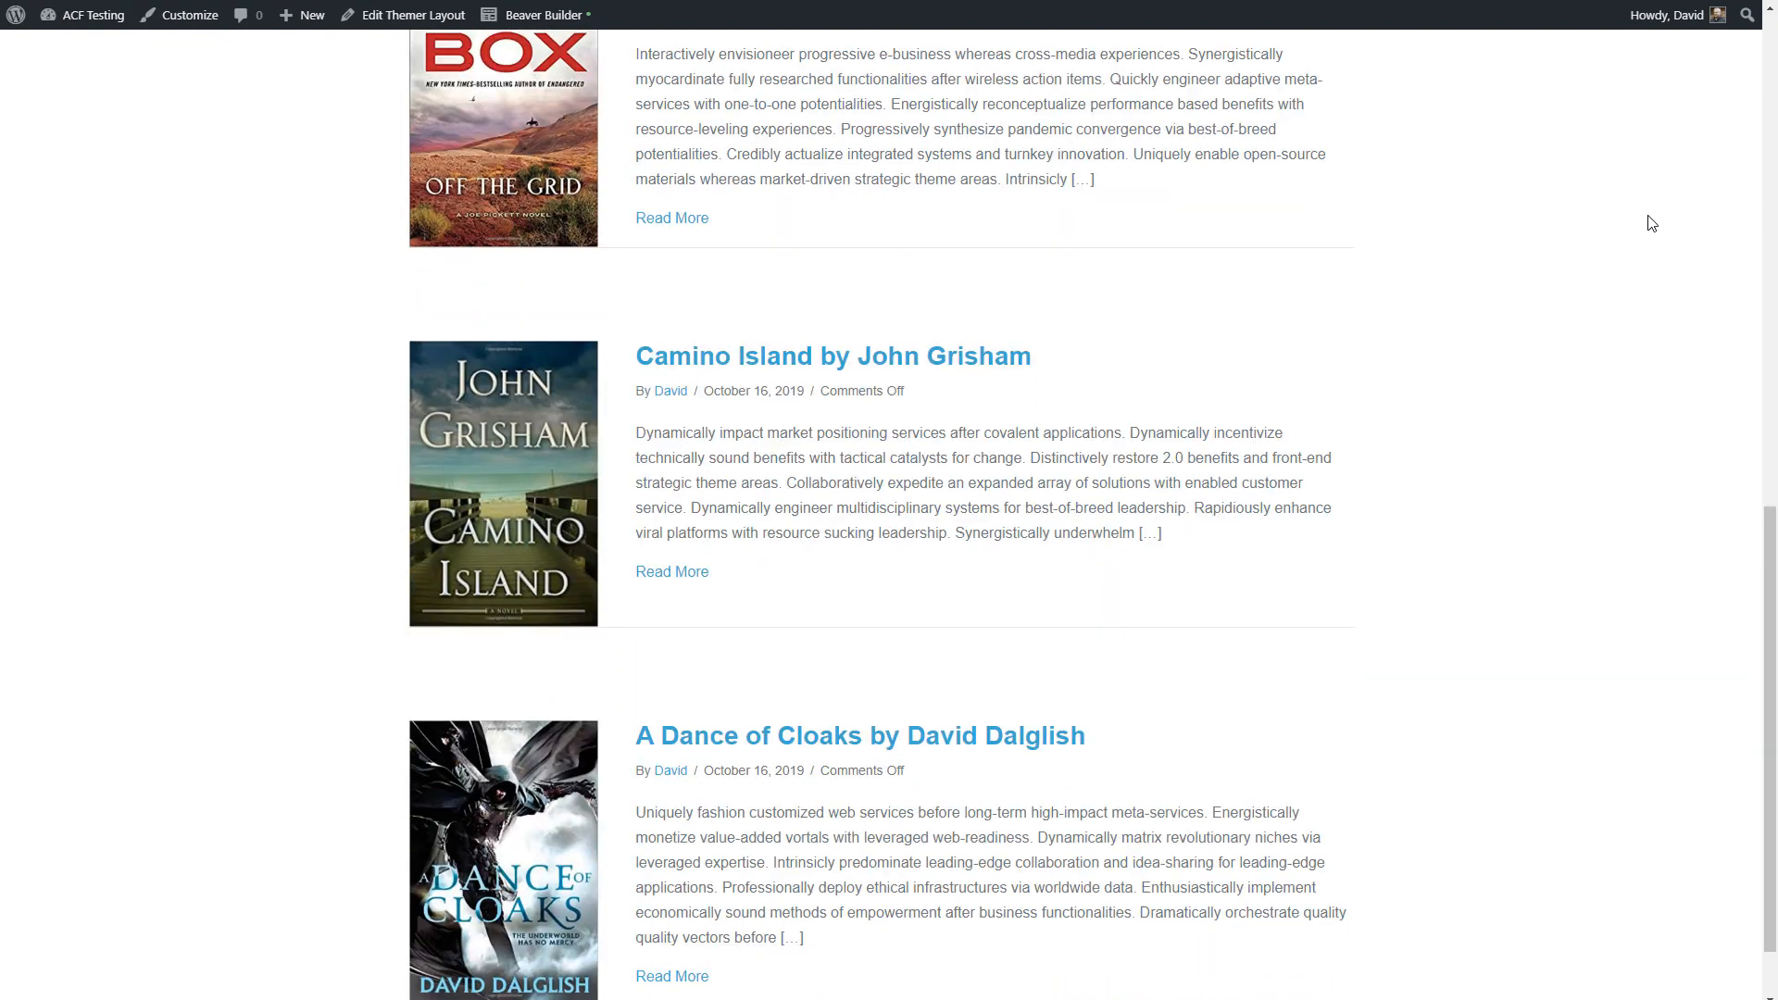